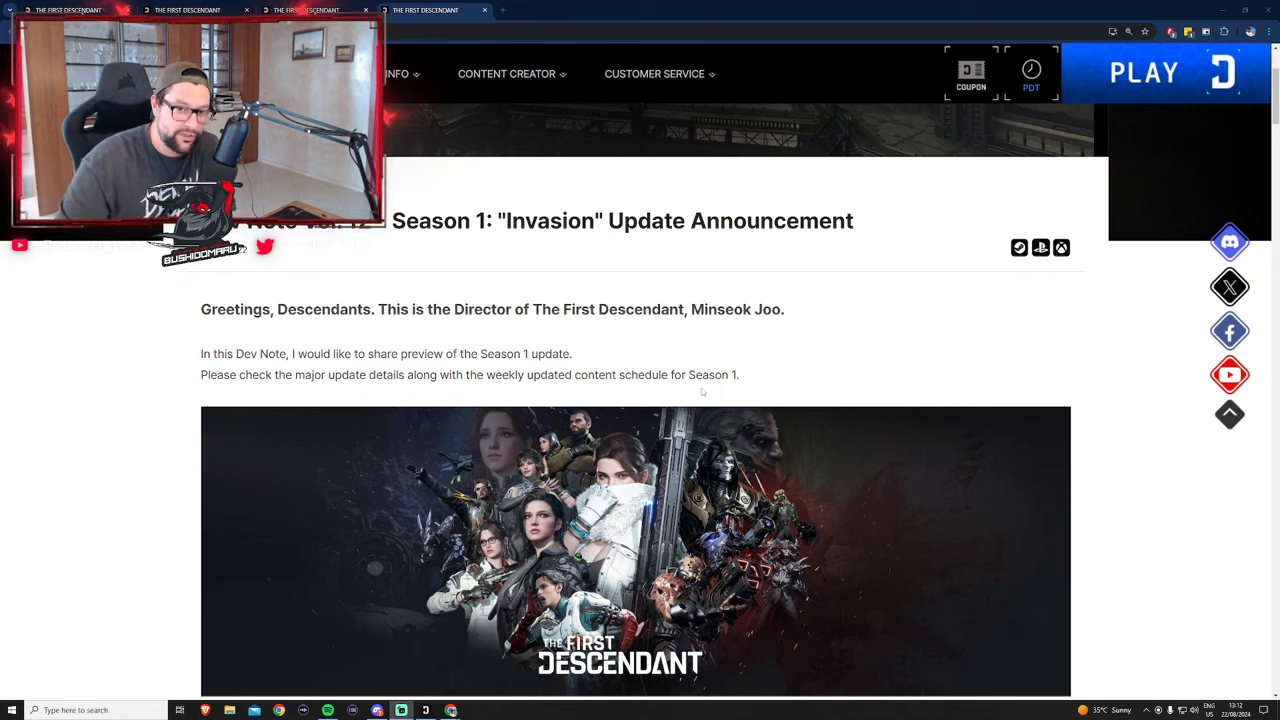
Read the opening greeting and banner of the Season 1 'Invasion' announcement
left_click(1030, 76)
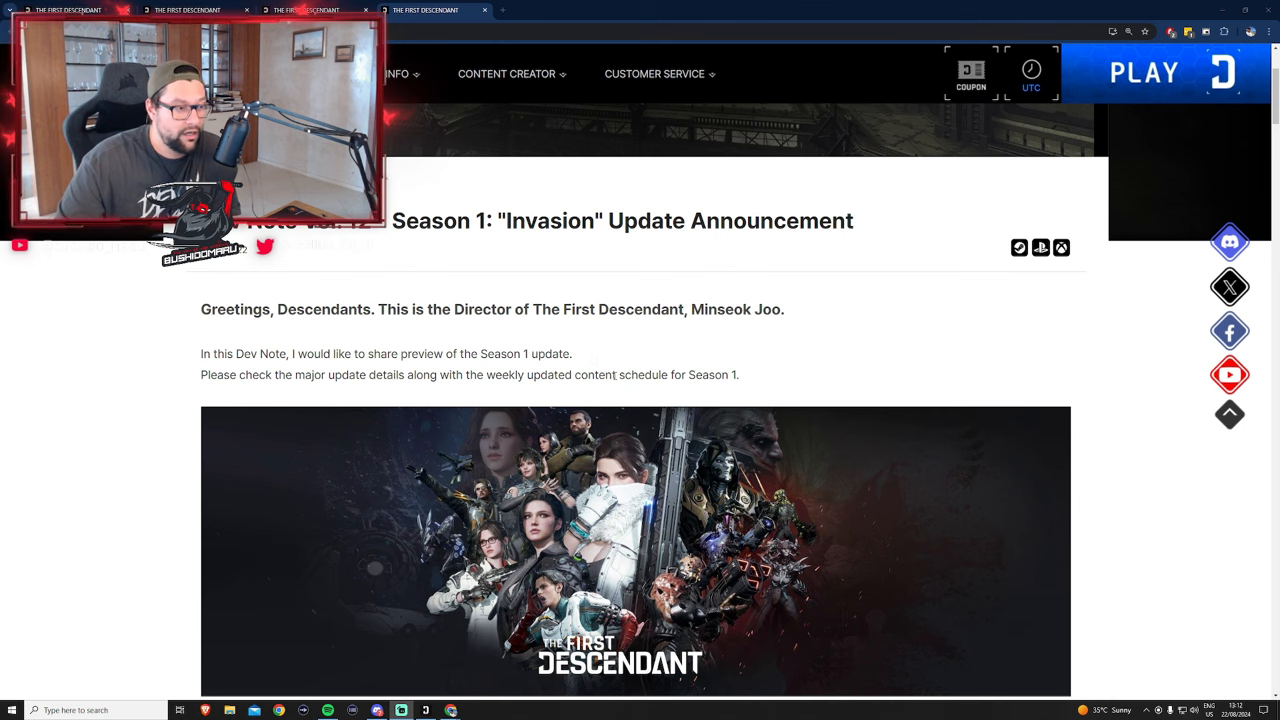
scroll("down", 3)
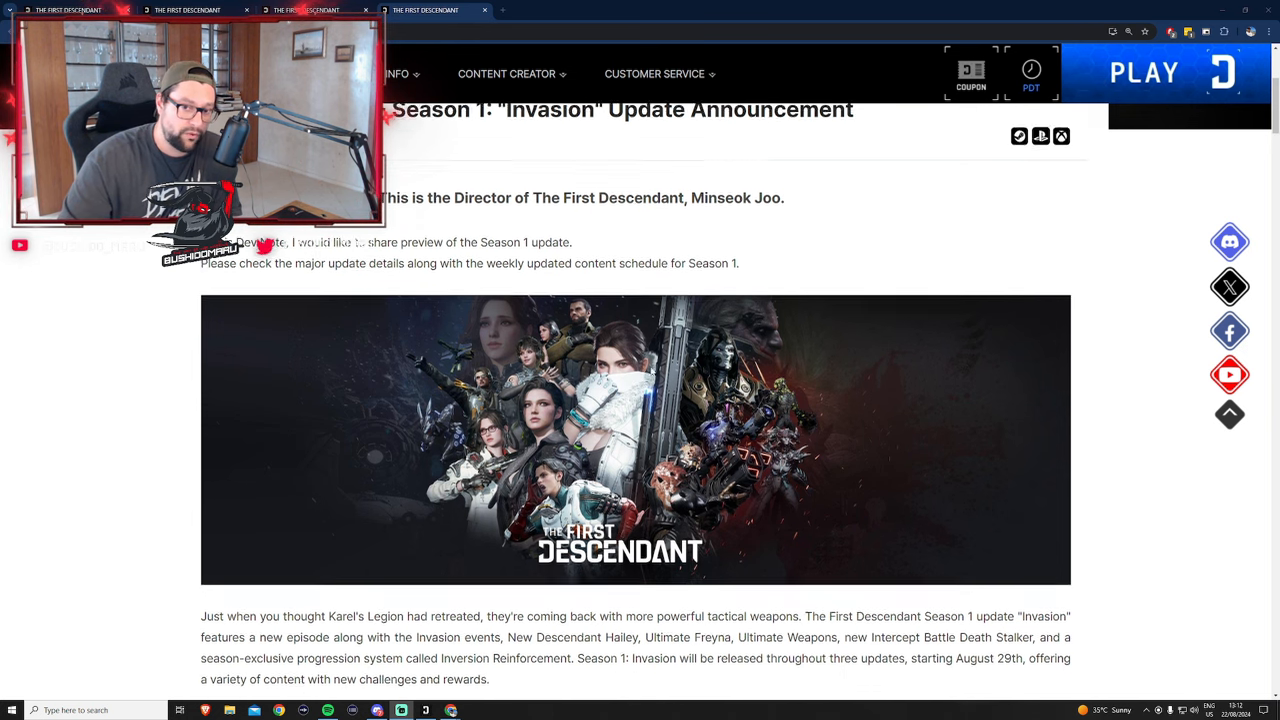
scroll("down", 3)
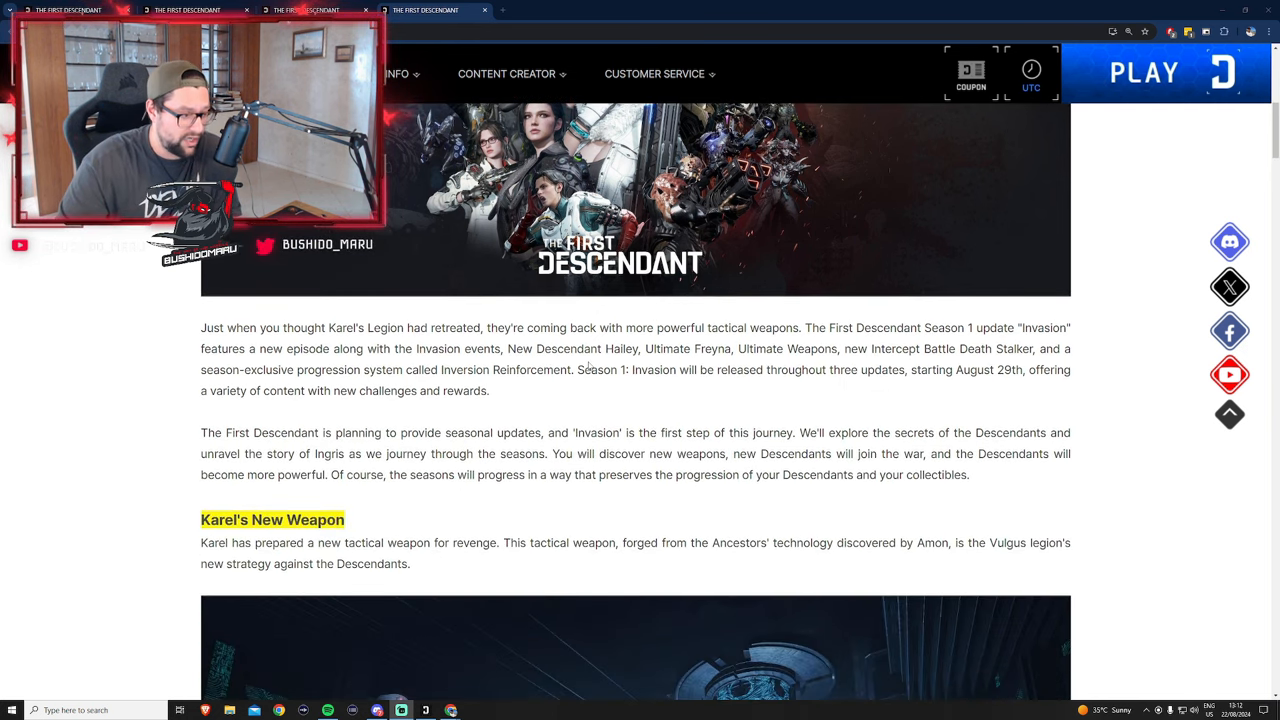
scroll("down", 3)
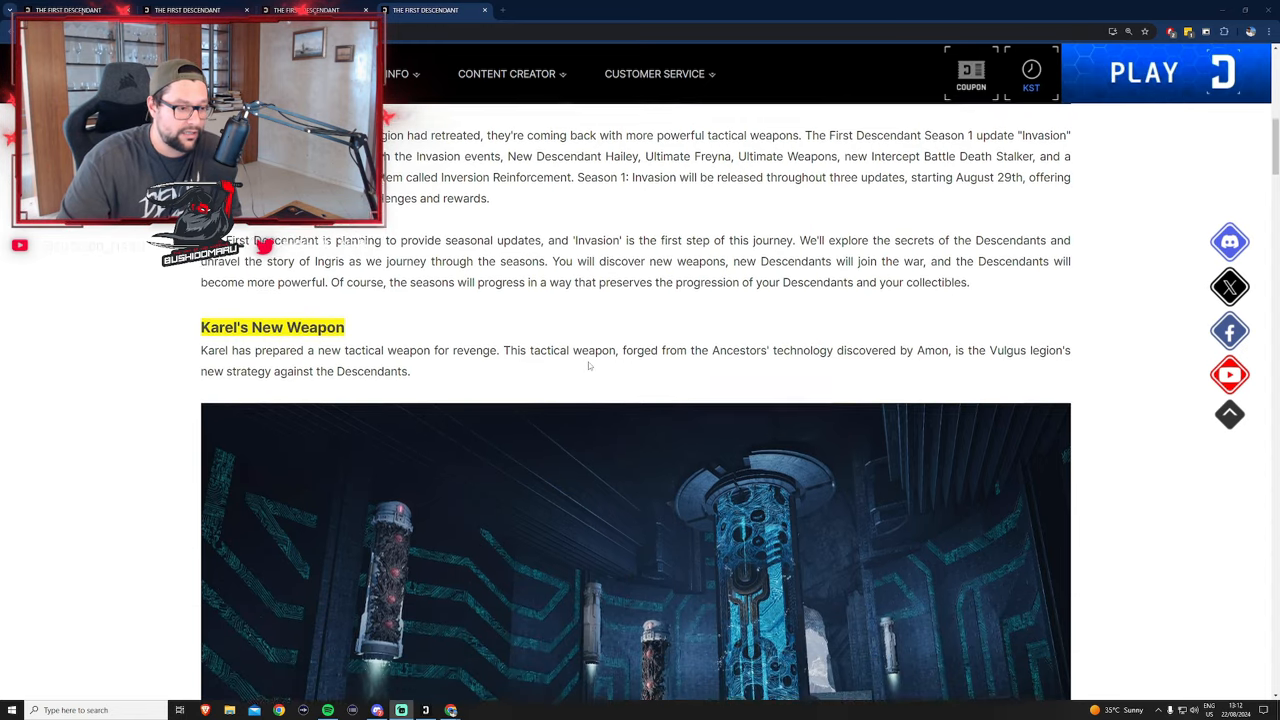
scroll("up", 3)
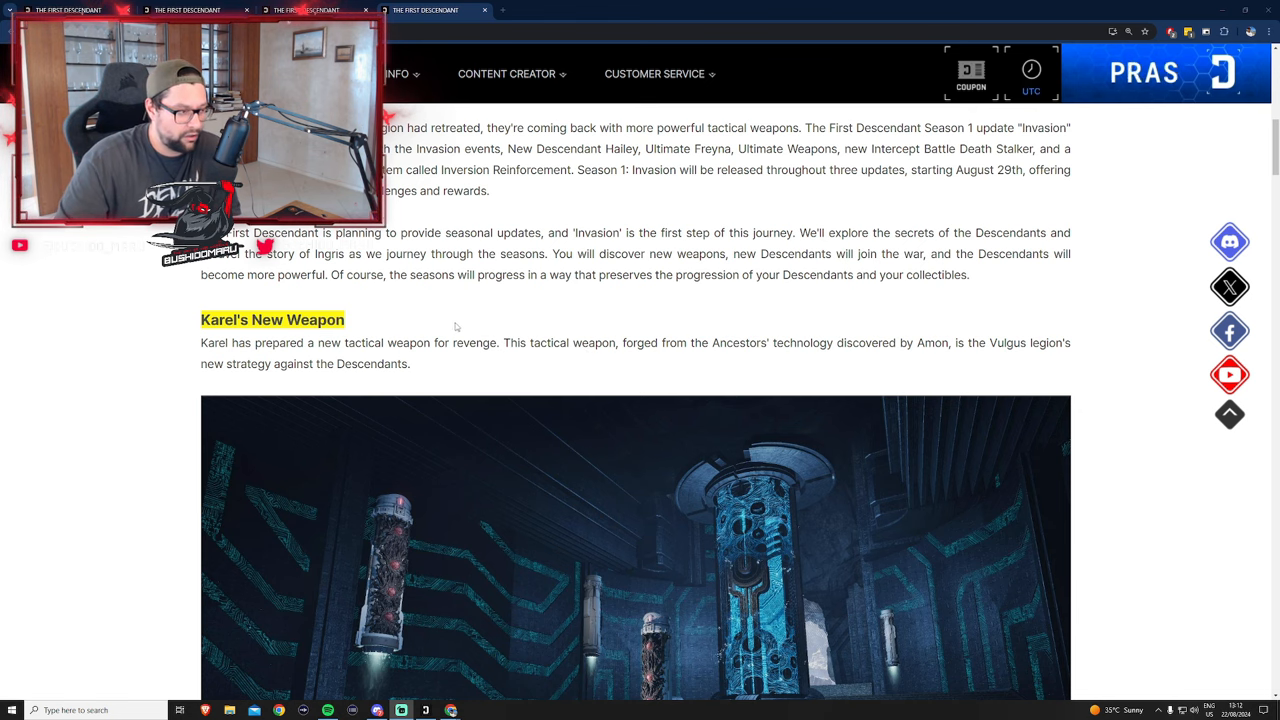
Continue down the intro to the 'Karel's New Weapon' section and its artwork
scroll("down", 3)
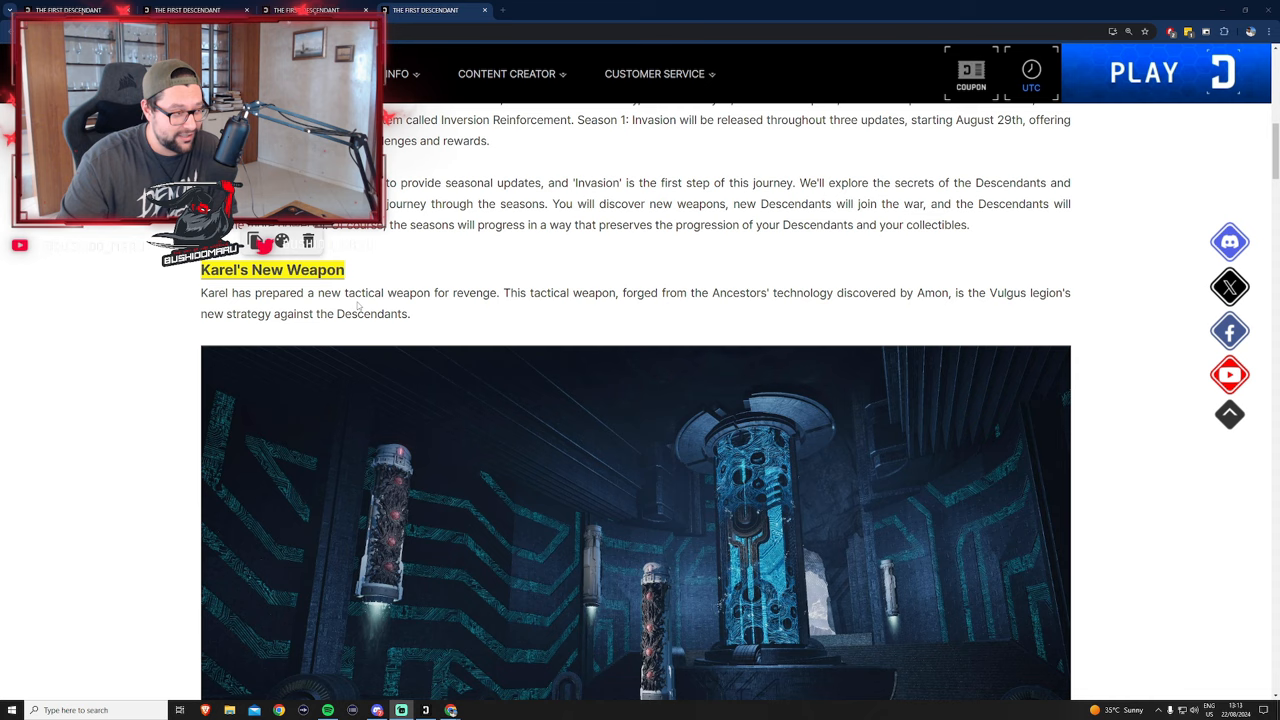
scroll("down", 3)
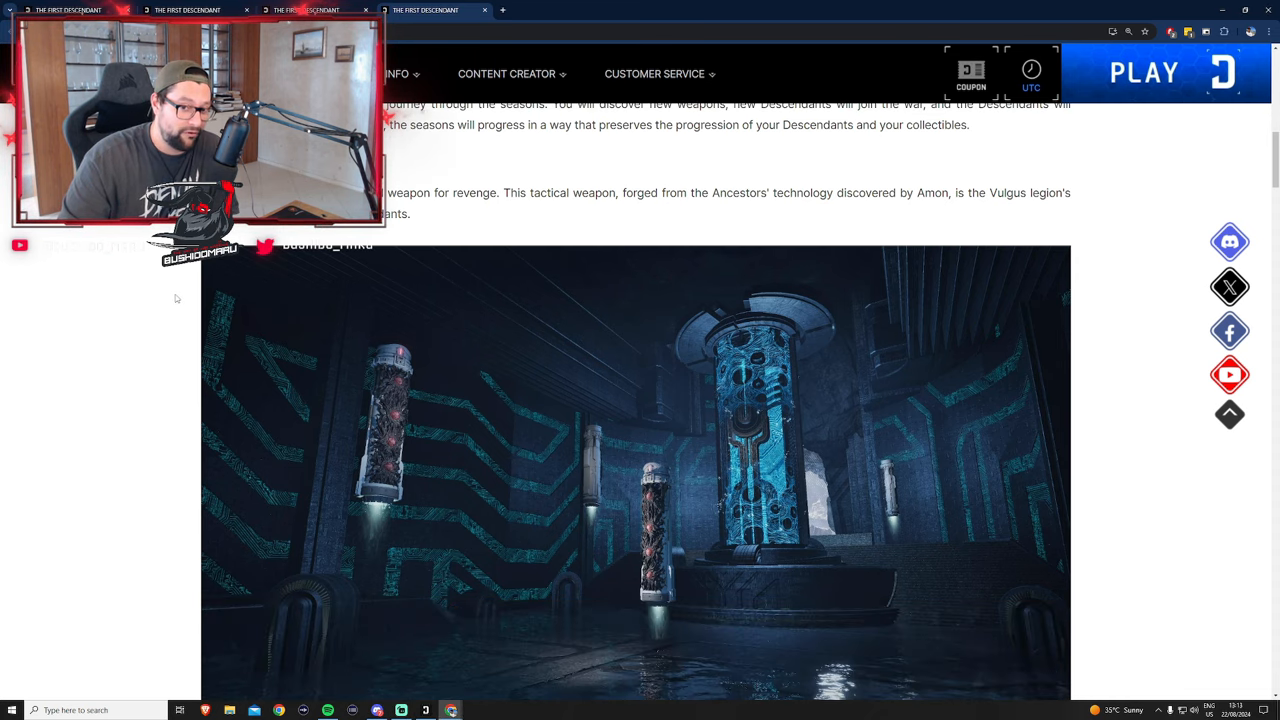
scroll("down", 3)
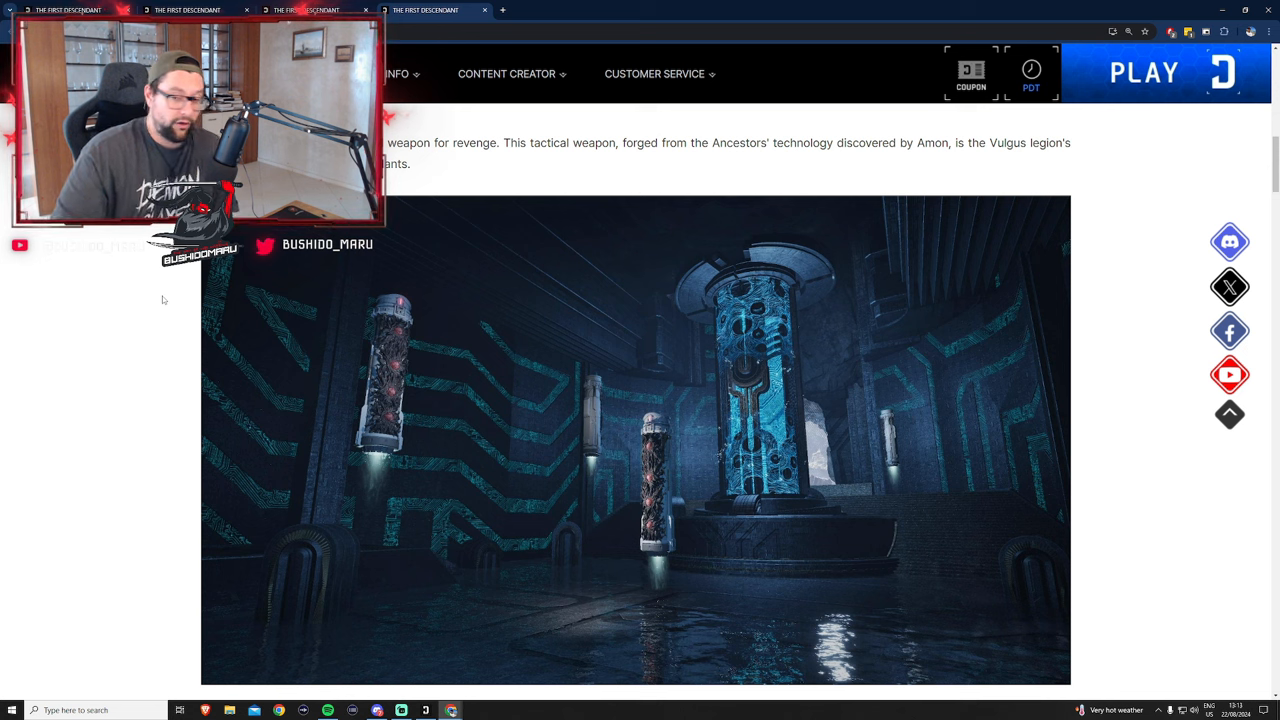
left_click(1030, 80)
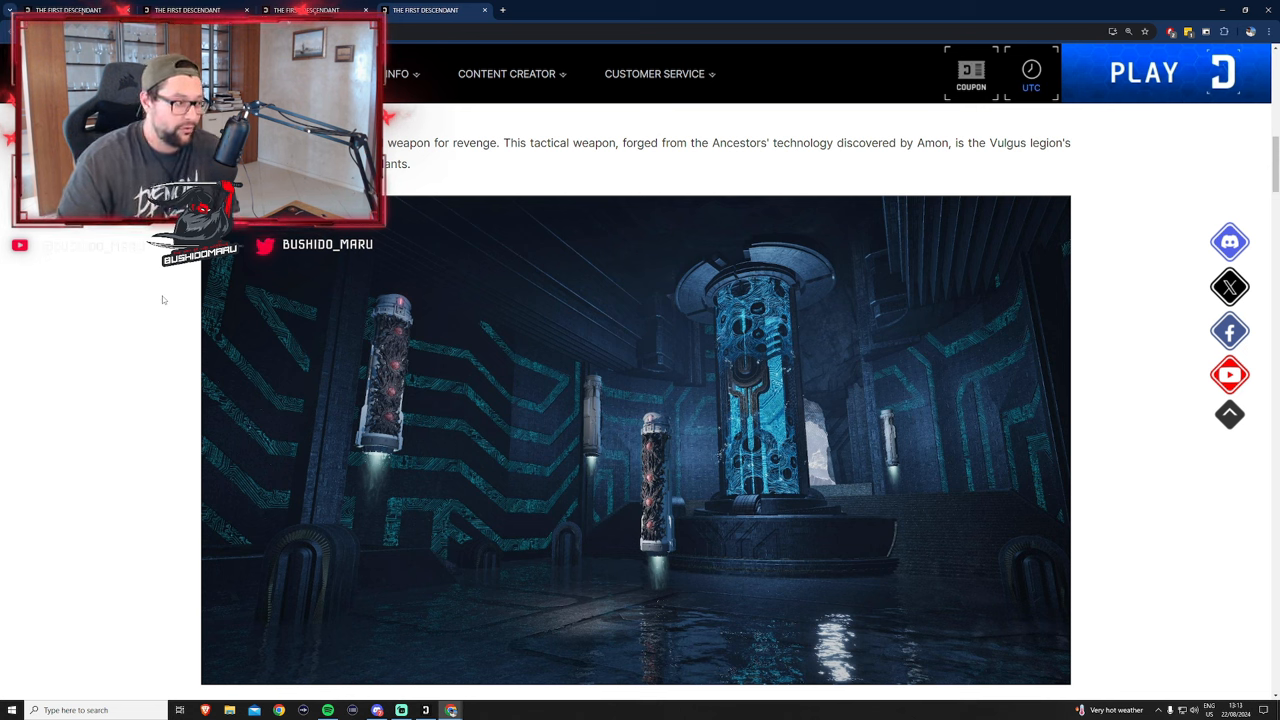
left_click(1032, 88)
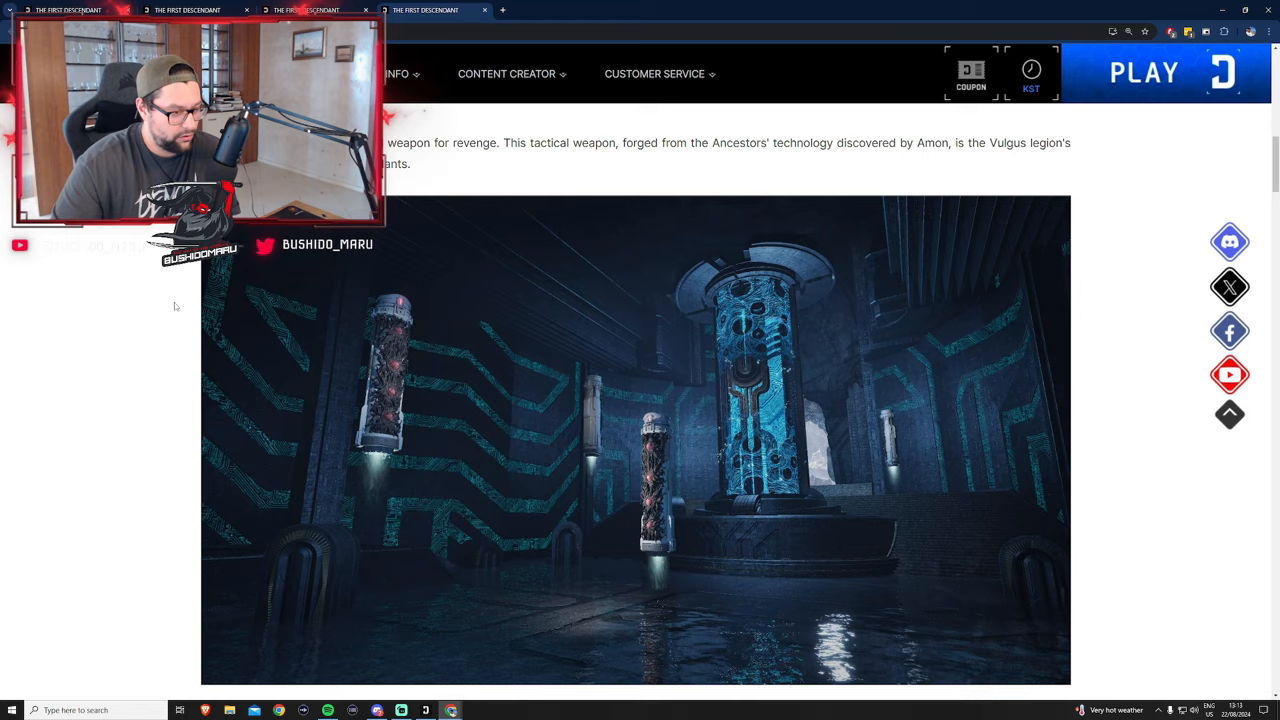
Read and mark the Invasion event details following Karel's New Weapon
scroll("down", 3)
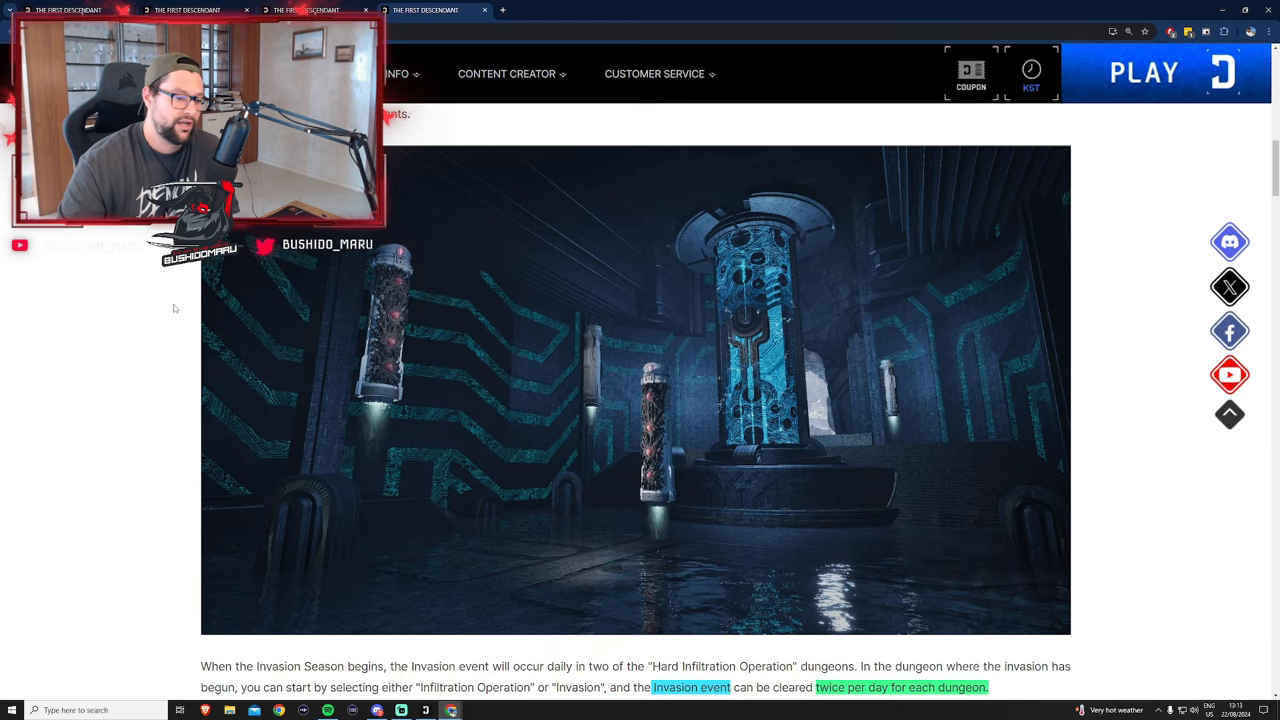
scroll("down", 3)
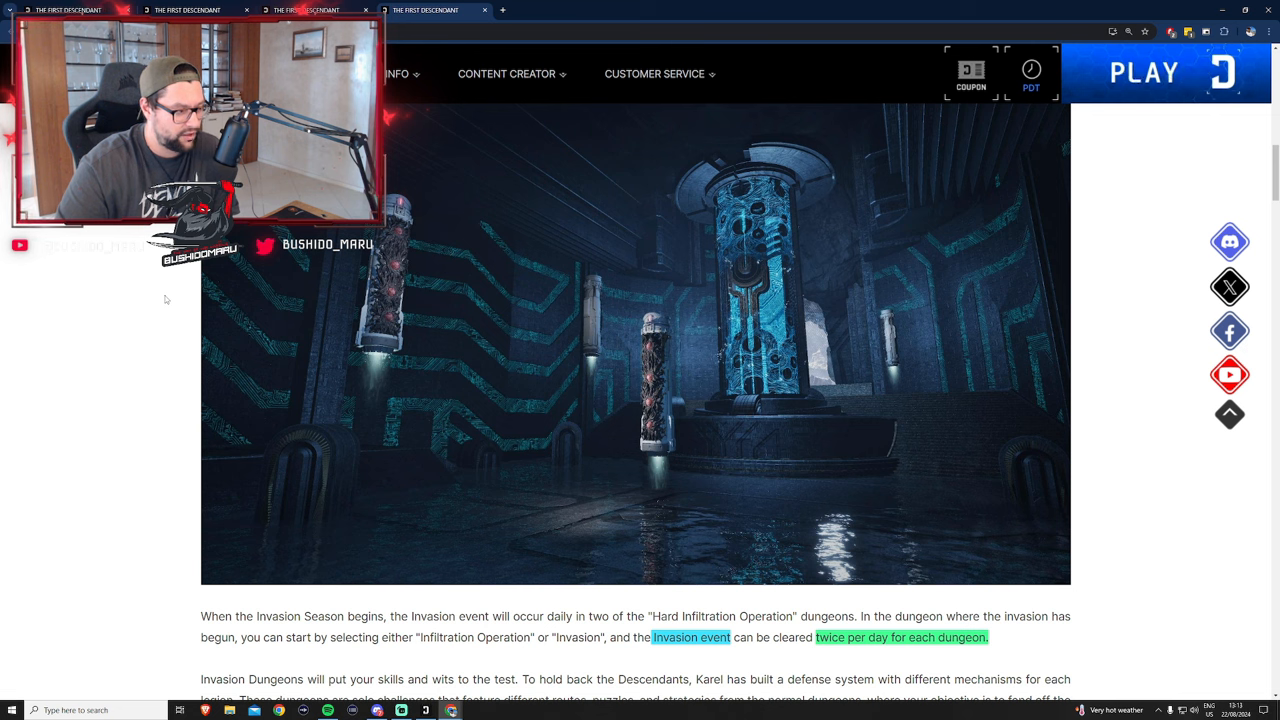
left_click(1032, 72)
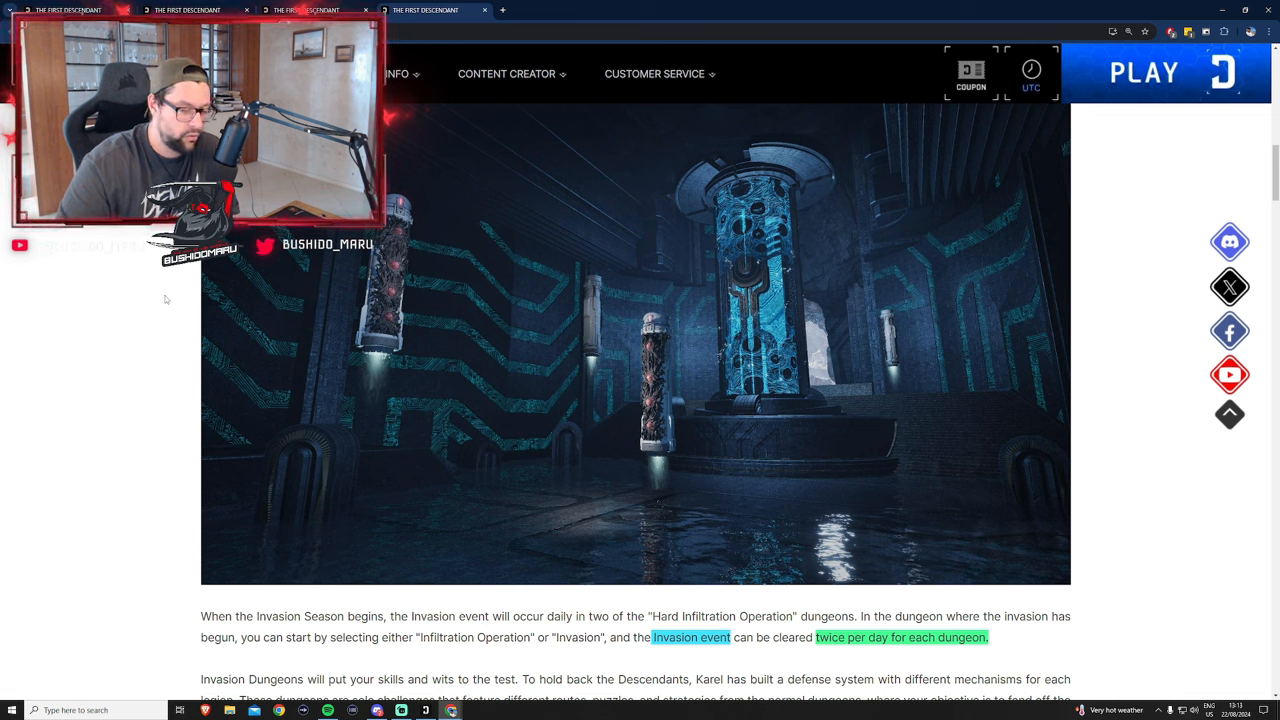
left_click(1032, 76)
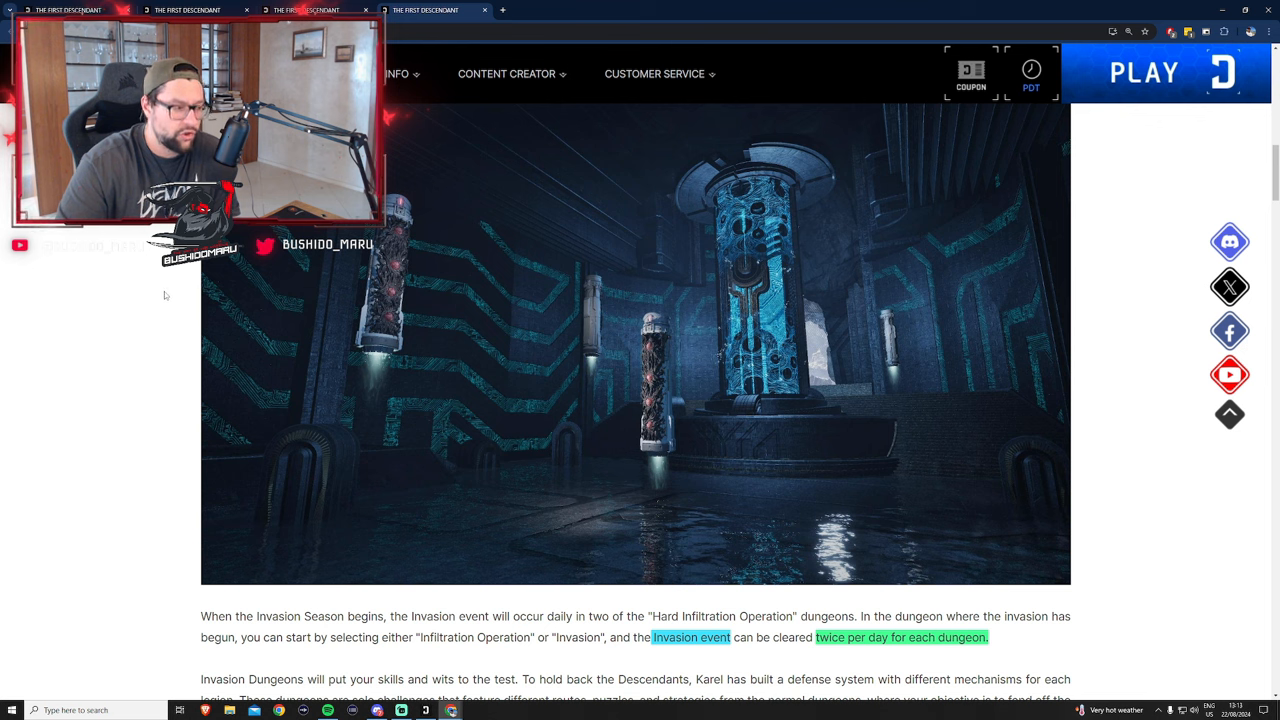
left_click(1032, 70)
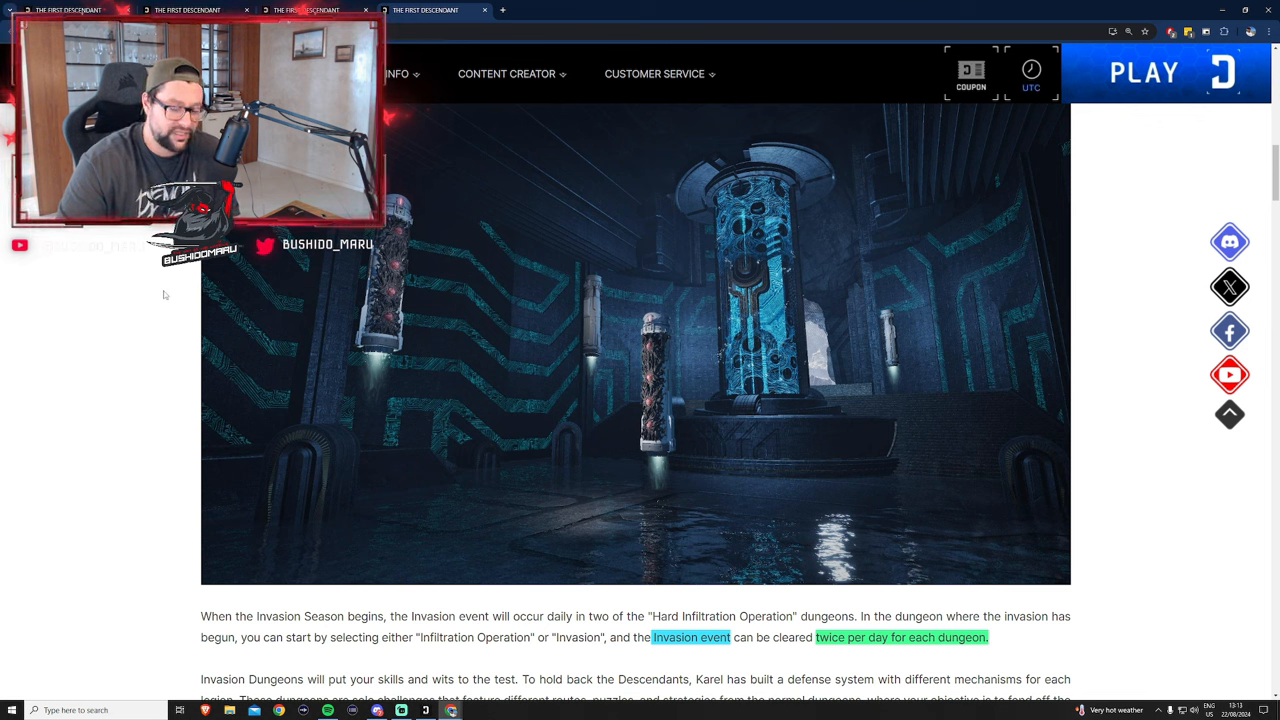
left_click(1032, 72)
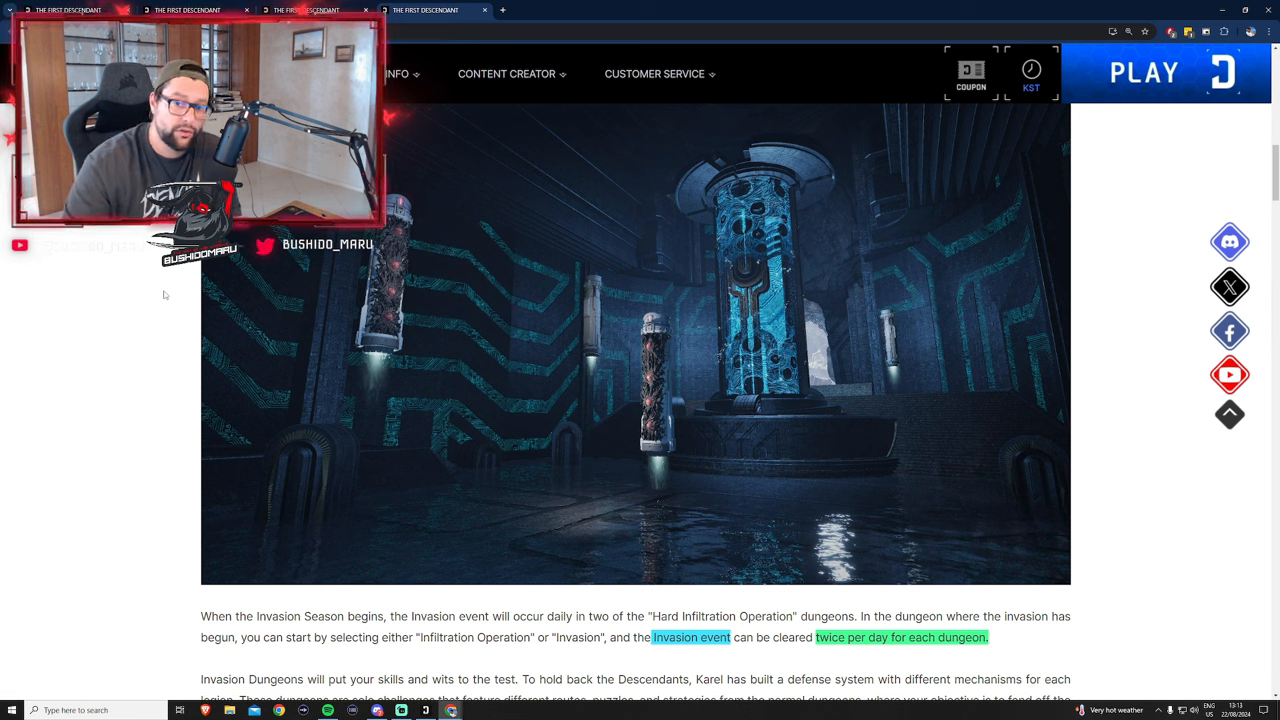
left_click(1032, 68)
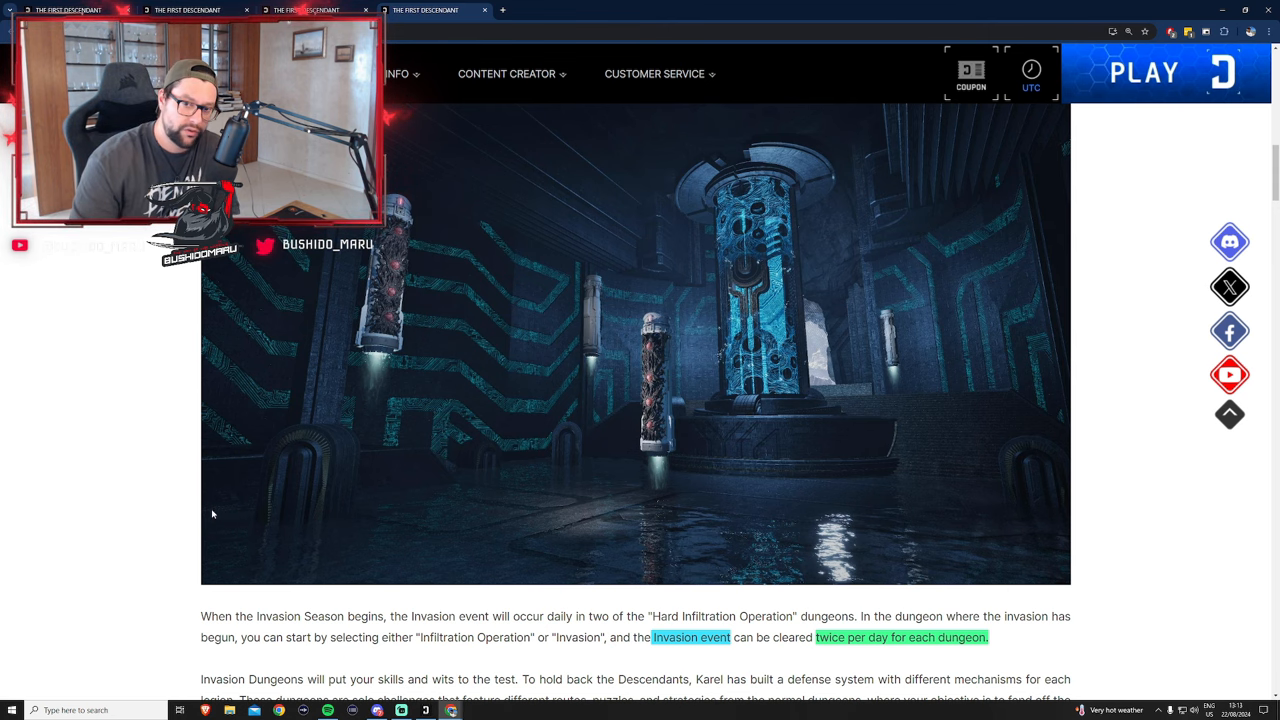
Go through the Invasion Dungeons paragraph, marking its key lines
scroll("down", 3)
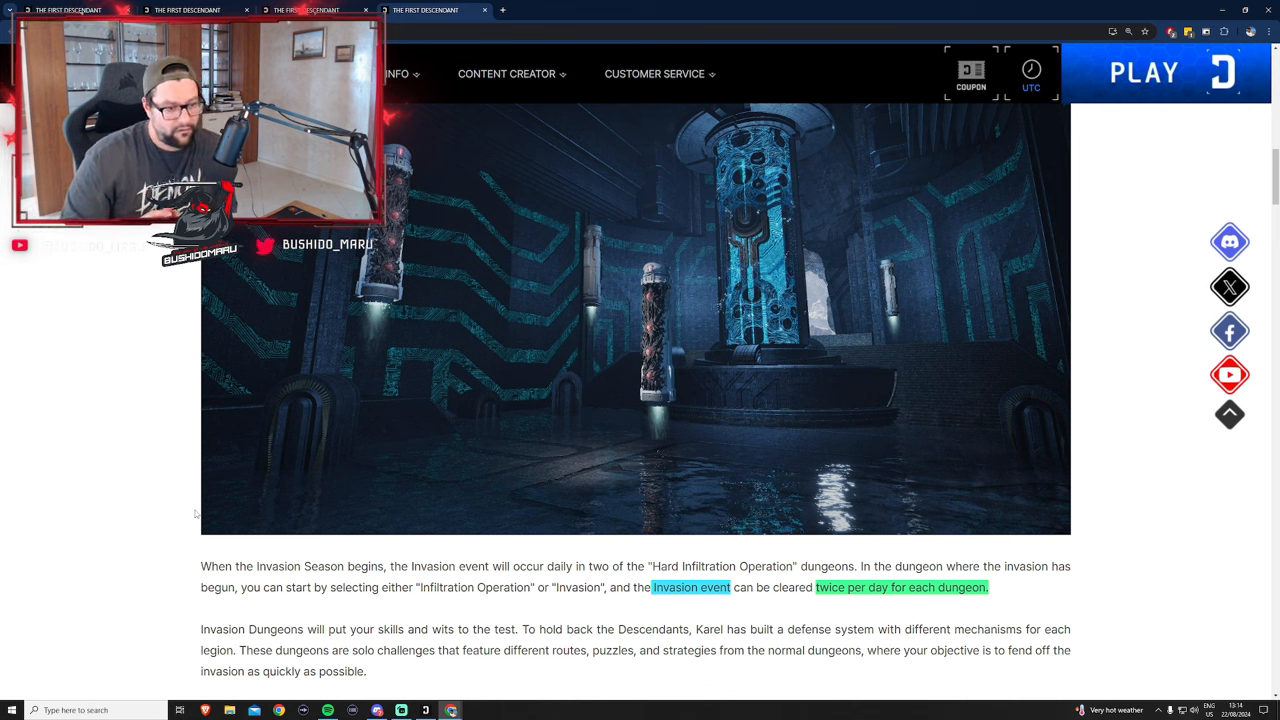
left_click(1032, 72)
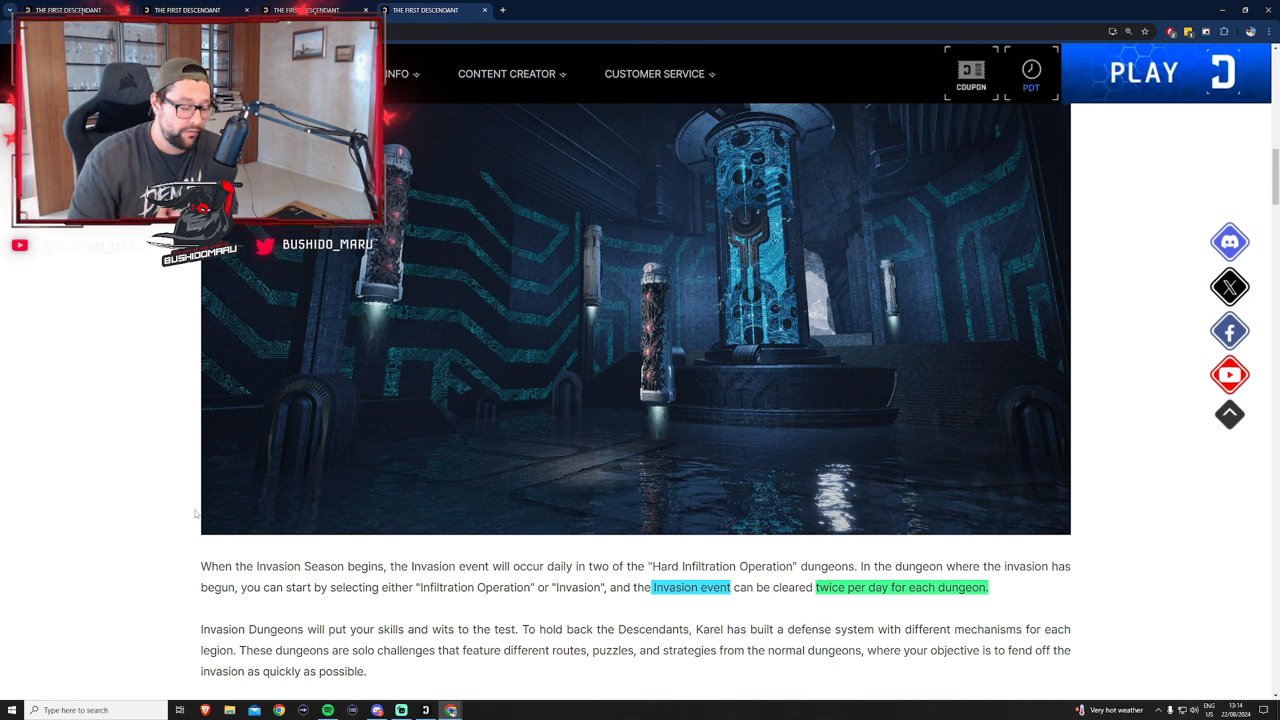
left_click(1032, 76)
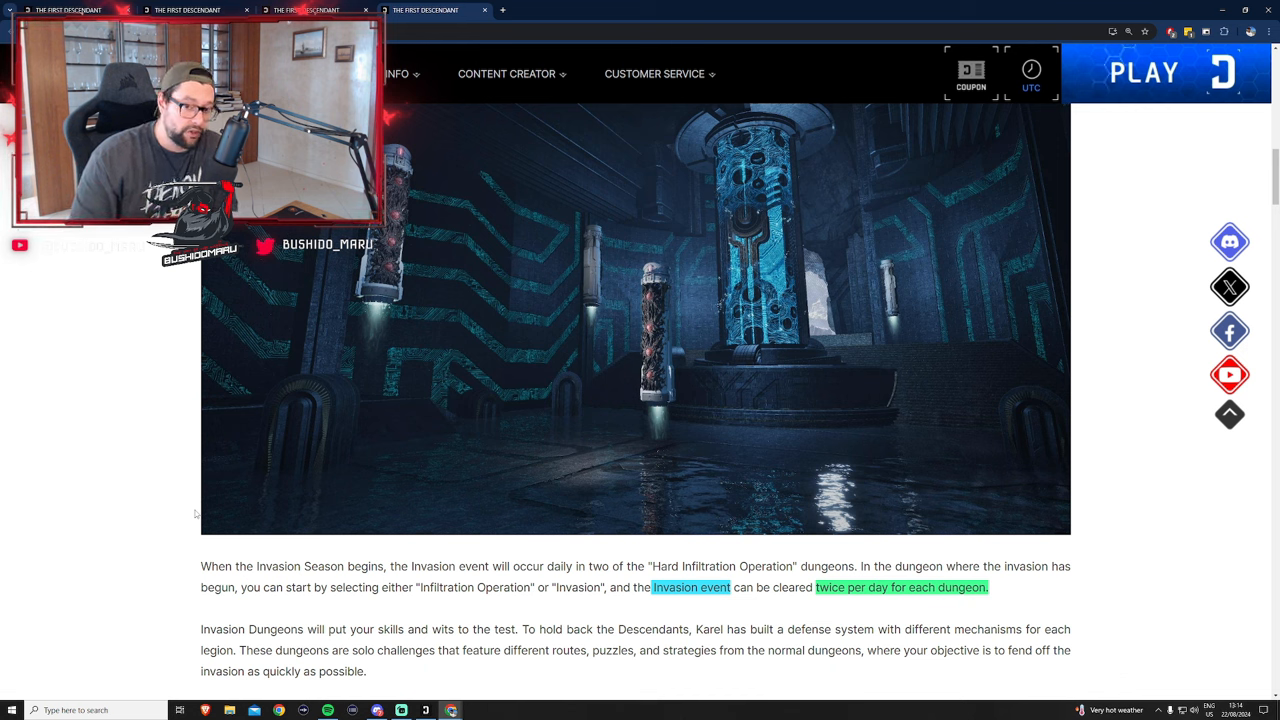
left_click(1032, 70)
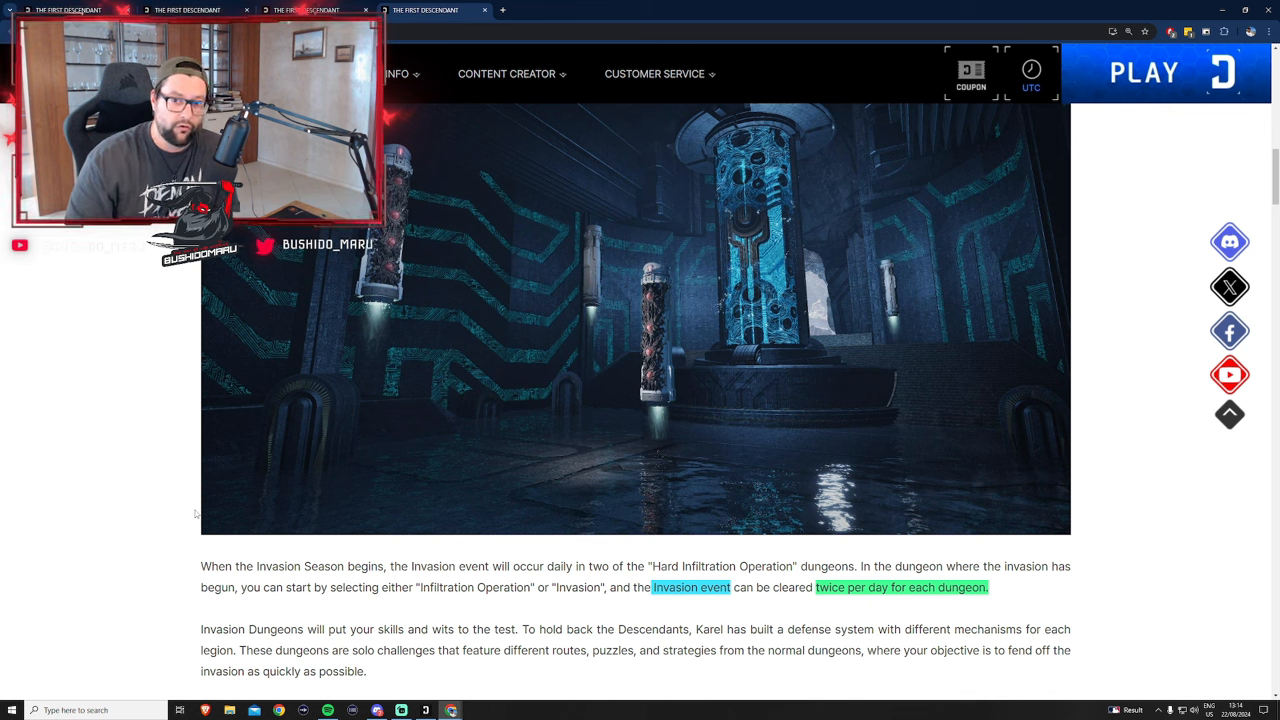
left_click(1032, 80)
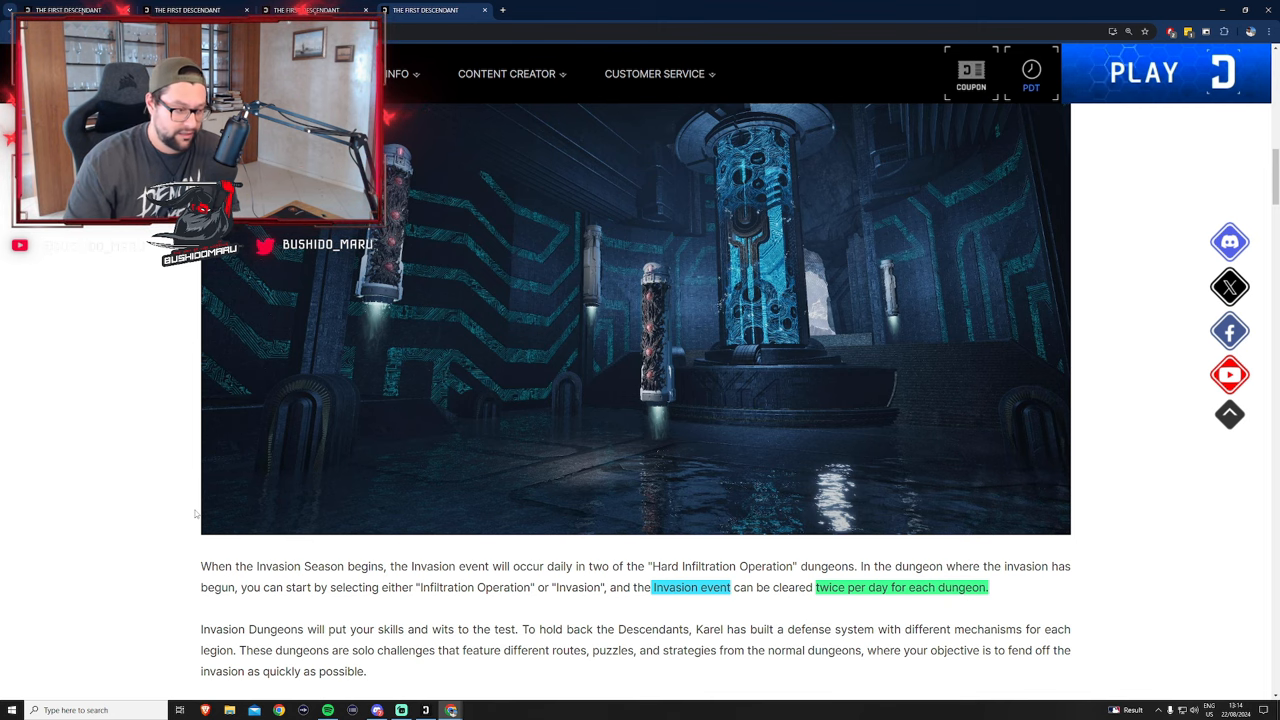
Continue past the Invasion Dungeons explanation to the 'New Descendant, Hailey Scott' heading
scroll("down", 3)
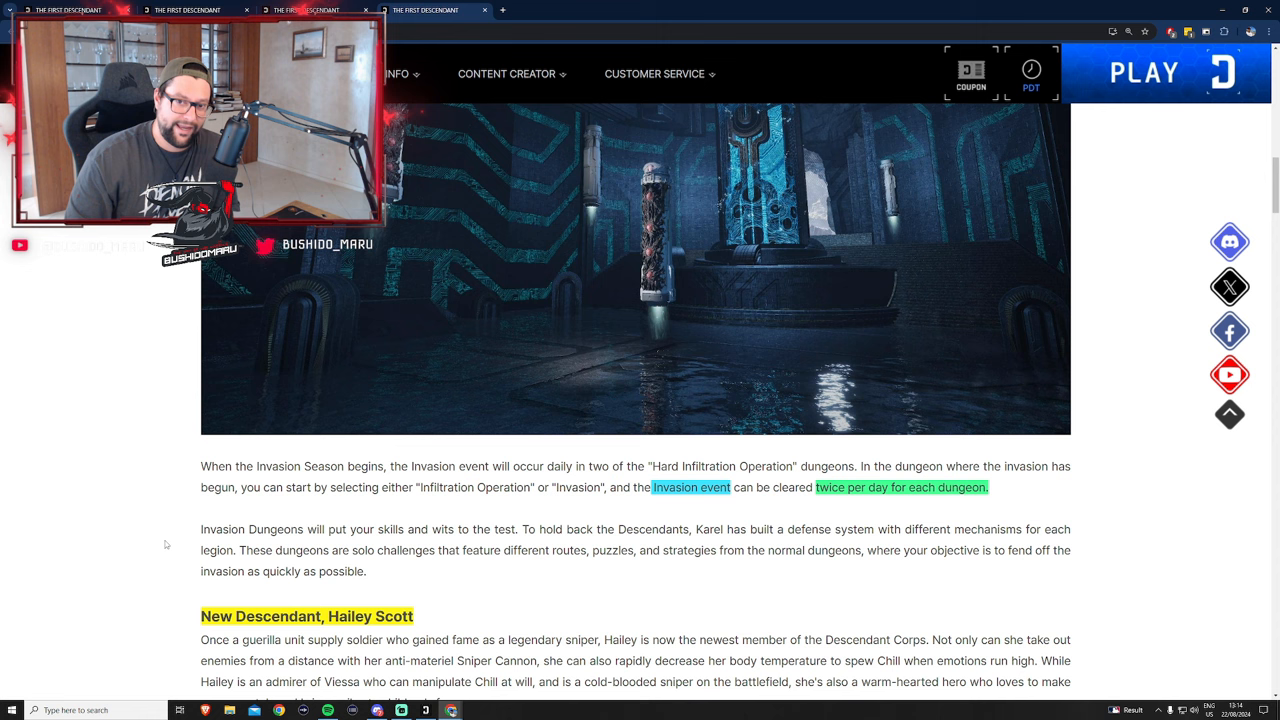
left_click(1032, 88)
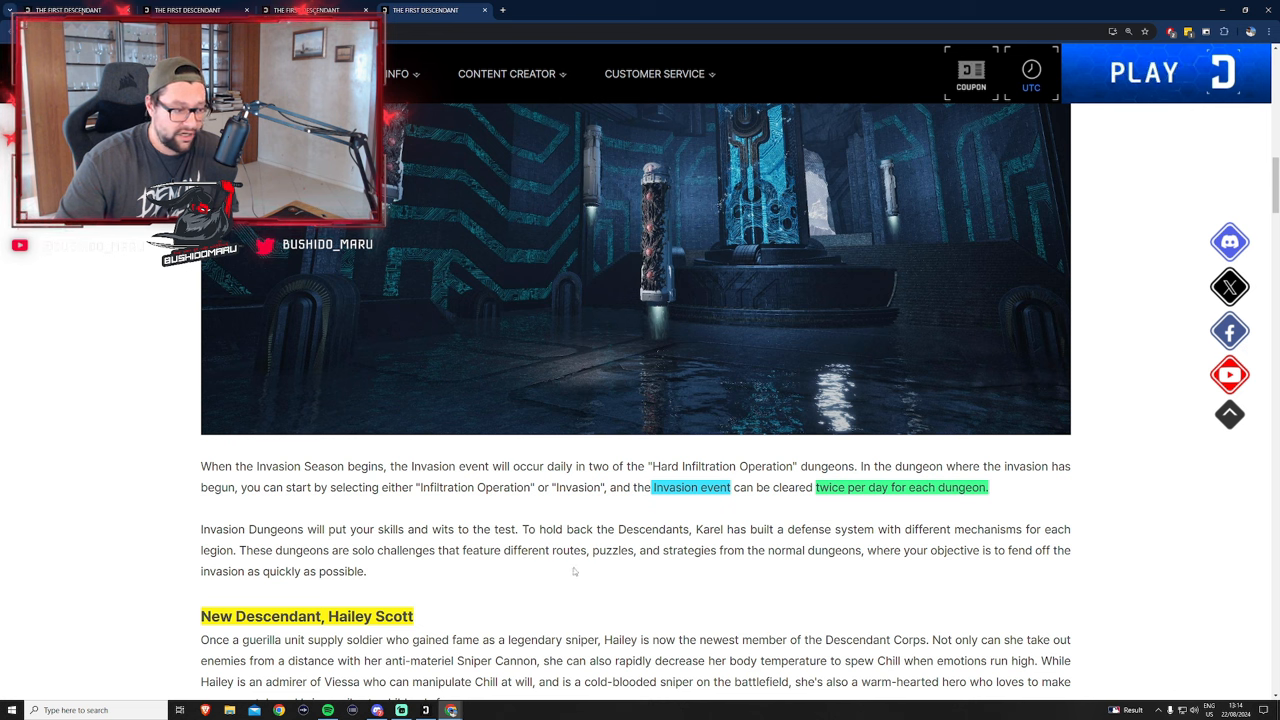
left_click(1030, 88)
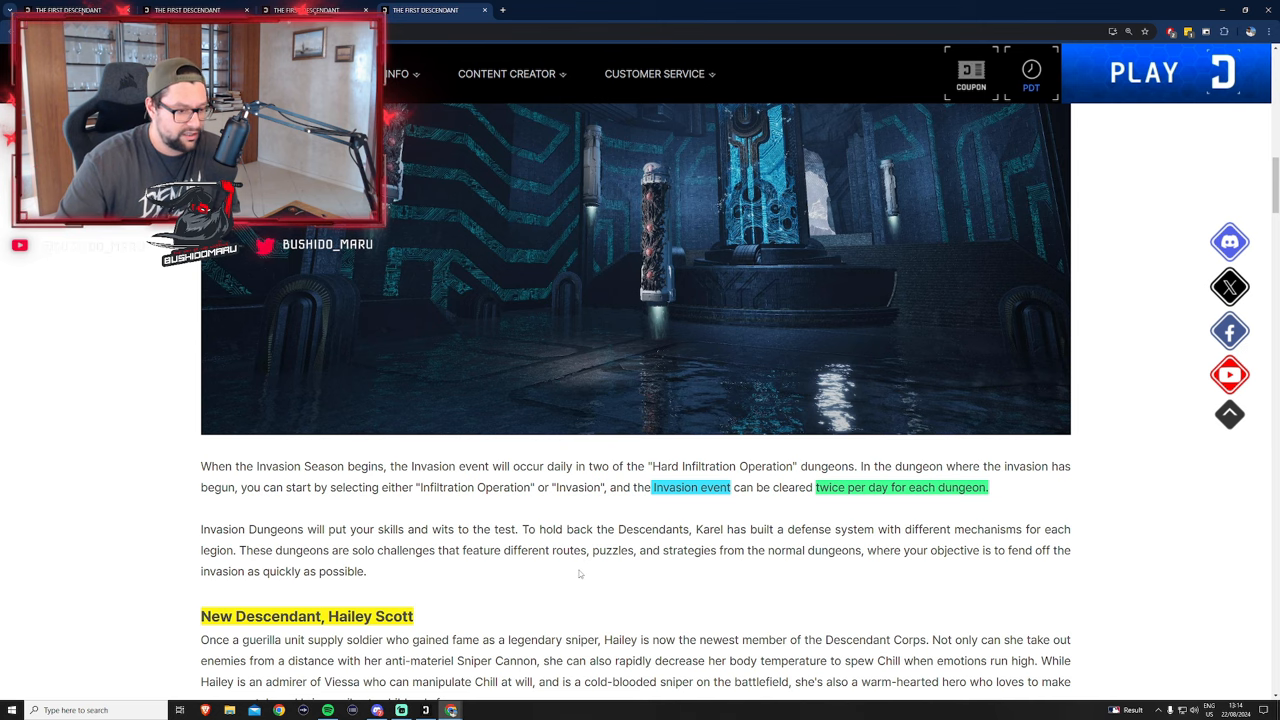
scroll("down", 3)
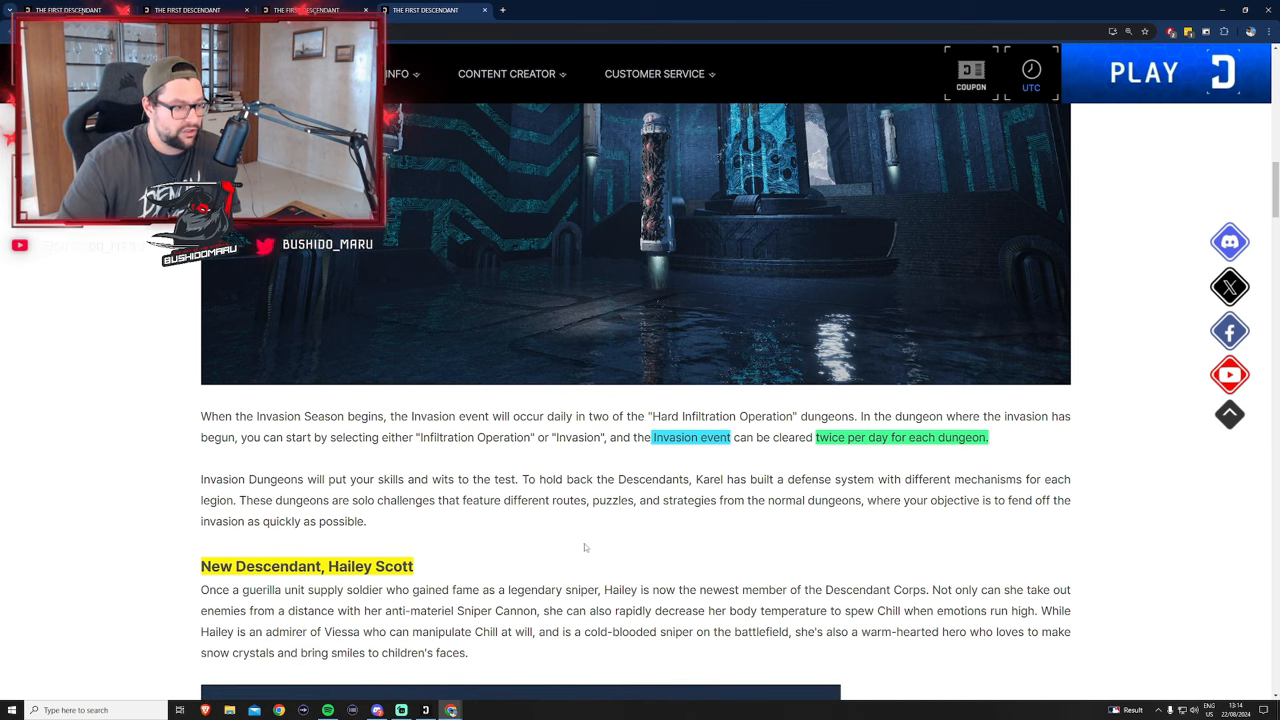
scroll("down", 3)
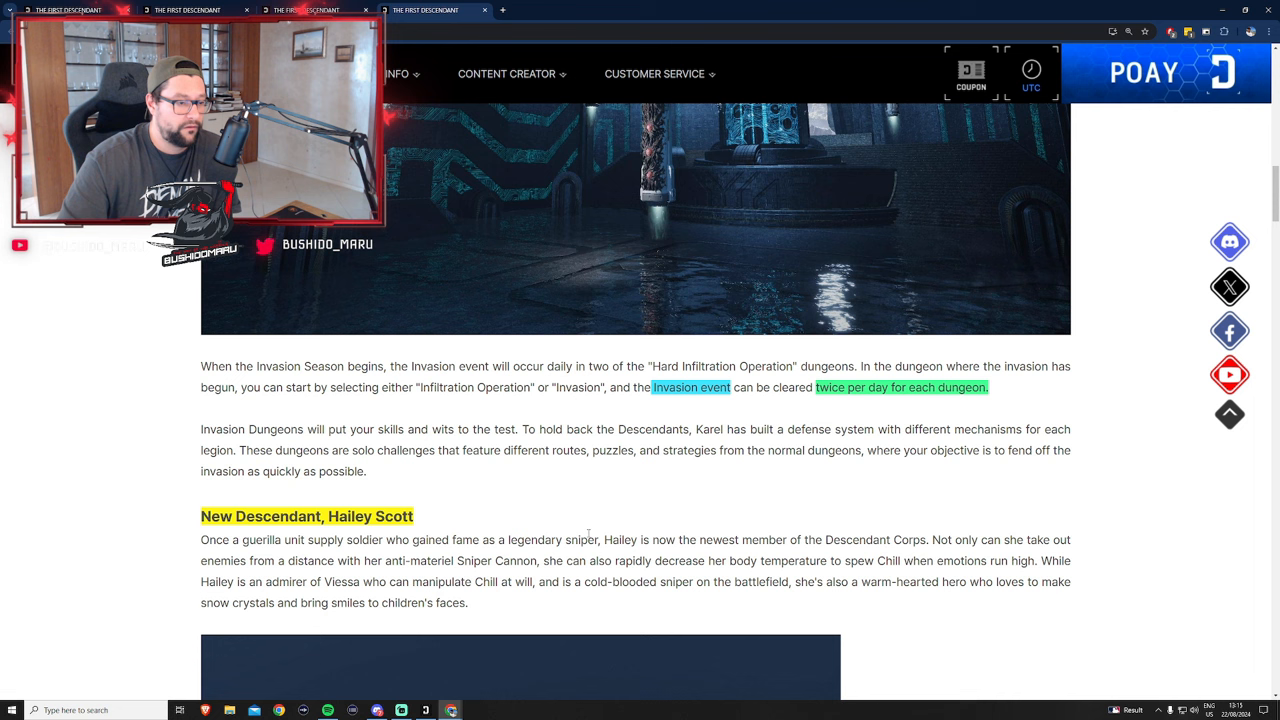
scroll("down", 3)
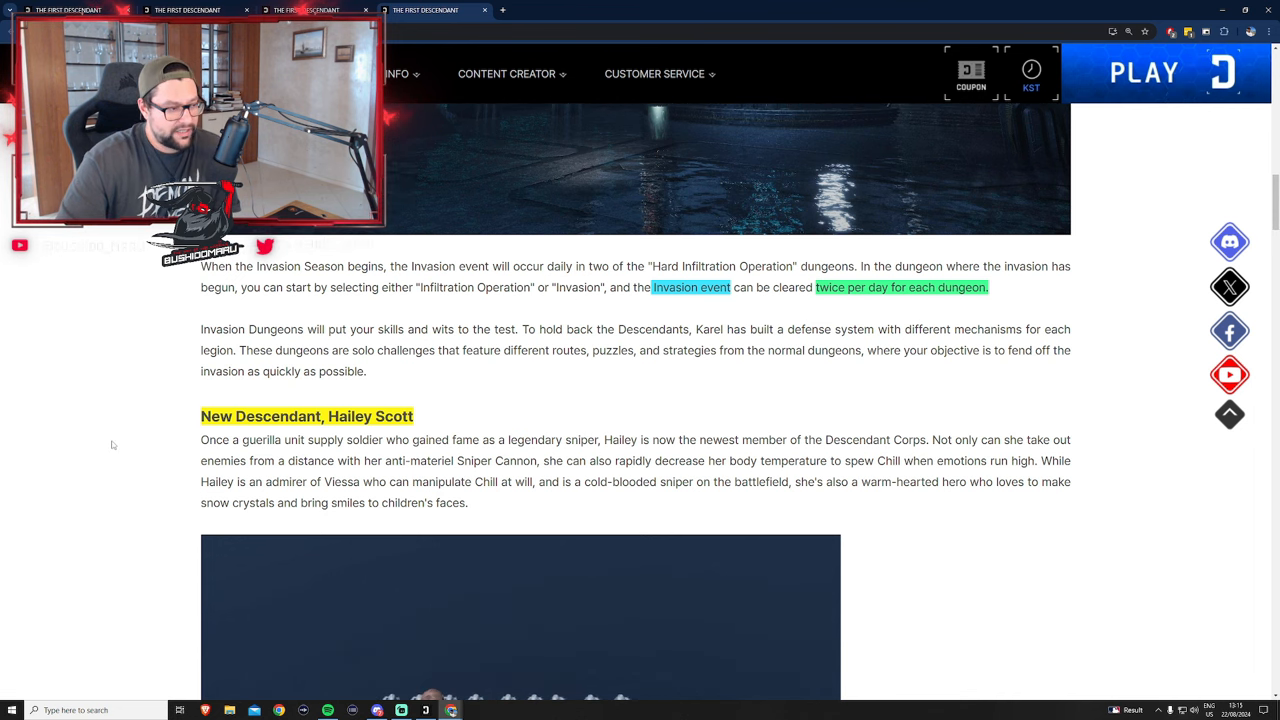
Read Hailey's introduction and bring the Cryo Round and Storm Snare skill clips into view
scroll("down", 3)
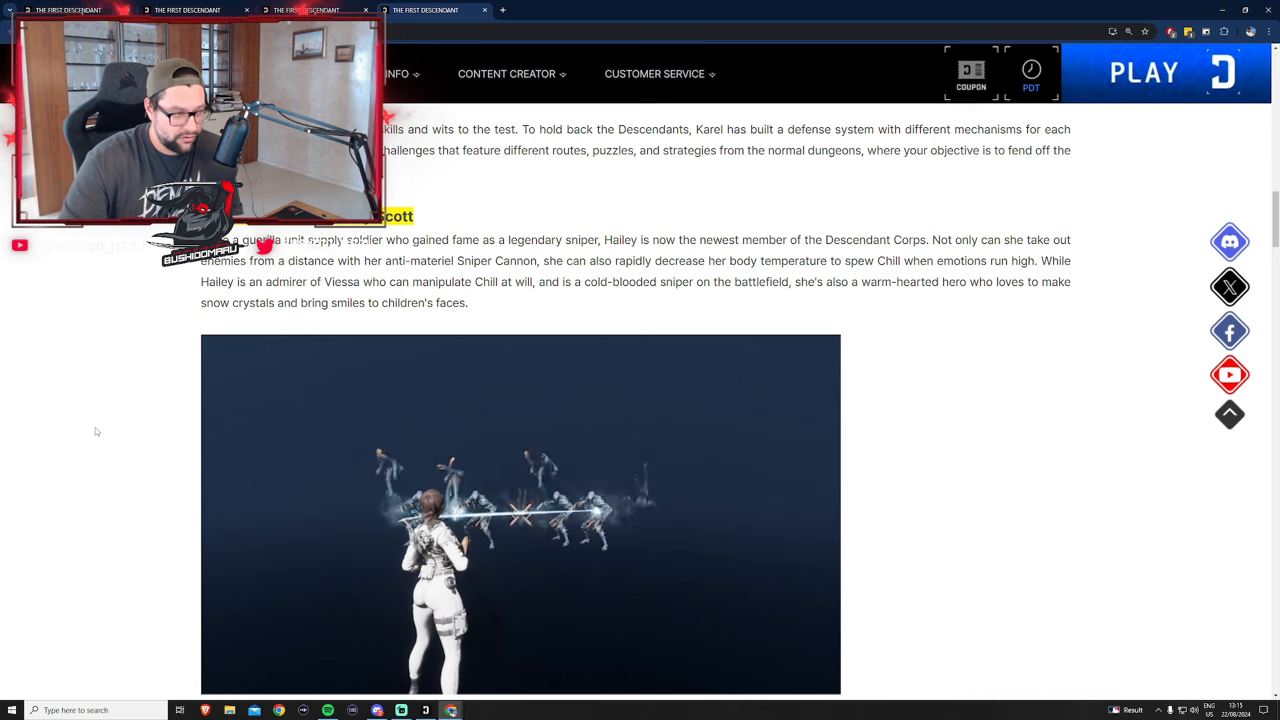
left_click(1032, 70)
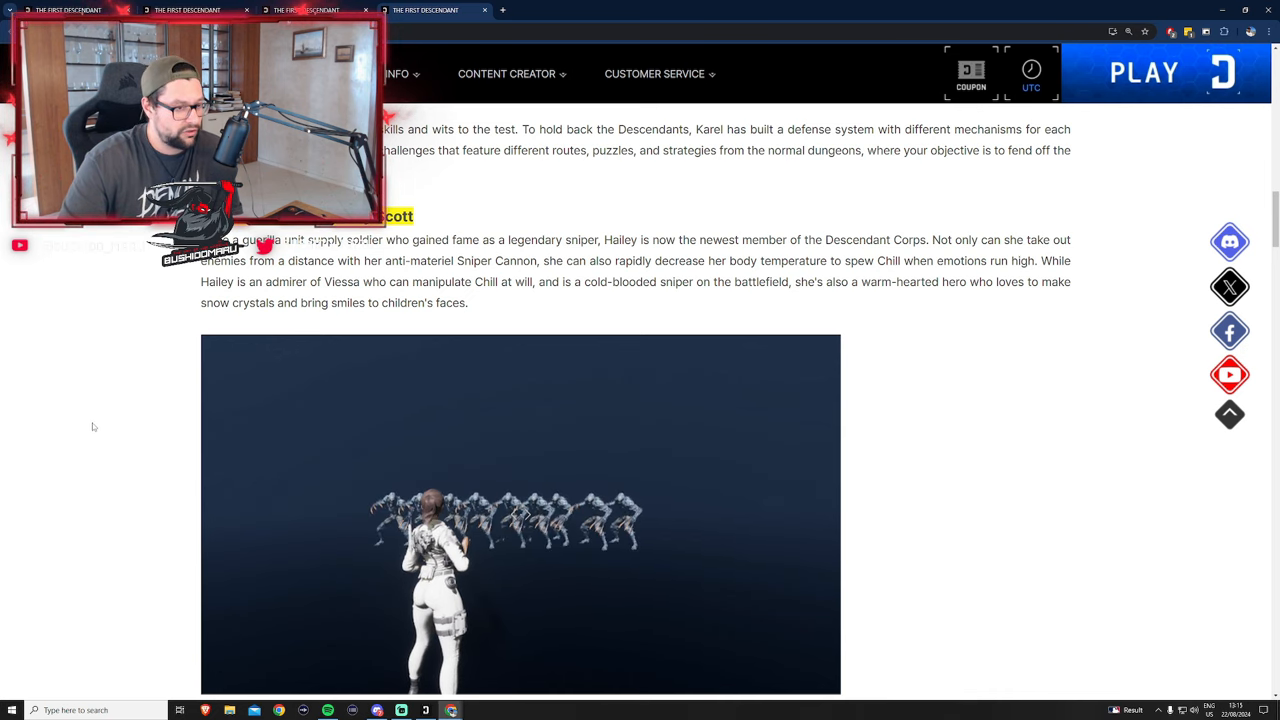
left_click(1032, 68)
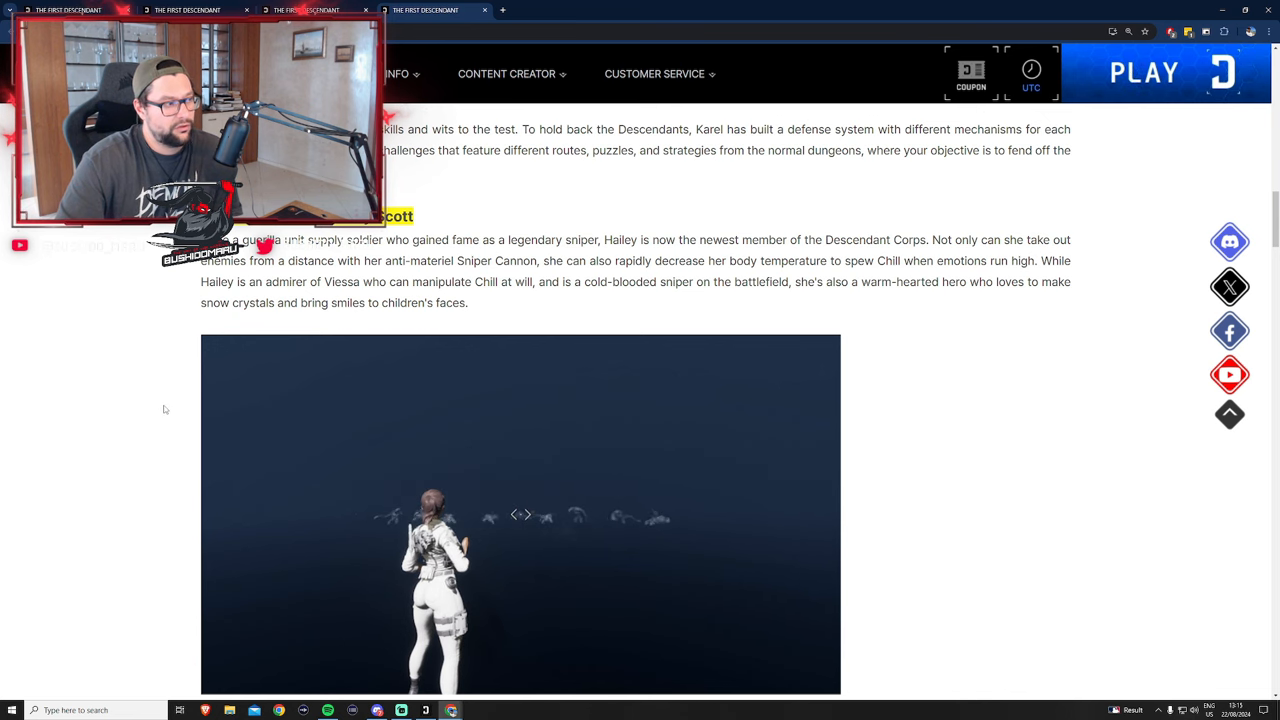
scroll("down", 3)
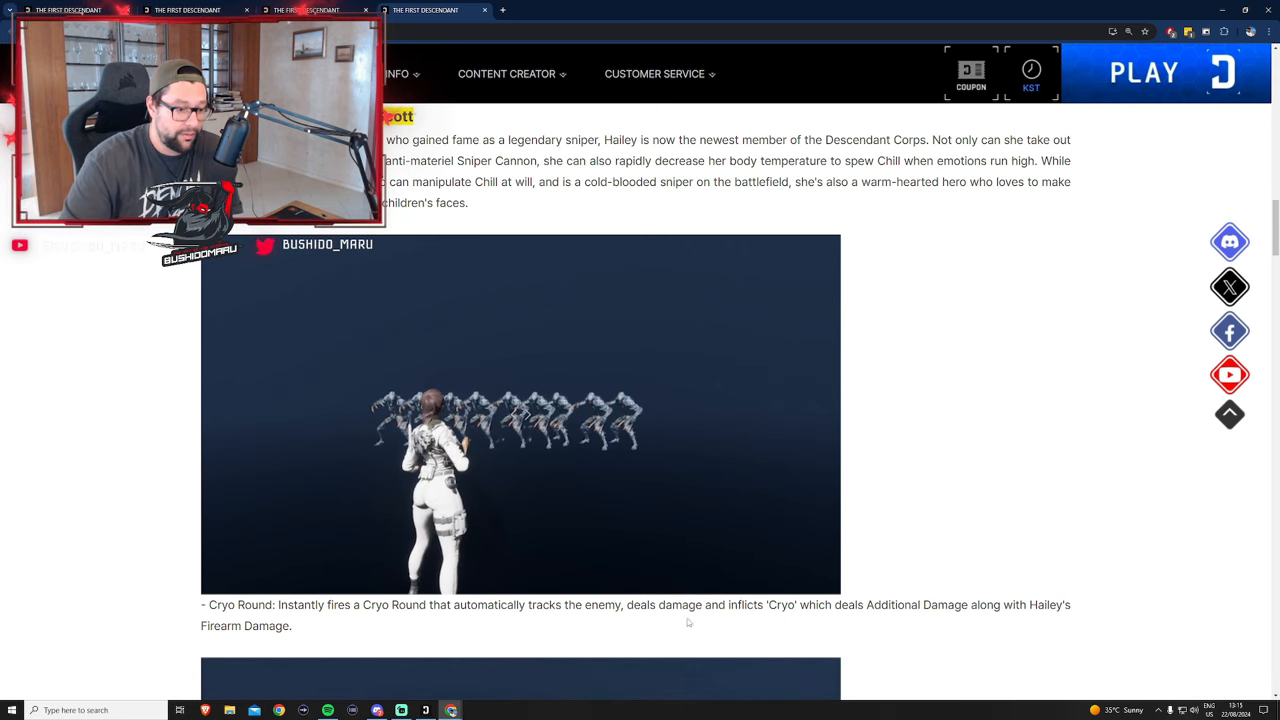
scroll("down", 3)
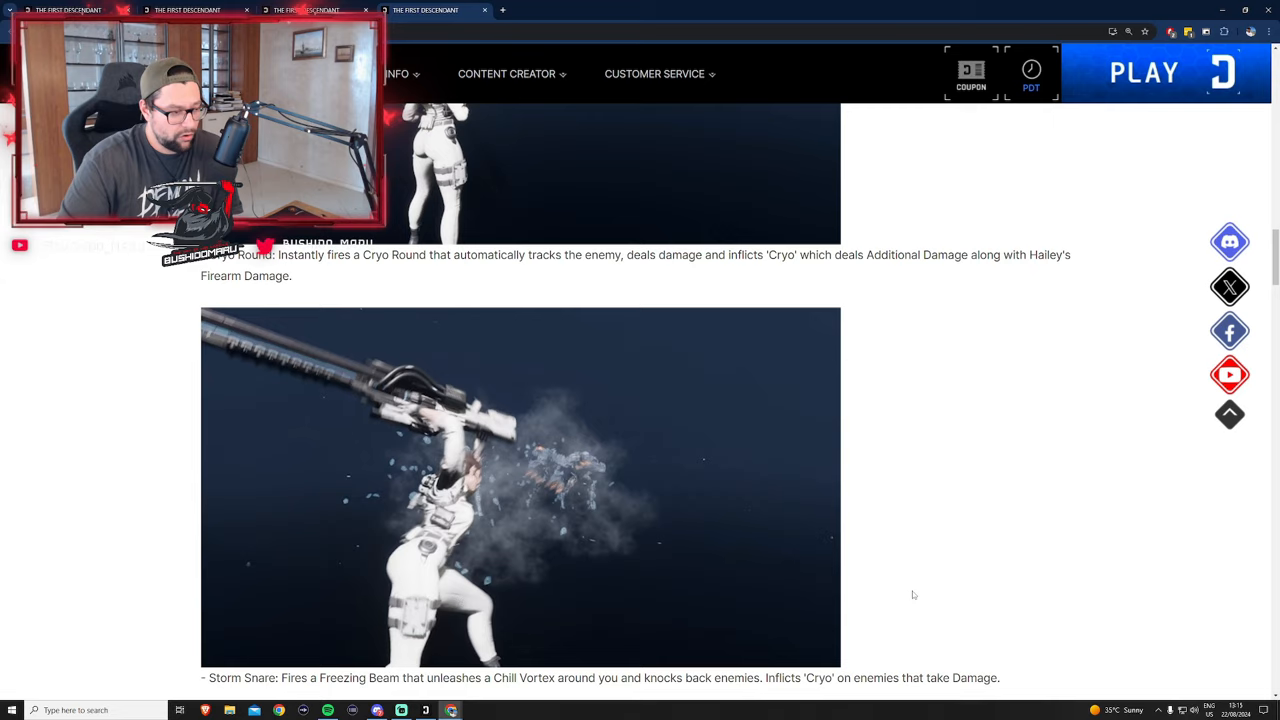
scroll("down", 3)
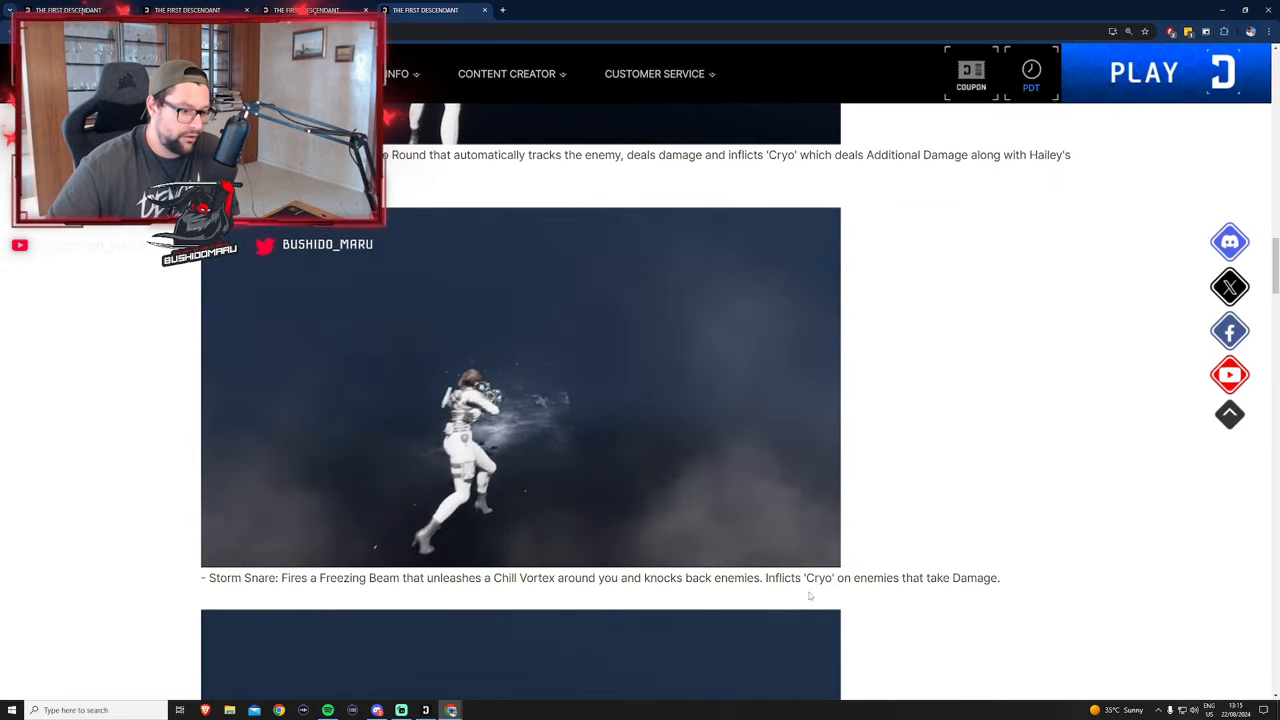
Read Hailey's Cold Fury skill description, marking its key lines
scroll("down", 3)
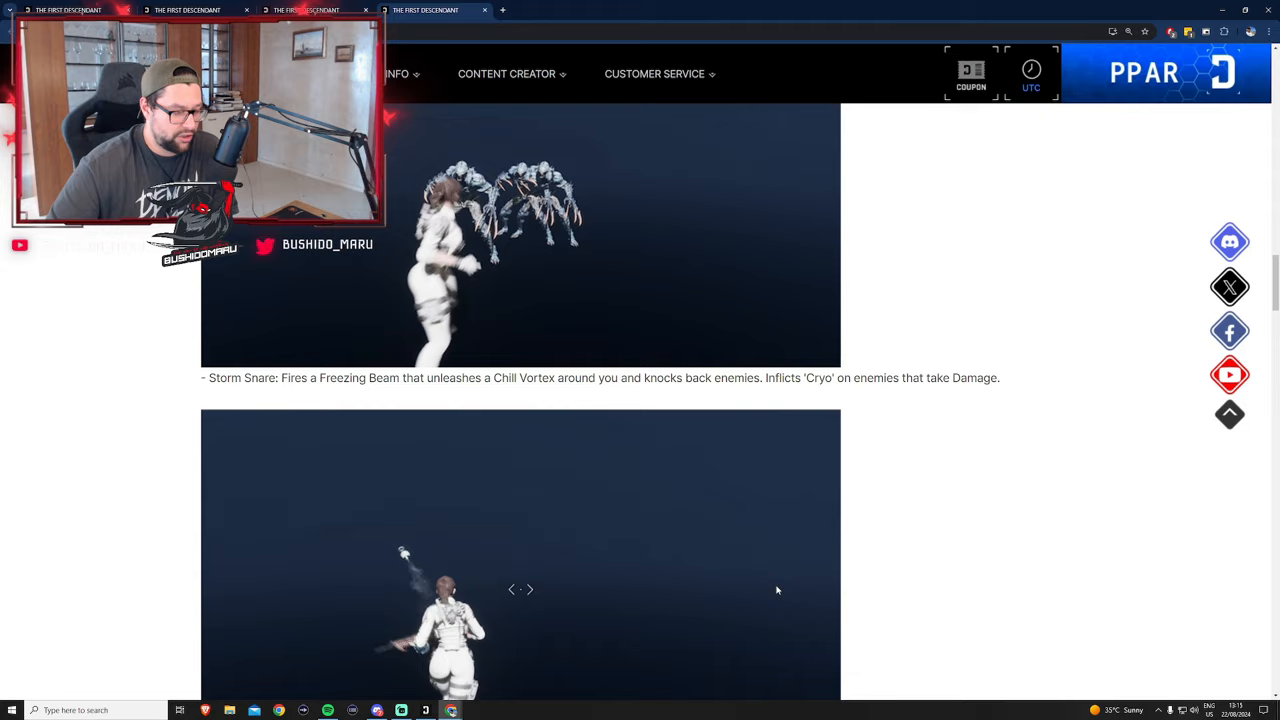
scroll("down", 3)
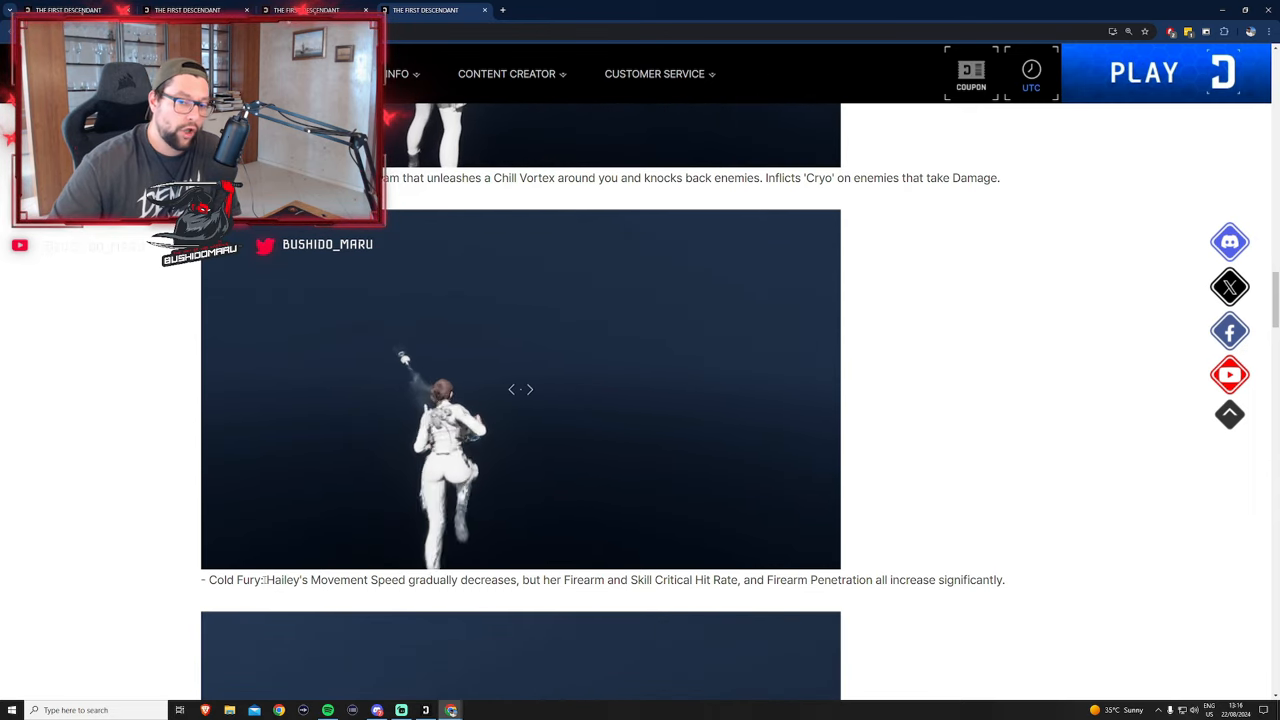
left_click(1032, 72)
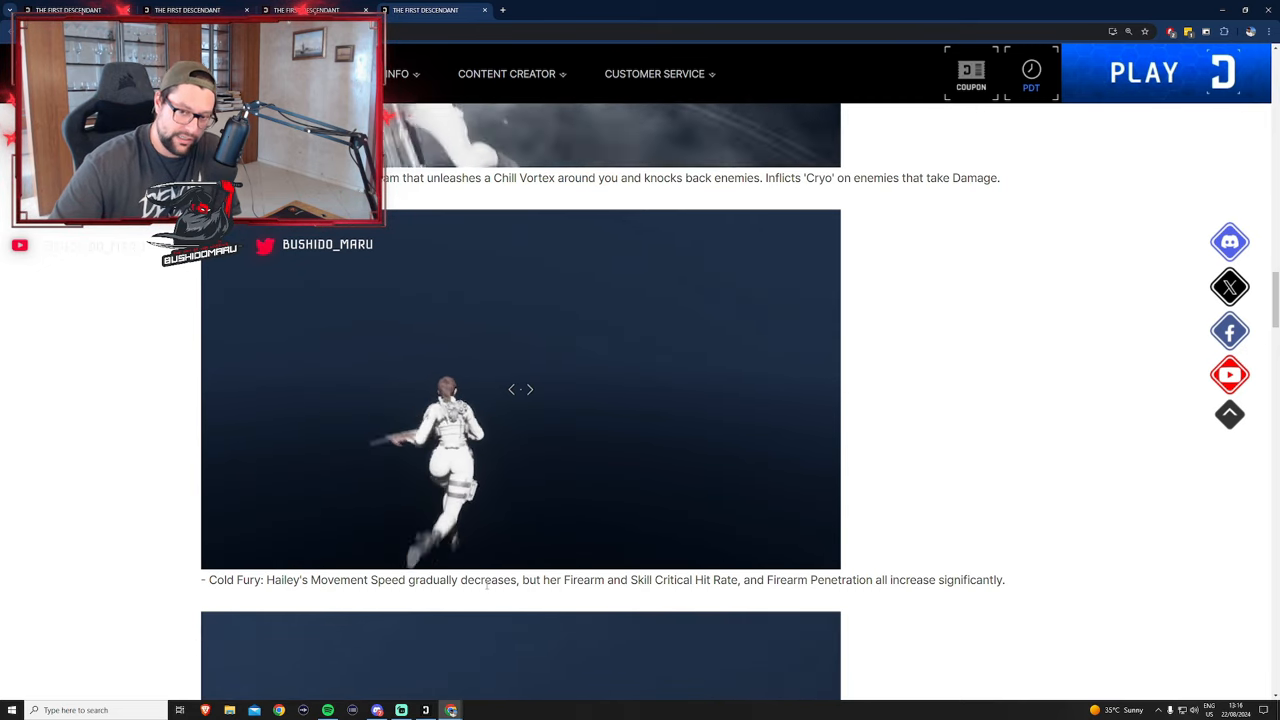
left_click(1032, 76)
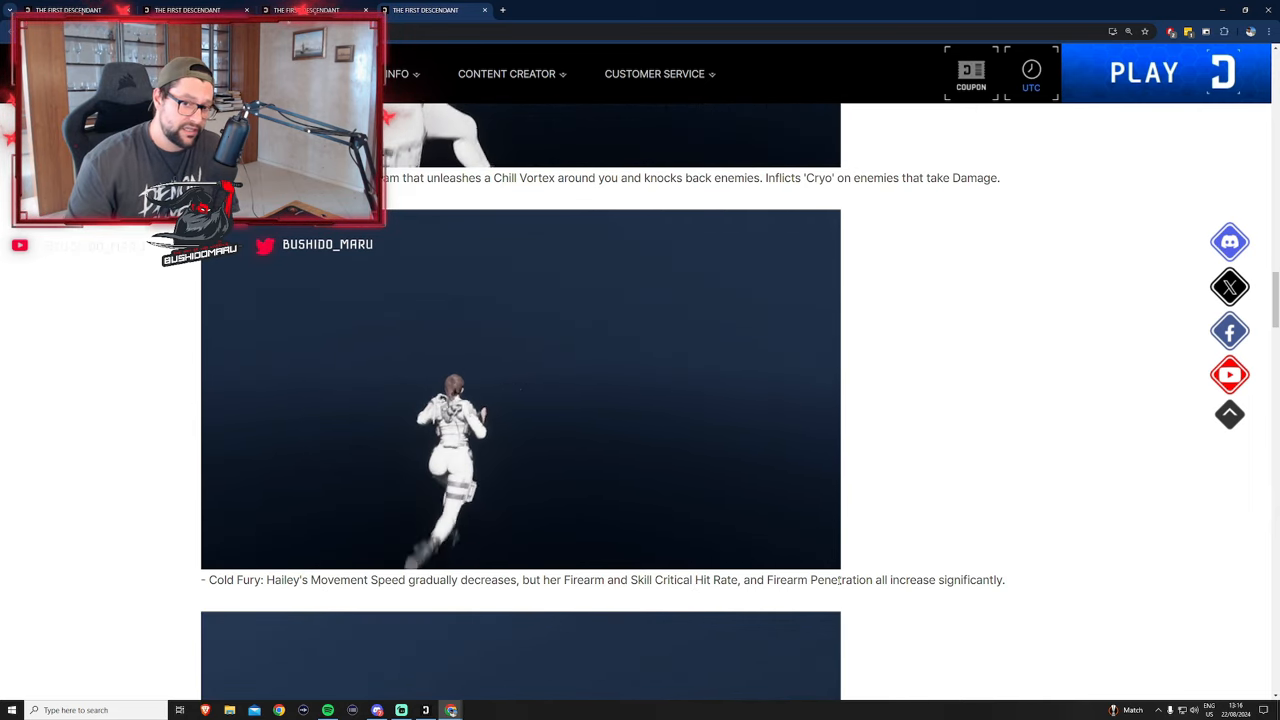
left_click(1032, 88)
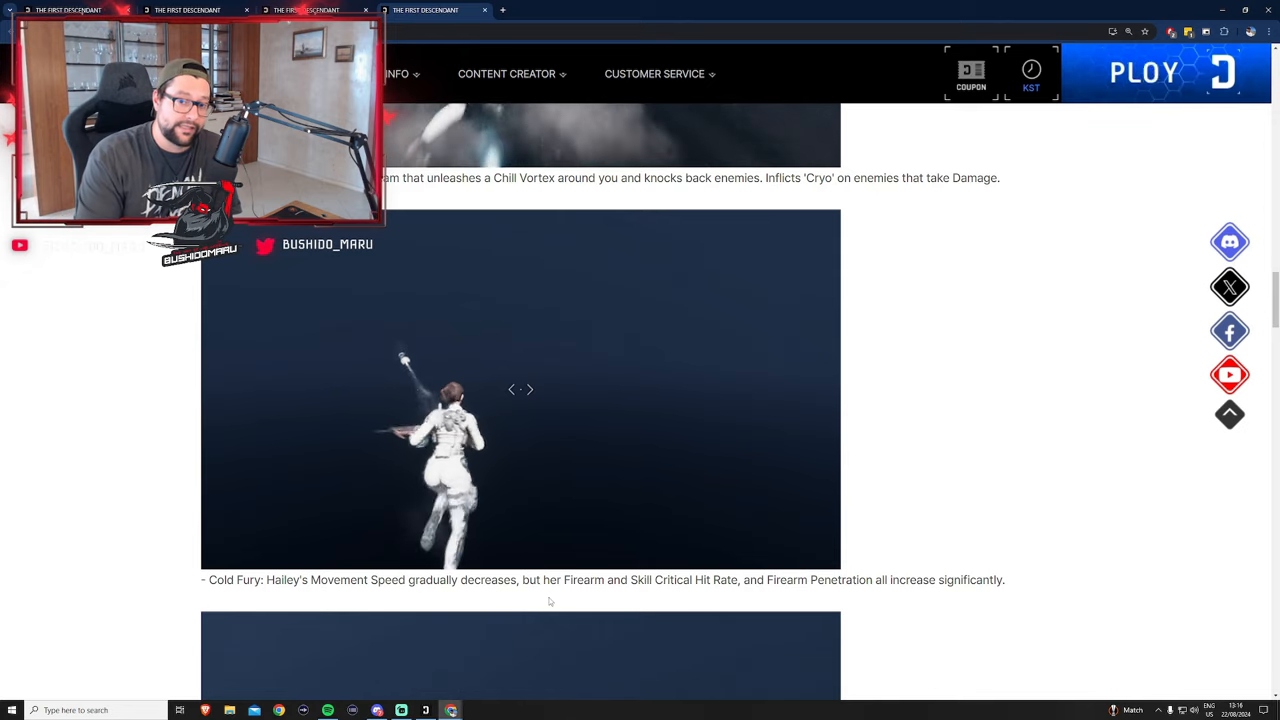
Move through the Zenith skill to the 'Inversion Reinforcer for Season Progression' heading
scroll("down", 3)
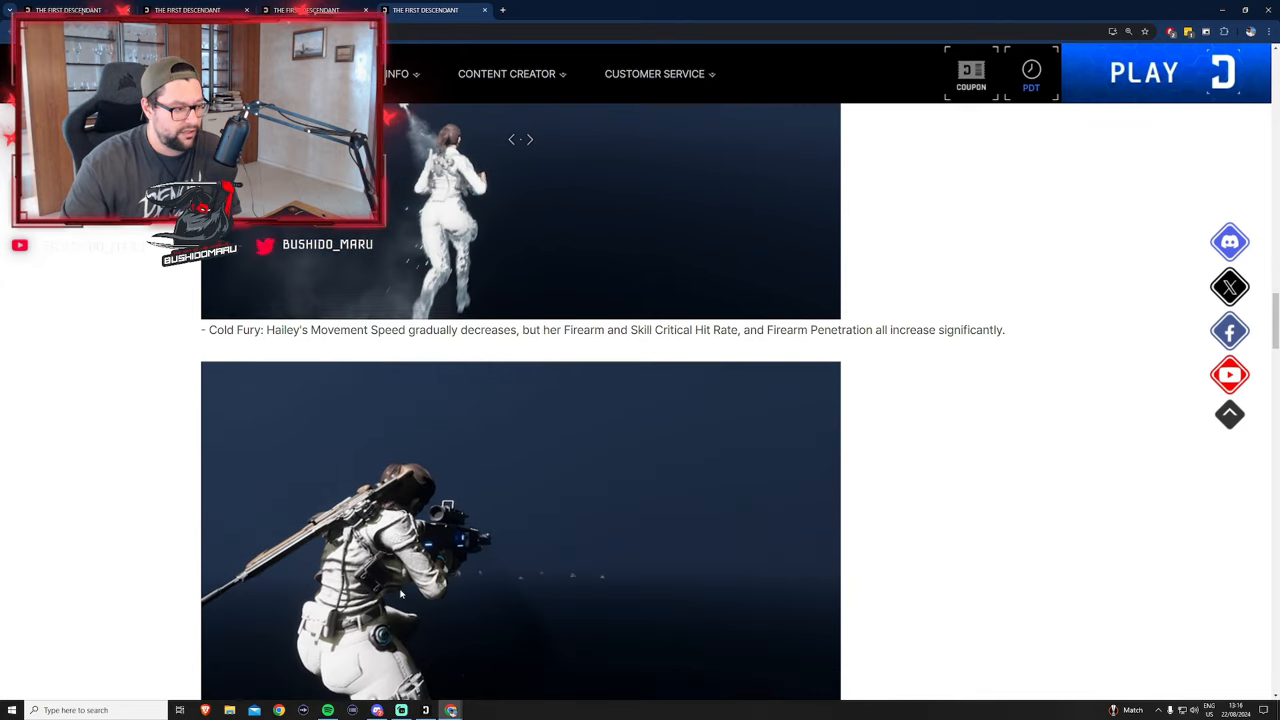
scroll("down", 3)
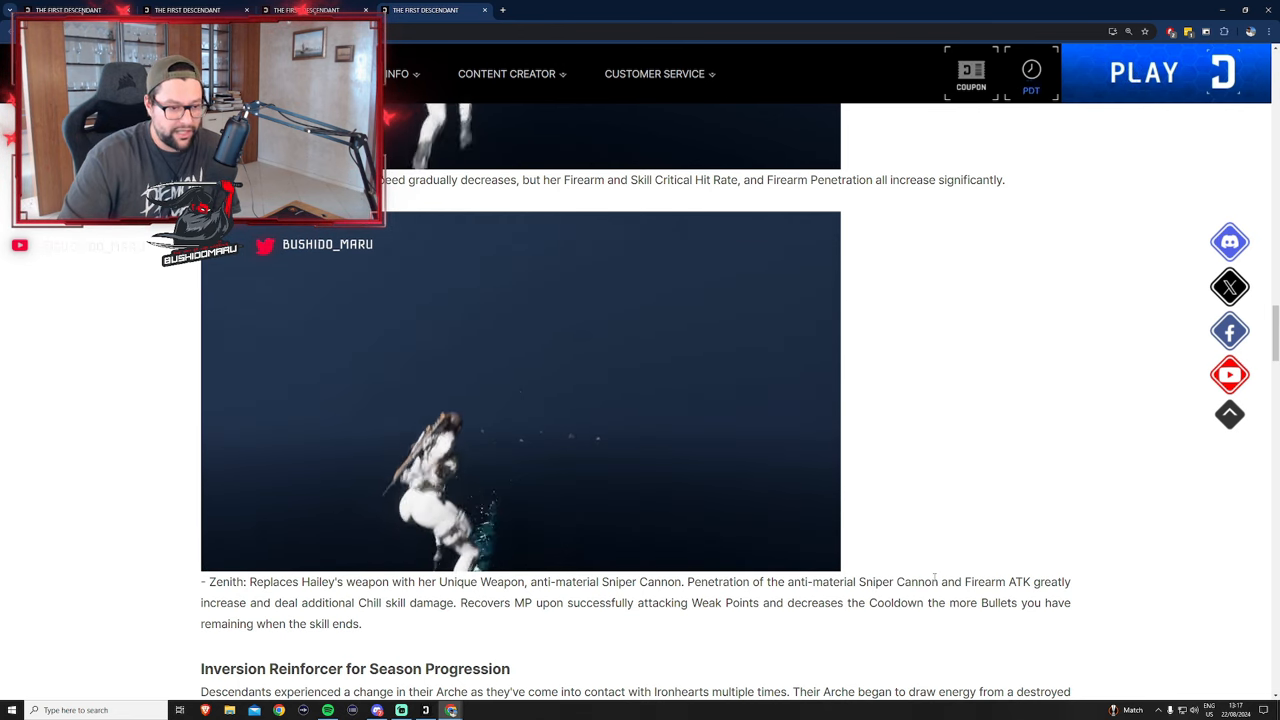
mouse_move(688, 624)
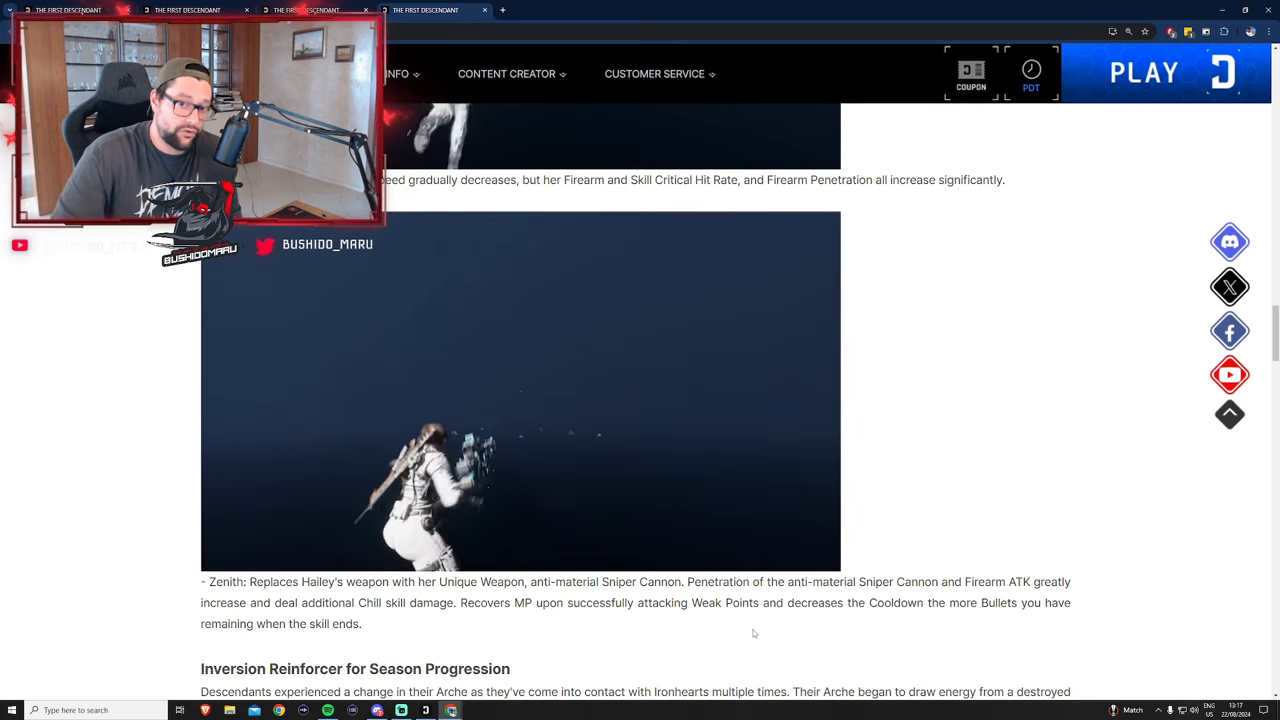
left_click(1032, 72)
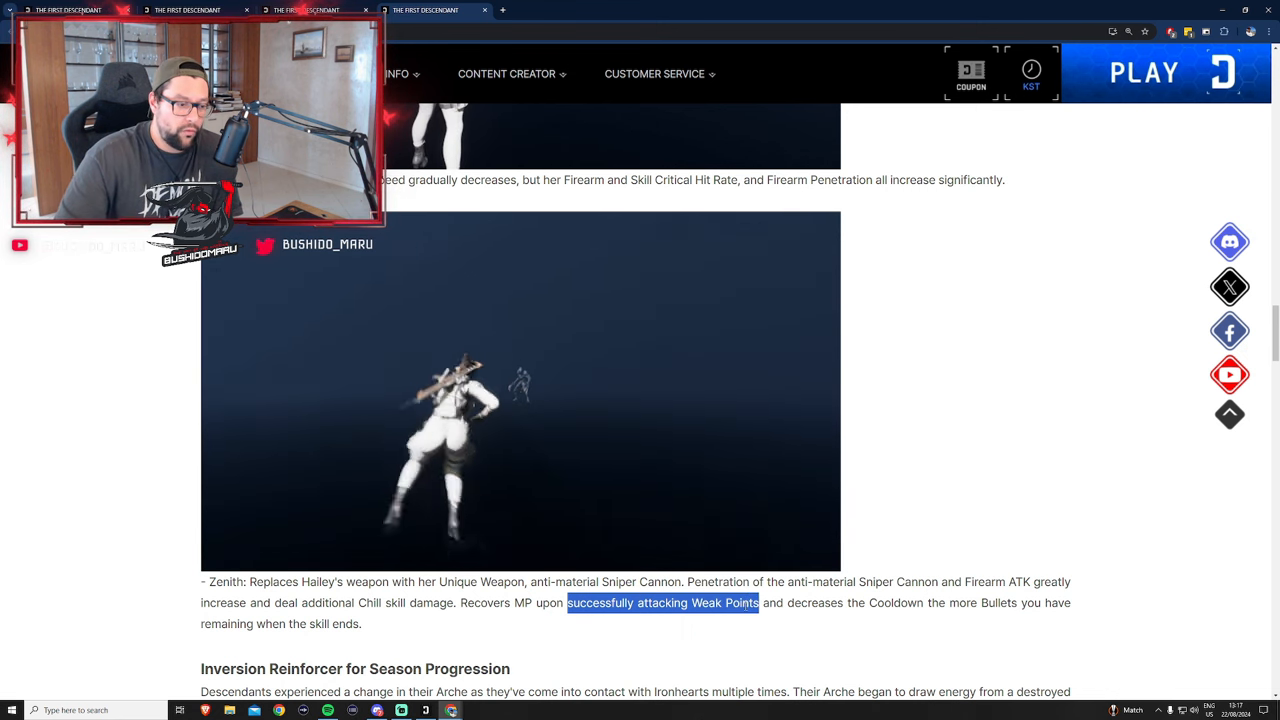
scroll("down", 3)
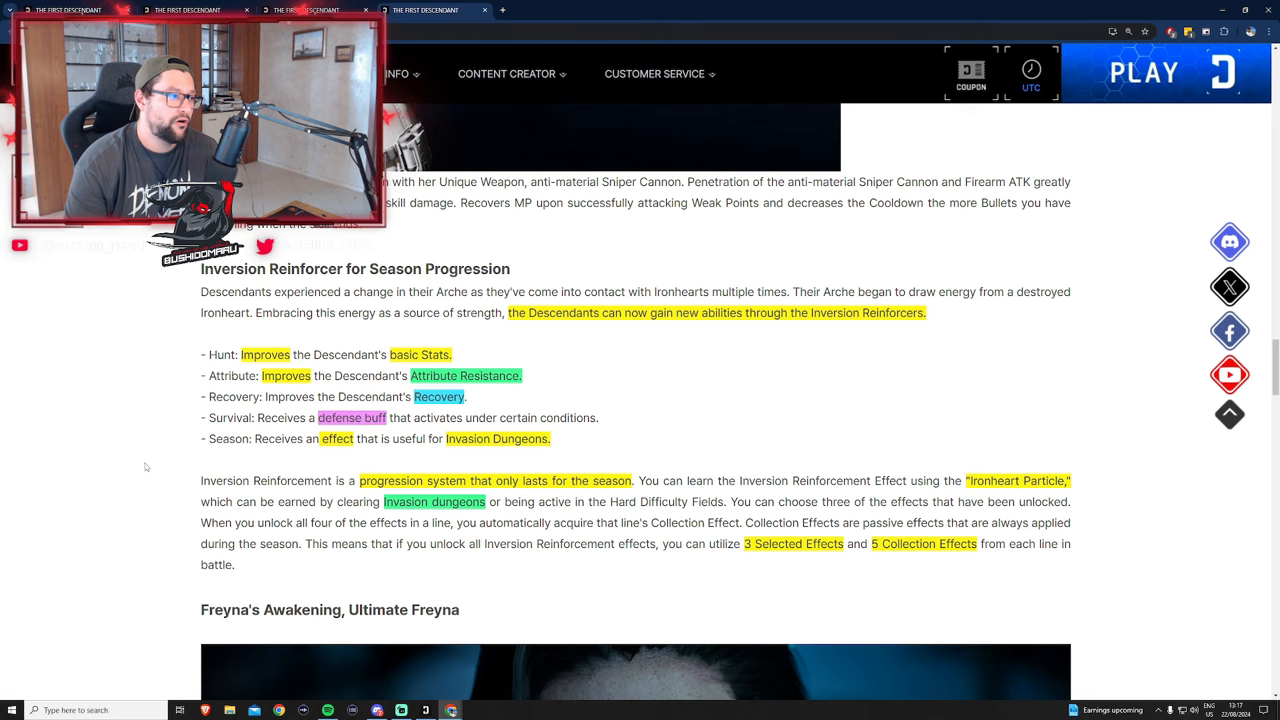
left_click(1032, 72)
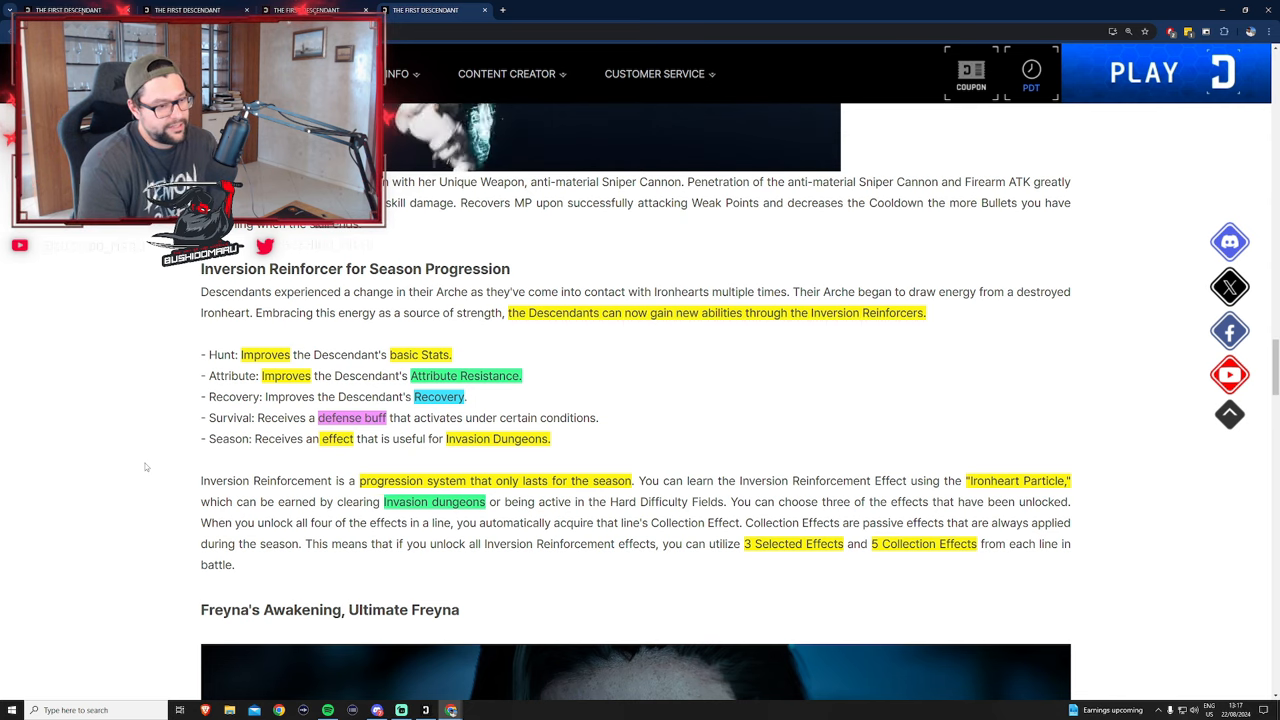
left_click(1030, 88)
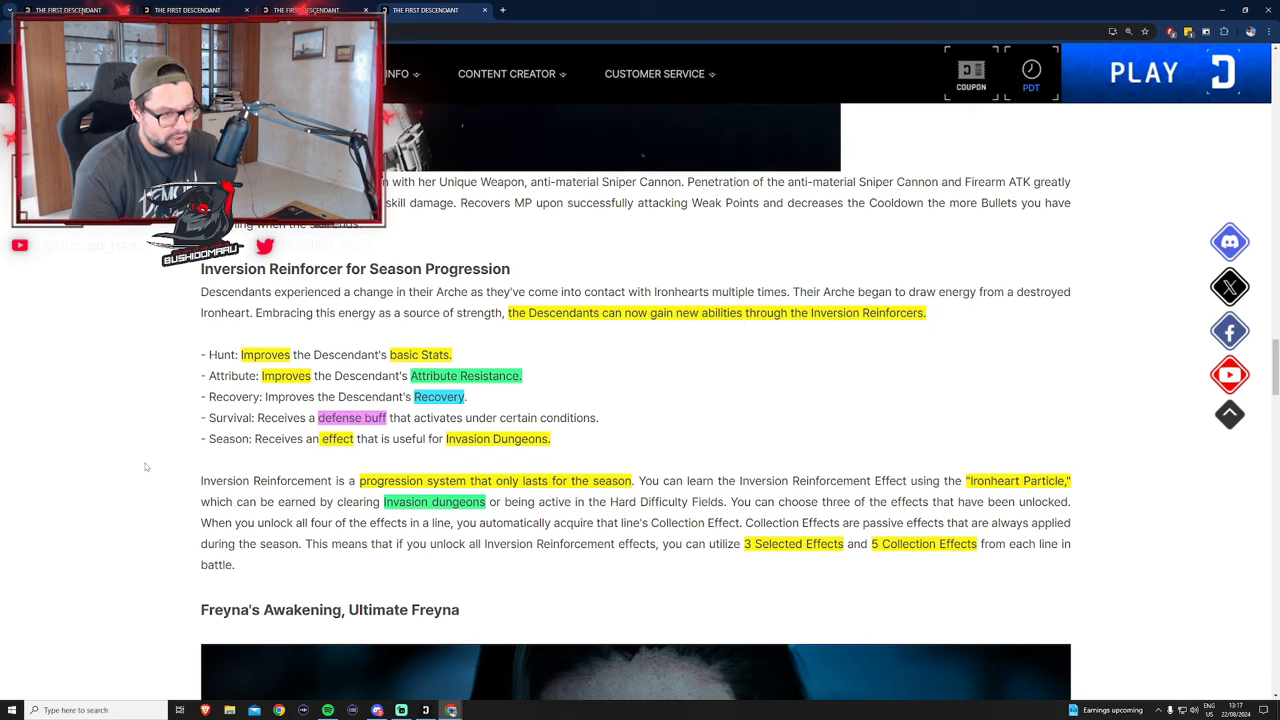
left_click(1032, 88)
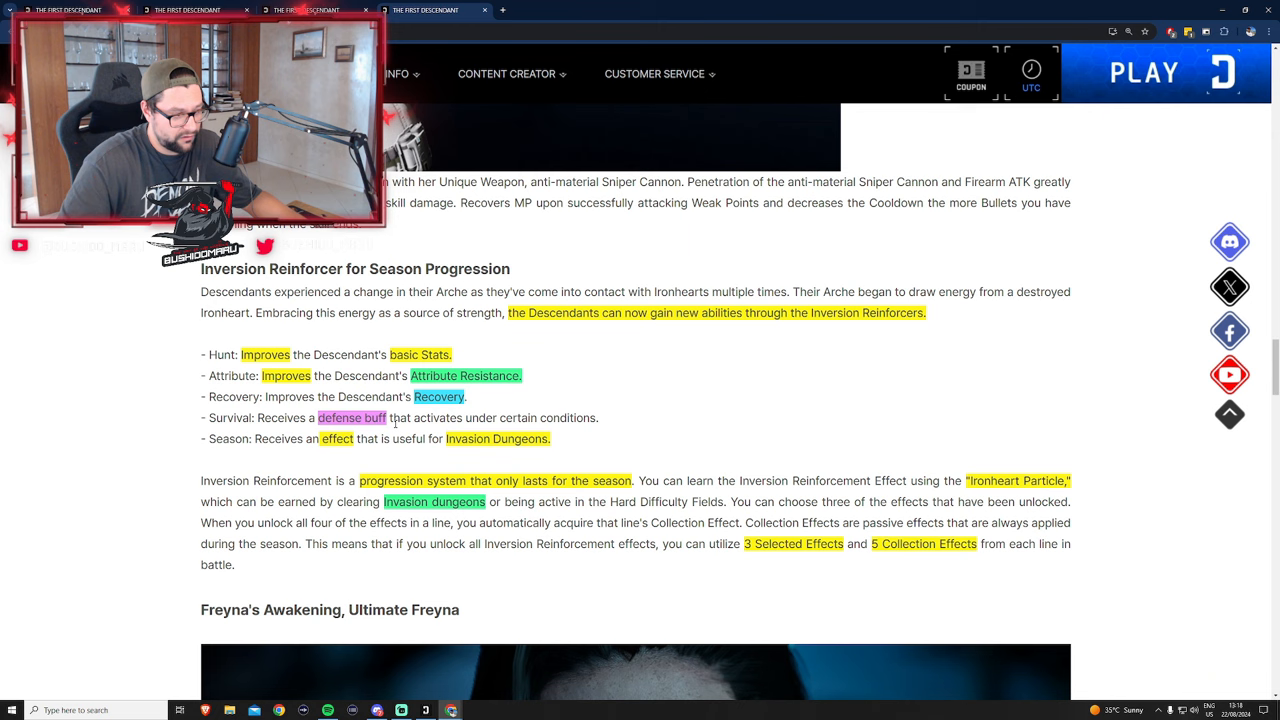
left_click(1032, 72)
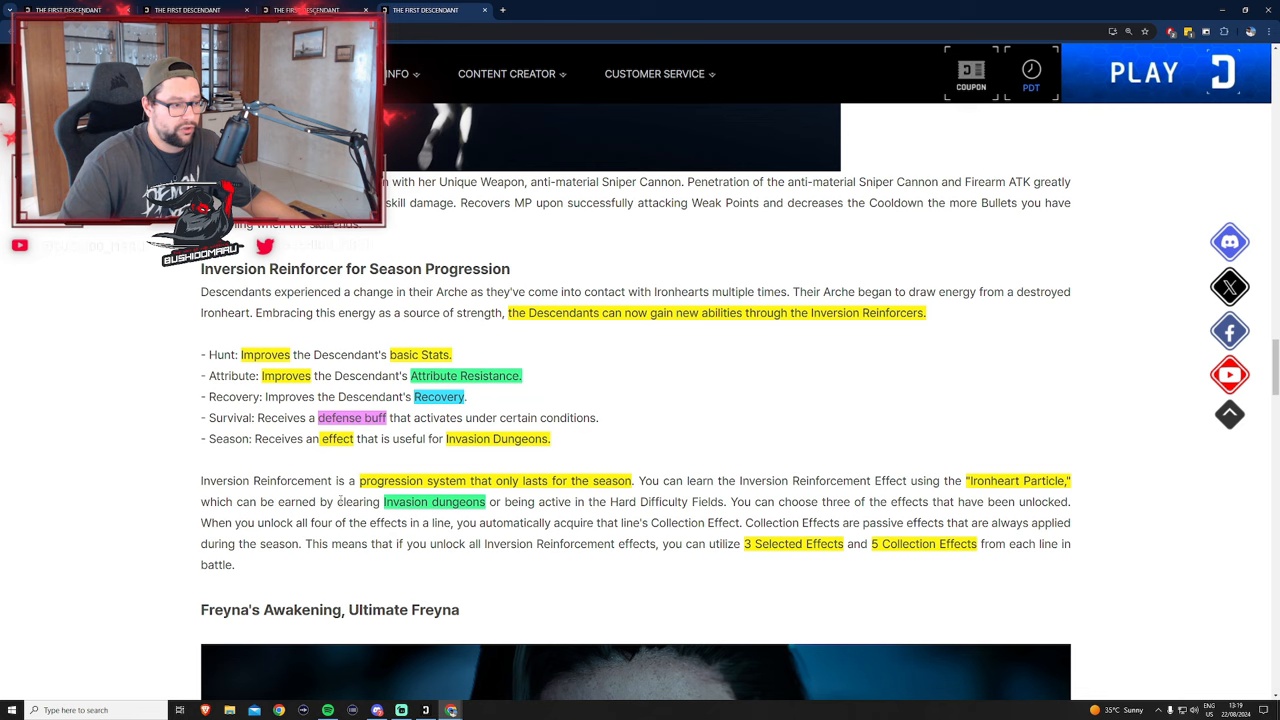
left_click(1032, 72)
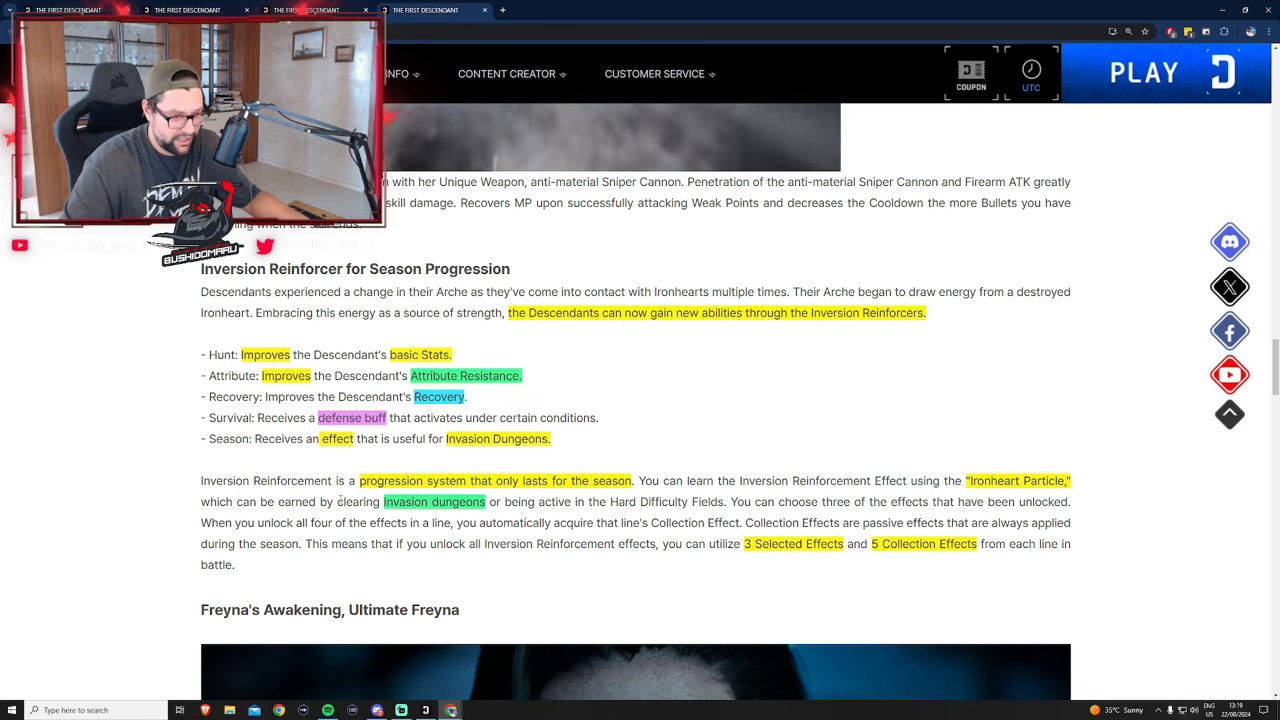
left_click(1030, 88)
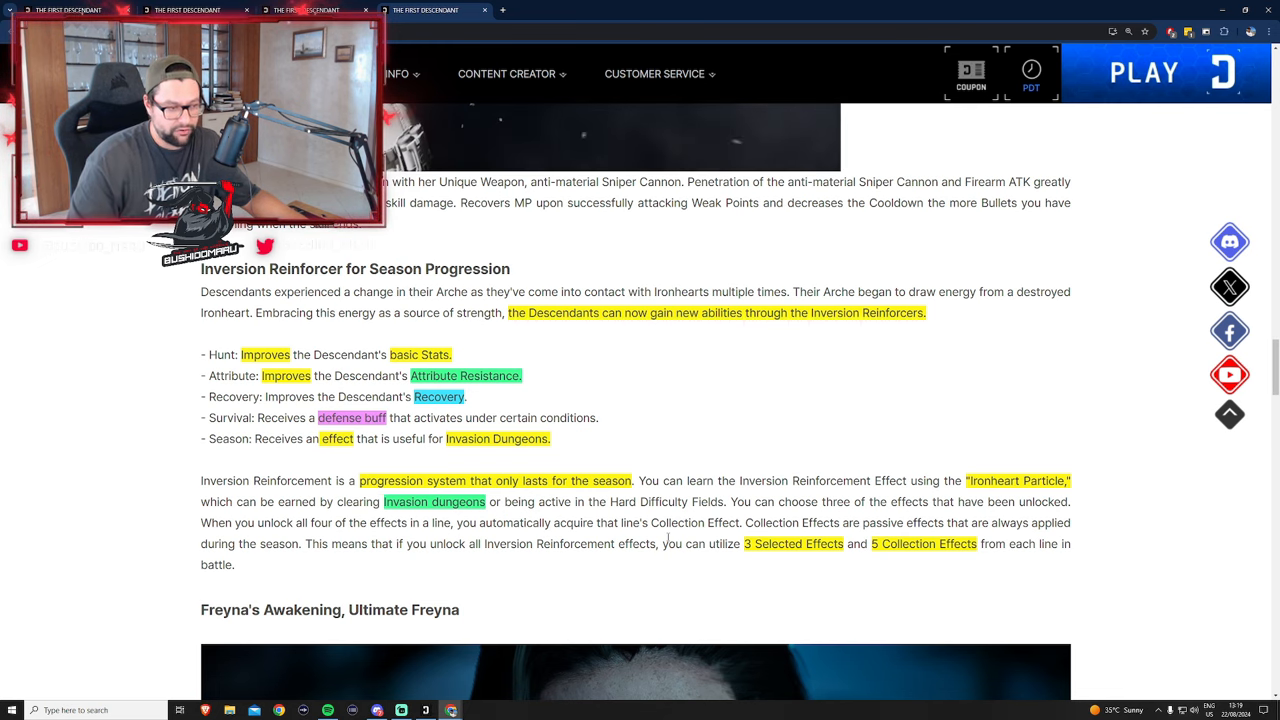
double_click(1016, 480)
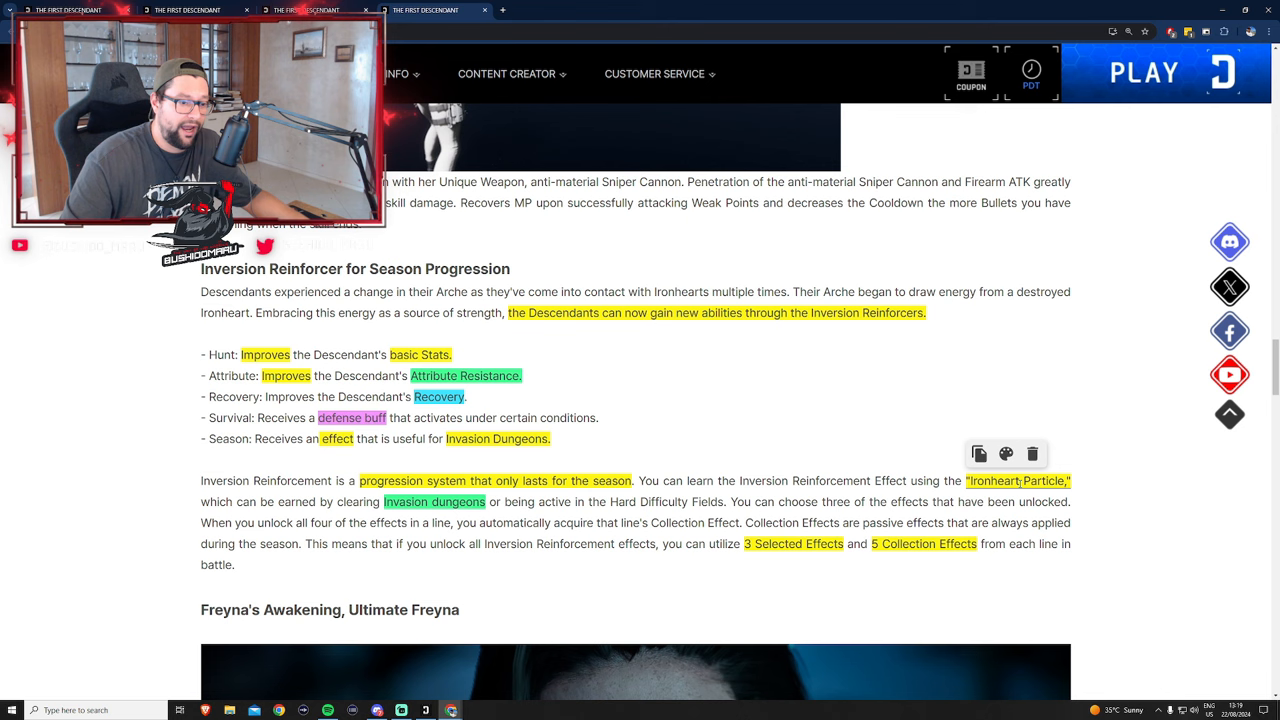
left_click(1030, 70)
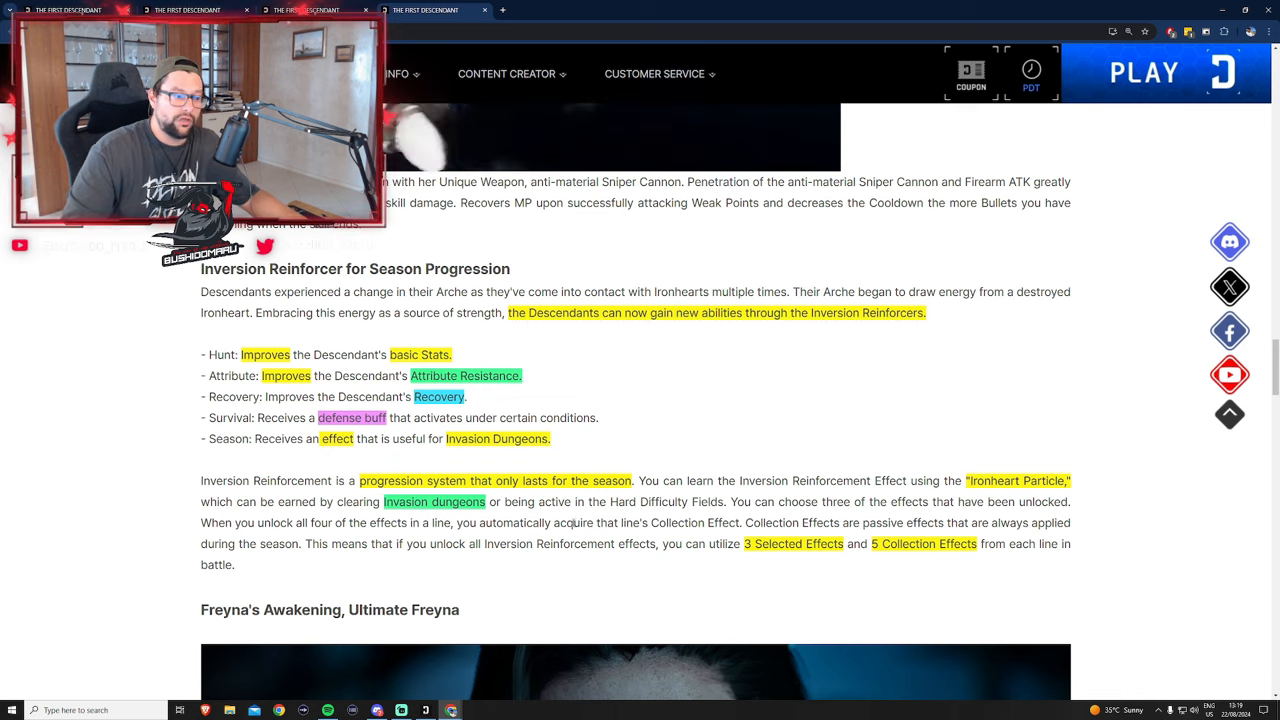
left_click(1032, 72)
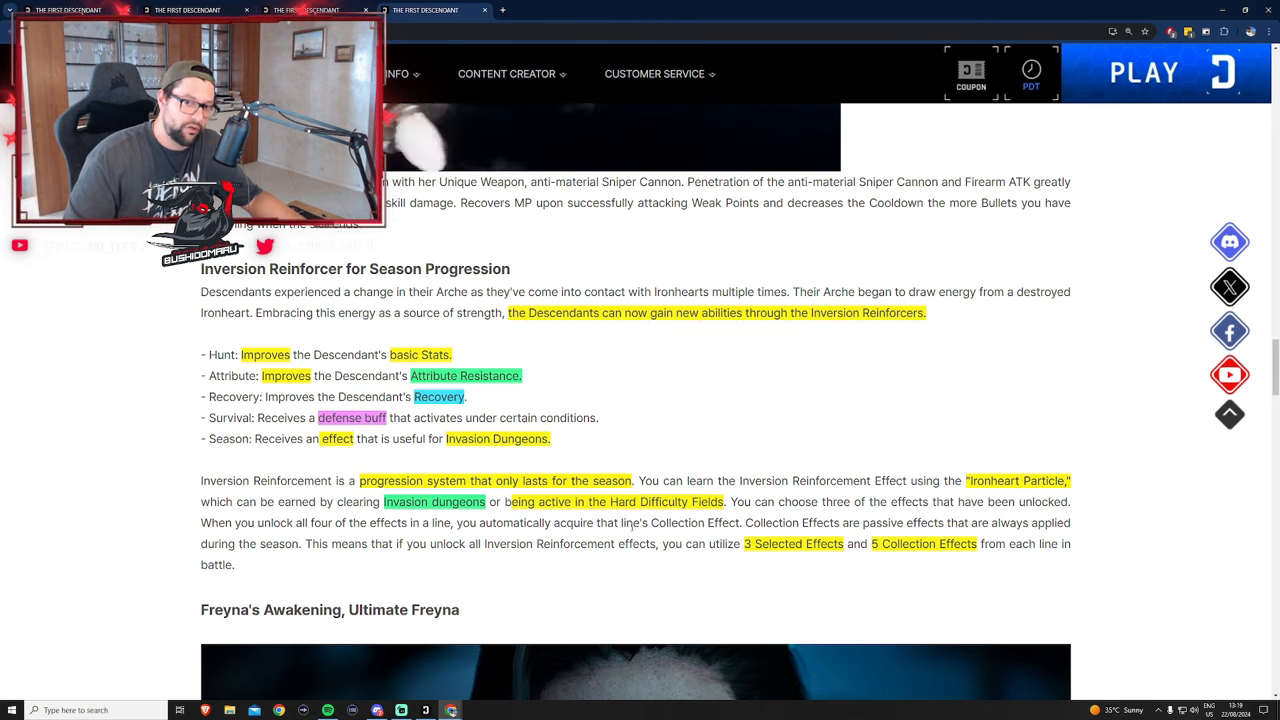
left_click(1032, 86)
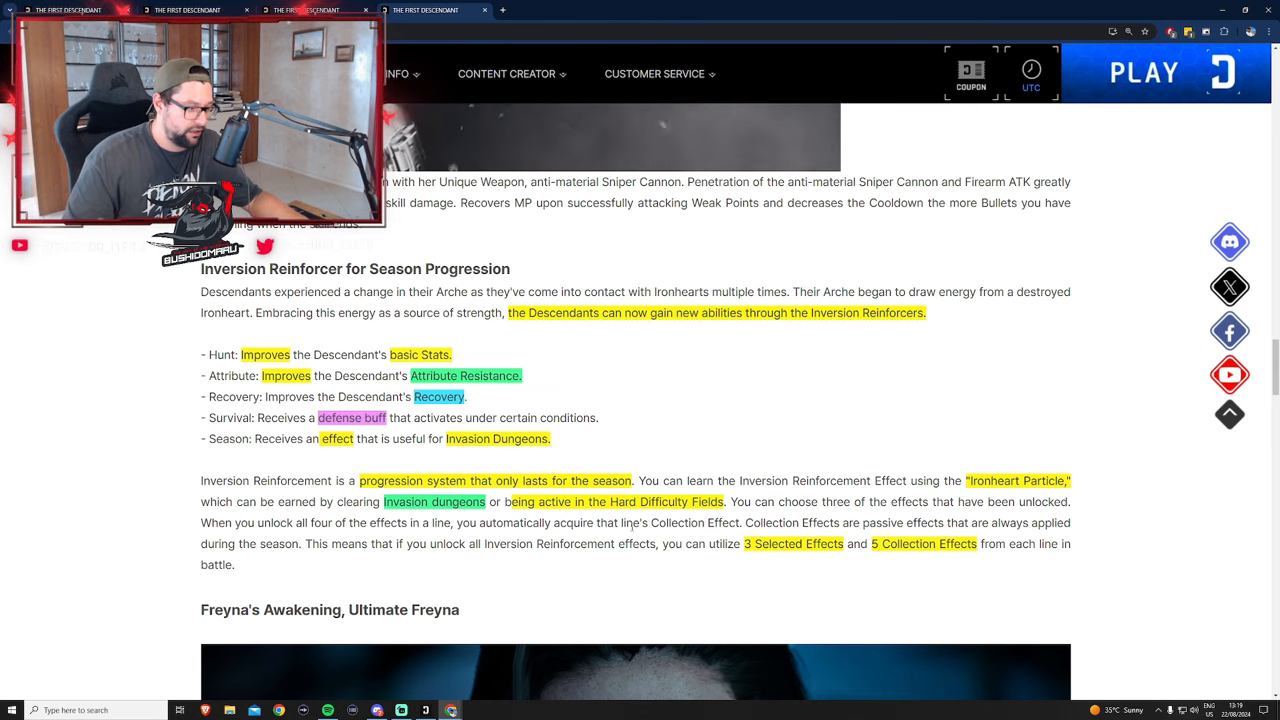
left_click(1032, 72)
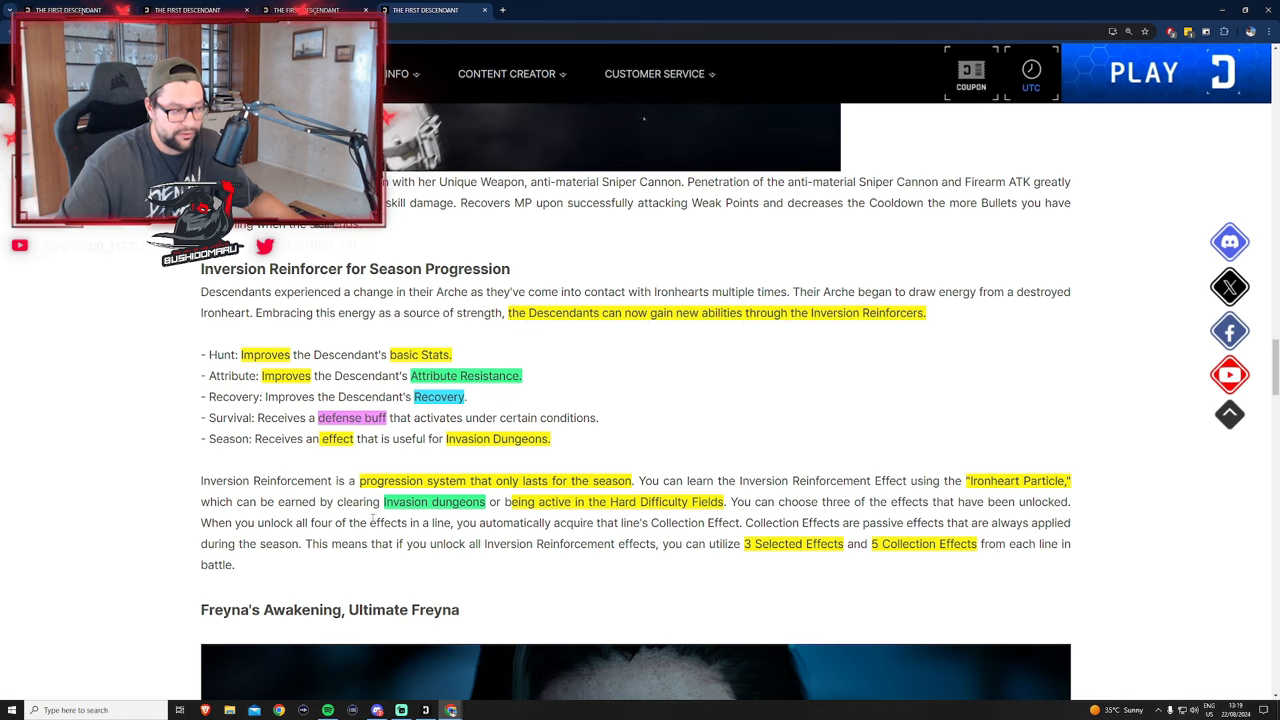
left_click(1032, 74)
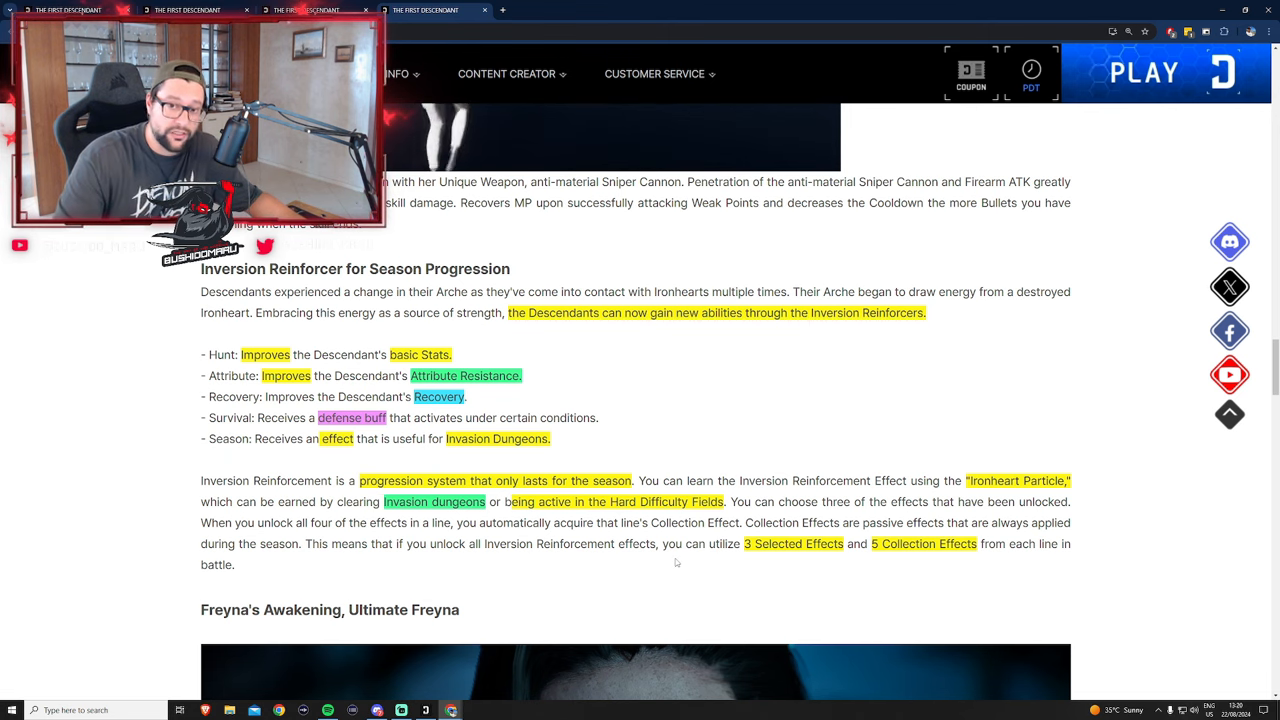
left_click(1032, 88)
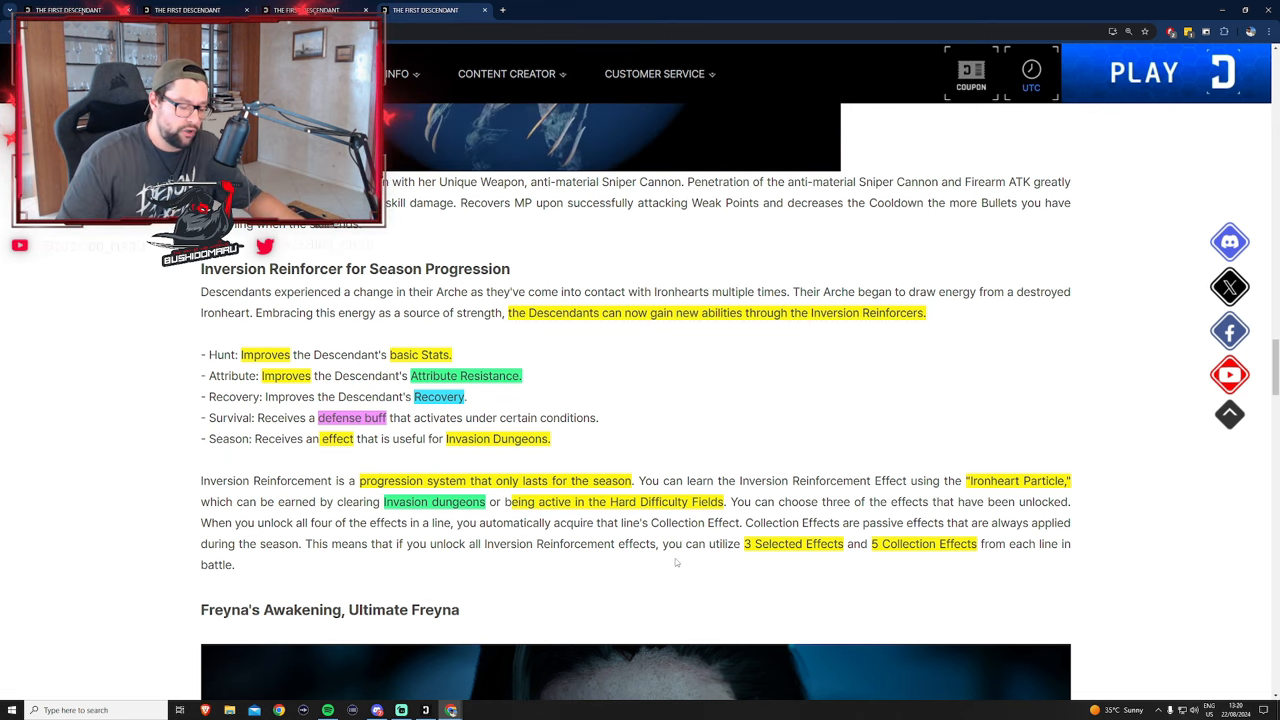
left_click(1032, 72)
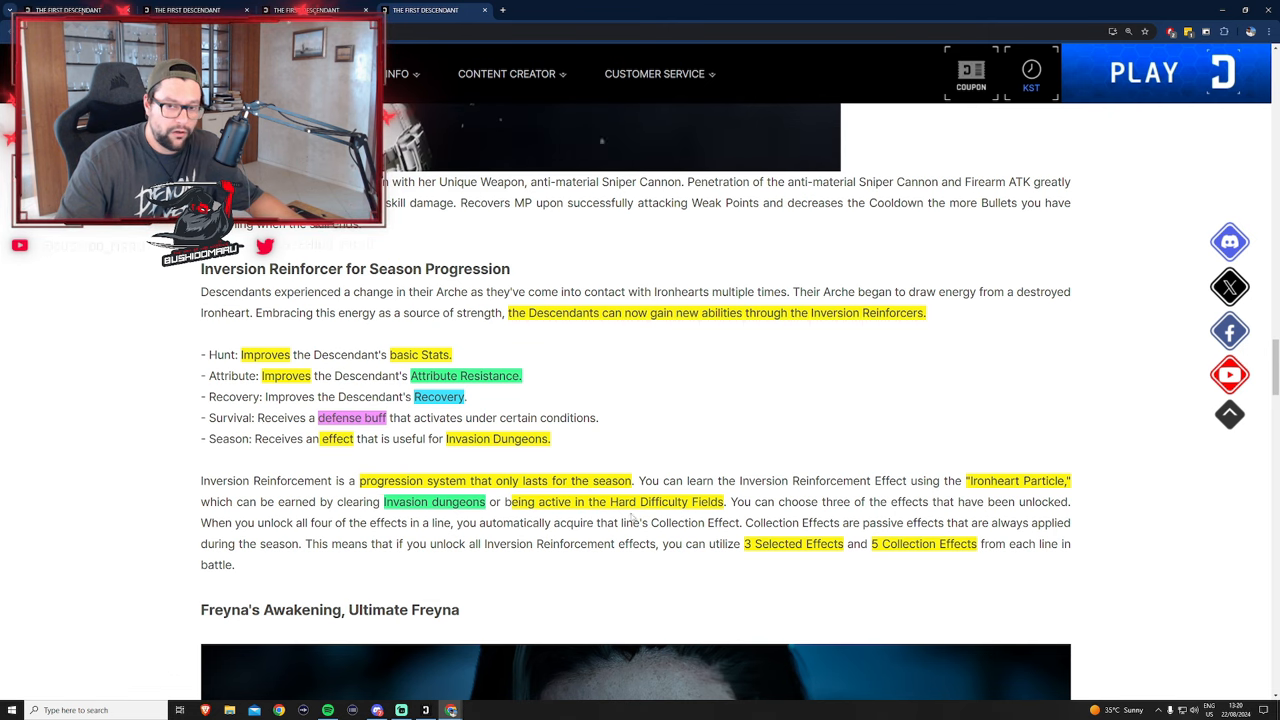
scroll("down", 3)
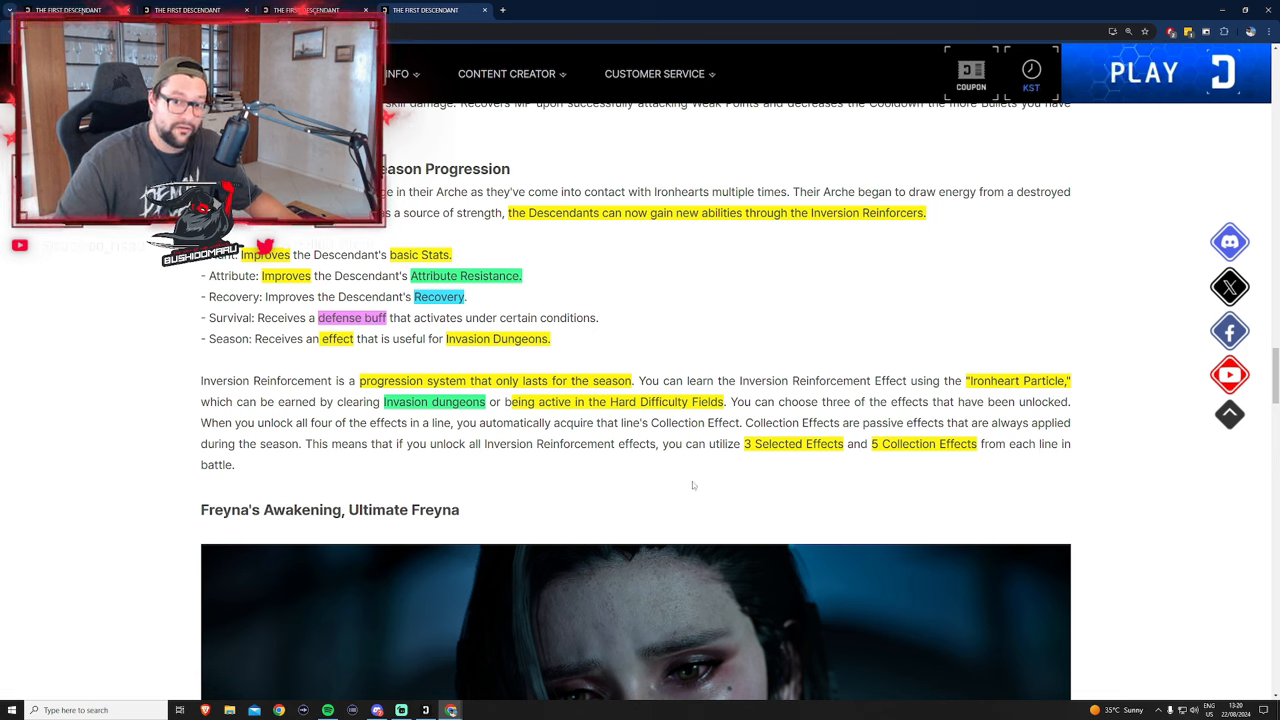
Move past the Freyna image to the Freyna's Awakening, Ultimate Freyna story text
scroll("down", 3)
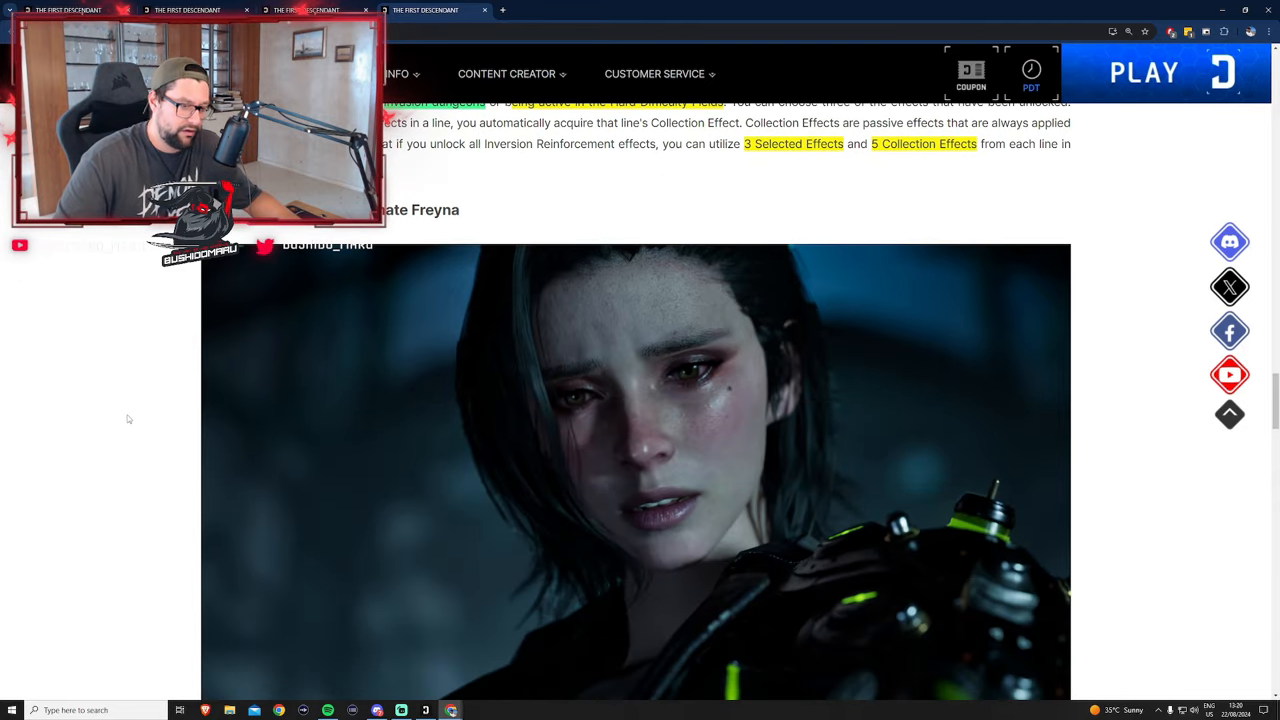
left_click(1032, 78)
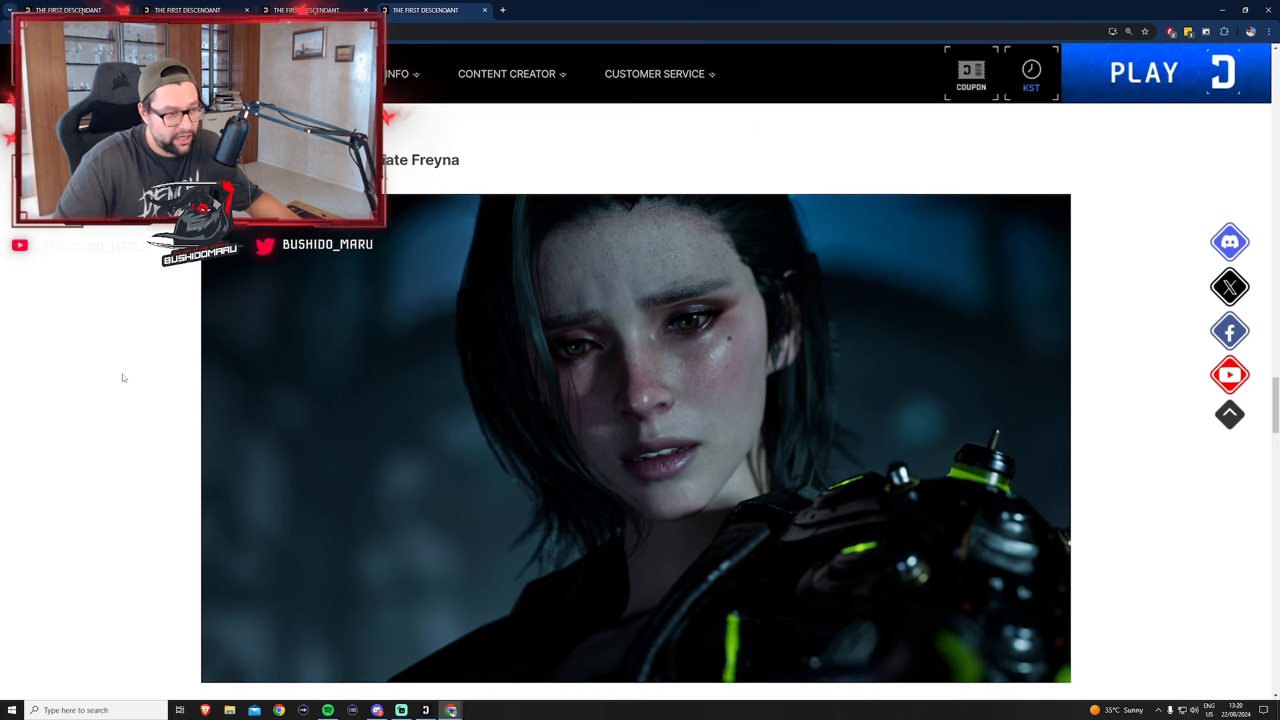
scroll("down", 3)
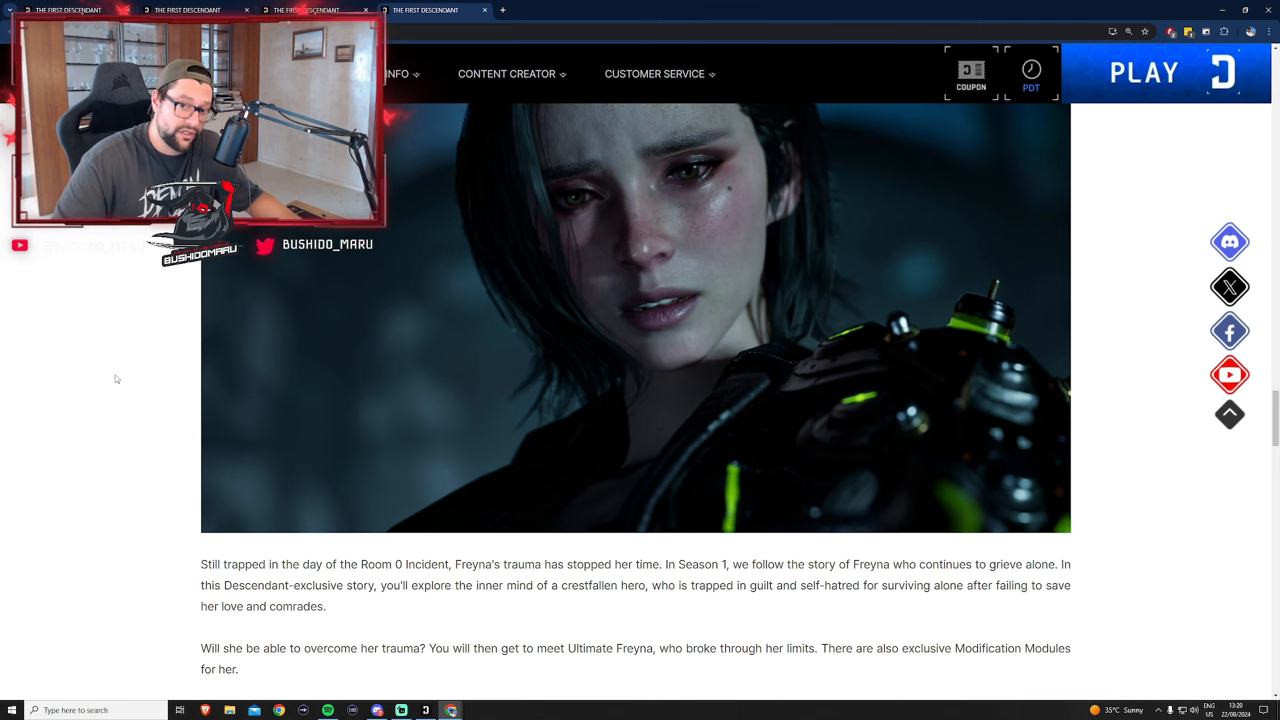
left_click(1032, 72)
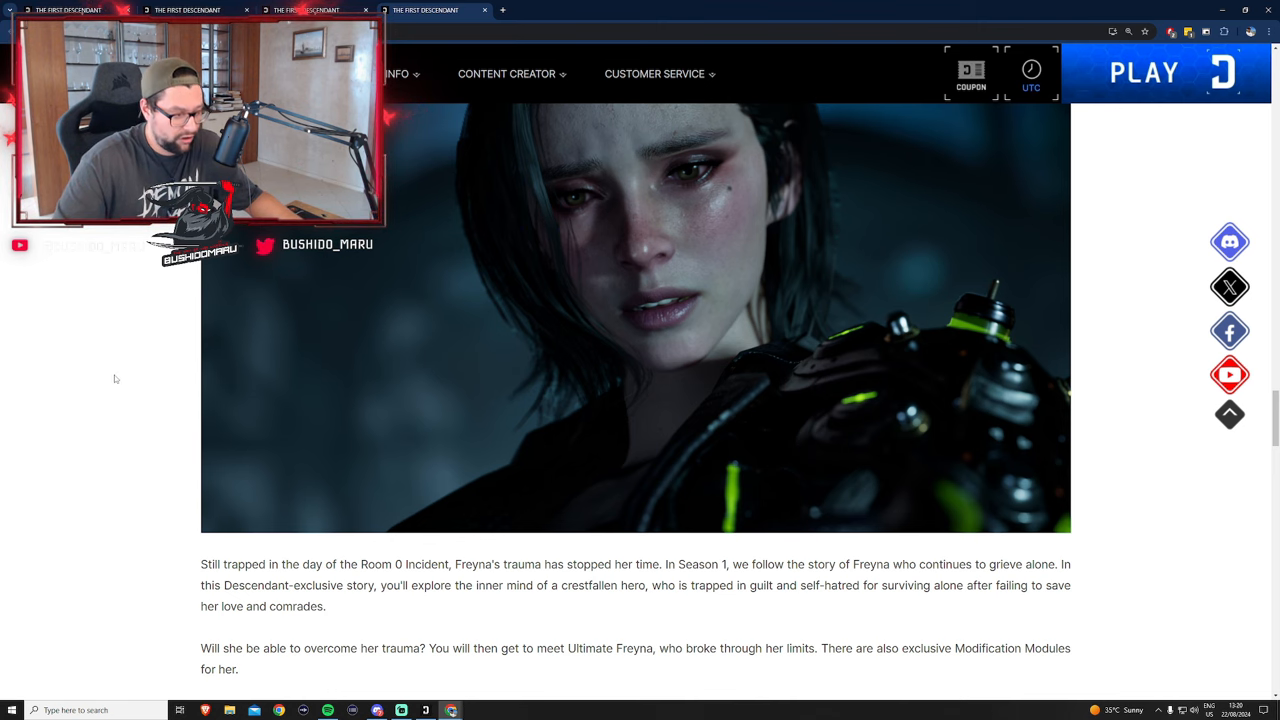
scroll("down", 3)
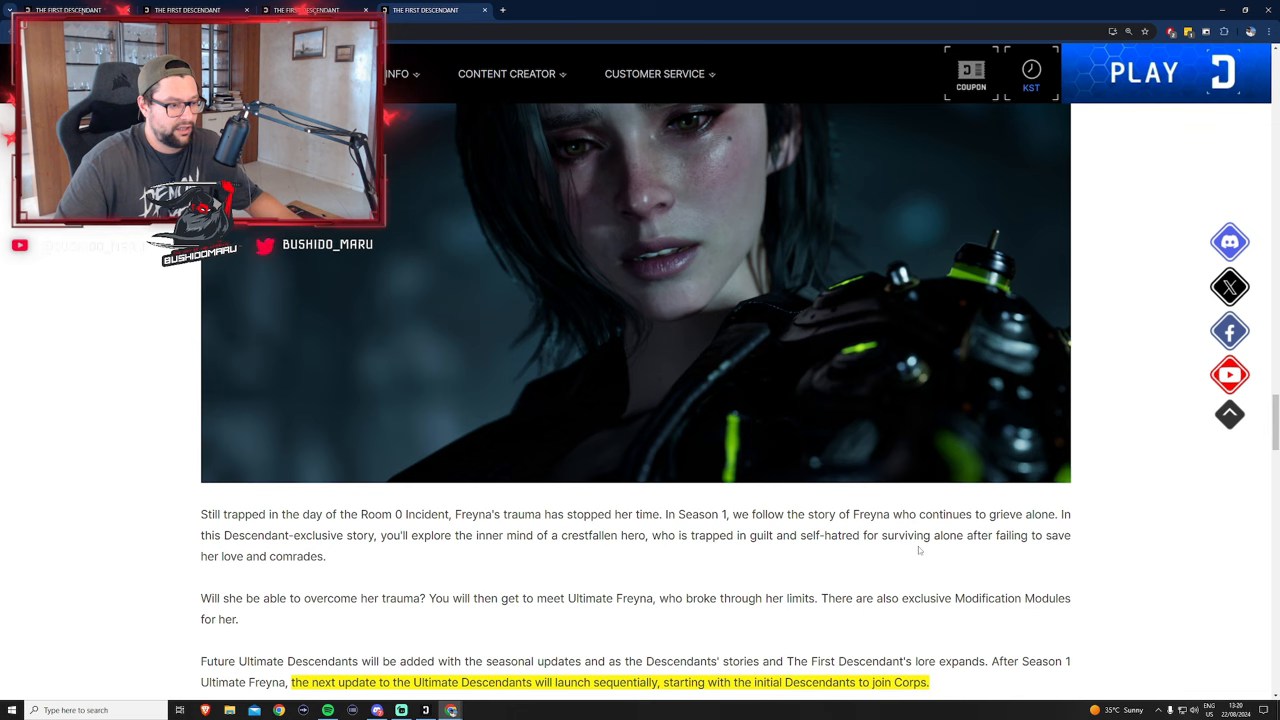
Highlight the line about Ultimate Descendants launching sequentially
left_click(1032, 72)
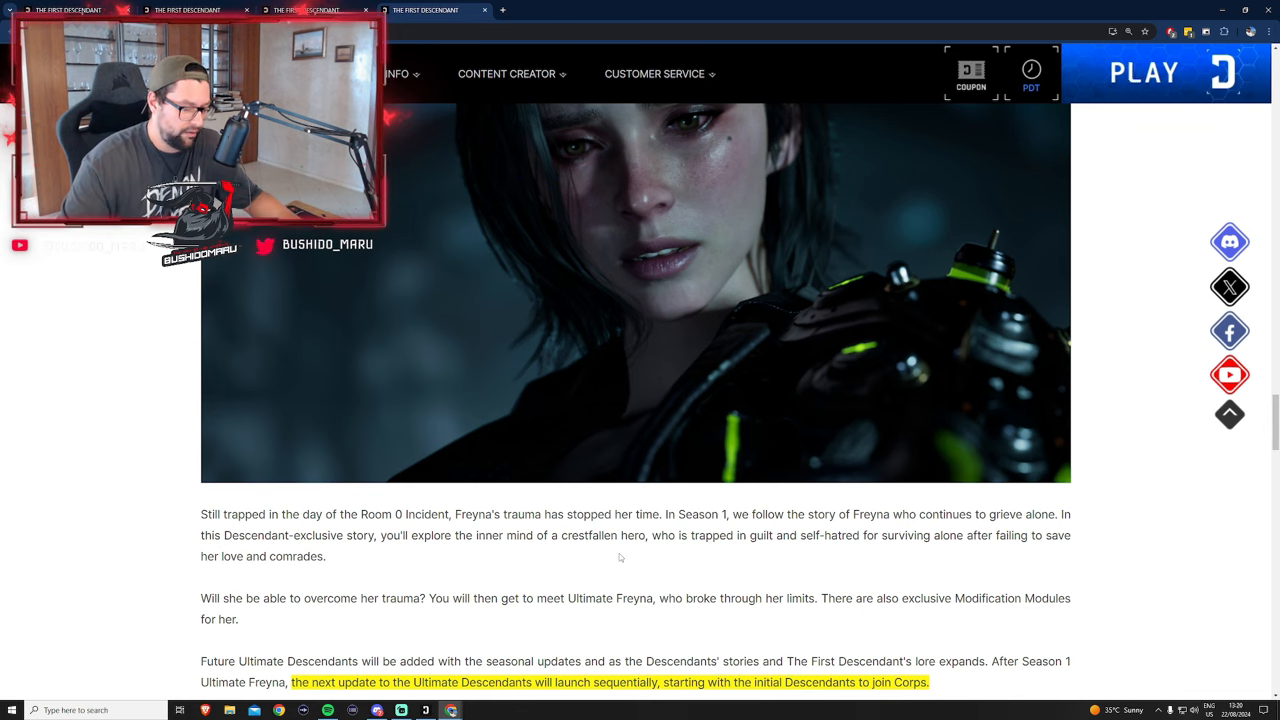
left_click(1032, 70)
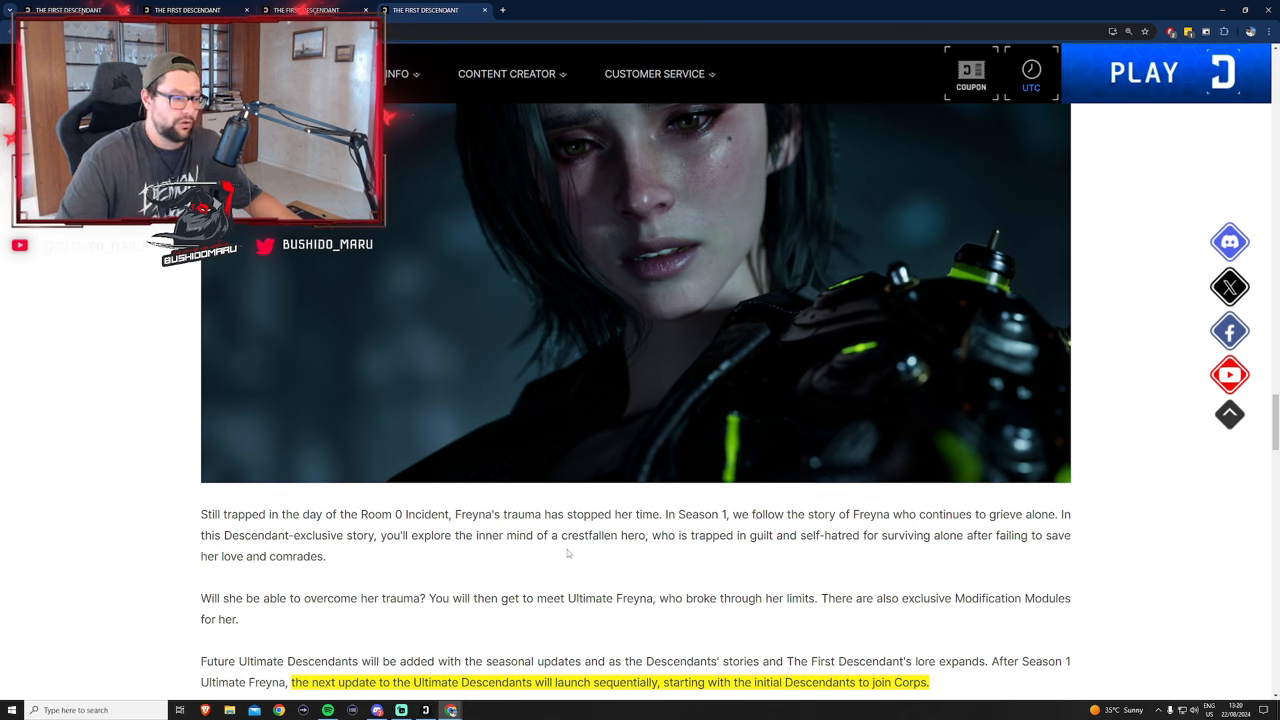
left_click(1032, 70)
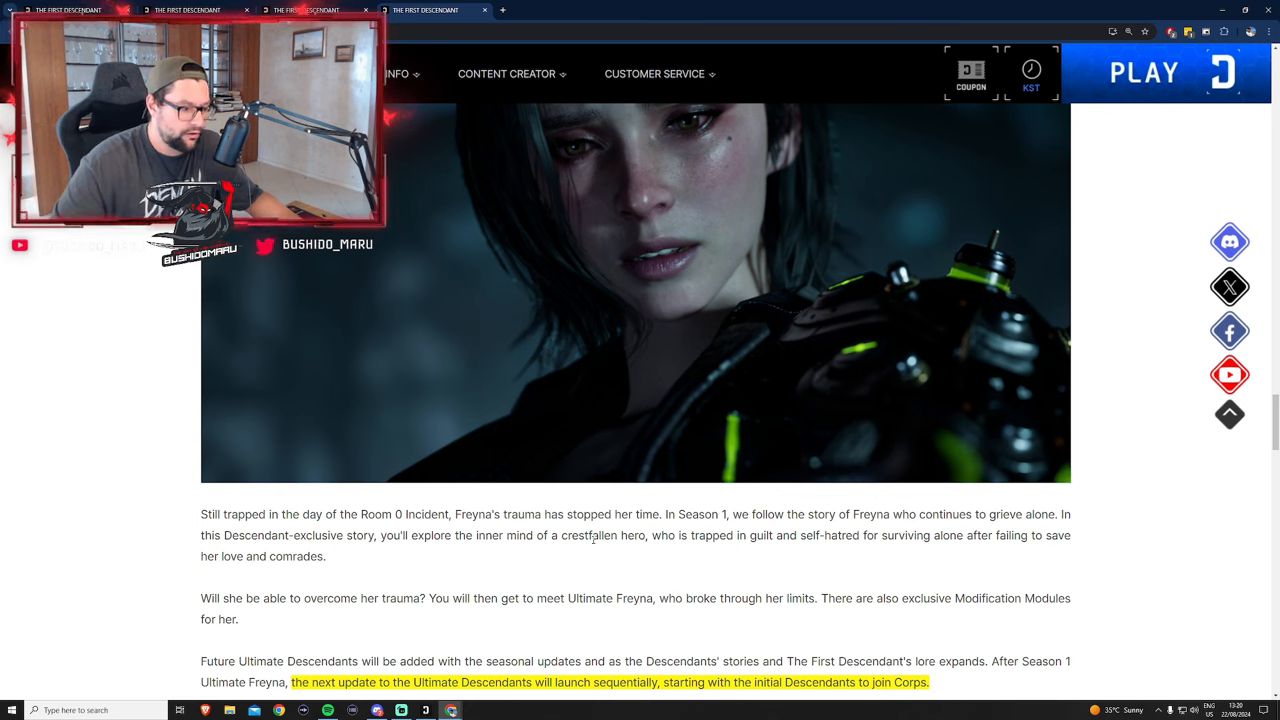
left_click(1032, 70)
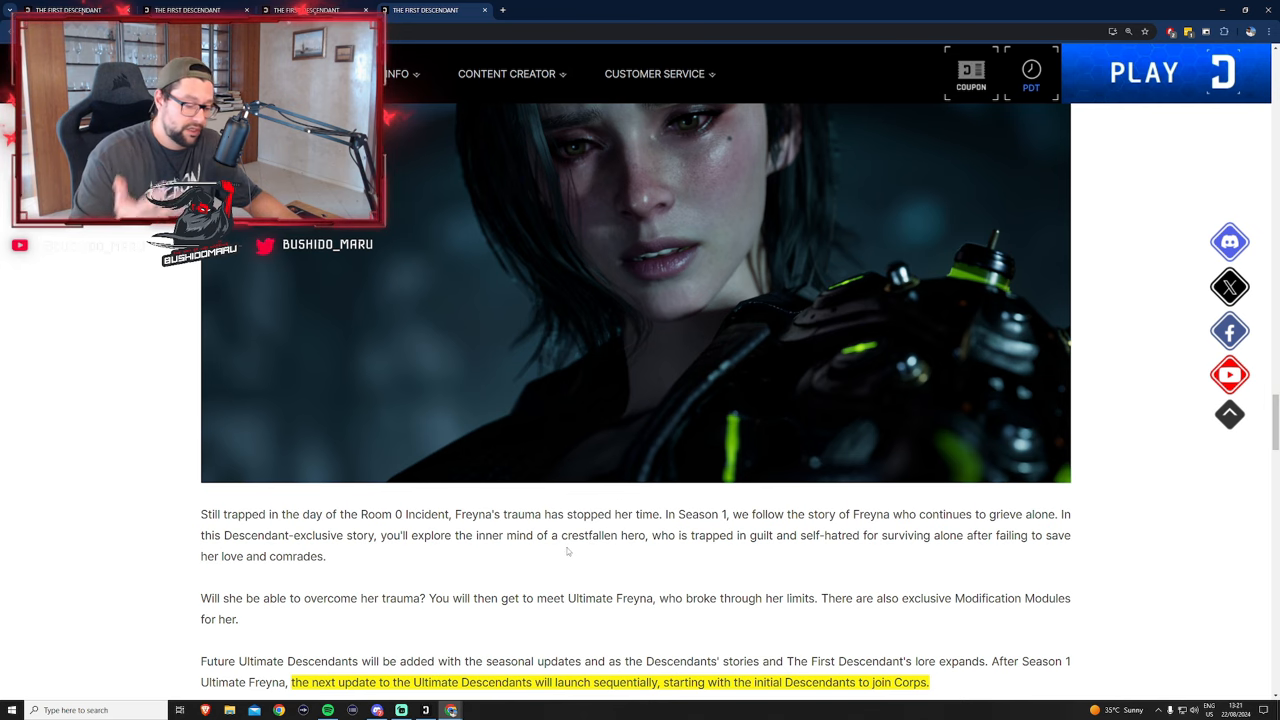
left_click(1032, 70)
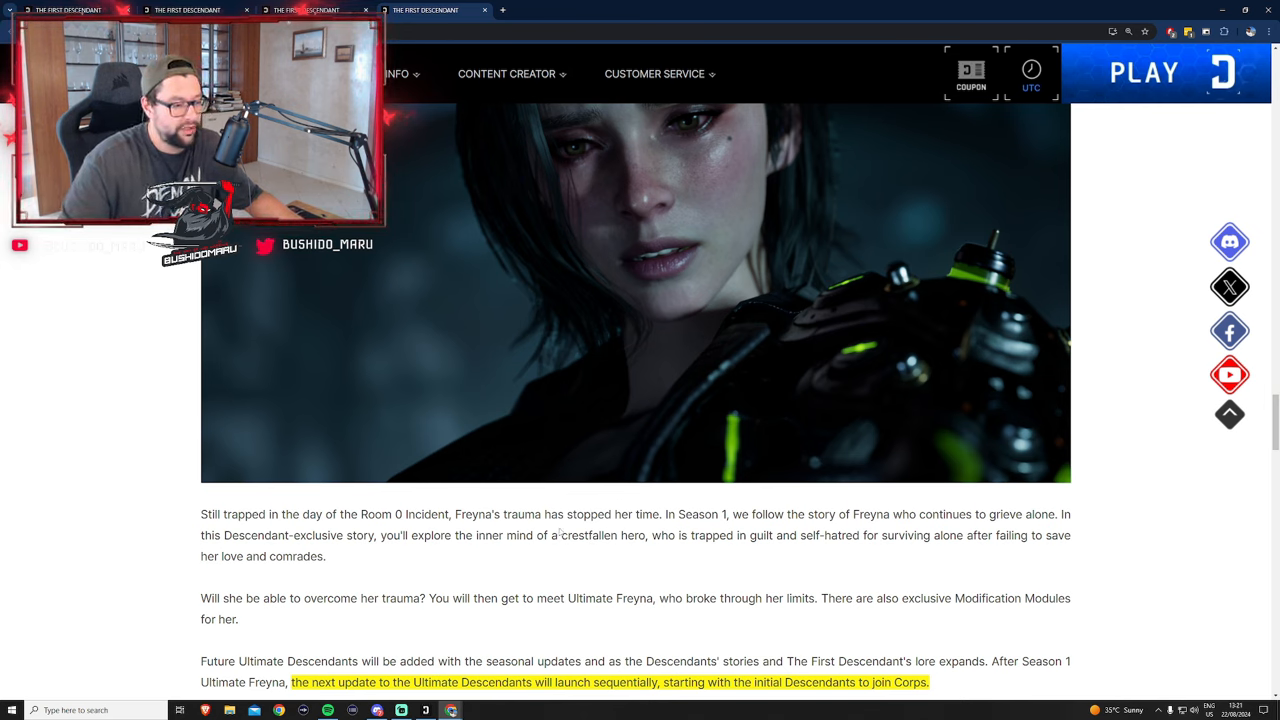
left_click(1032, 88)
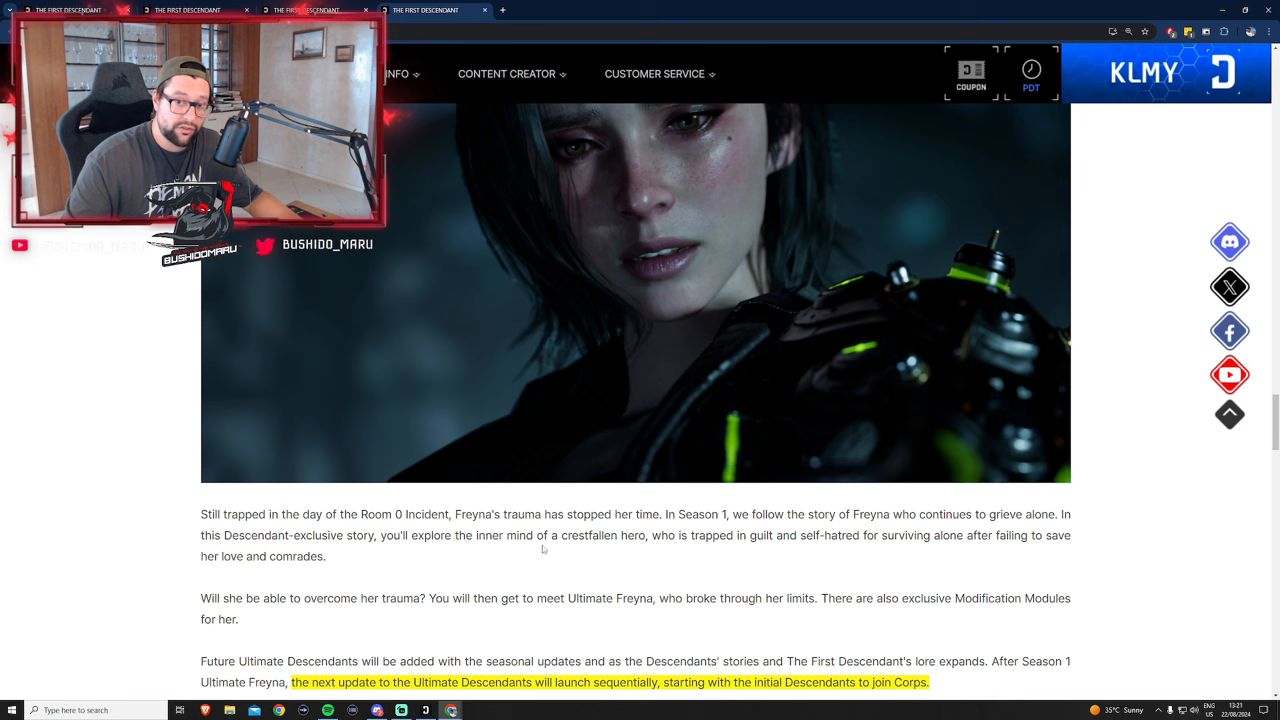
Read the rest of Freyna's section, marking lines, until the New Ultimate Weapons heading shows
scroll("down", 3)
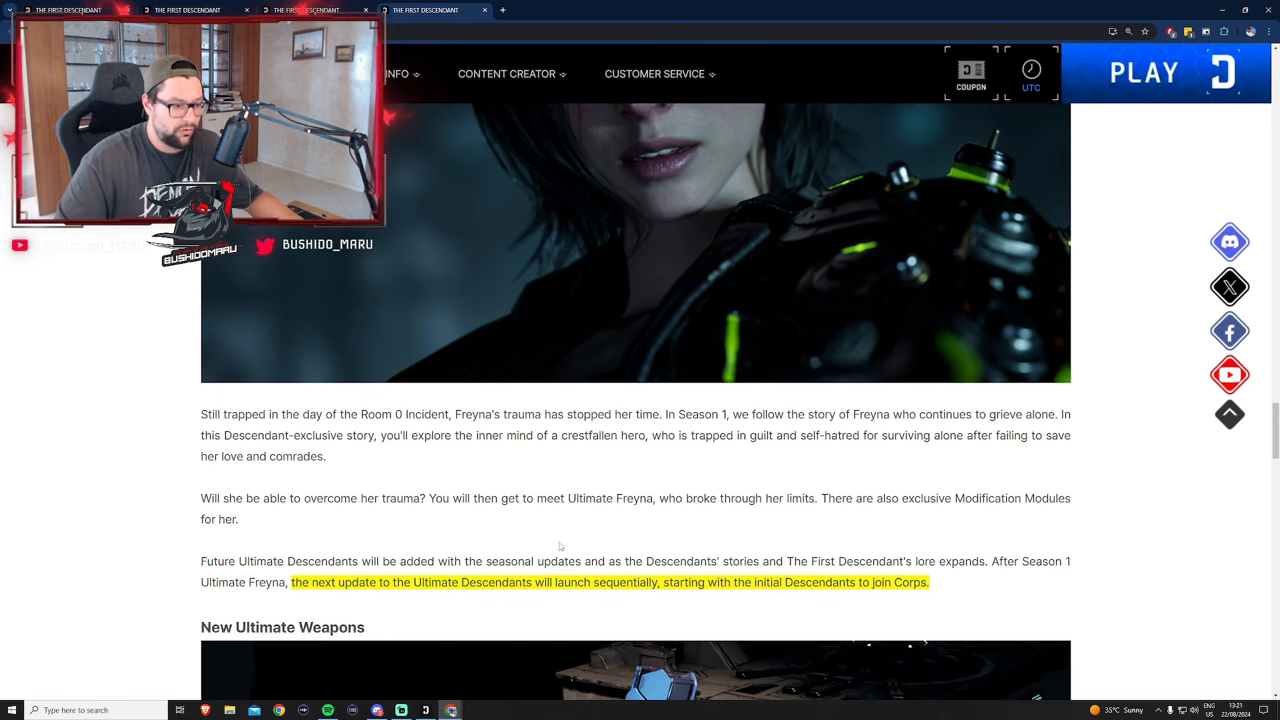
left_click(1030, 80)
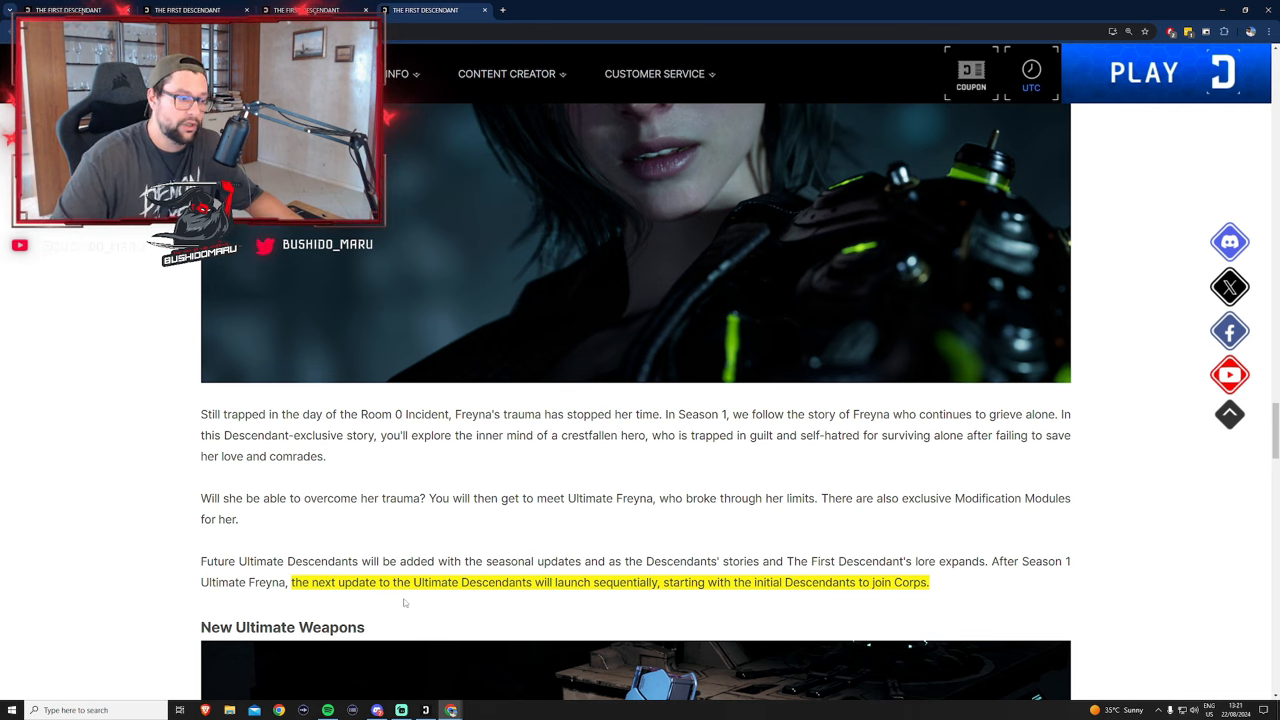
left_click(1032, 76)
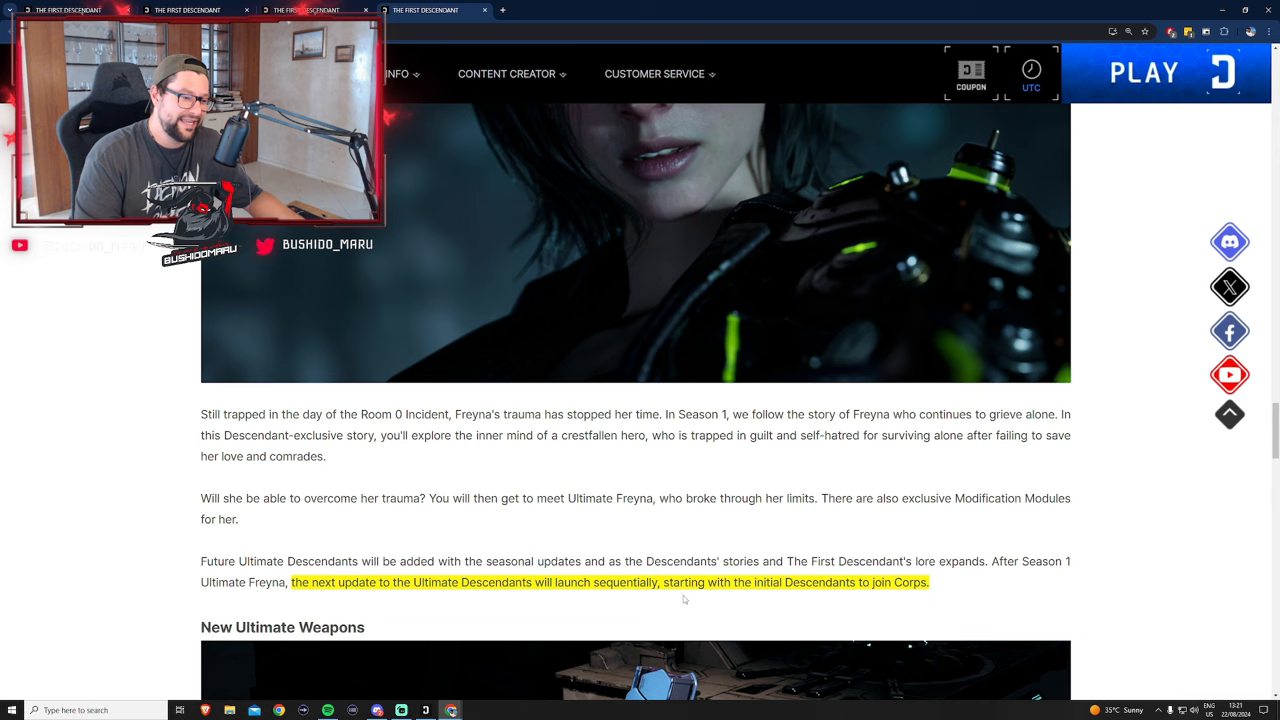
left_click(1030, 88)
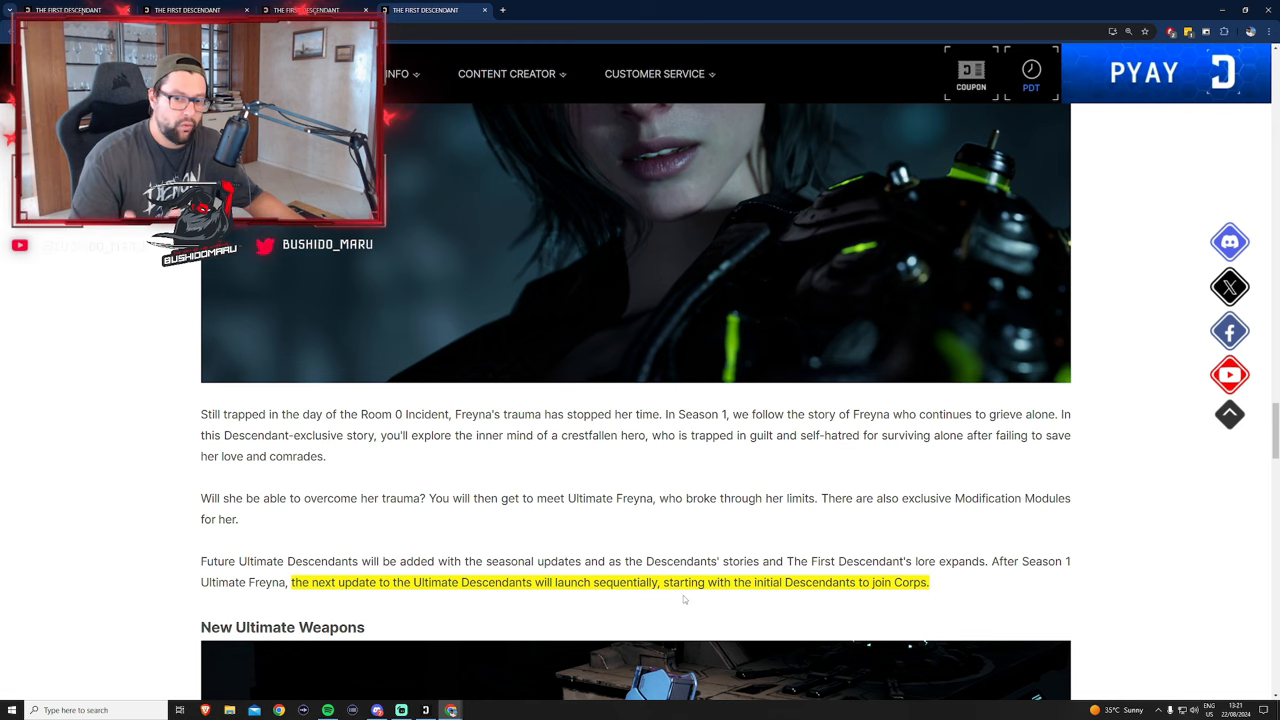
left_click(1030, 70)
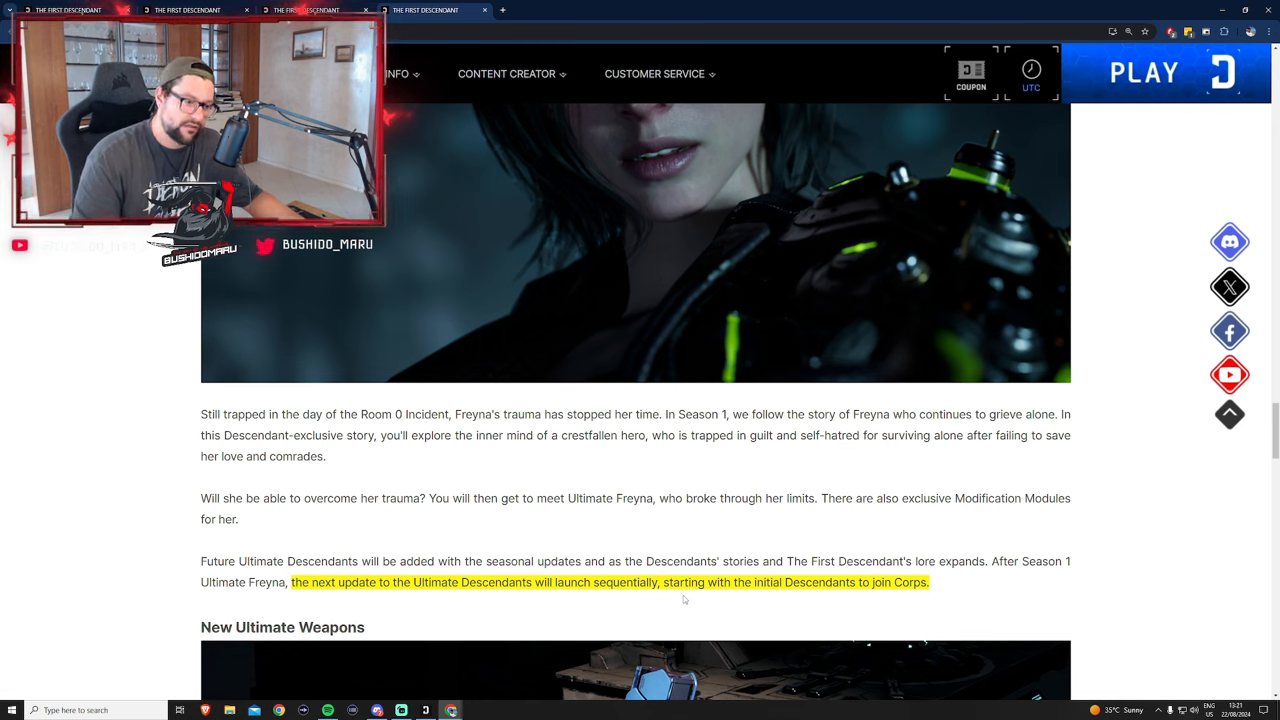
left_click(1032, 88)
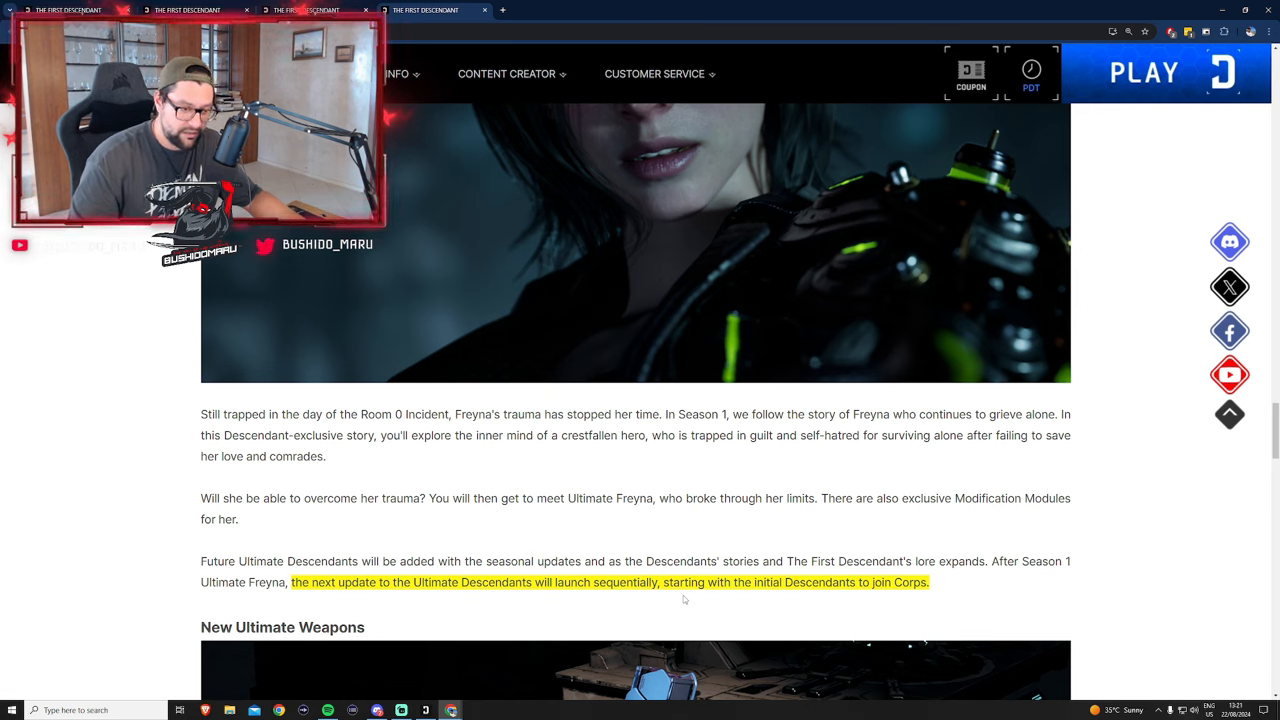
left_click(1032, 72)
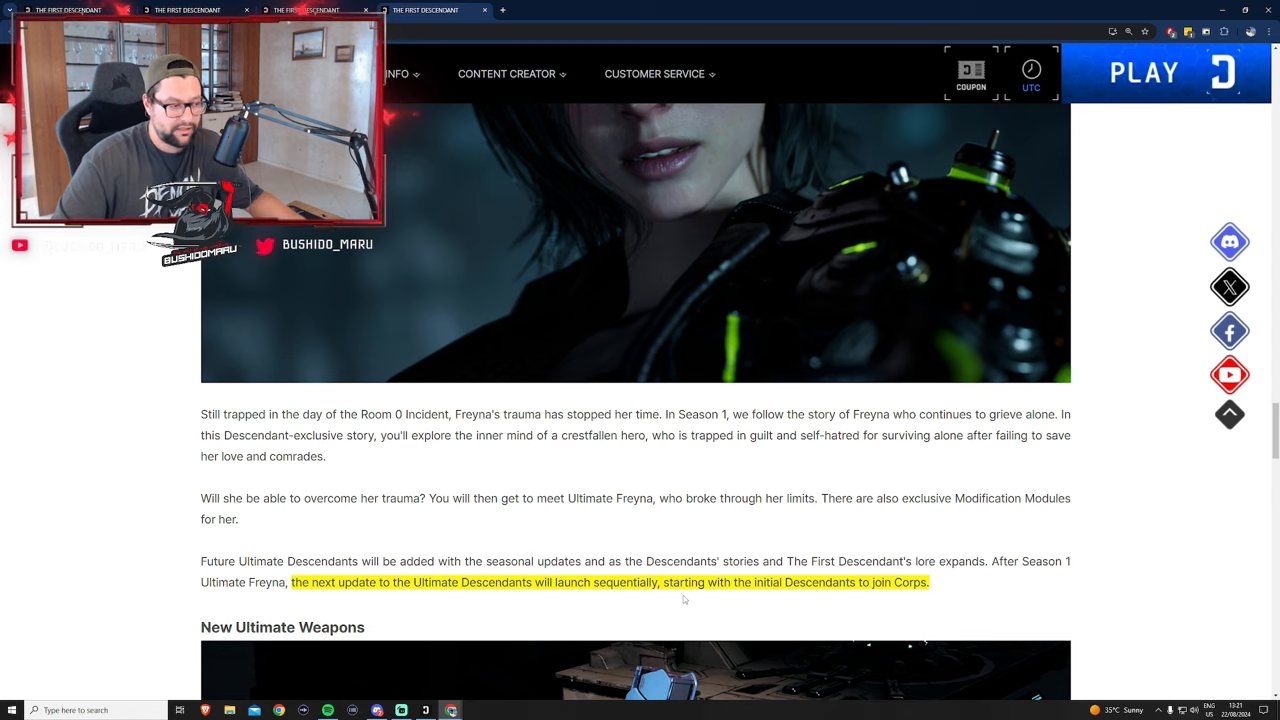
left_click(1032, 88)
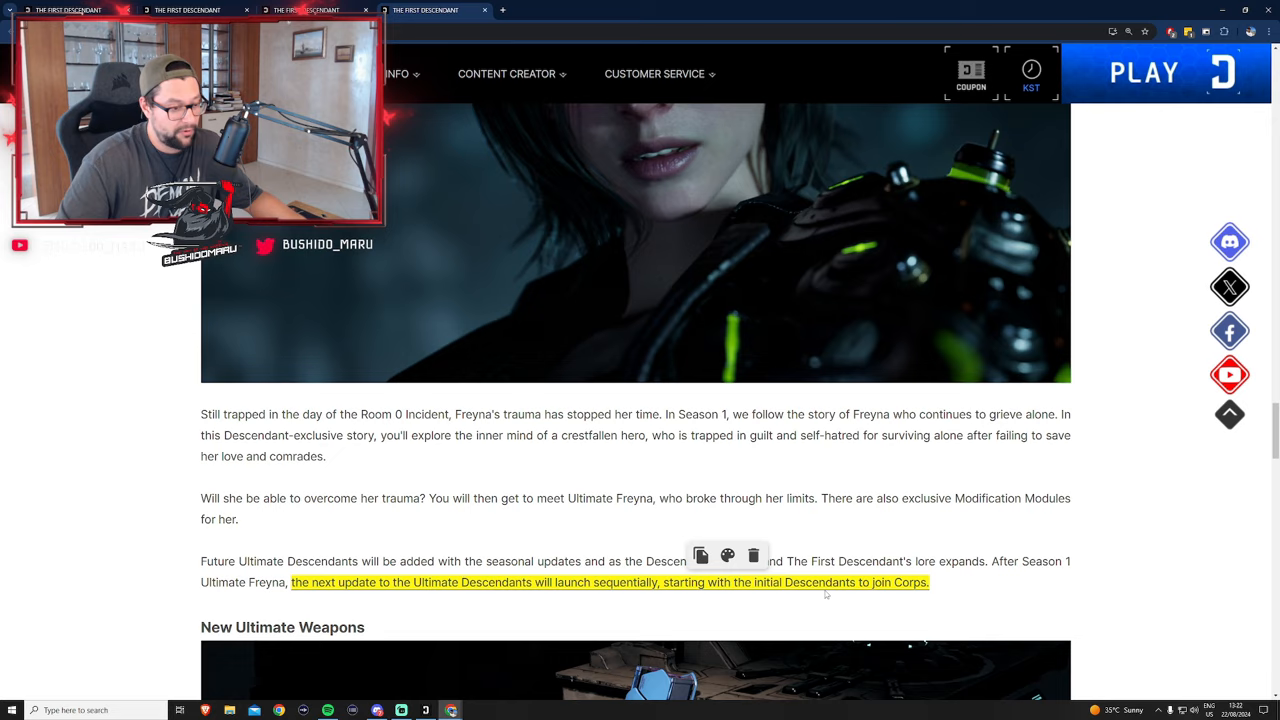
Move past the Excava image and highlight 'Frost Watcher'
scroll("down", 3)
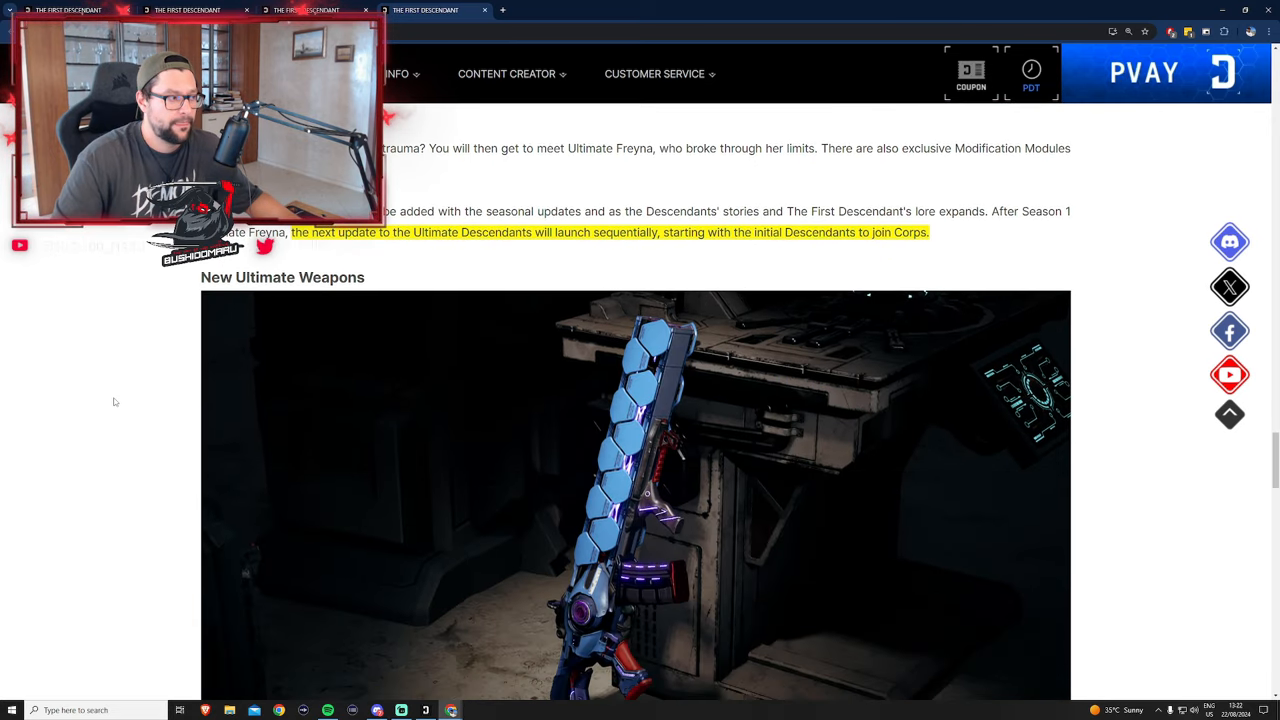
scroll("down", 3)
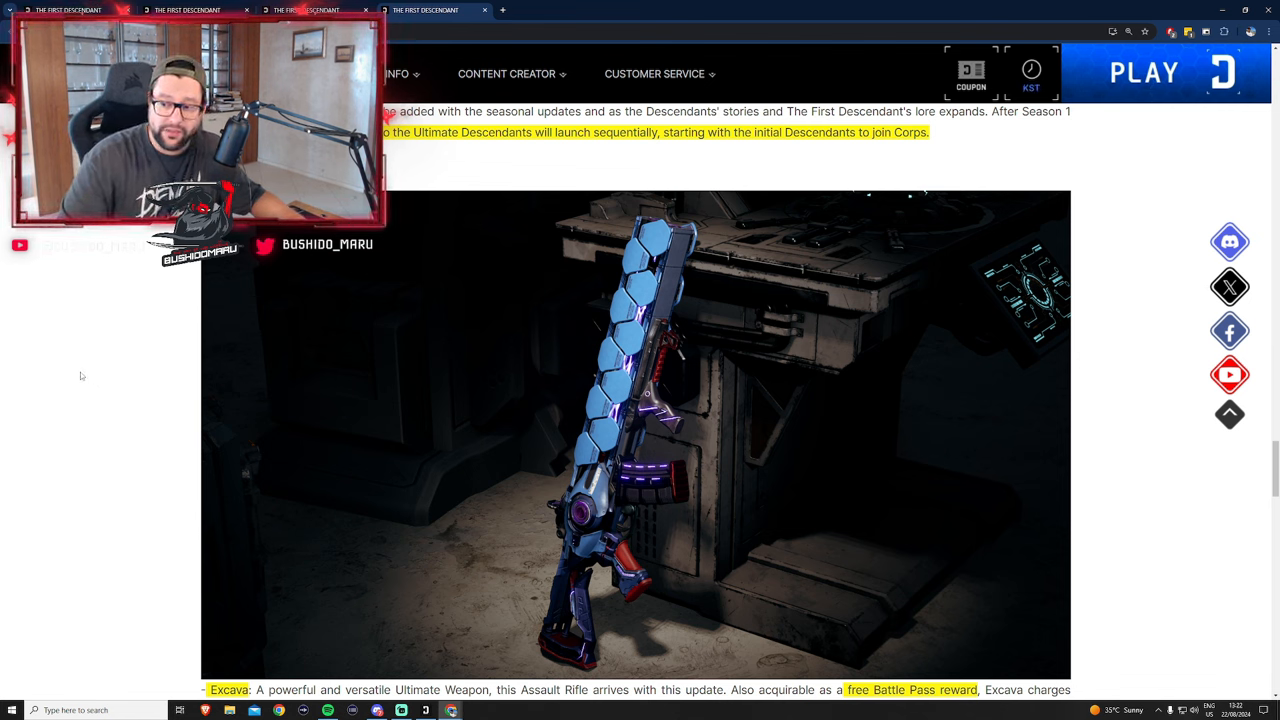
mouse_move(130, 264)
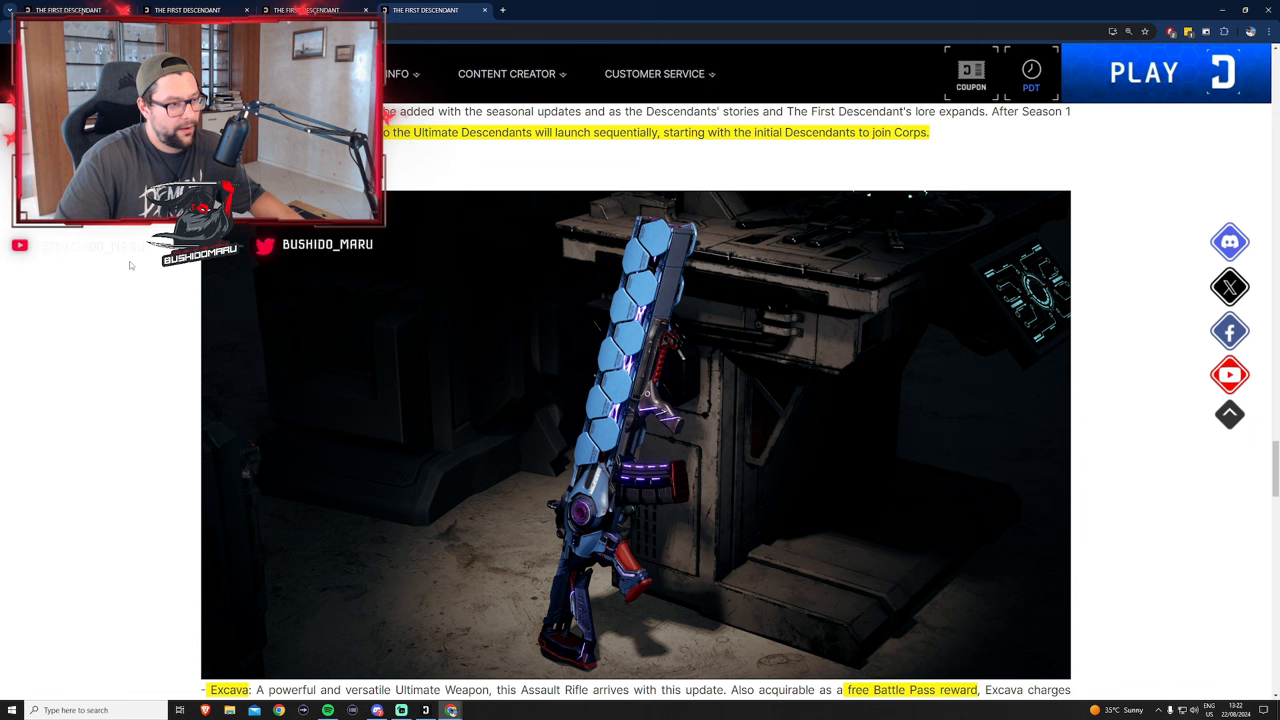
scroll("down", 3)
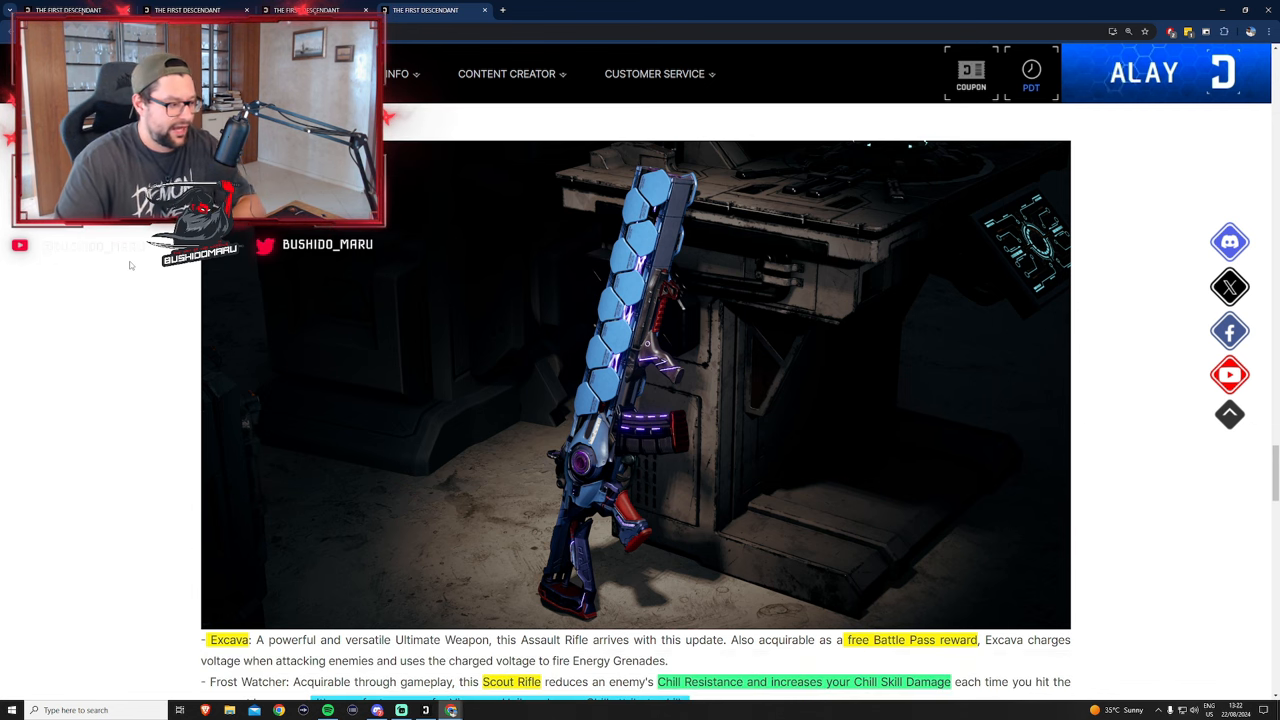
left_click(1032, 88)
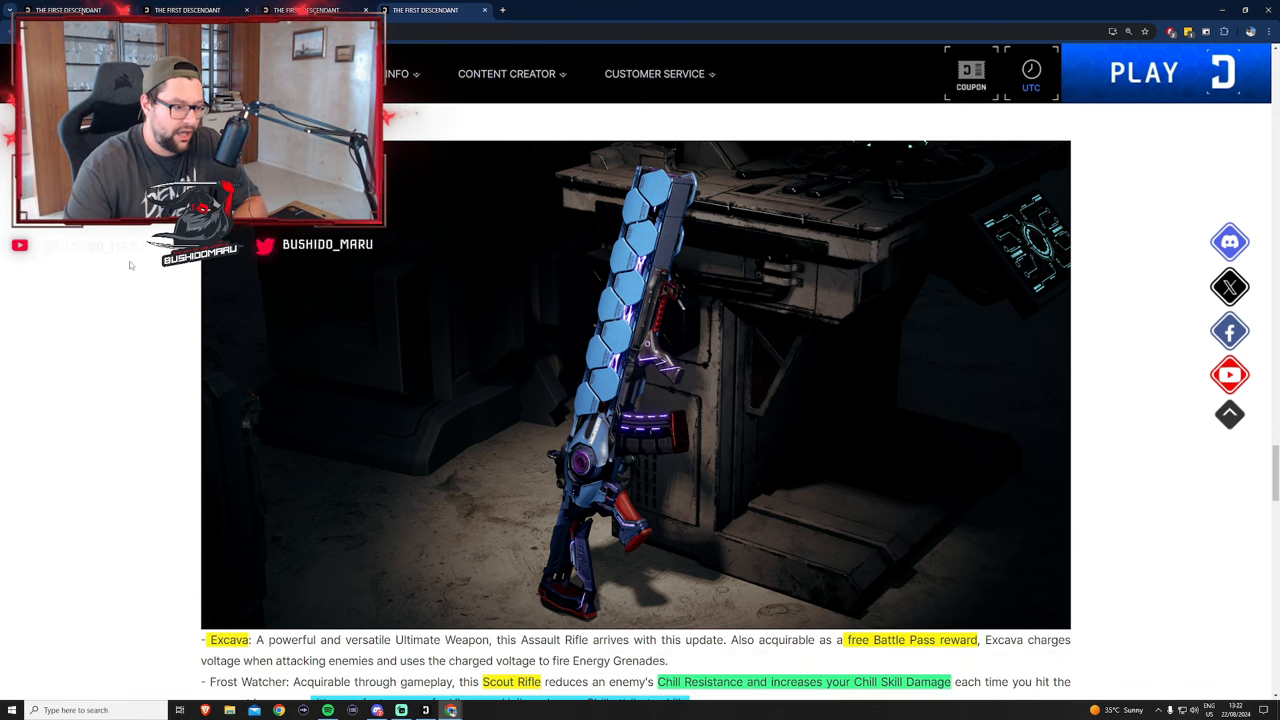
left_click(1032, 72)
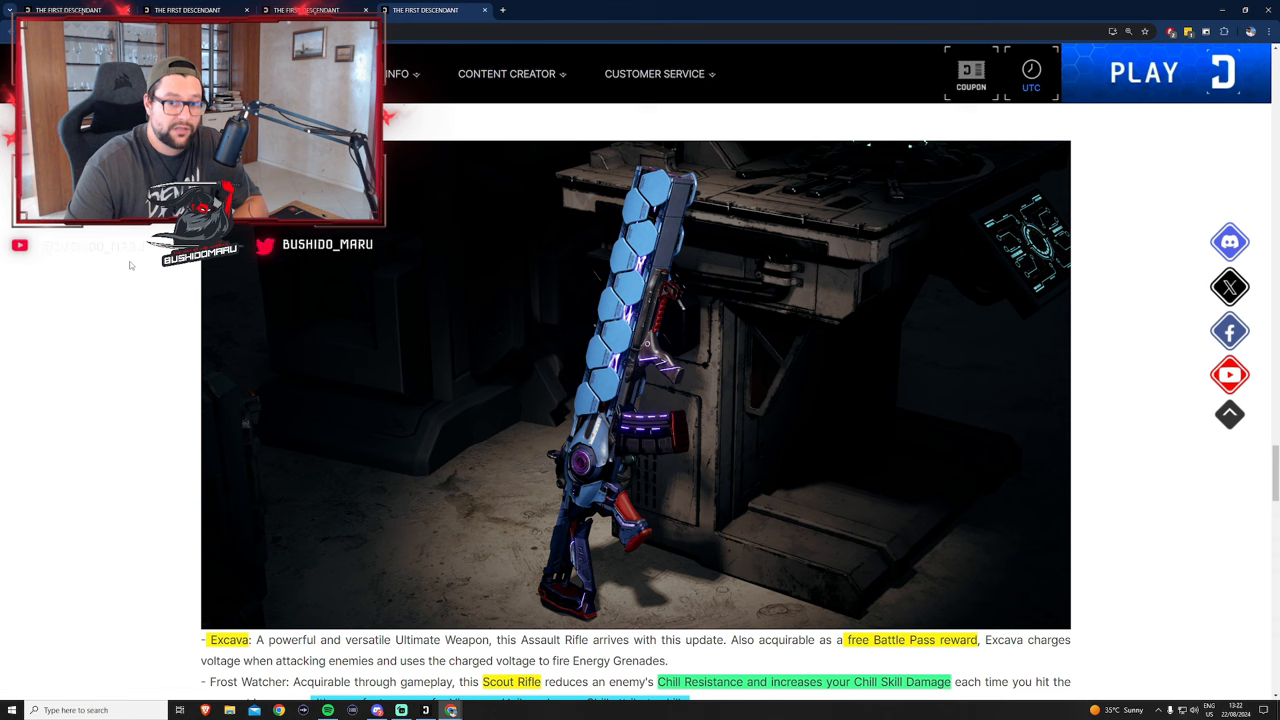
Highlight the 'perfect weapon for Viessa or Hailey' sentence, reaching the Death Stalker heading
left_click(1032, 88)
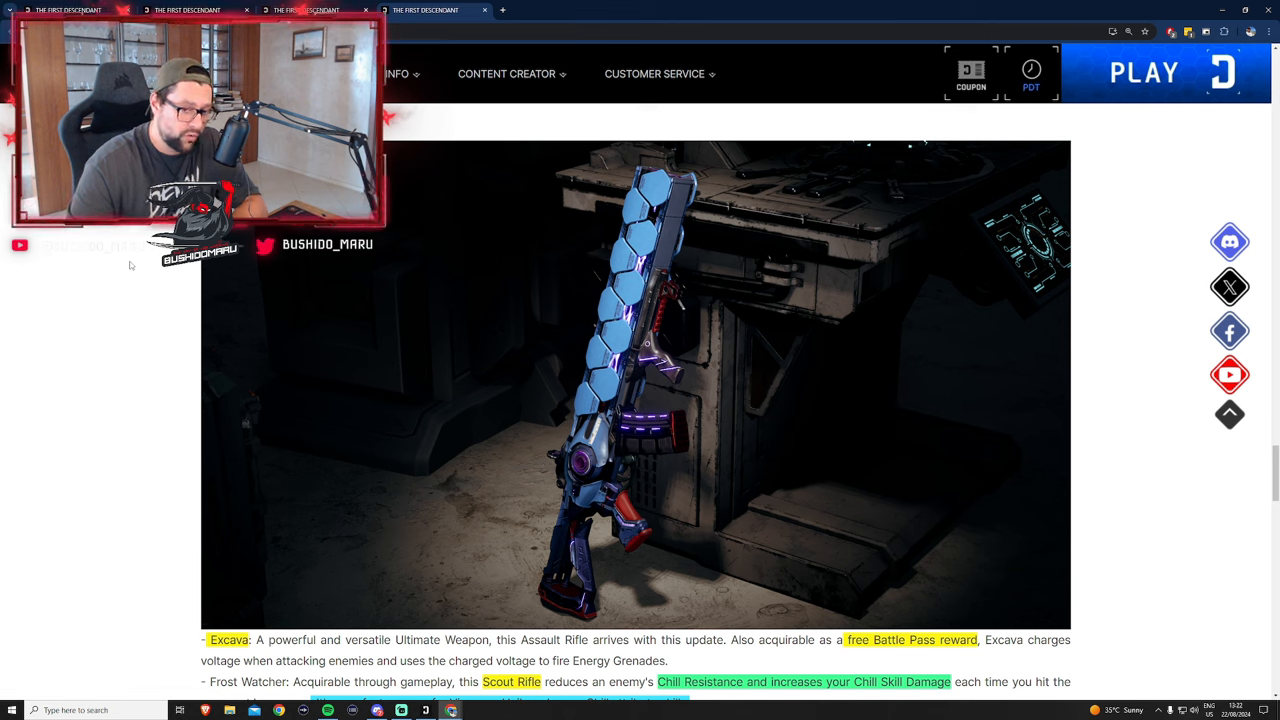
left_click(1032, 72)
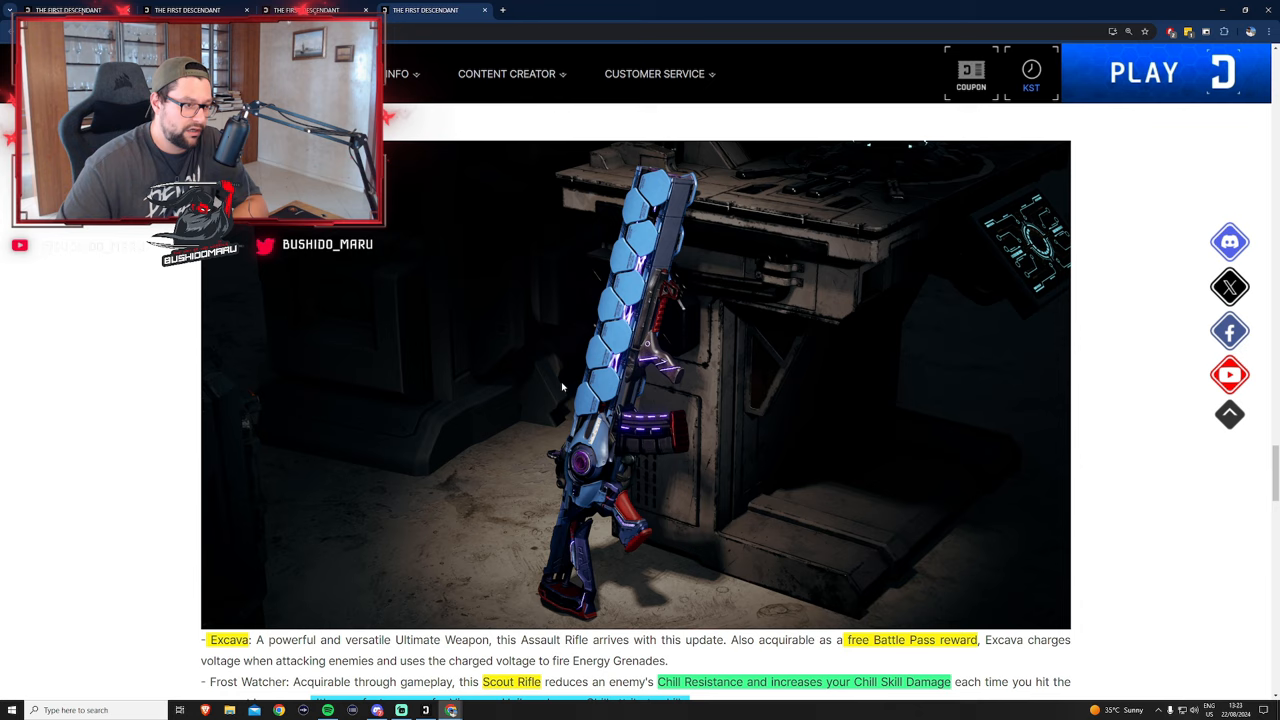
scroll("down", 3)
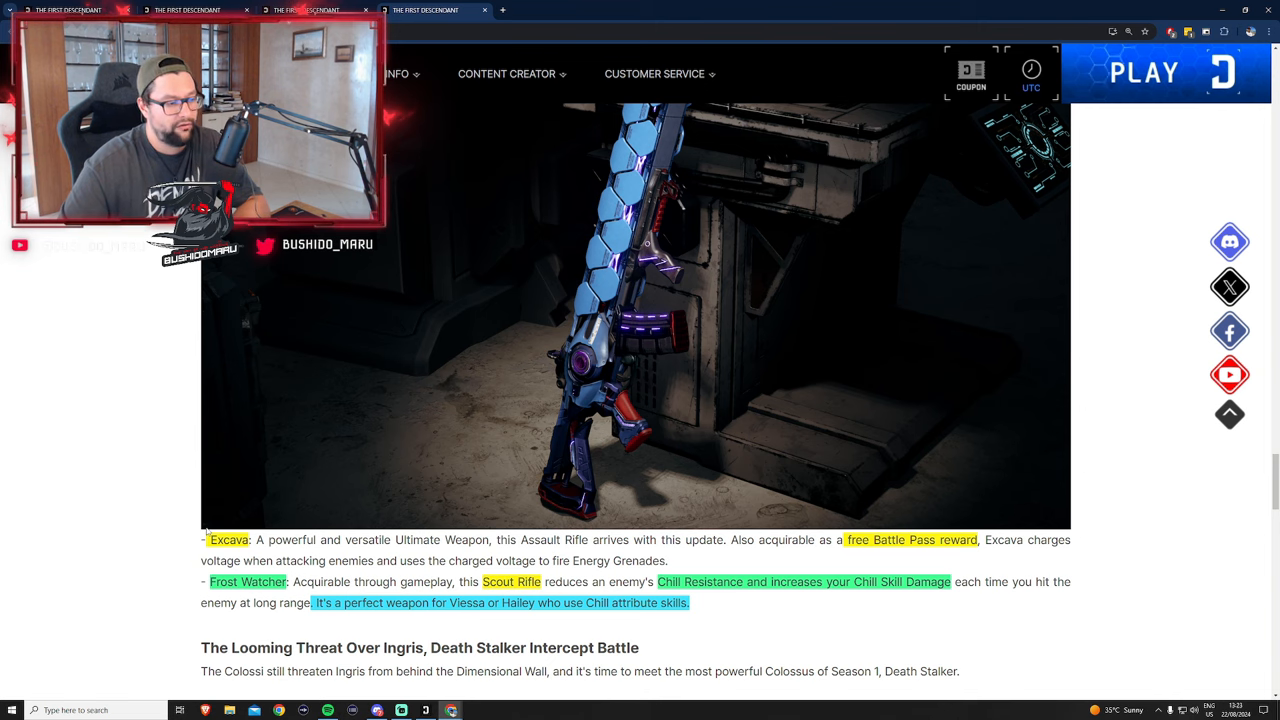
Read and mark the Death Stalker Intercept Battle section
scroll("down", 3)
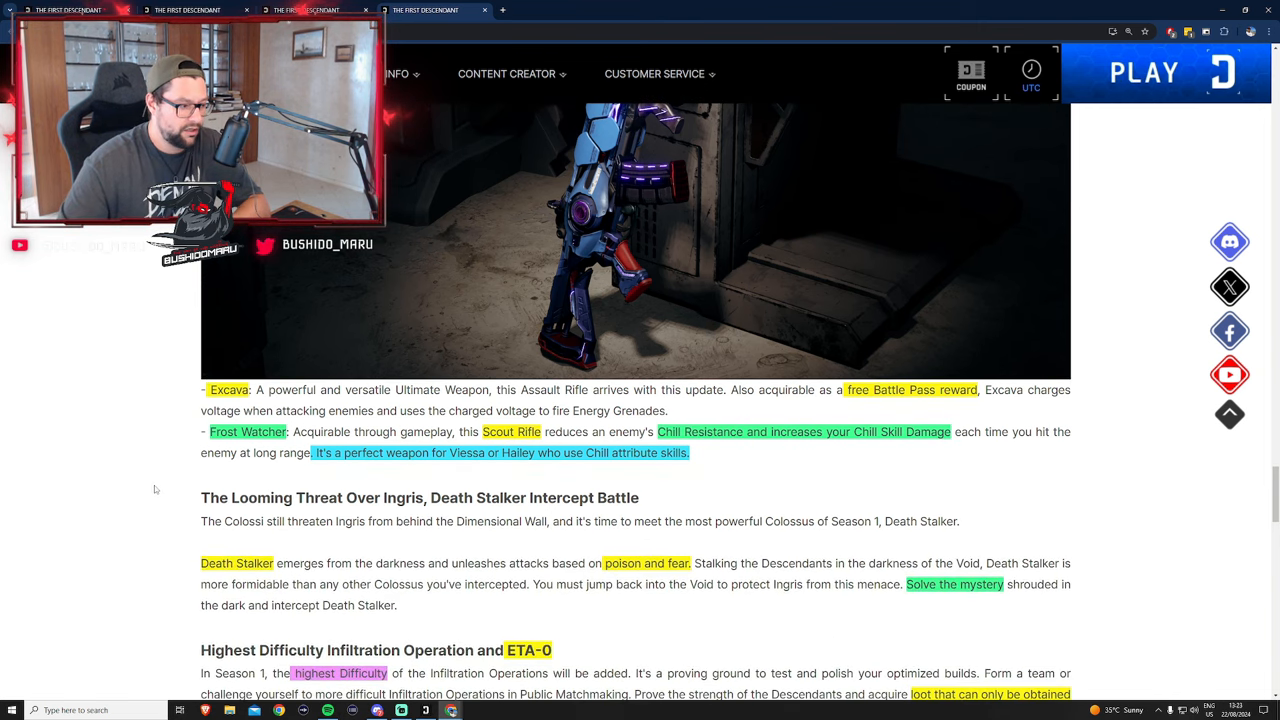
scroll("down", 3)
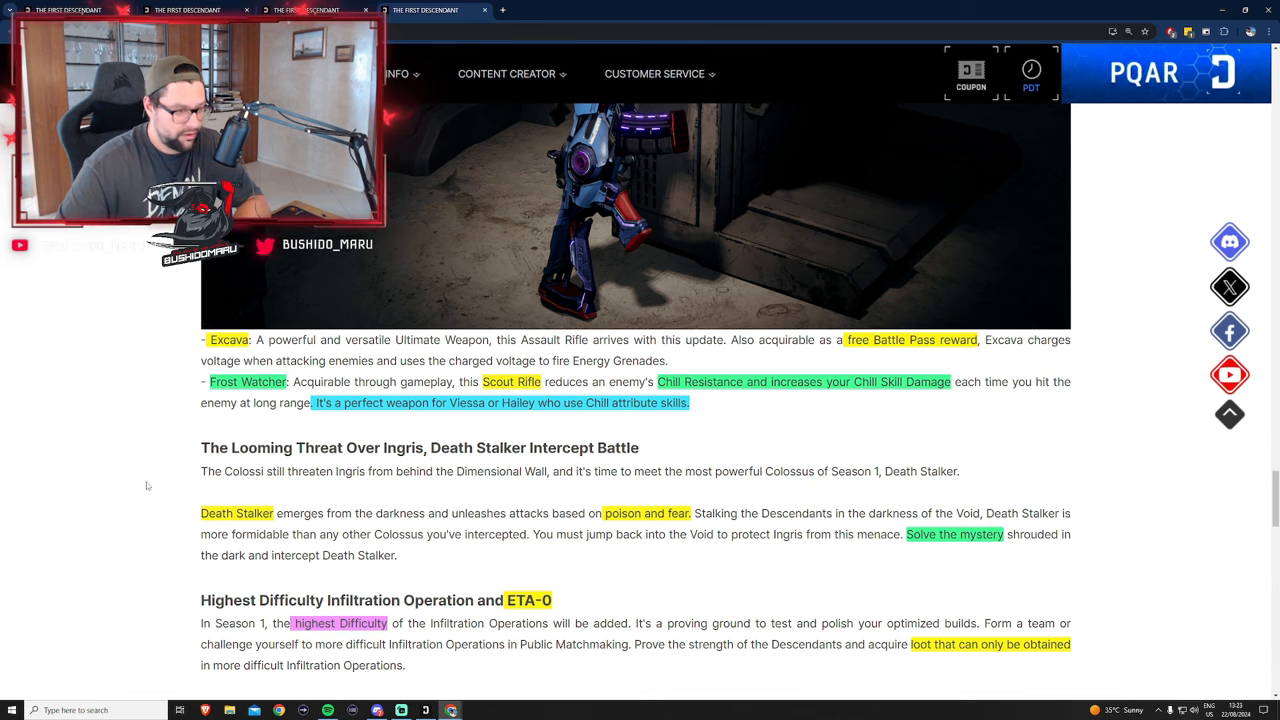
left_click(1032, 70)
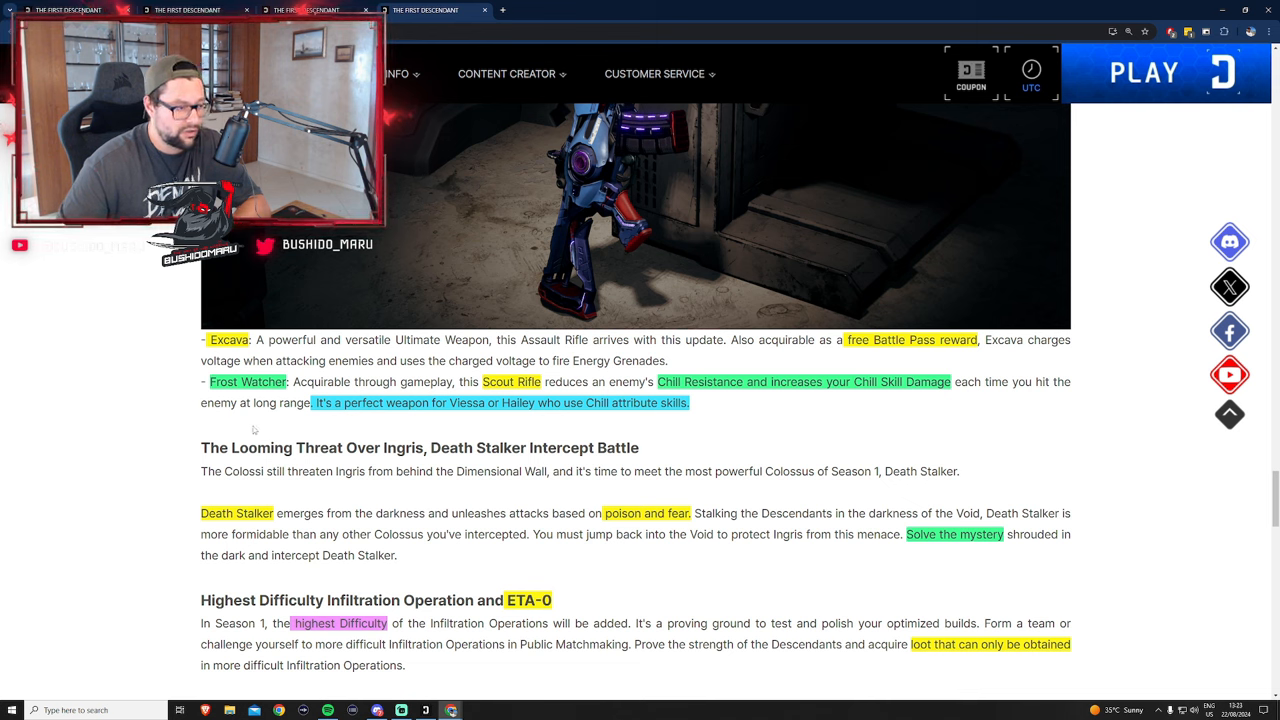
left_click(1032, 72)
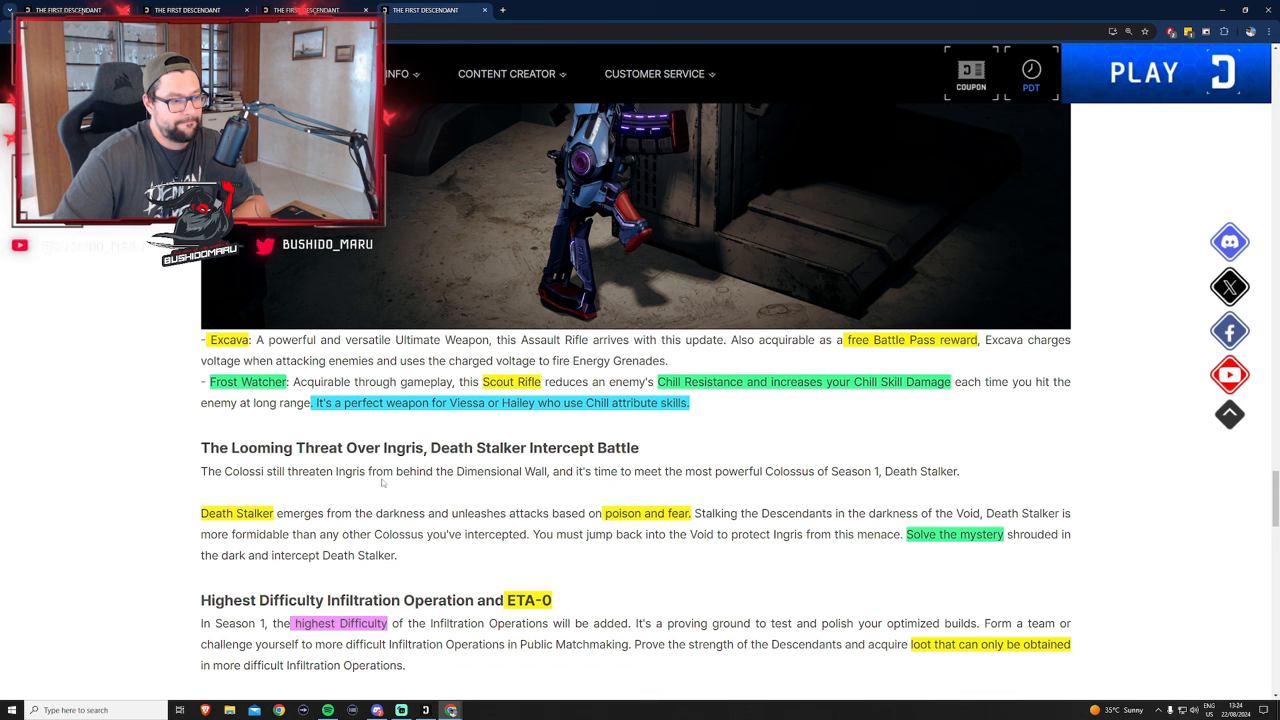
left_click(1030, 72)
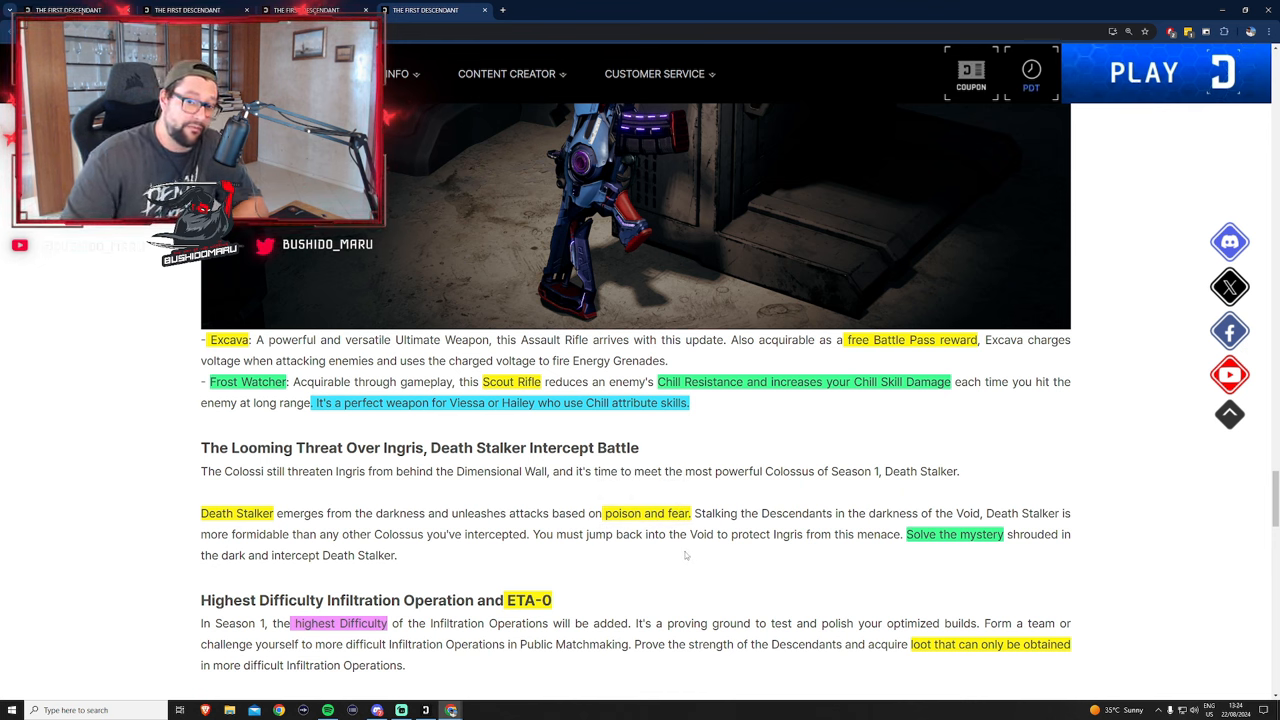
Mark the Infiltration Operation ETA-0 section and reach the Invasion Update Schedule table
left_click(1032, 72)
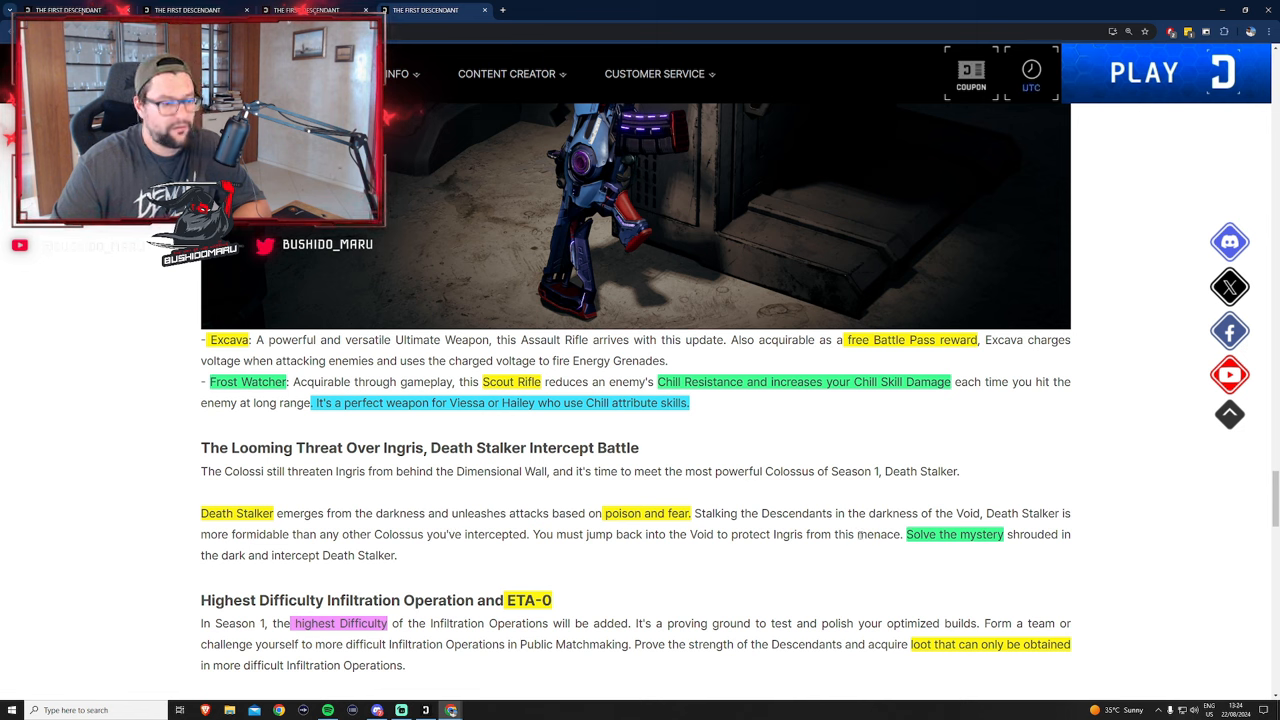
left_click(1032, 72)
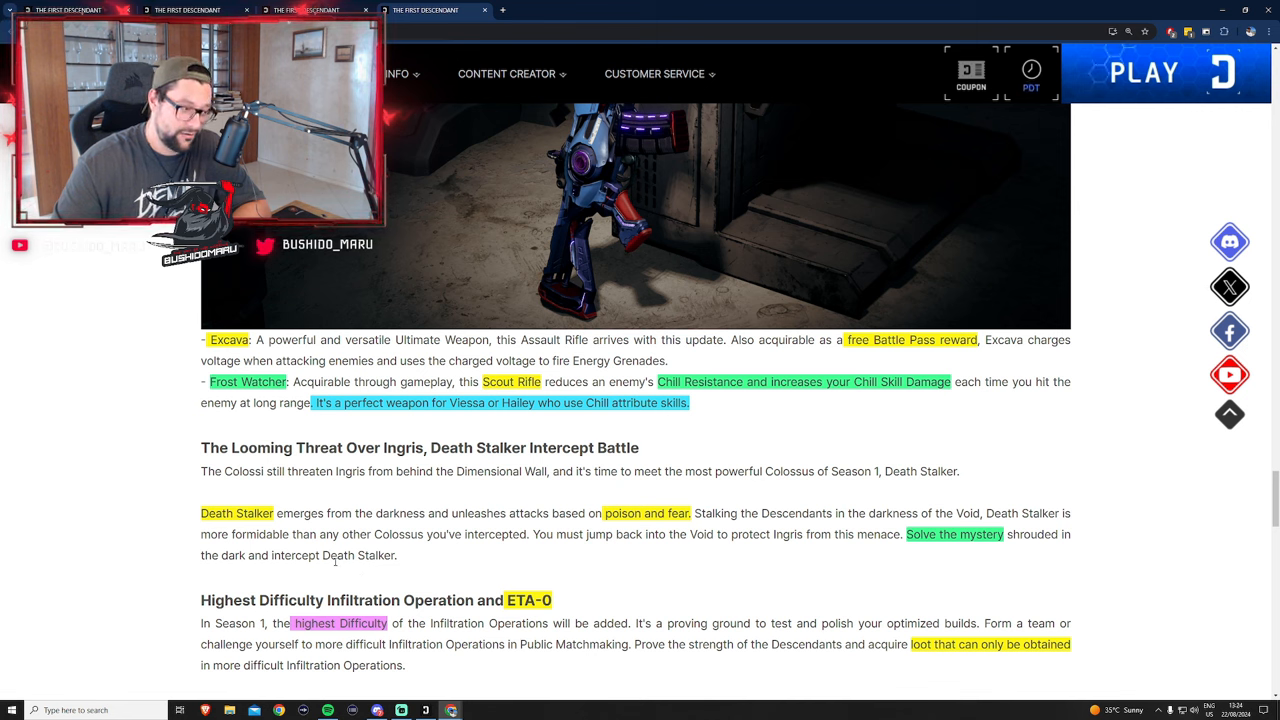
left_click(1030, 72)
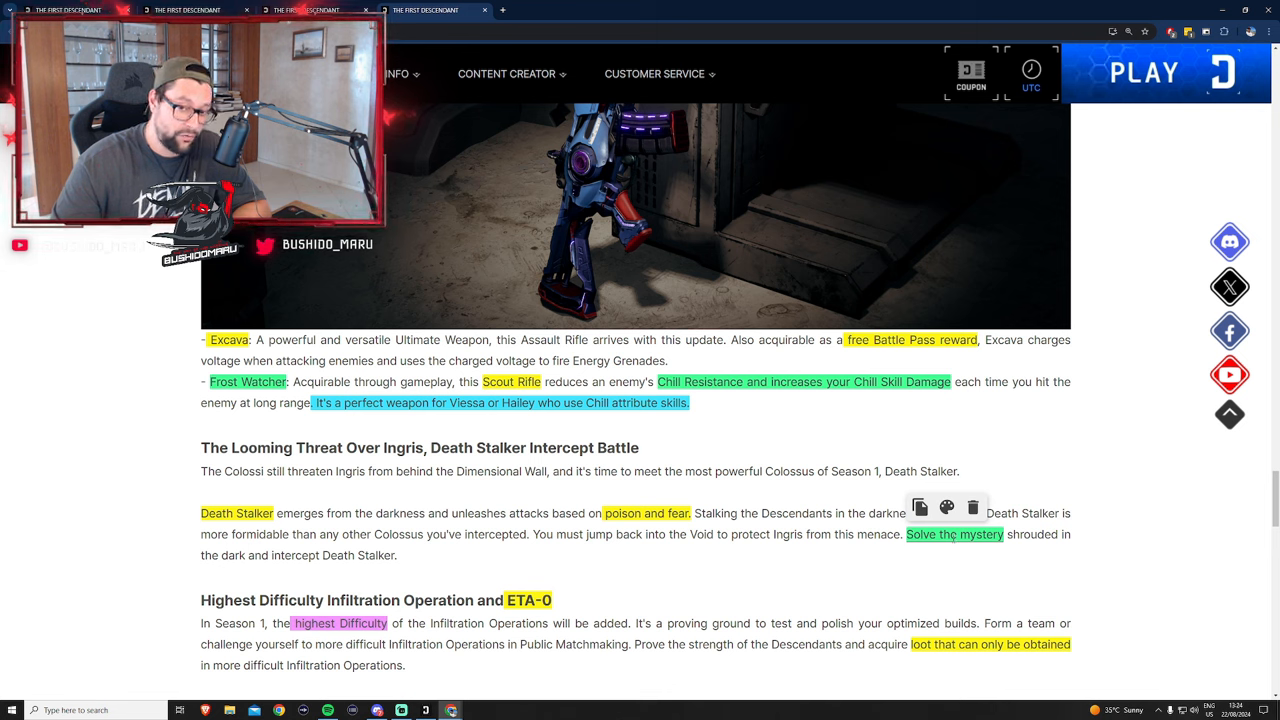
left_click(1032, 76)
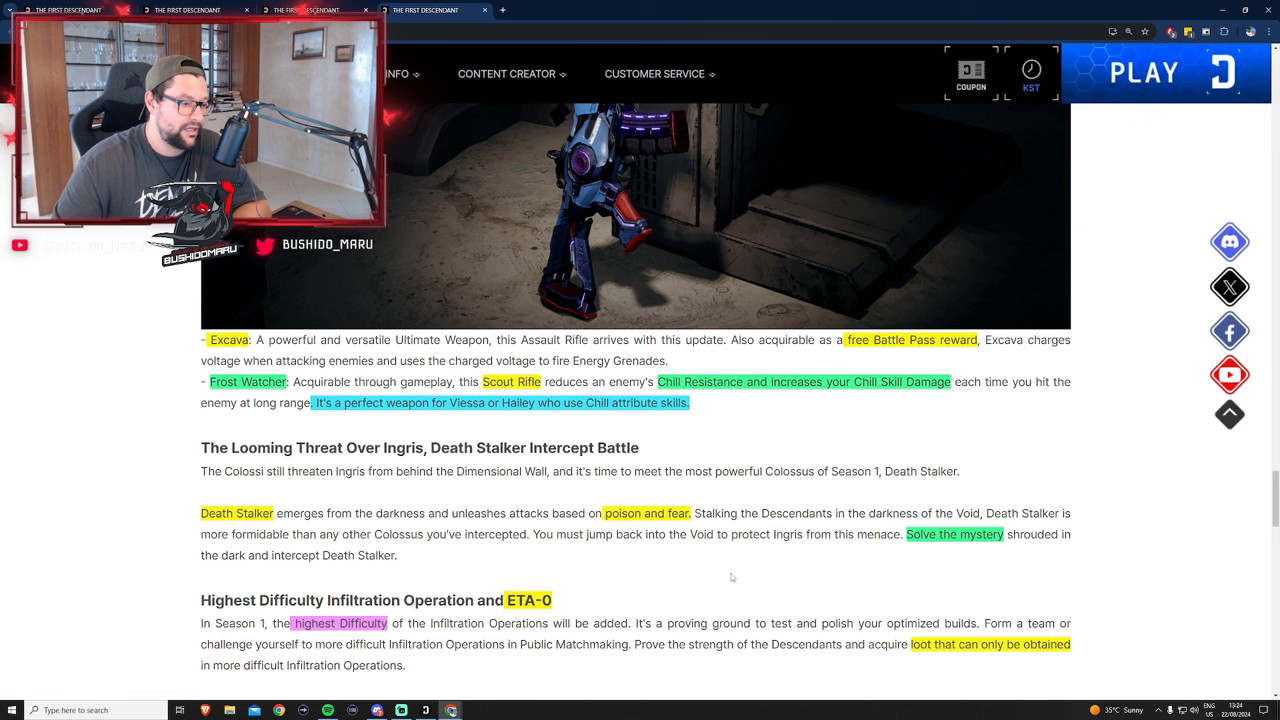
scroll("down", 3)
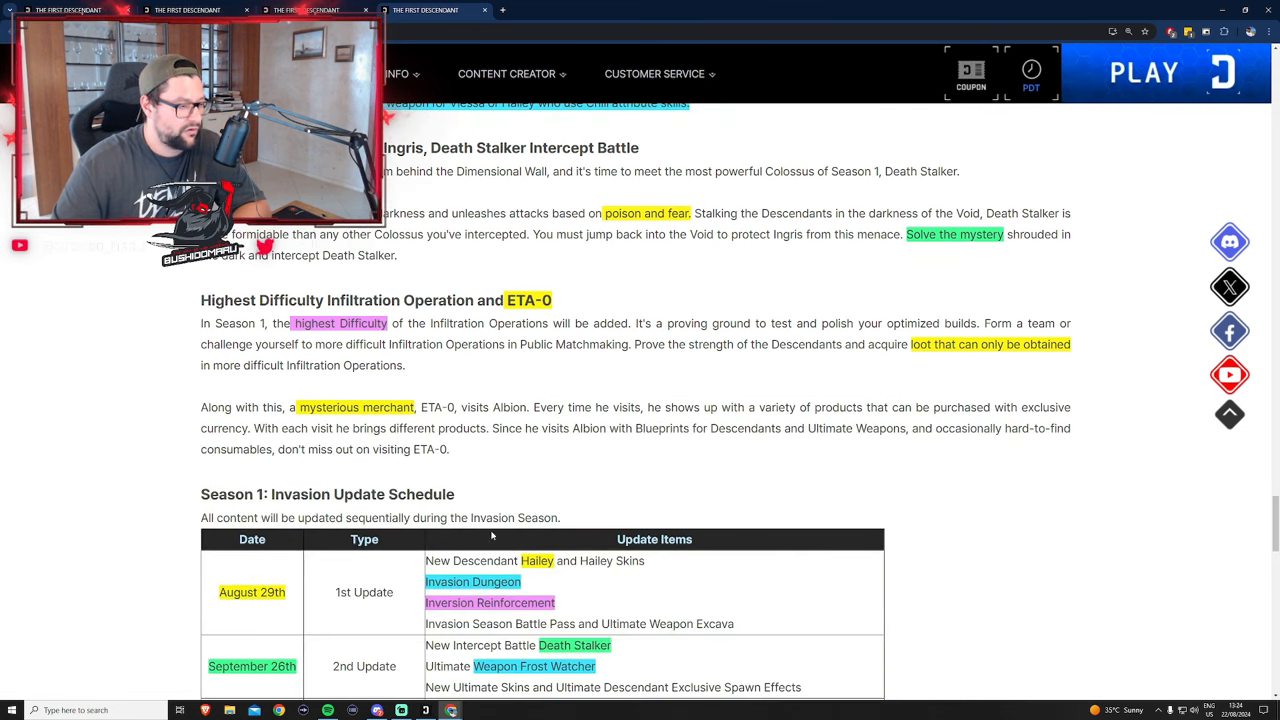
Revisit the text above the schedule, then bring the August schedule rows into view
scroll("up", 3)
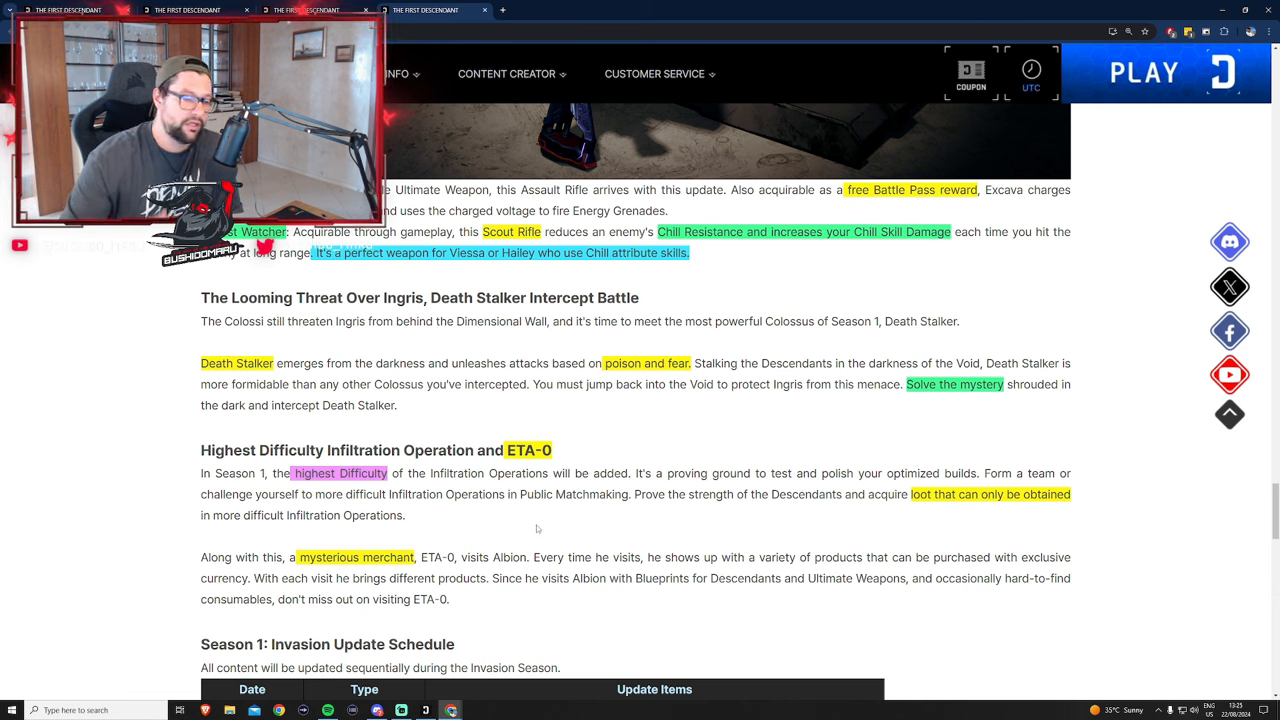
left_click(1032, 72)
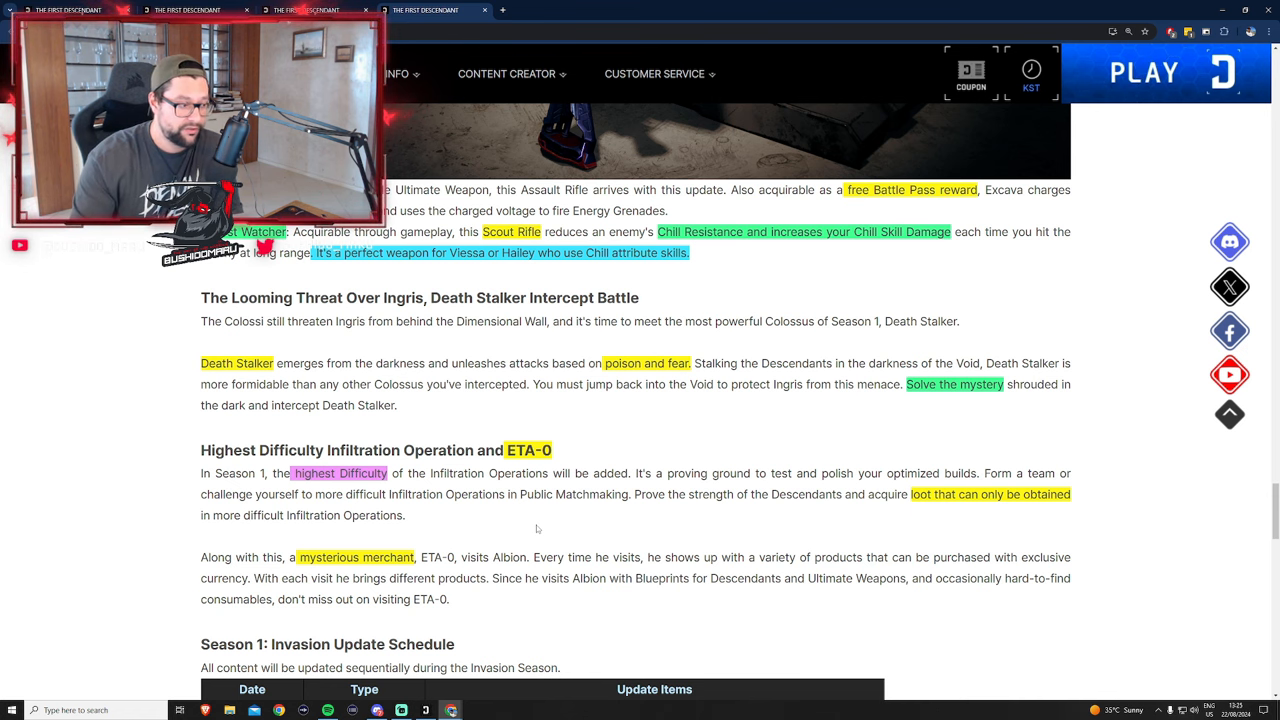
scroll("down", 3)
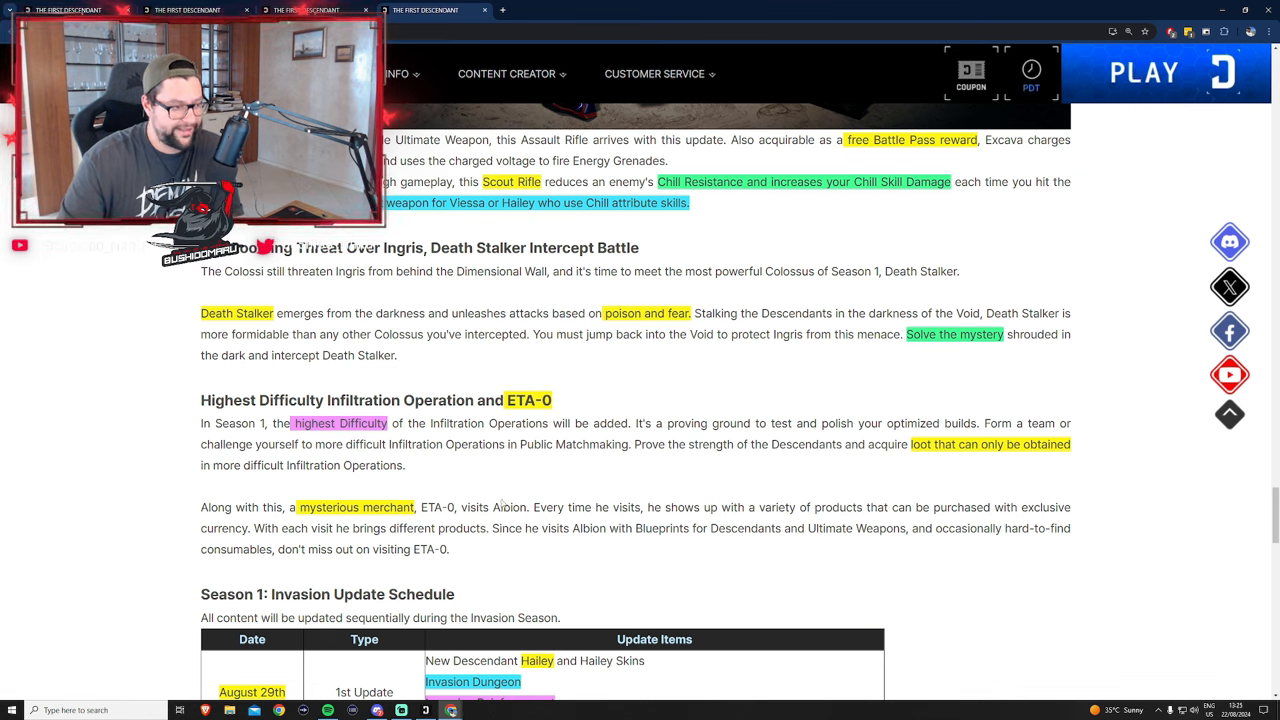
mouse_move(504, 504)
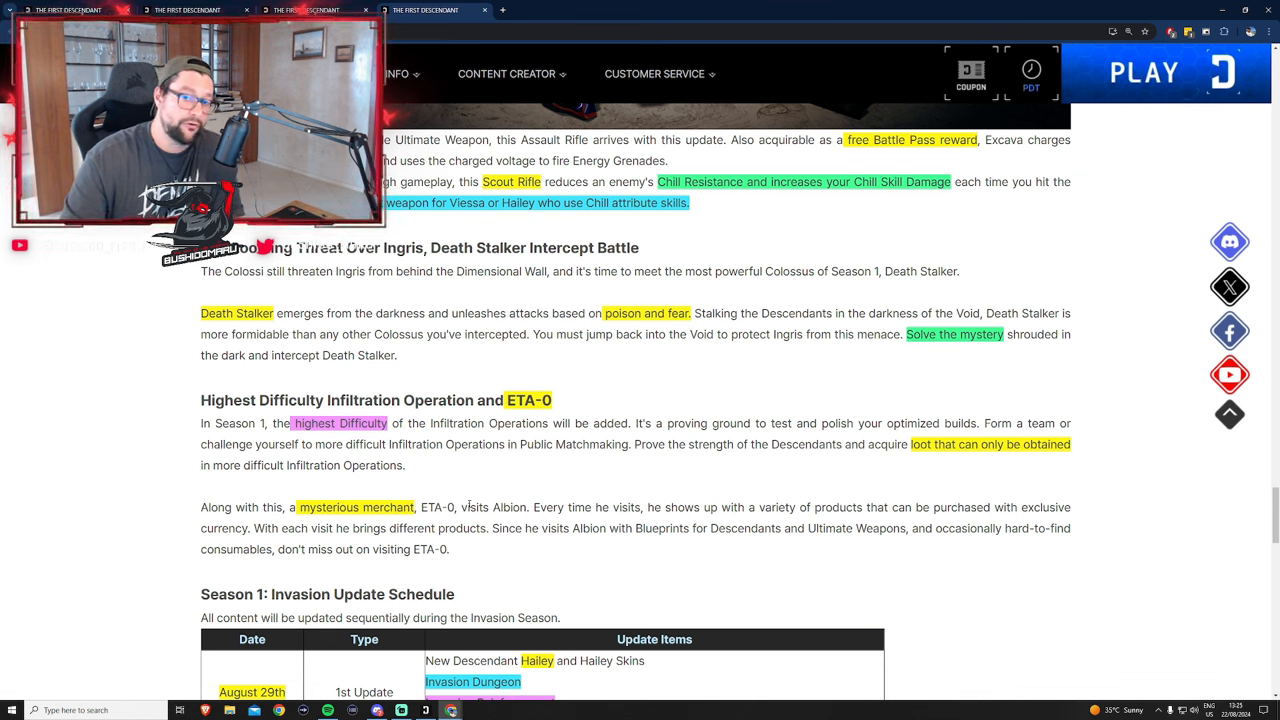
left_click(1032, 72)
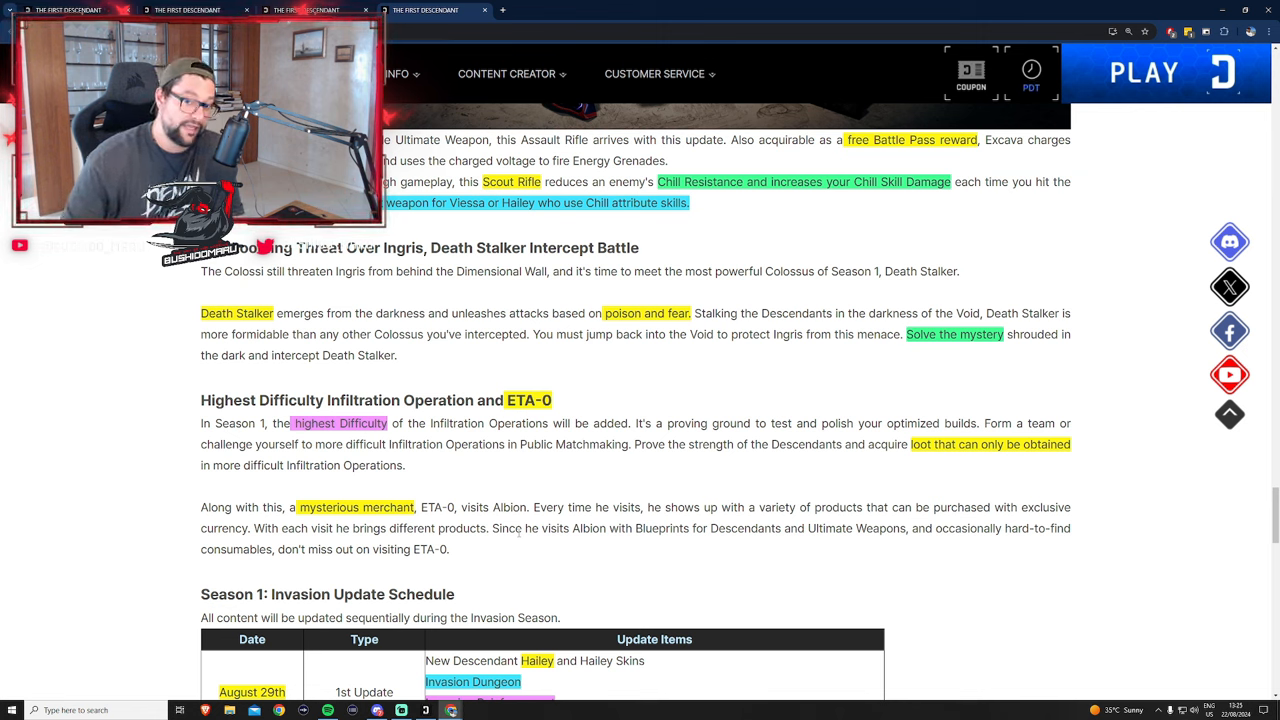
Mark schedule entries and show the full table through the October 30th update
left_click(1030, 70)
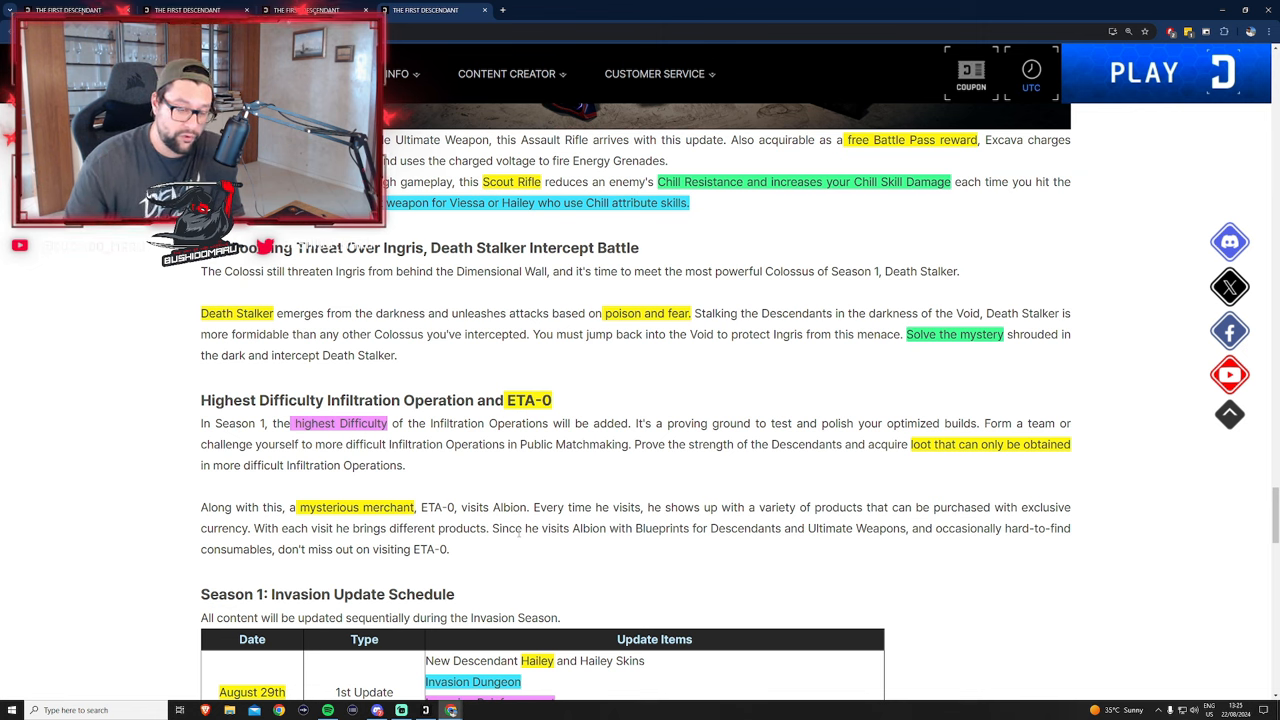
left_click(1030, 72)
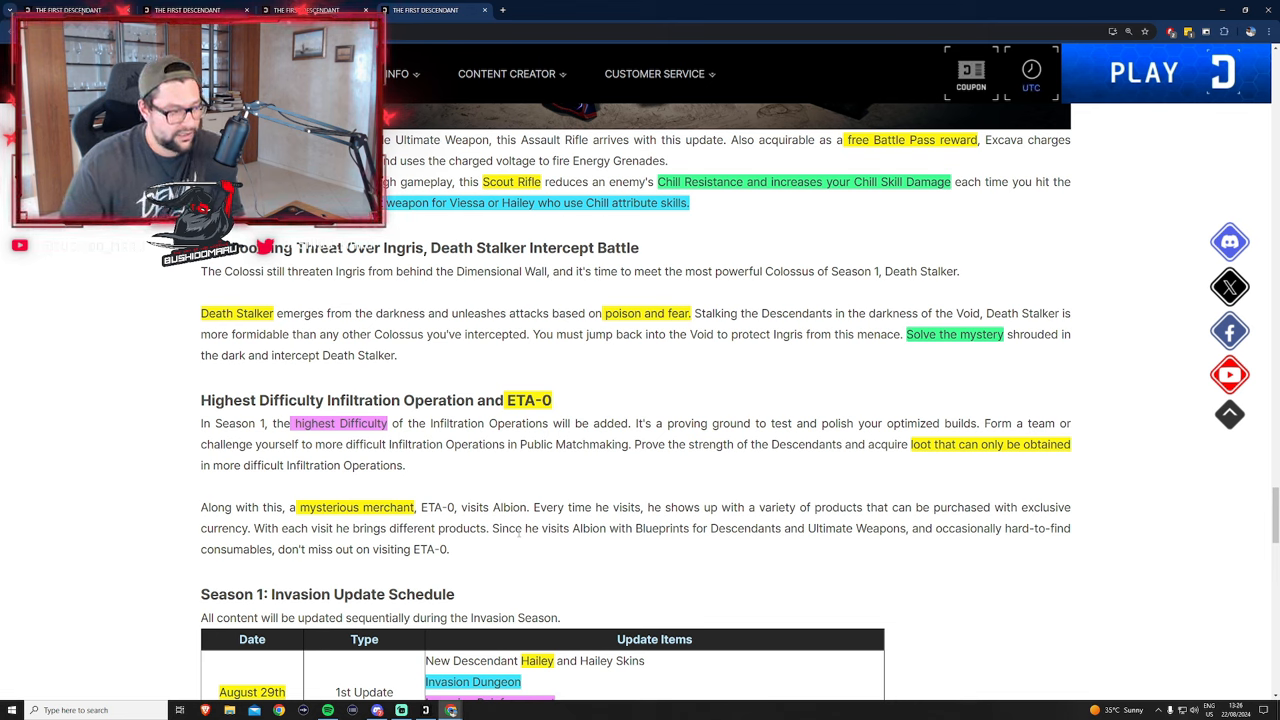
left_click(1030, 72)
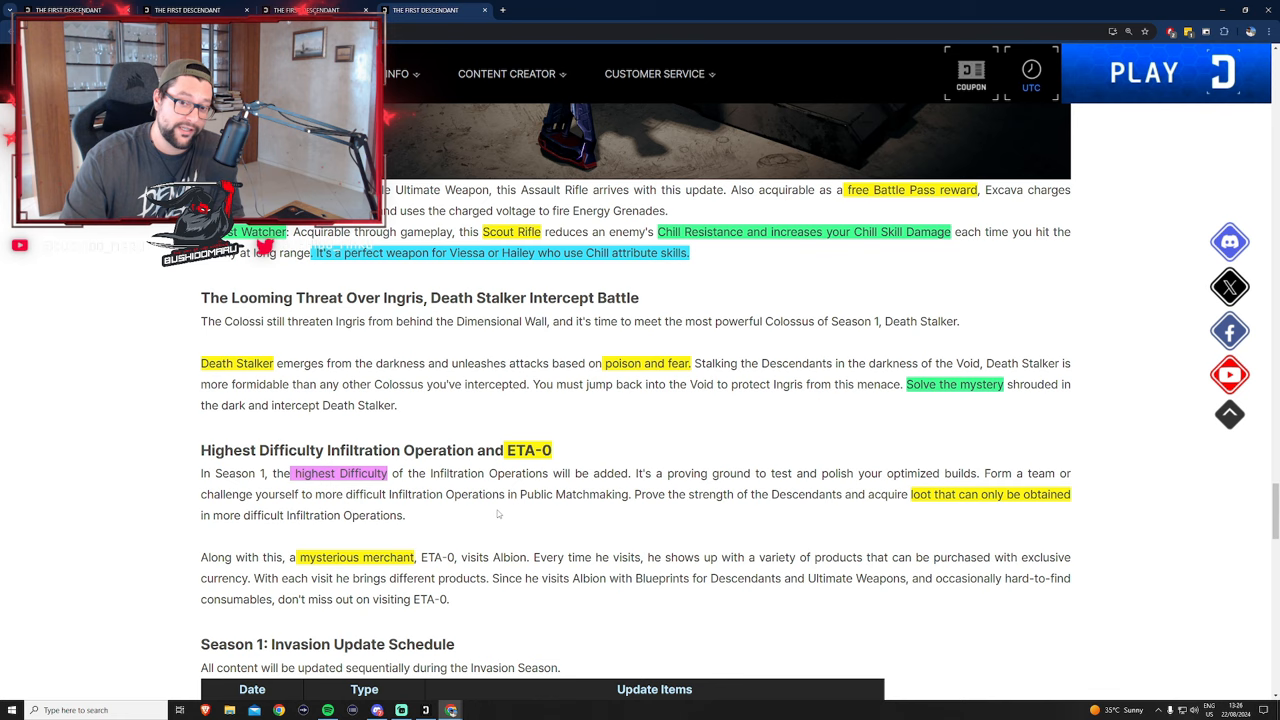
scroll("down", 3)
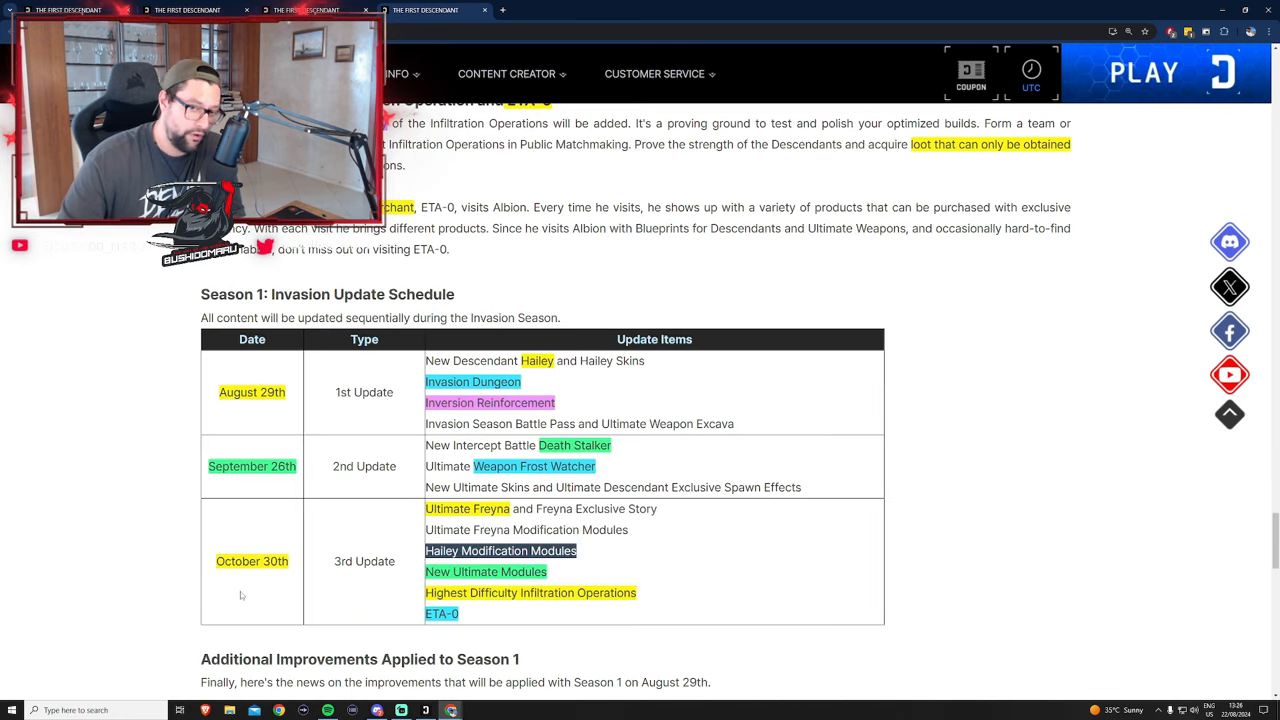
Go over the colour-highlighted August and September schedule entries
left_click(1032, 88)
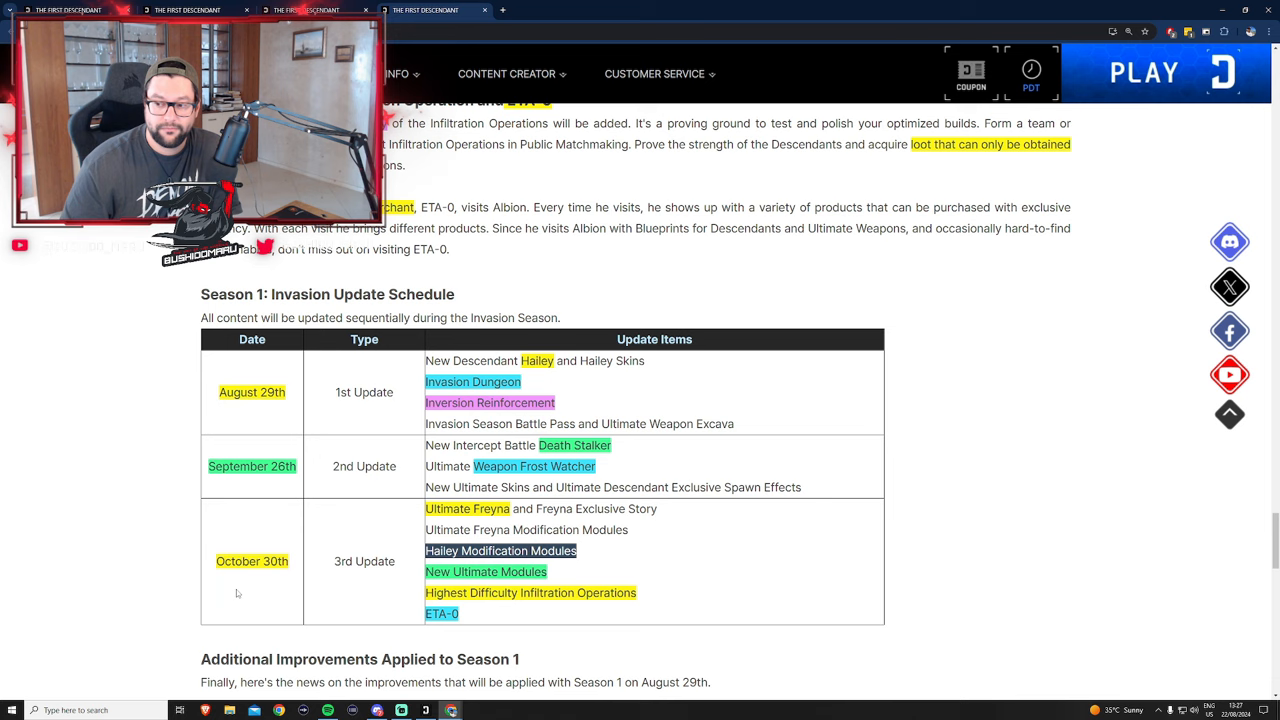
left_click(1030, 70)
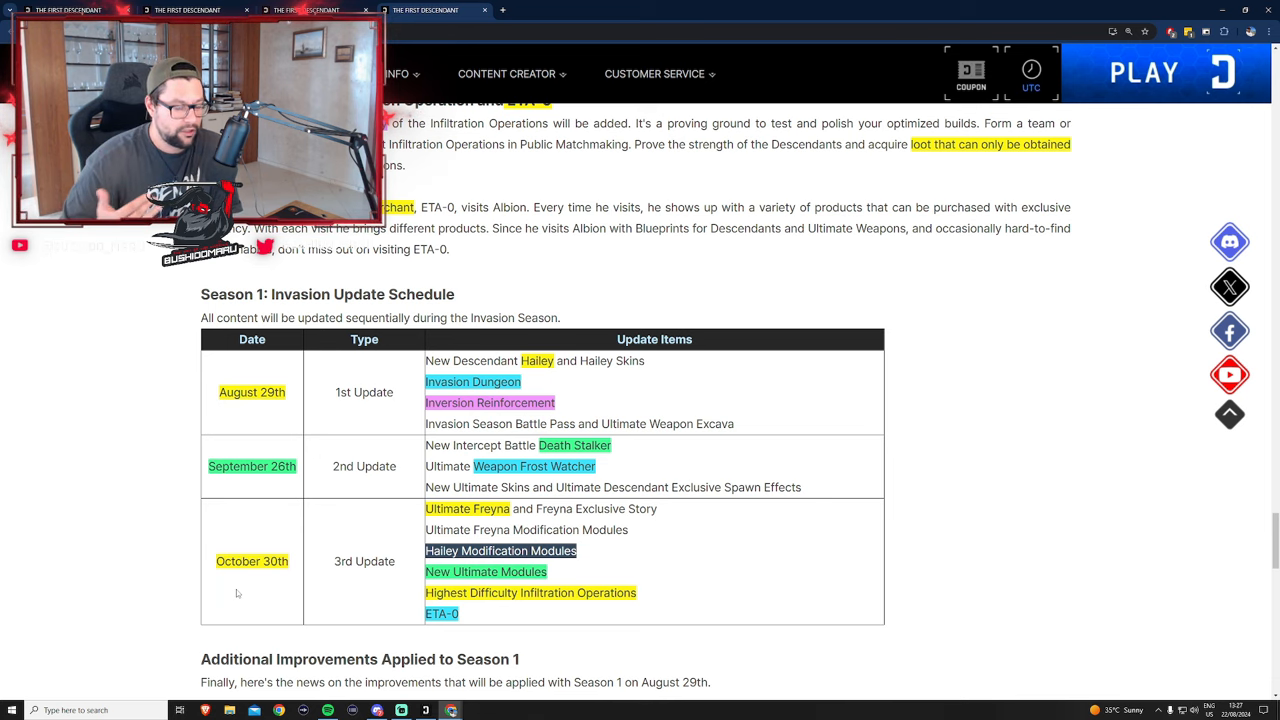
left_click(1032, 76)
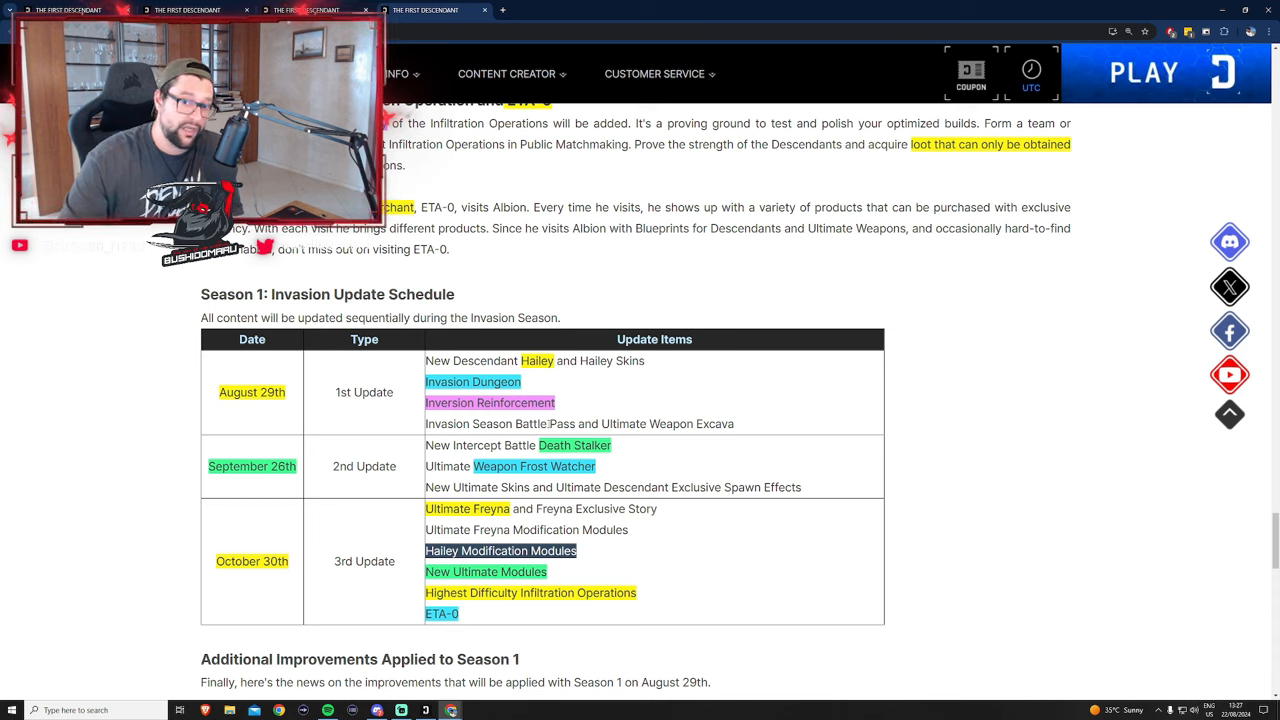
left_click(1032, 72)
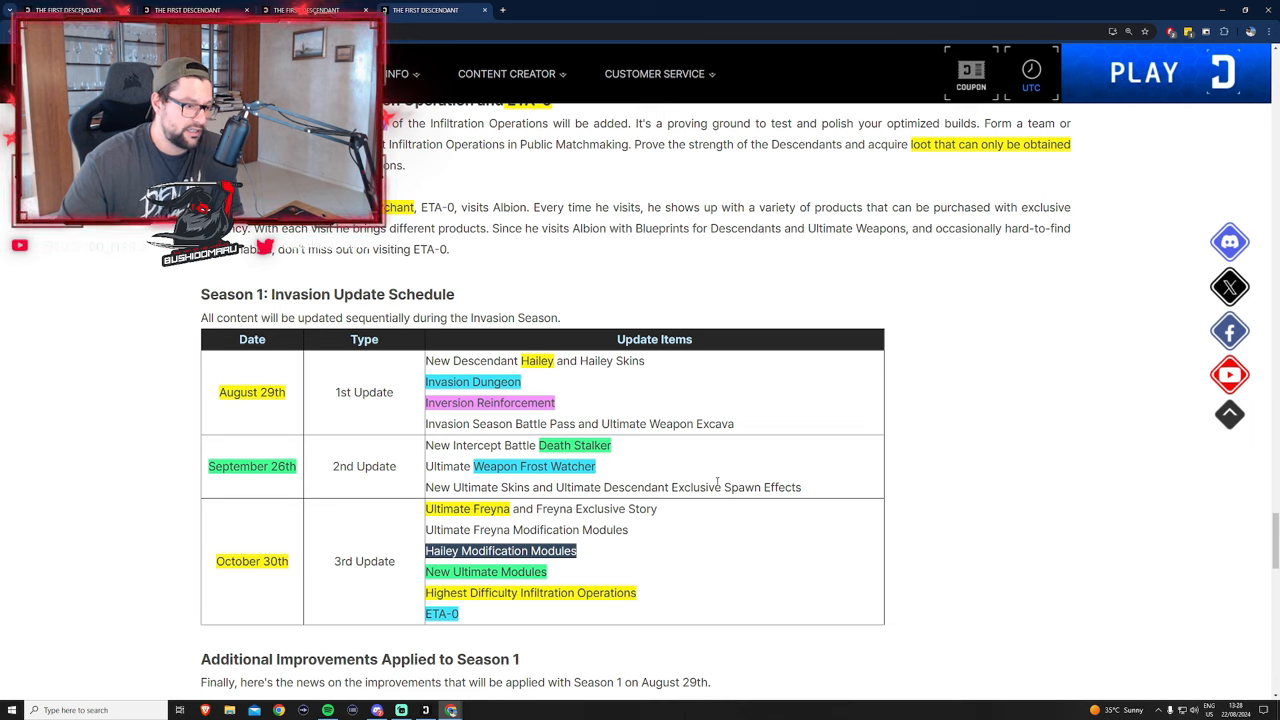
Finish the October entries and move down to 'Additional Improvements Applied to Season 1'
left_click(1032, 86)
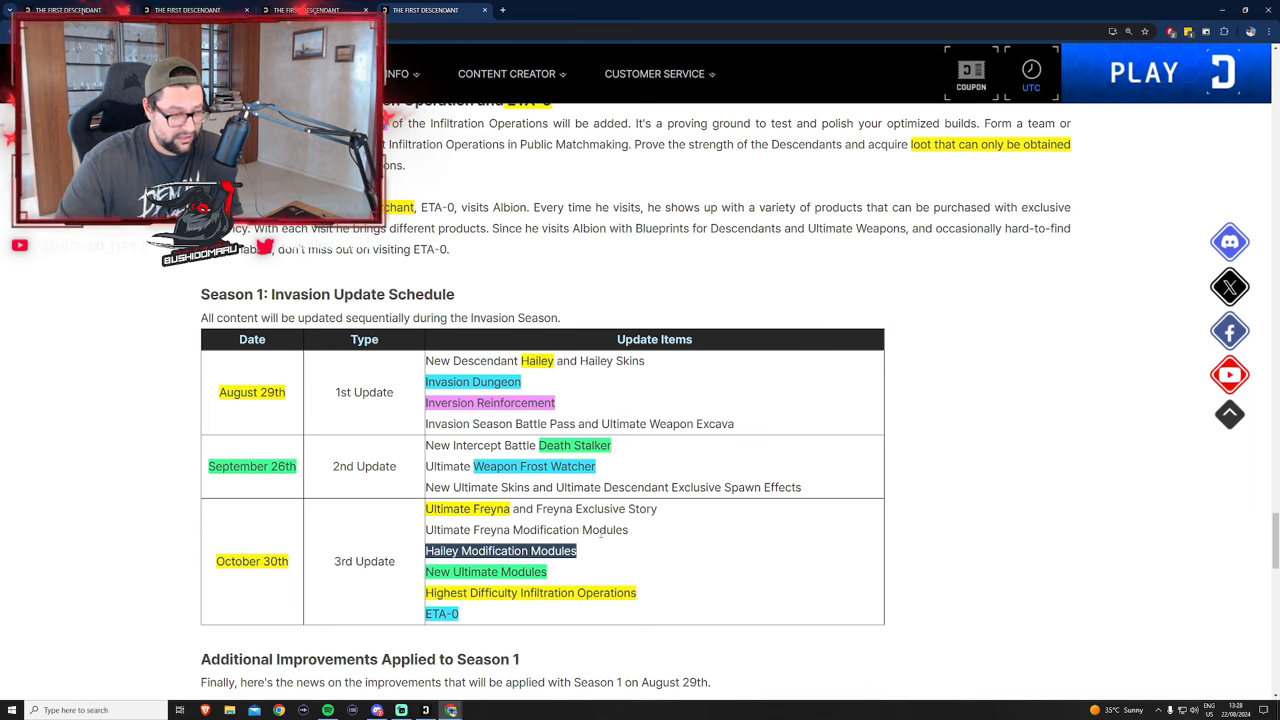
left_click(1032, 72)
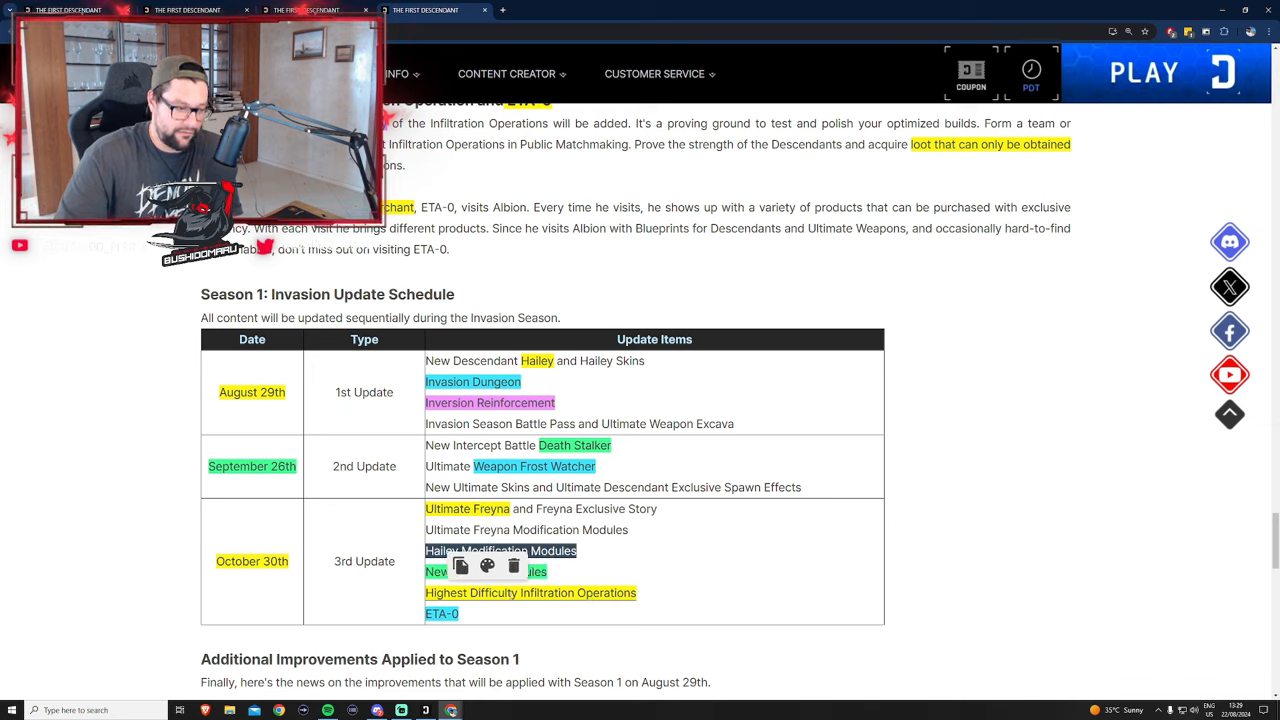
left_click(1032, 70)
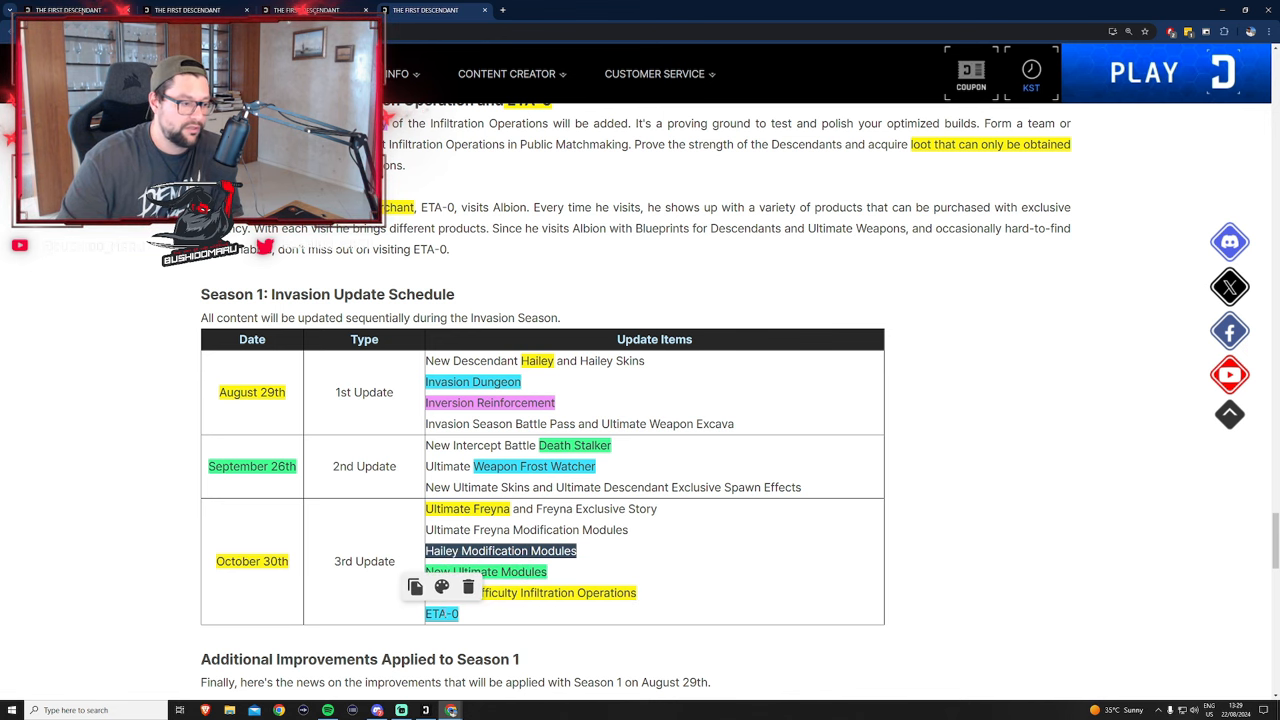
scroll("down", 3)
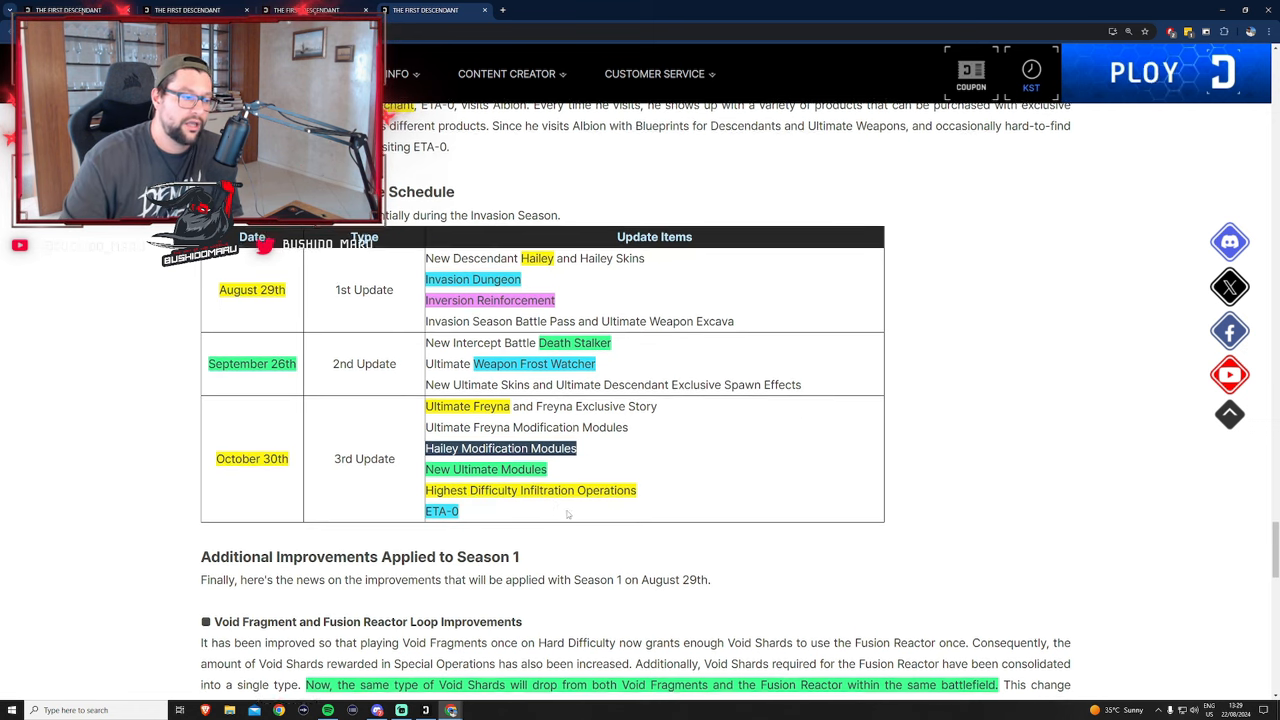
Scroll the announcement down to the Void Fragment loop and Hard Infiltration Operation notes
scroll("down", 3)
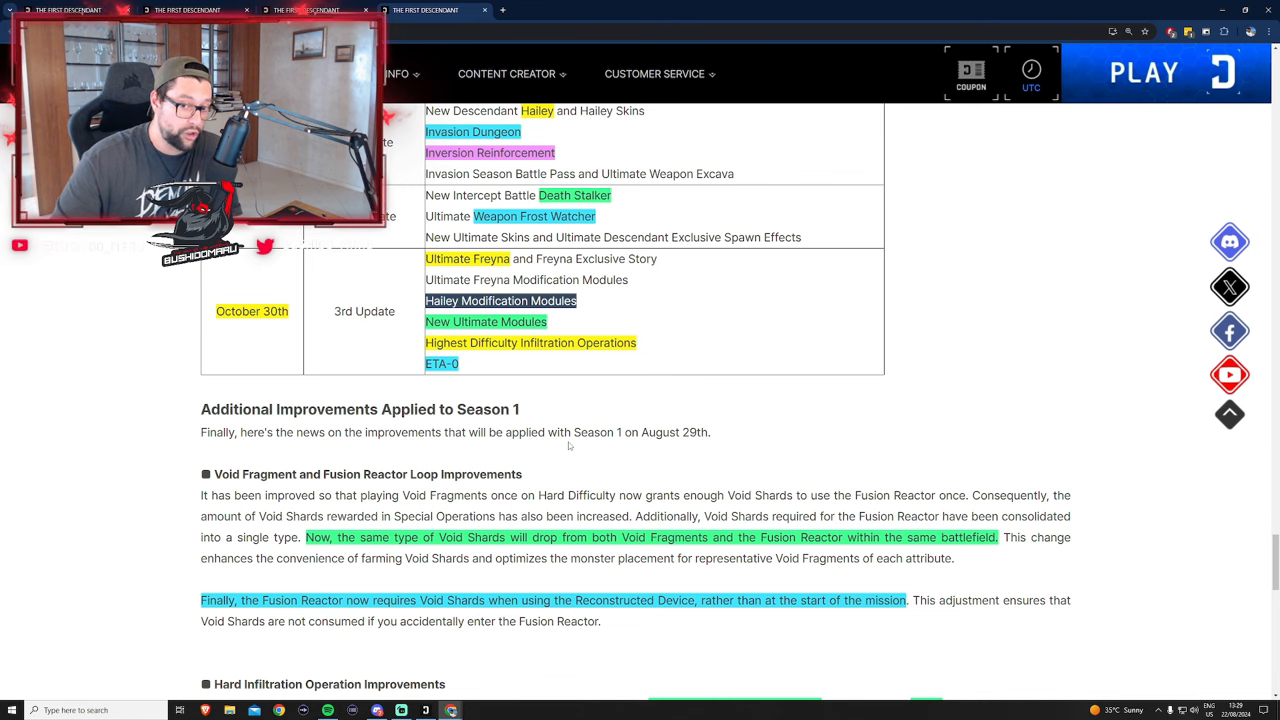
scroll("down", 3)
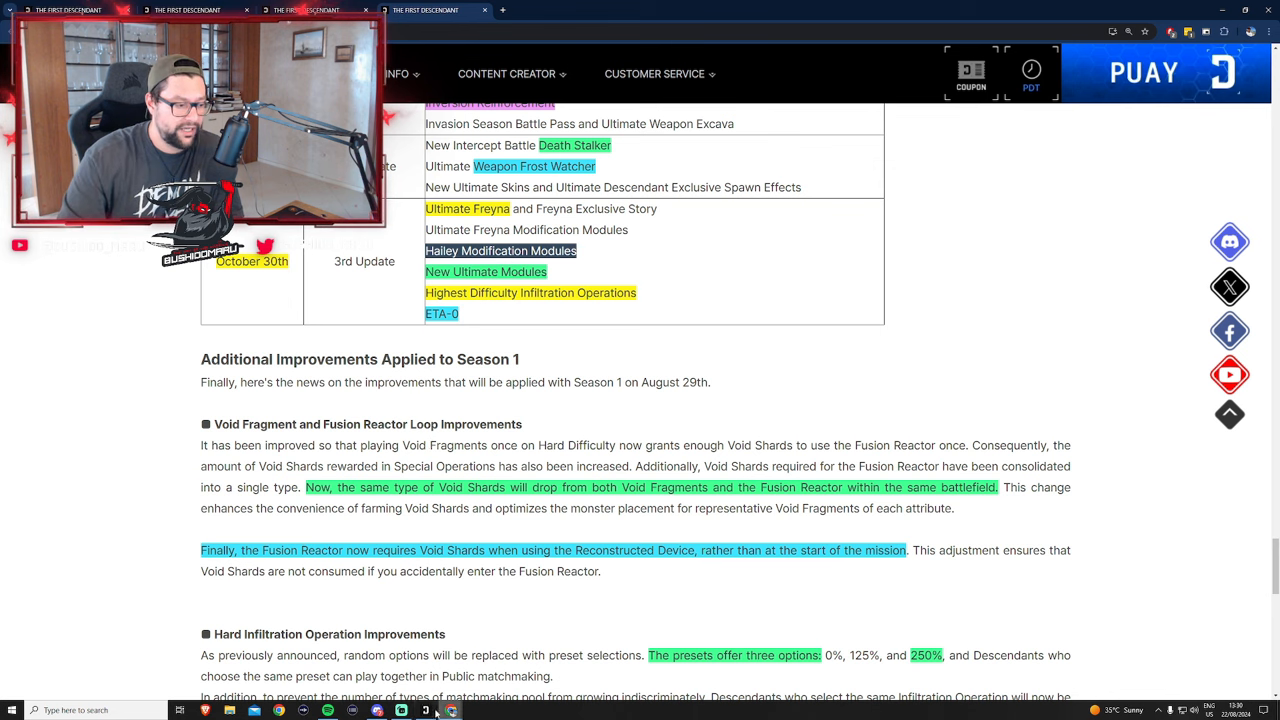
left_click(428, 710)
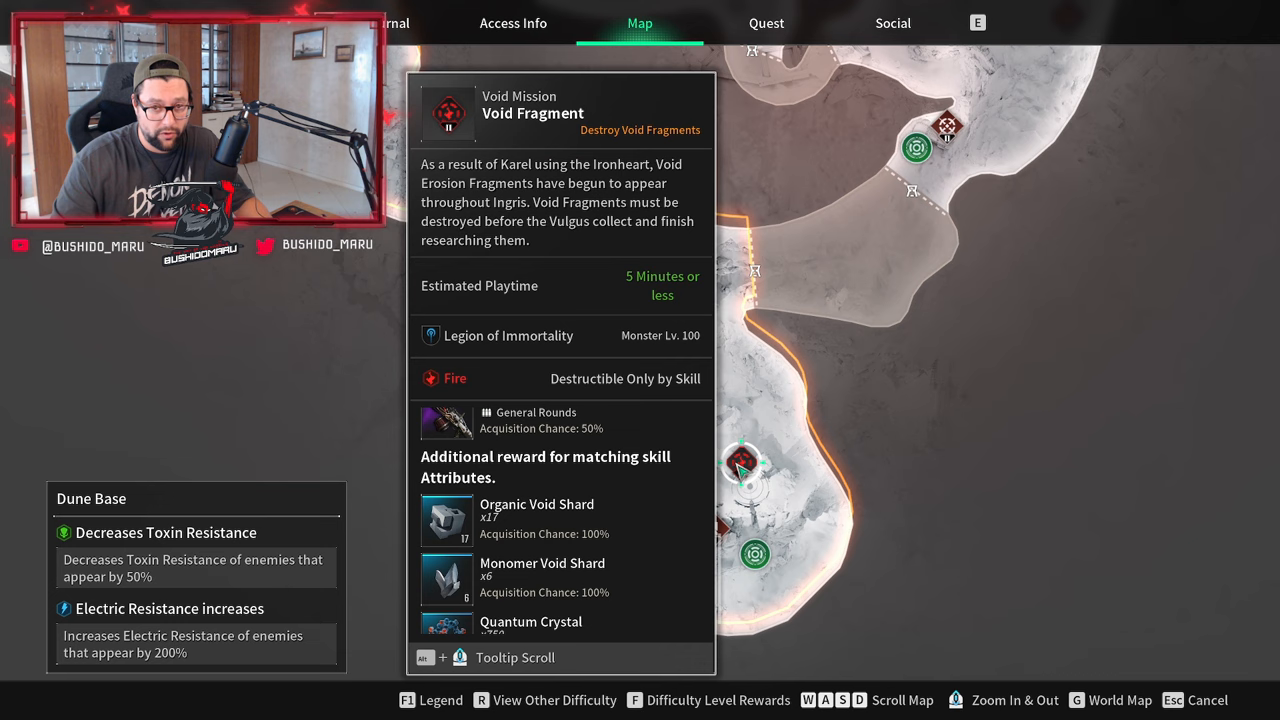
left_click(700, 356)
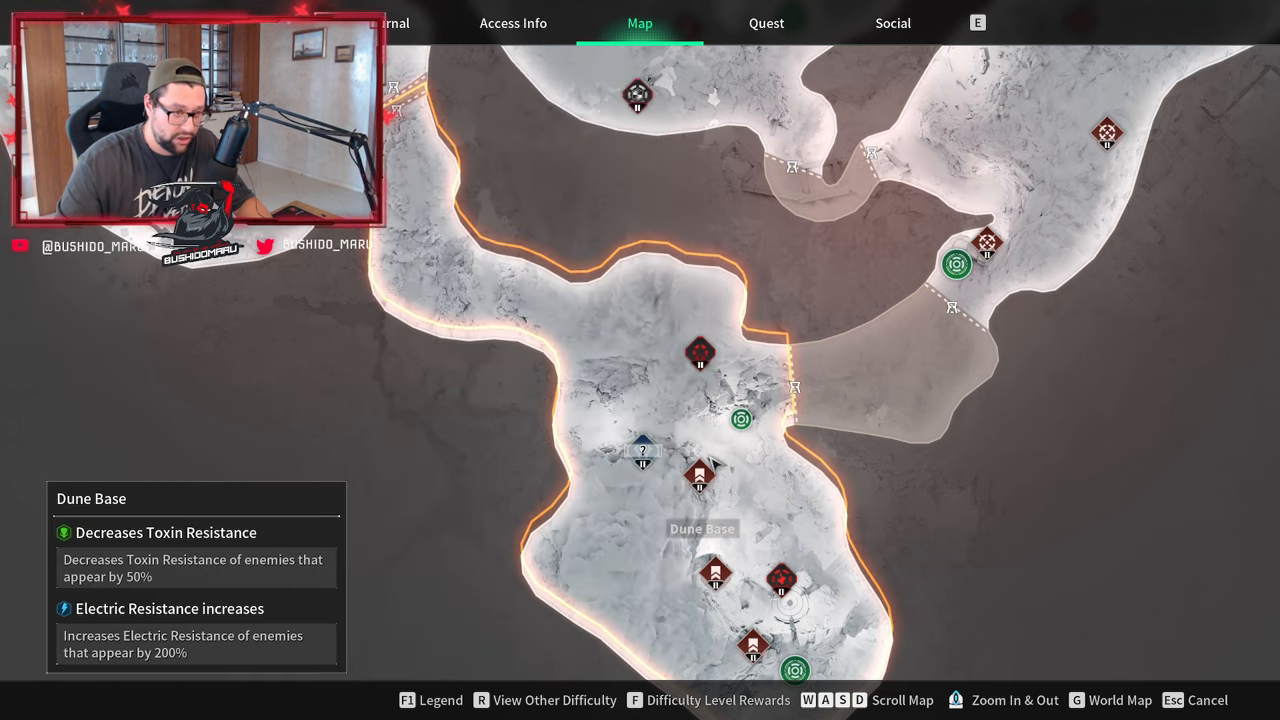
mouse_move(704, 370)
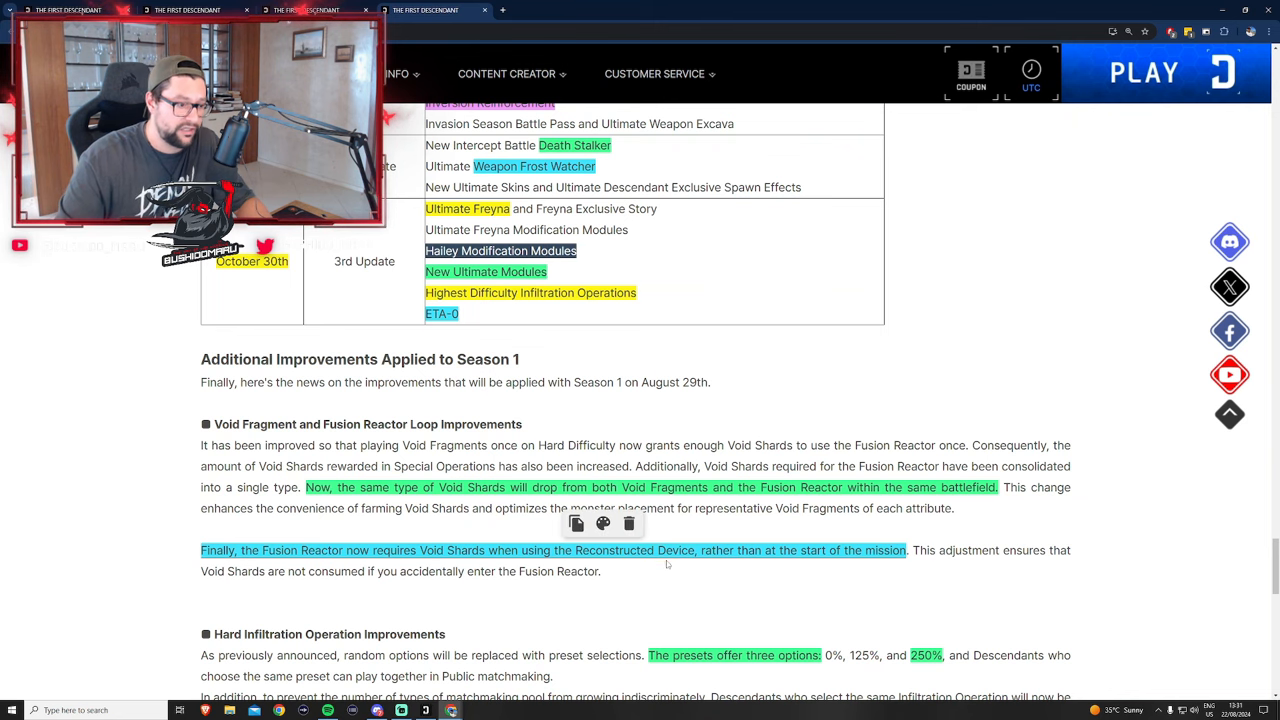
double_click(636, 550)
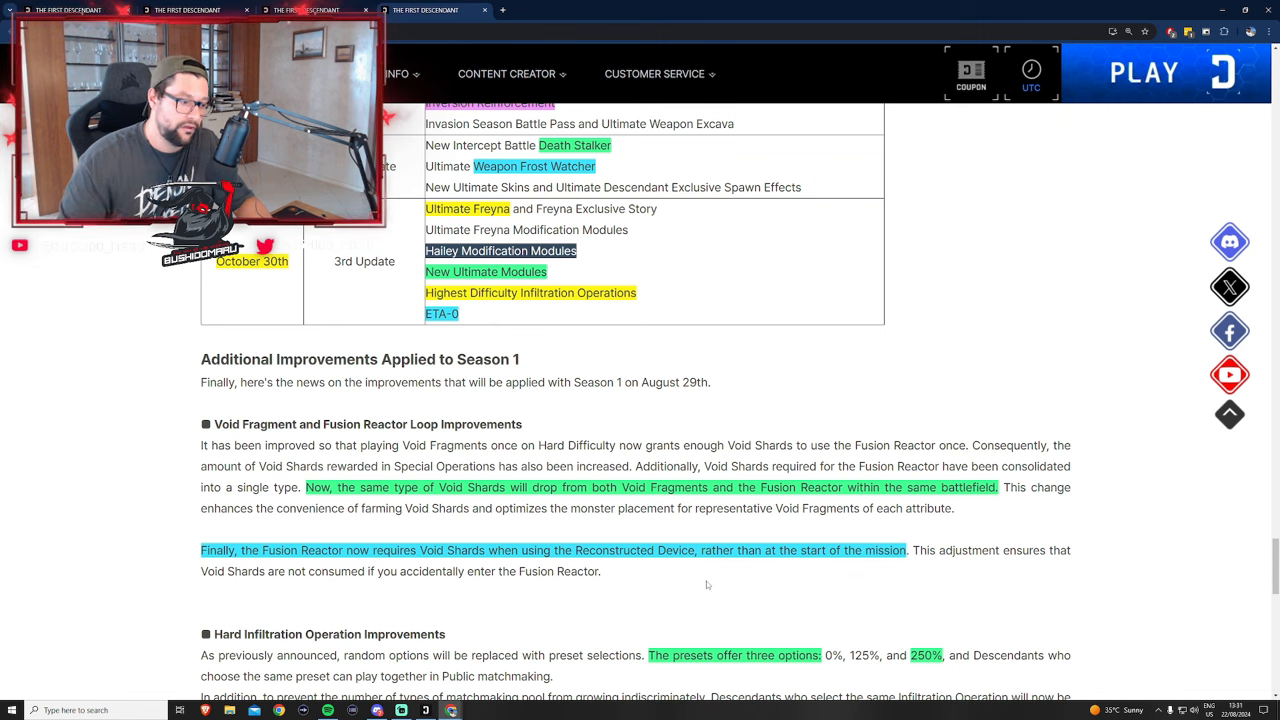
left_click(1032, 80)
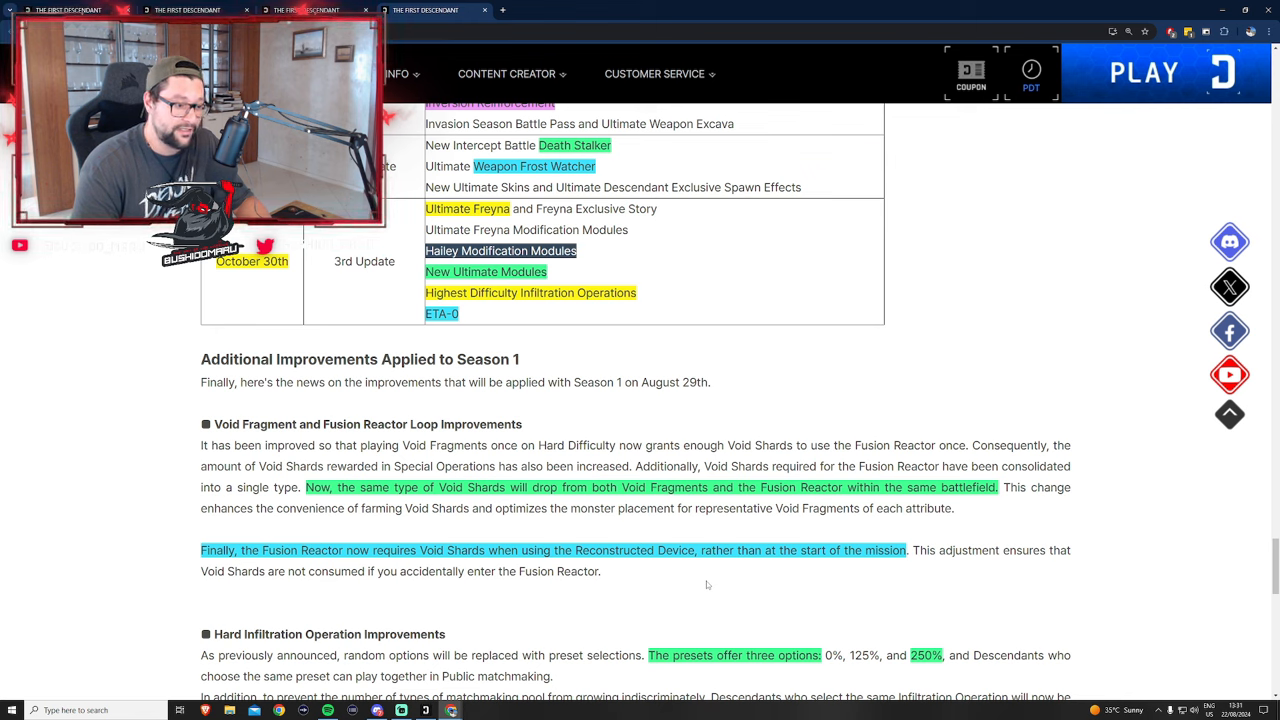
left_click(1032, 88)
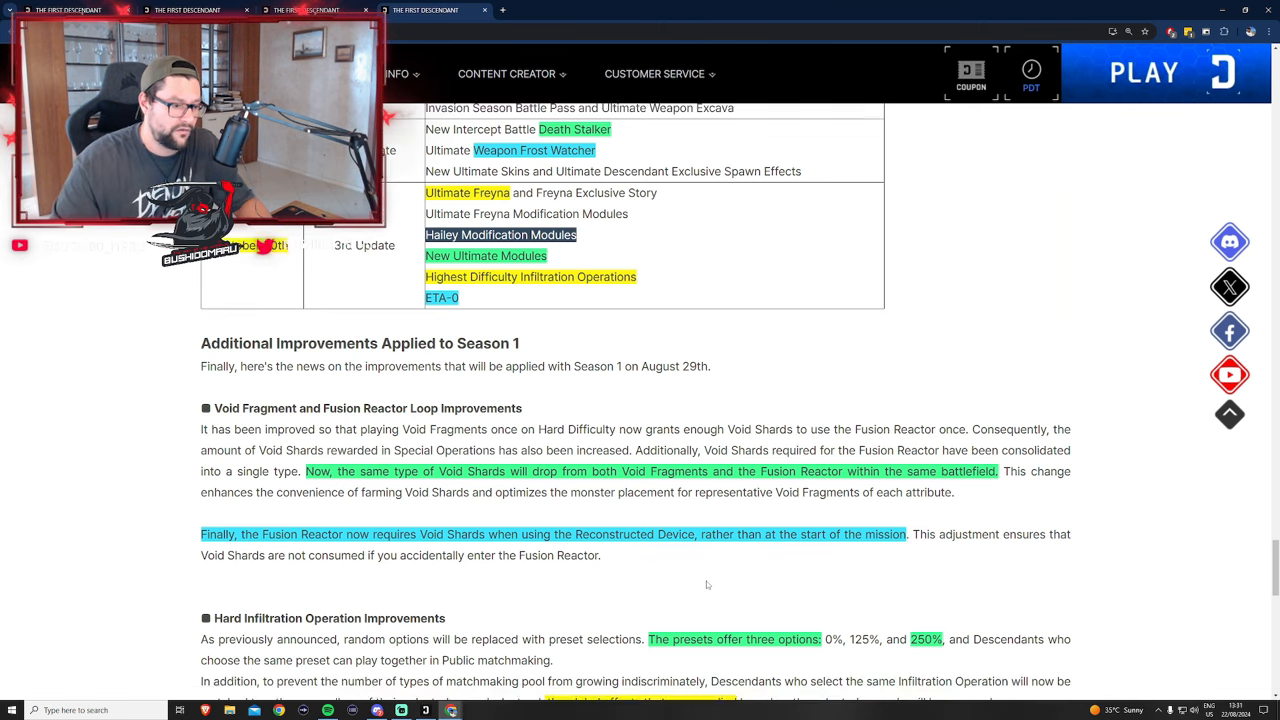
Scroll past Hard Infiltration notes to the Socket Type Saving Feature Improvements heading
scroll("down", 3)
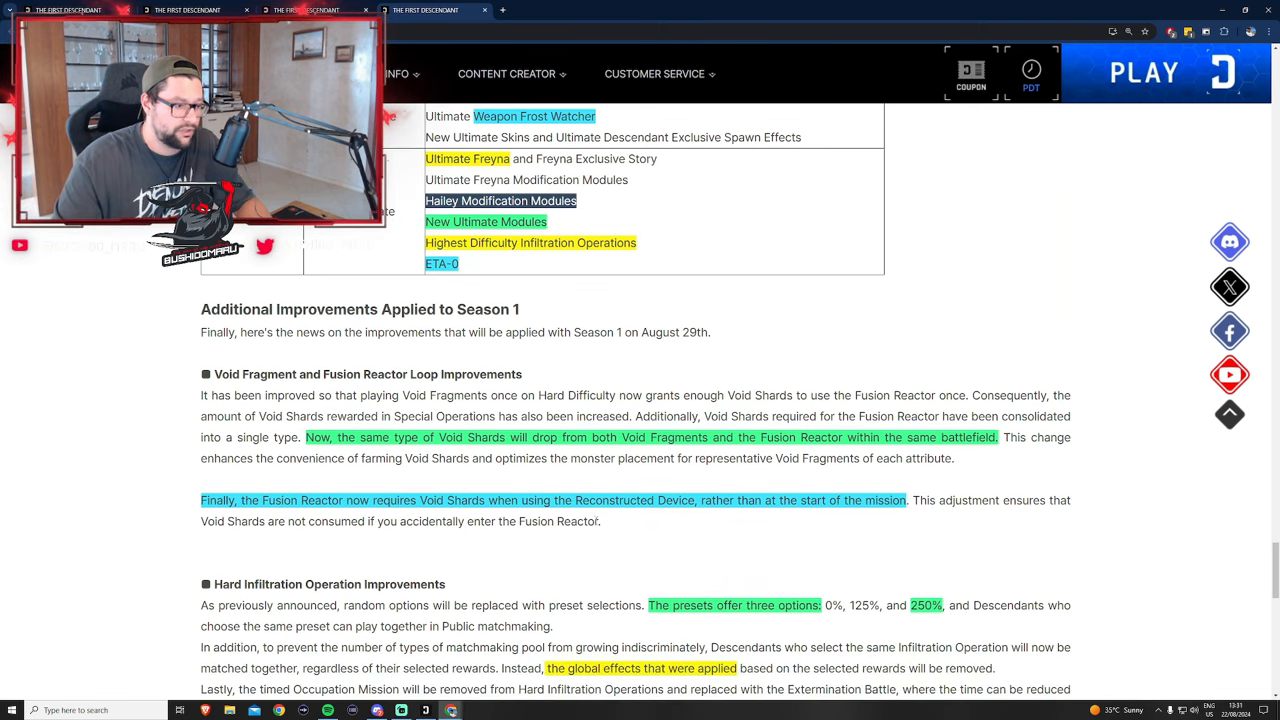
scroll("down", 3)
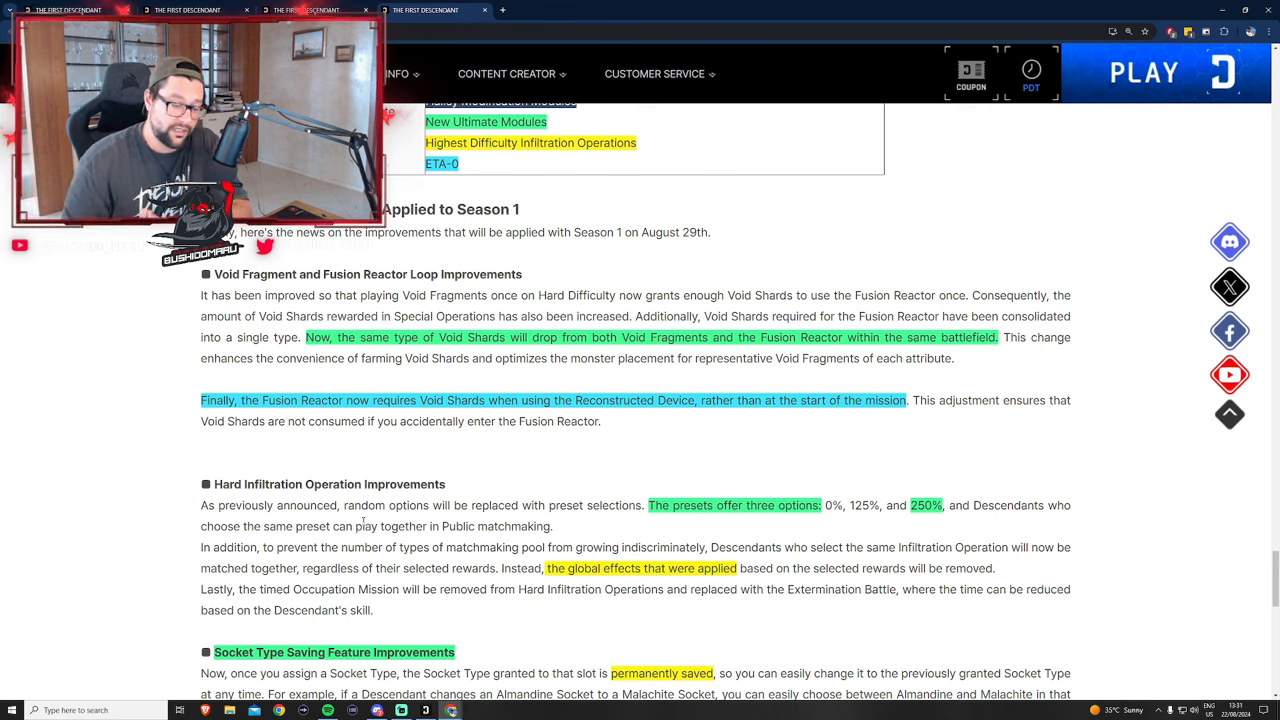
left_click(1030, 70)
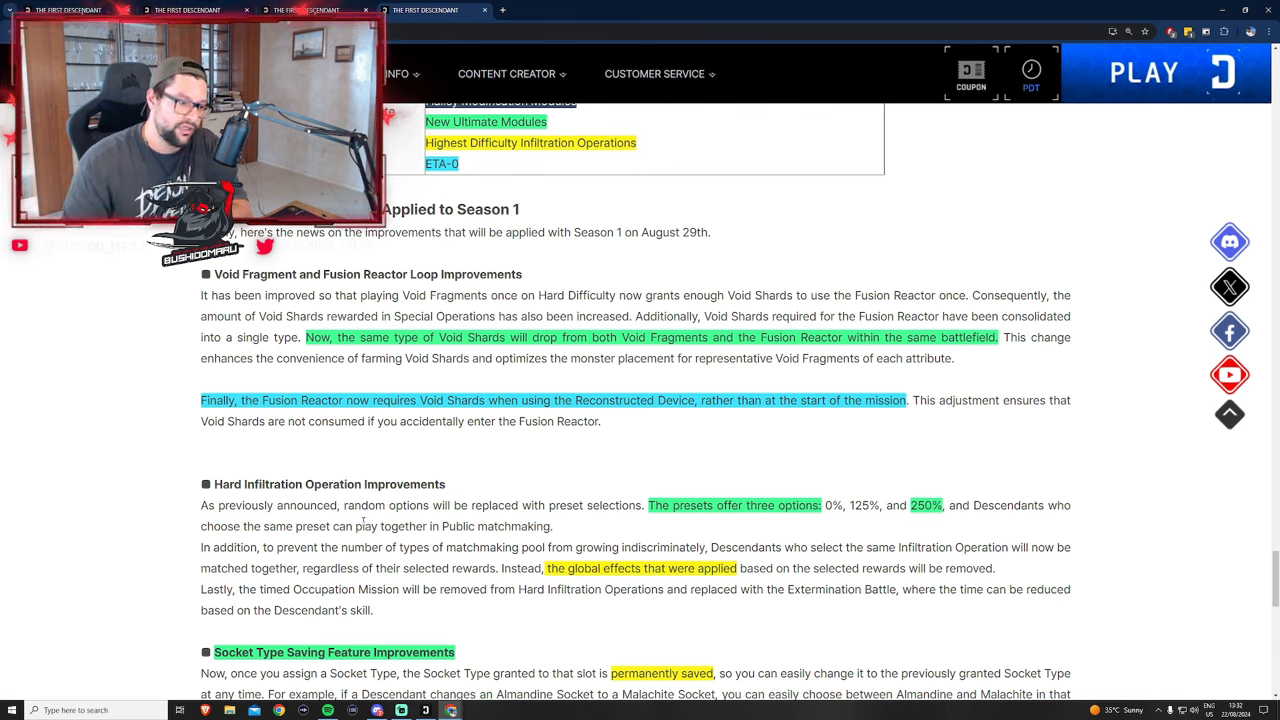
left_click(1032, 88)
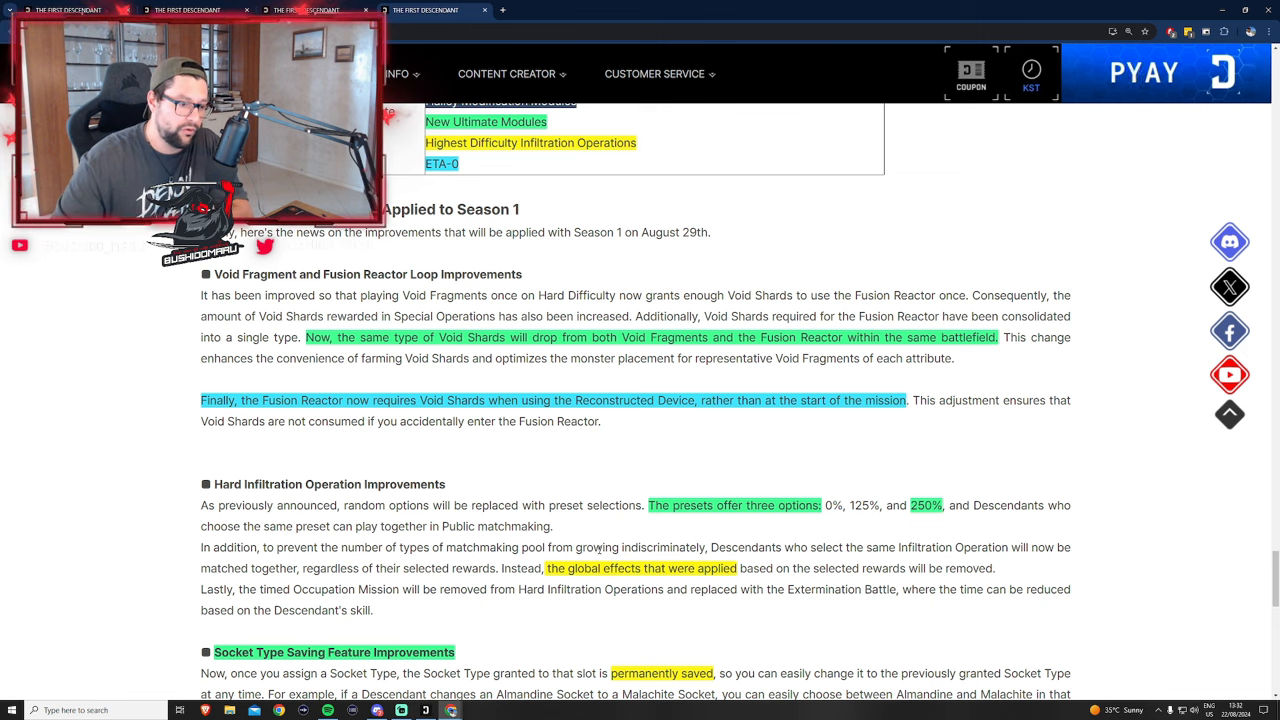
mouse_move(898, 522)
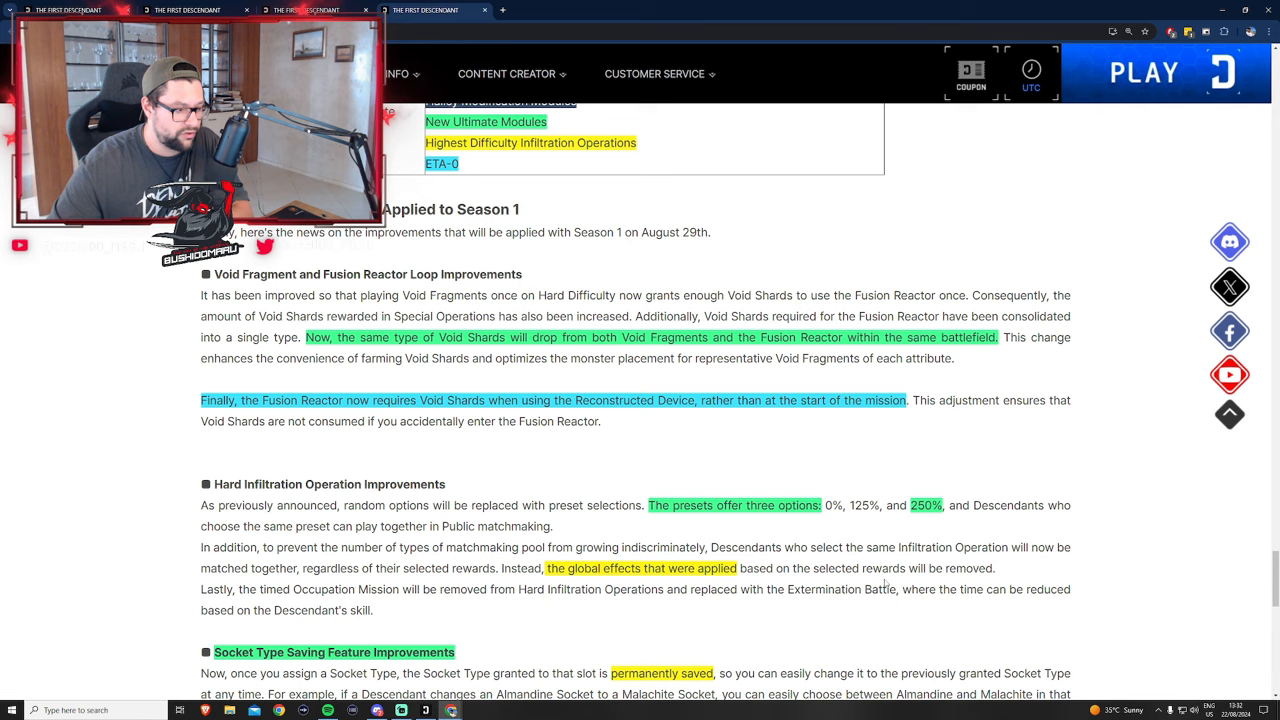
scroll("down", 3)
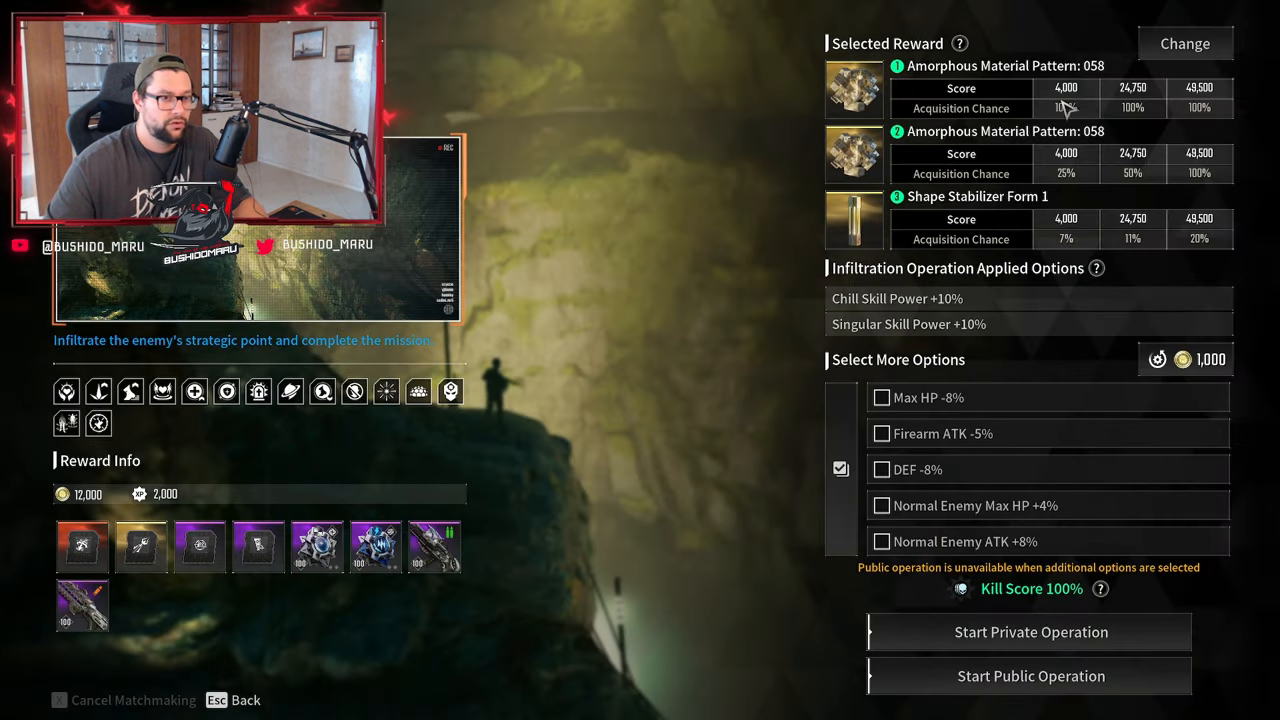
Bring up the Change Selectable Reward panel comparing the two reward sets
left_click(1184, 44)
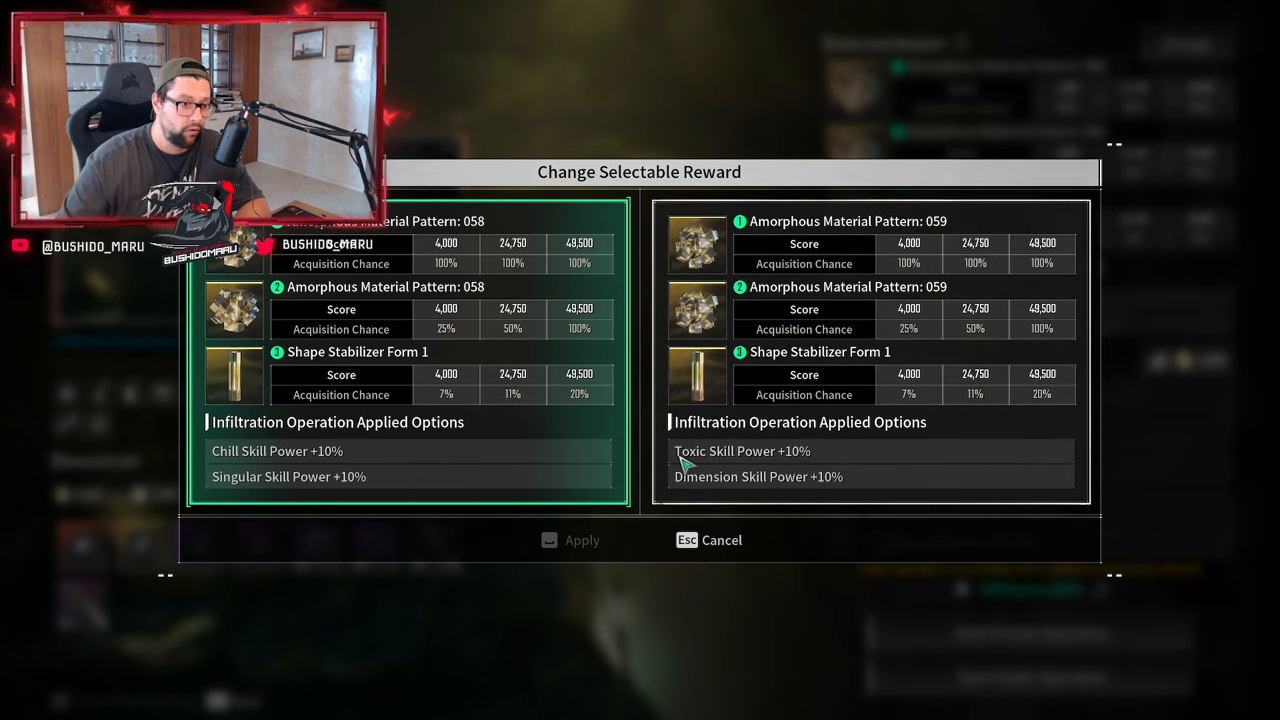
mouse_move(780, 380)
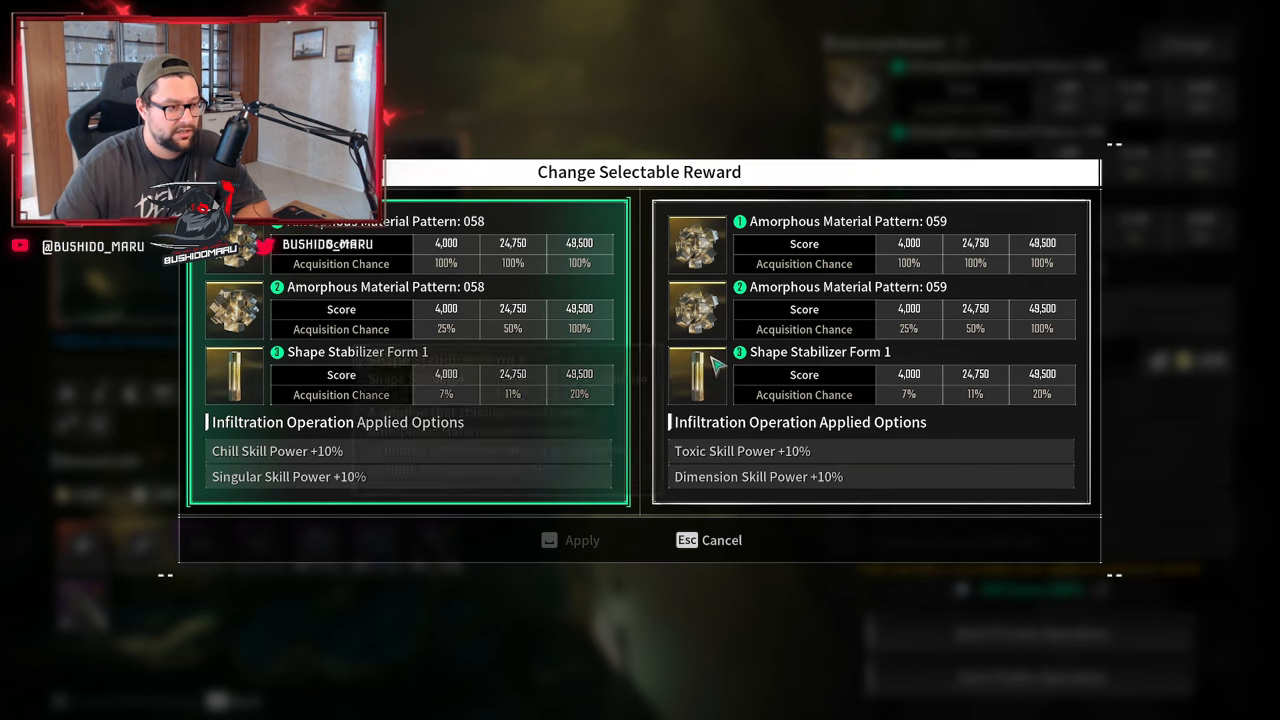
mouse_move(996, 440)
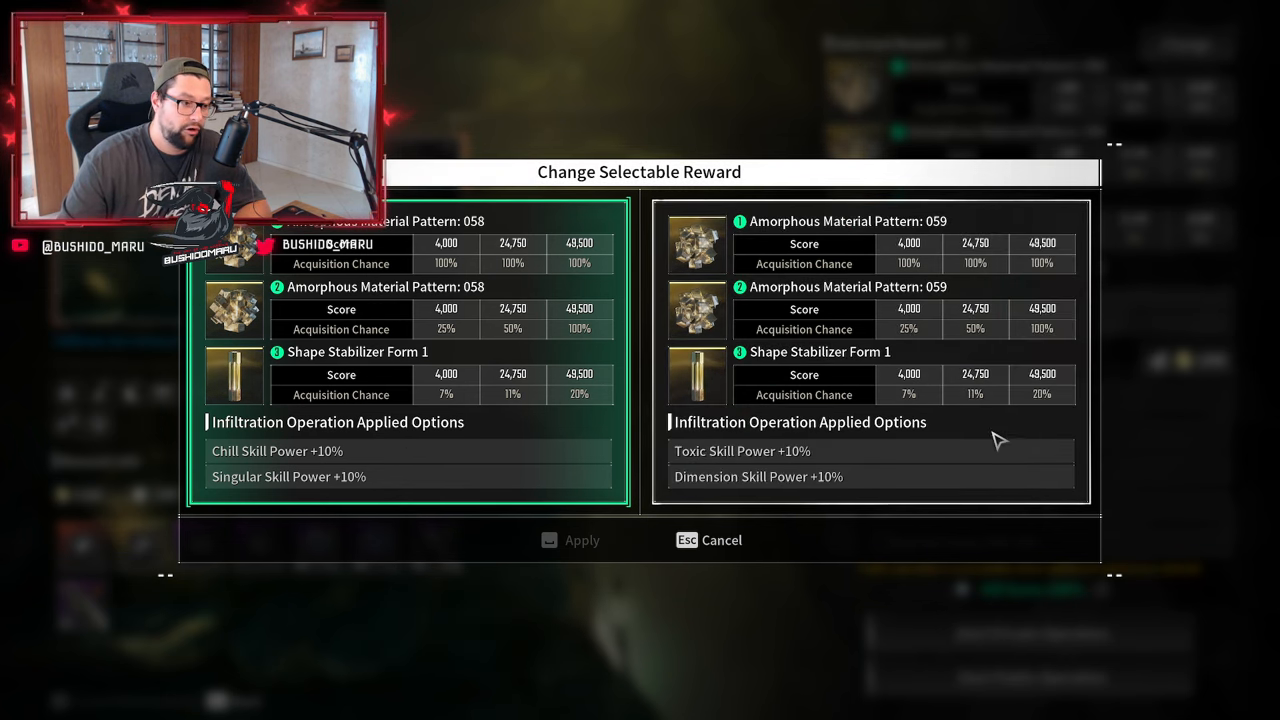
mouse_move(972, 438)
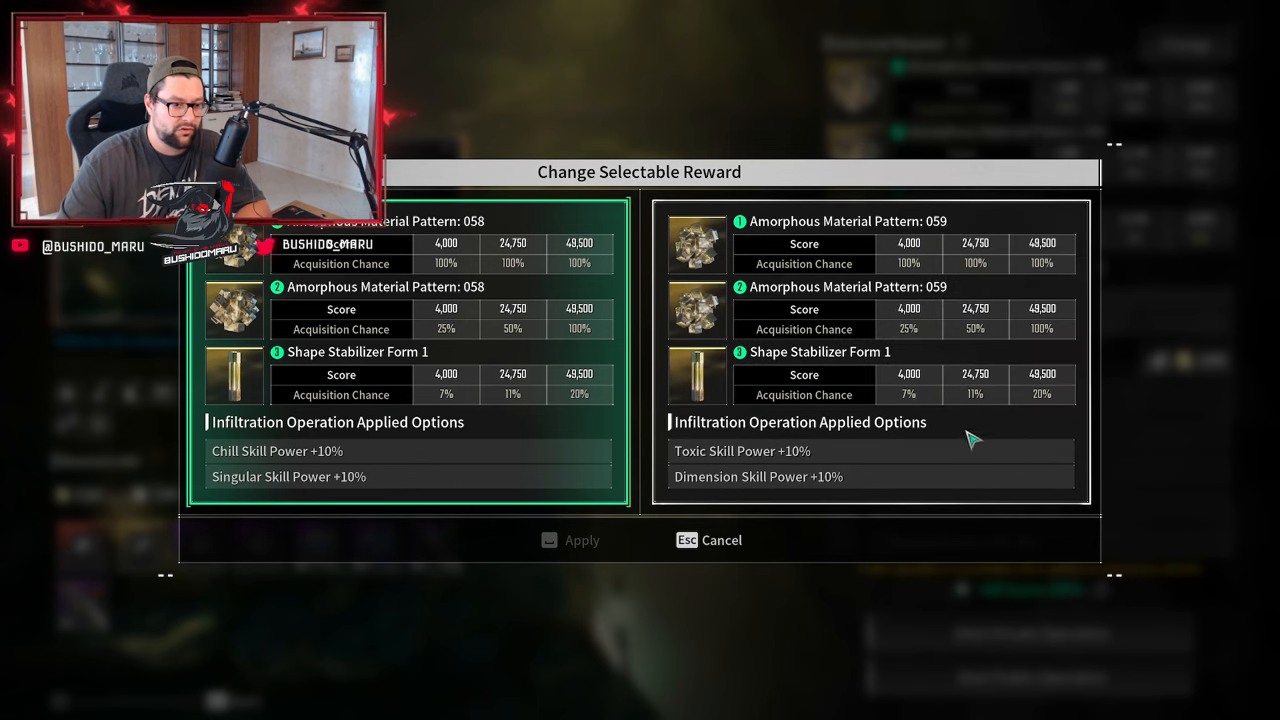
mouse_move(430, 488)
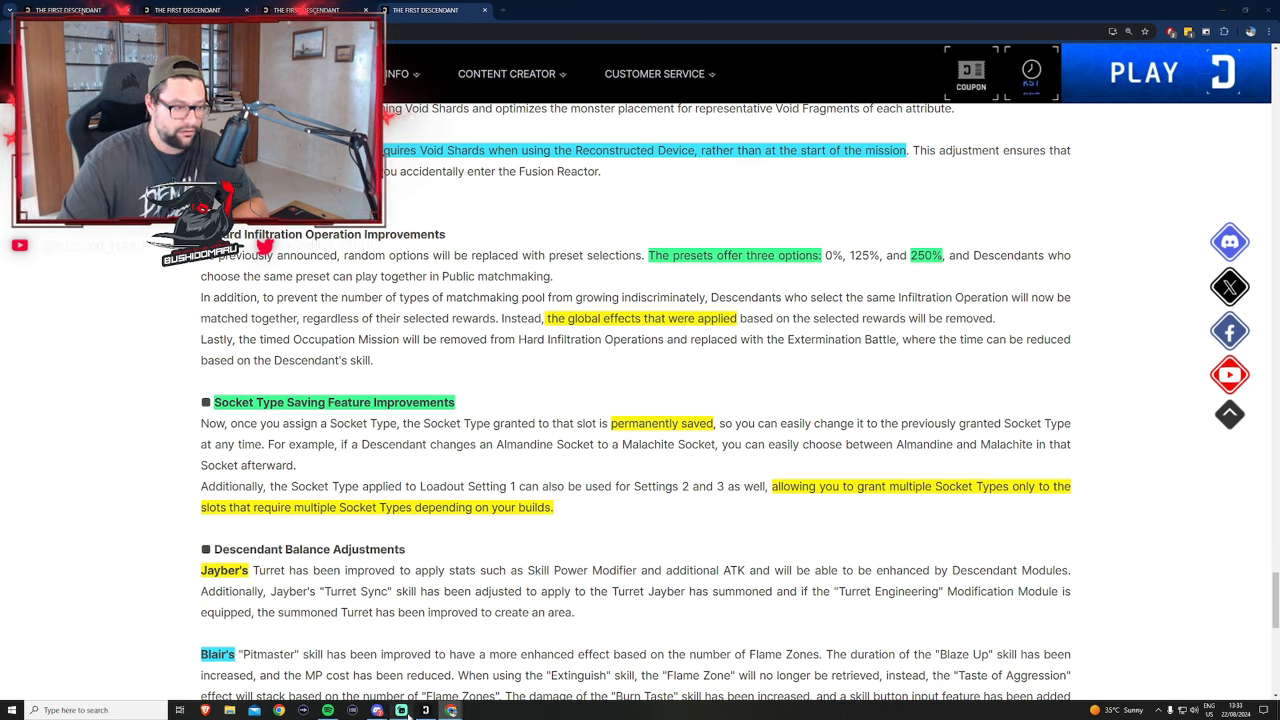
Return to the browser at the Socket Type Saving and Descendant Balance Adjustments notes
left_click(450, 710)
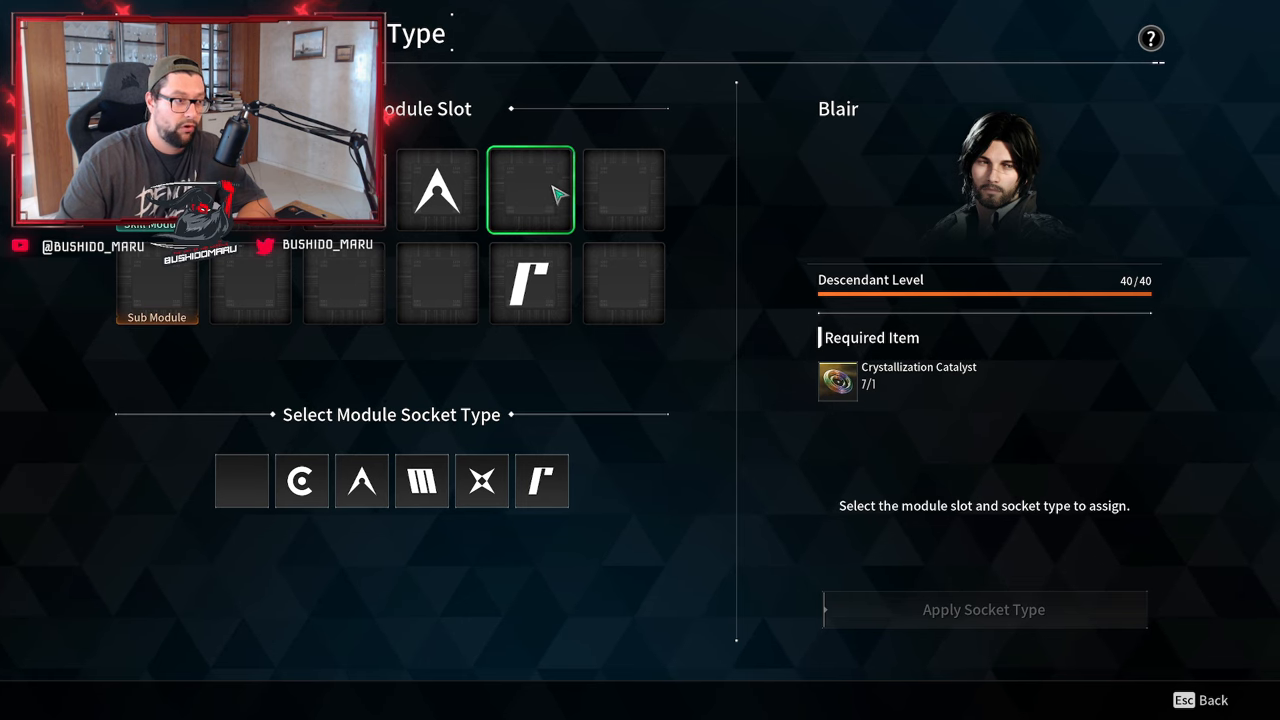
left_click(360, 480)
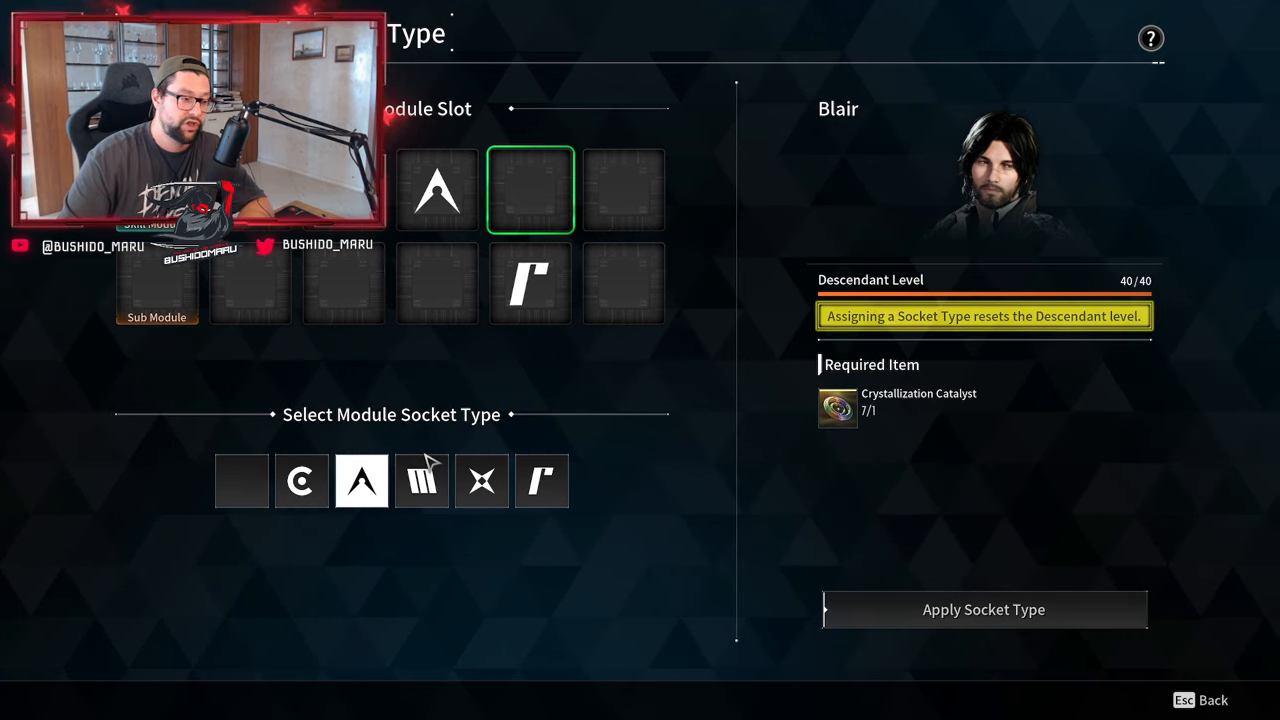
left_click(540, 480)
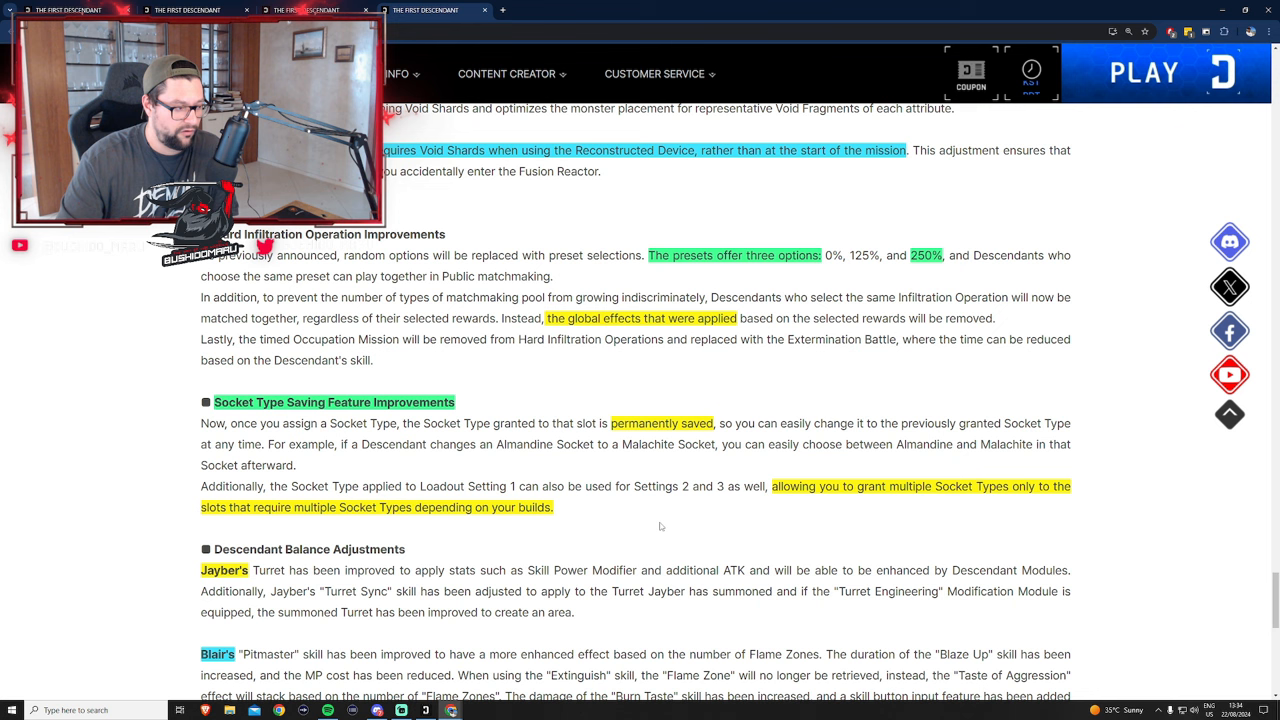
scroll("down", 3)
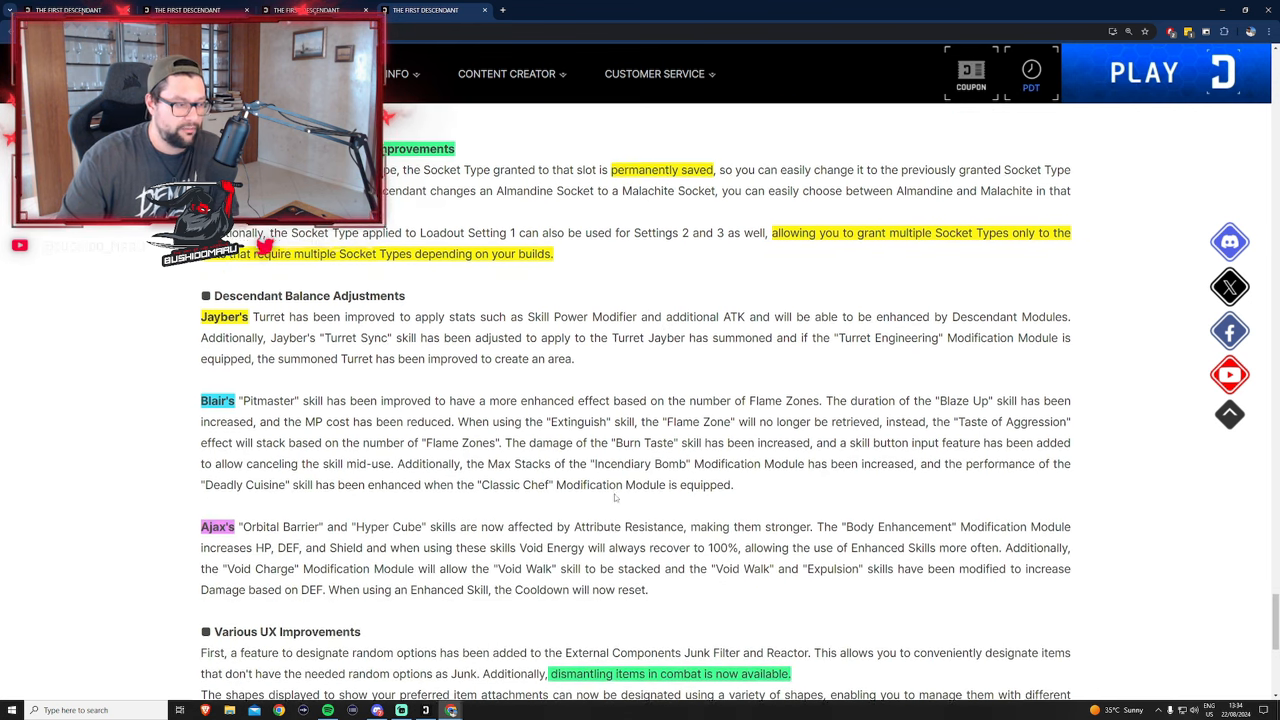
left_click(1032, 72)
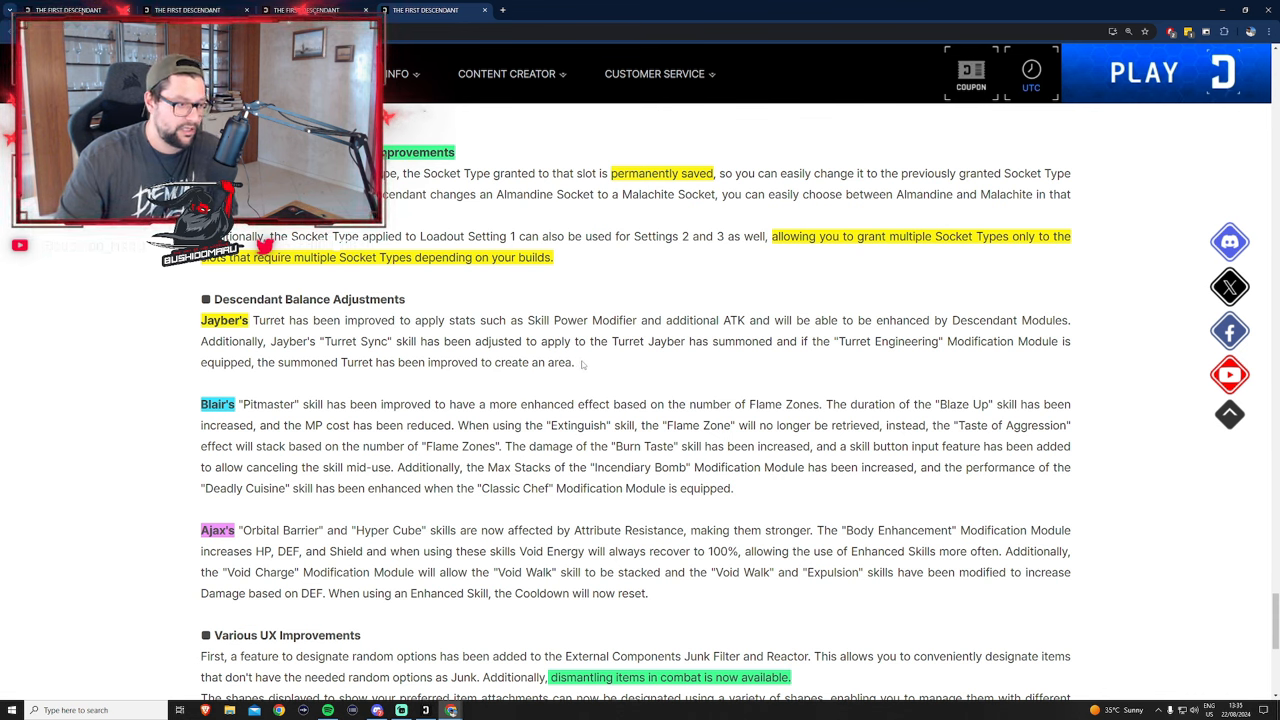
left_click(1032, 72)
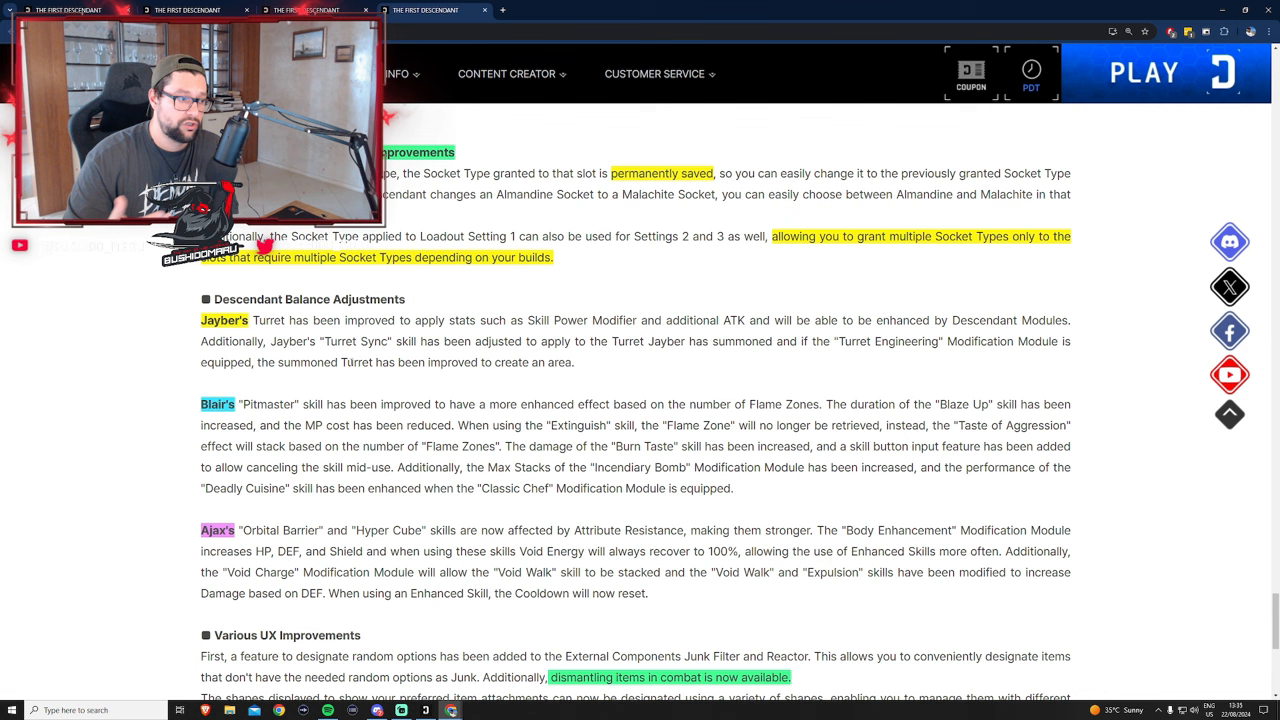
left_click(1032, 68)
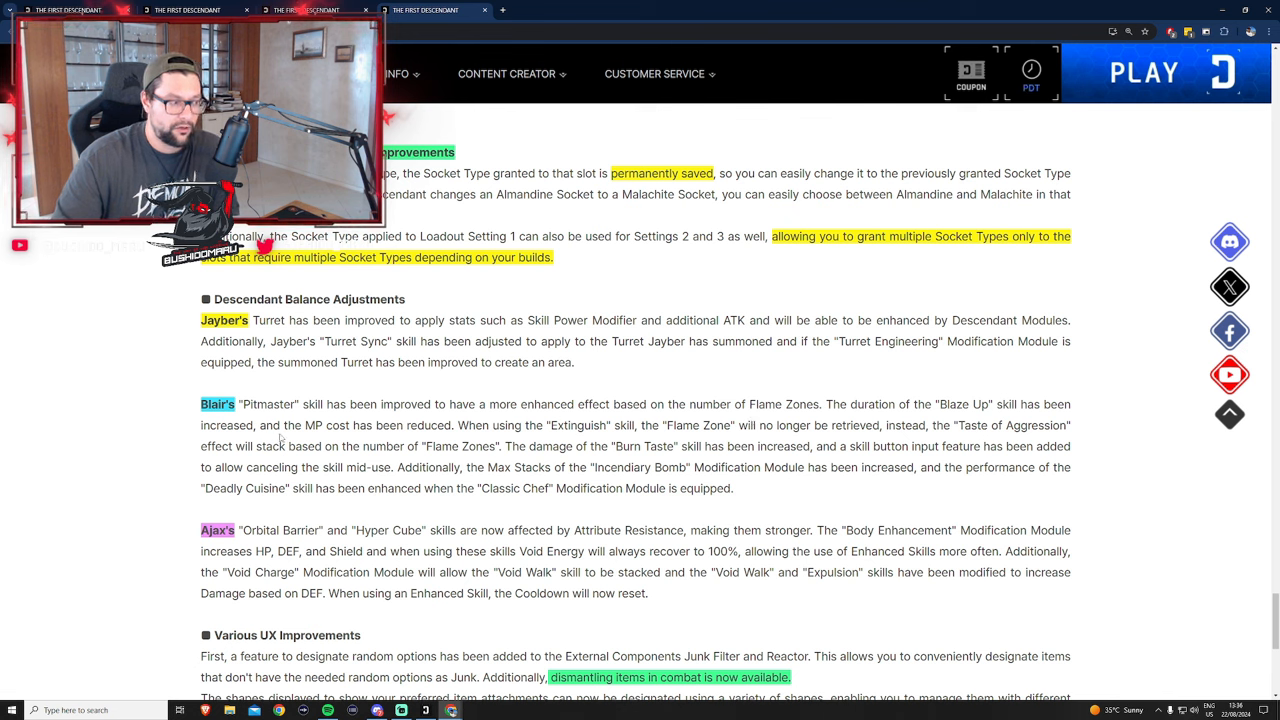
left_click(1032, 70)
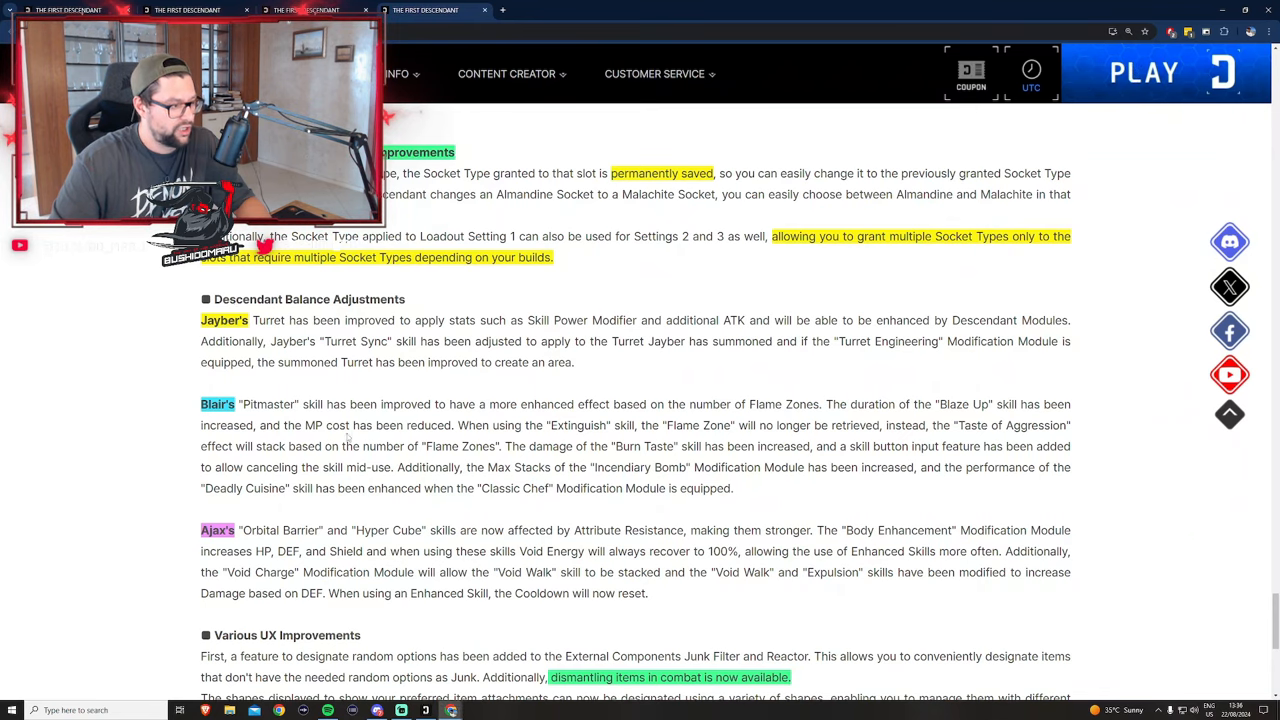
left_click(1032, 72)
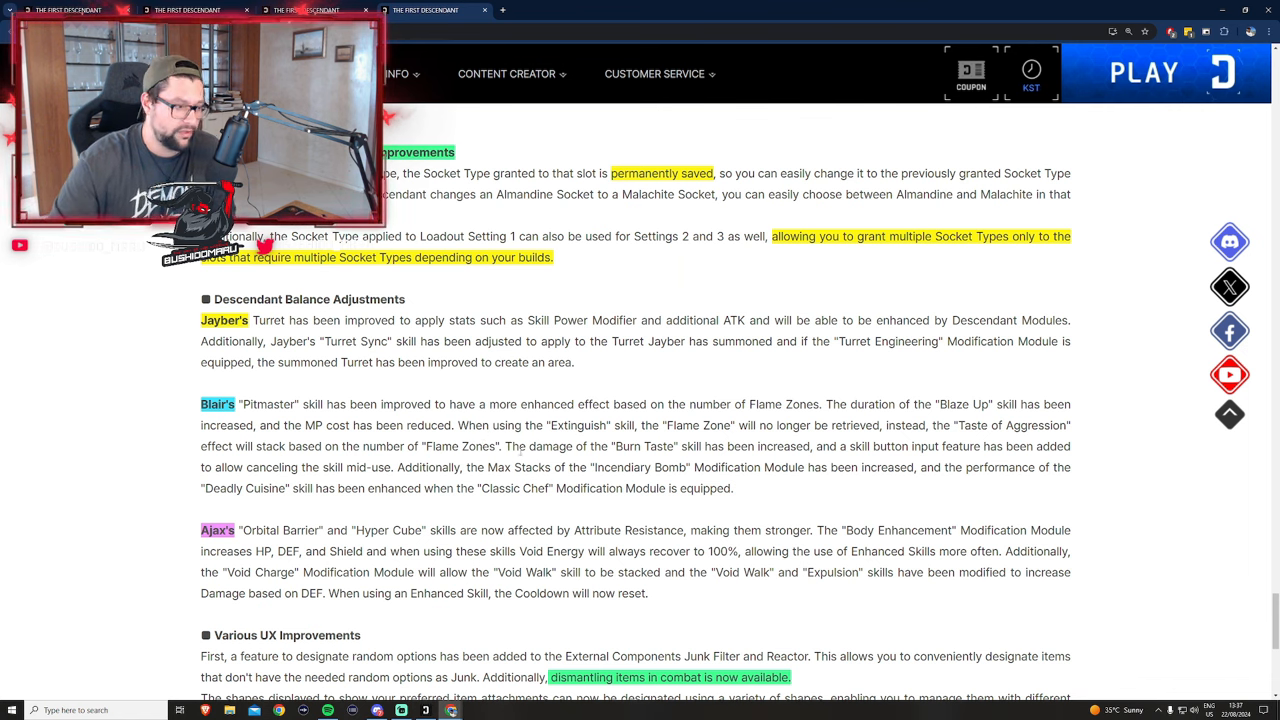
left_click(1032, 68)
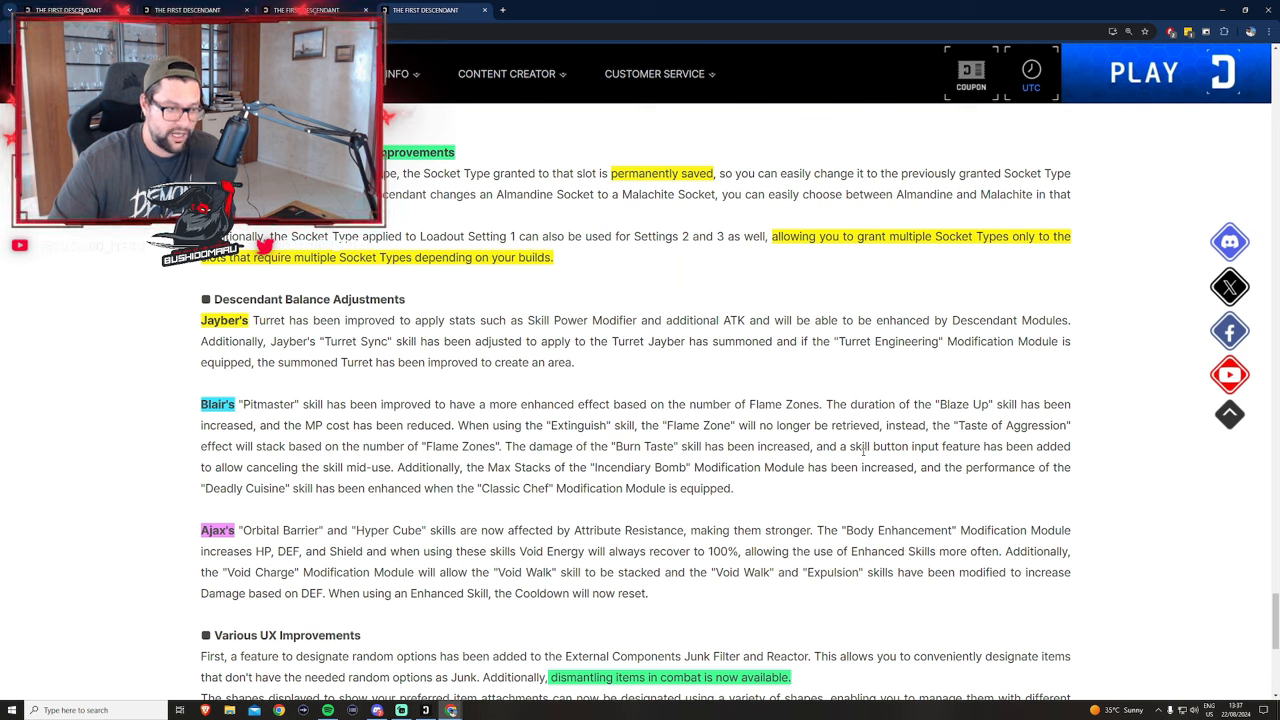
left_click(1032, 72)
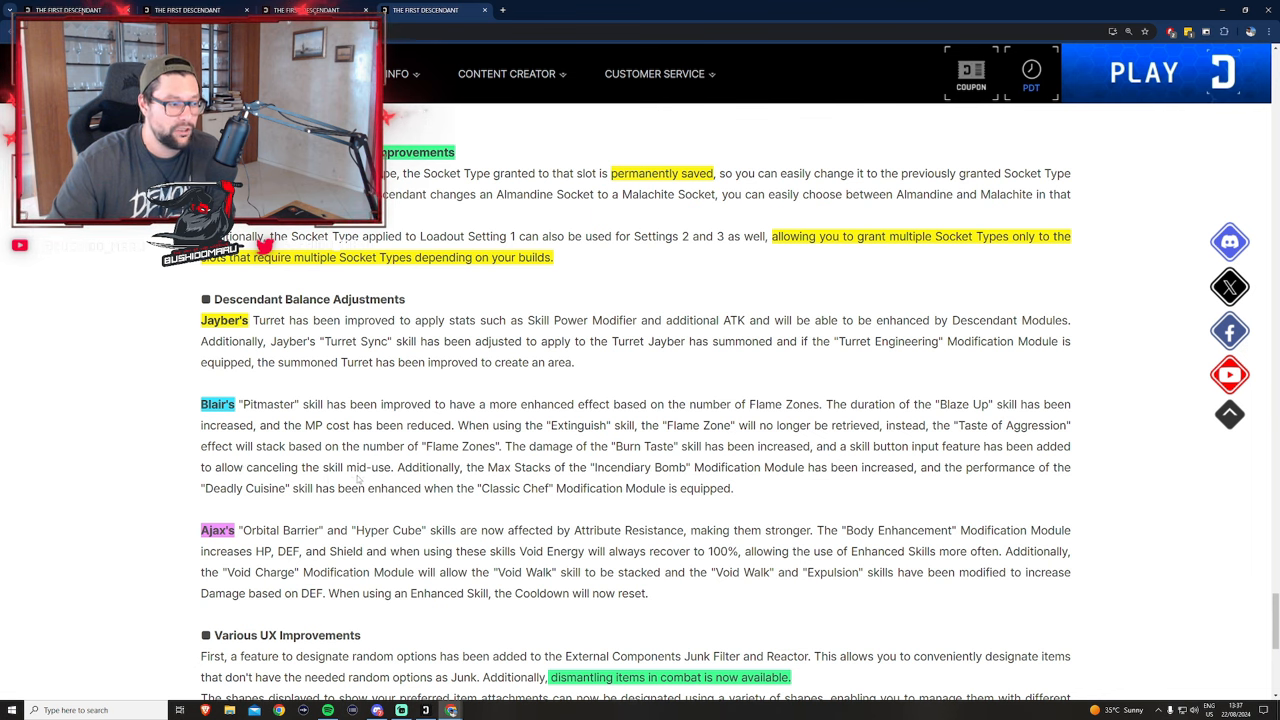
mouse_move(424, 710)
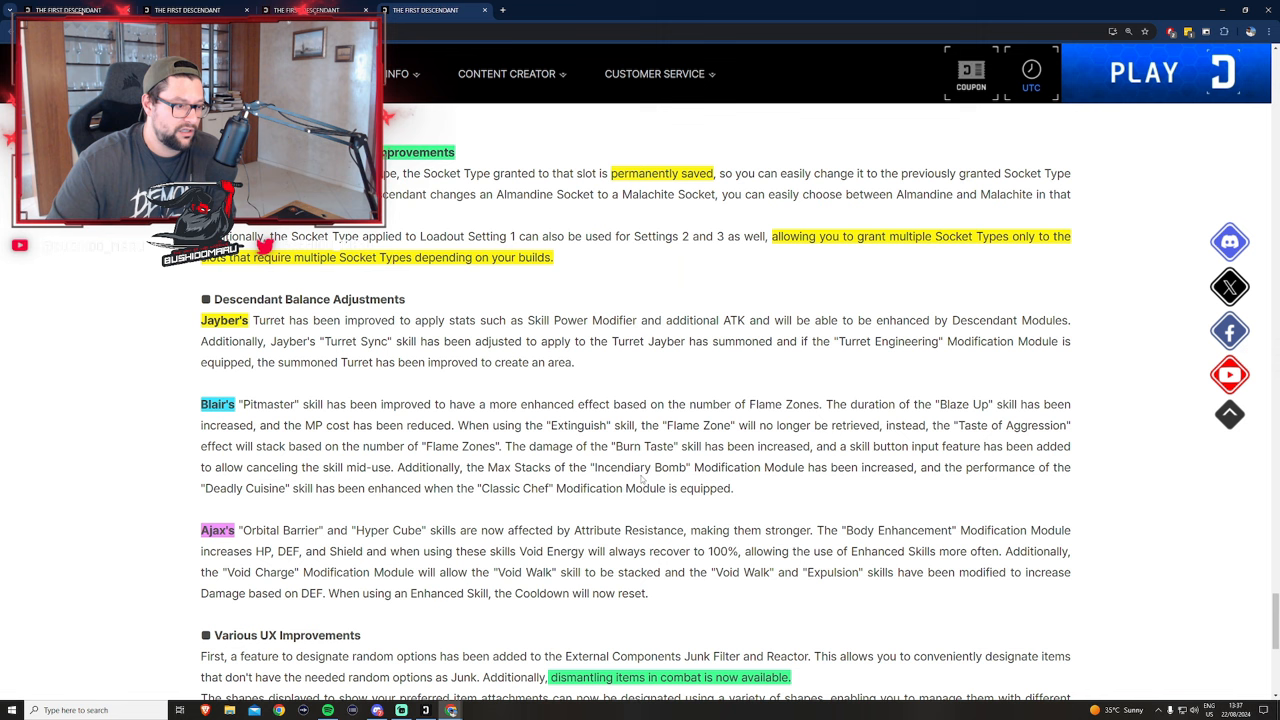
left_click(1032, 72)
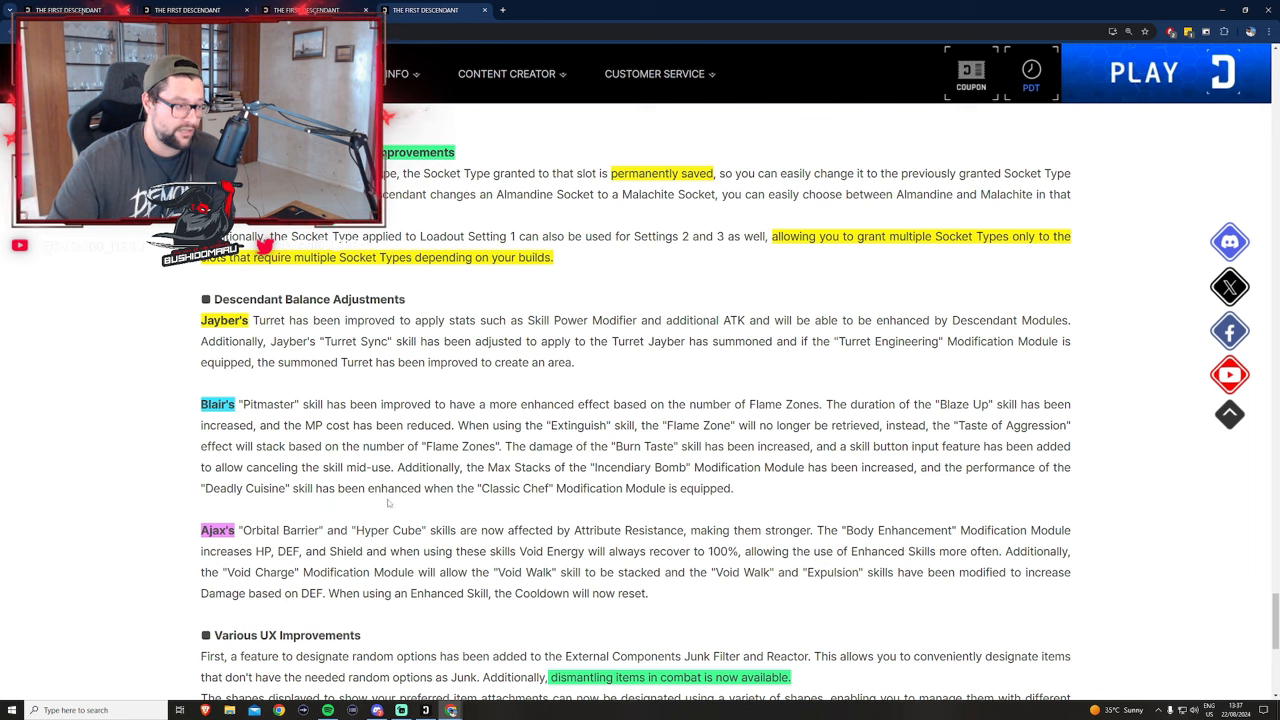
left_click(1032, 68)
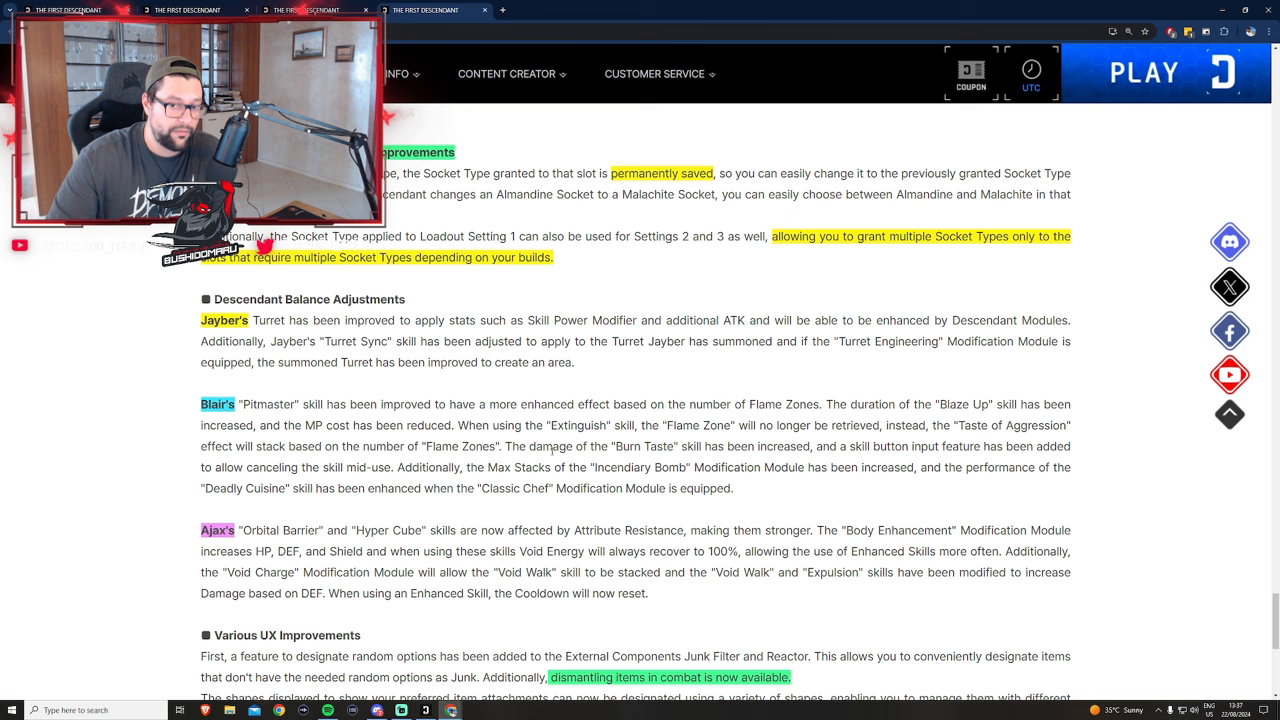
left_click(1032, 88)
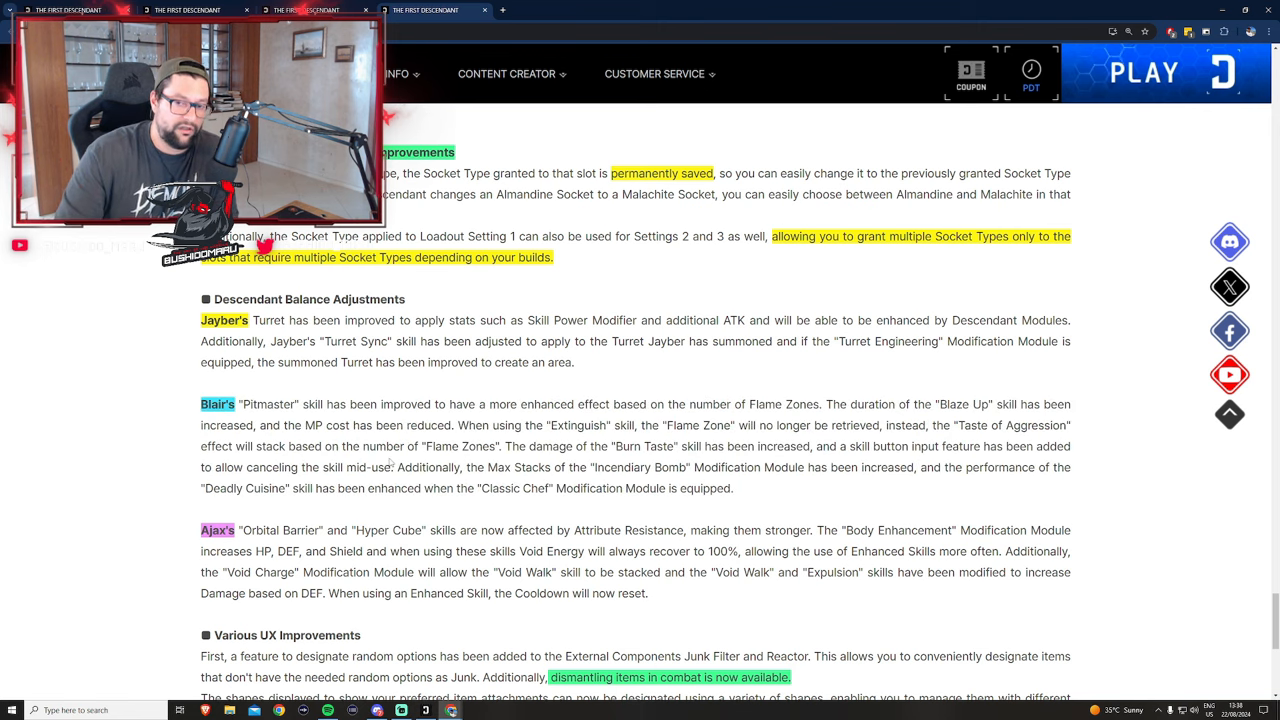
left_click(1032, 68)
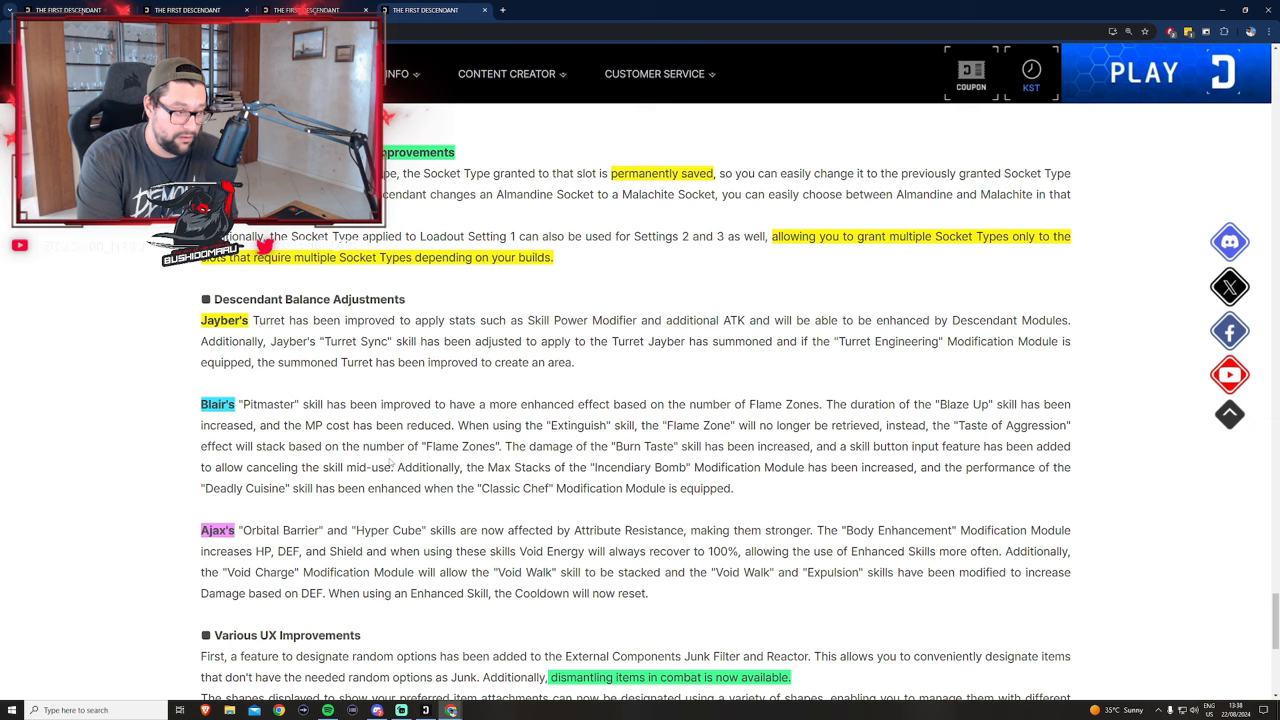
Scroll down through the Various UX Improvements section of the announcement
scroll("down", 3)
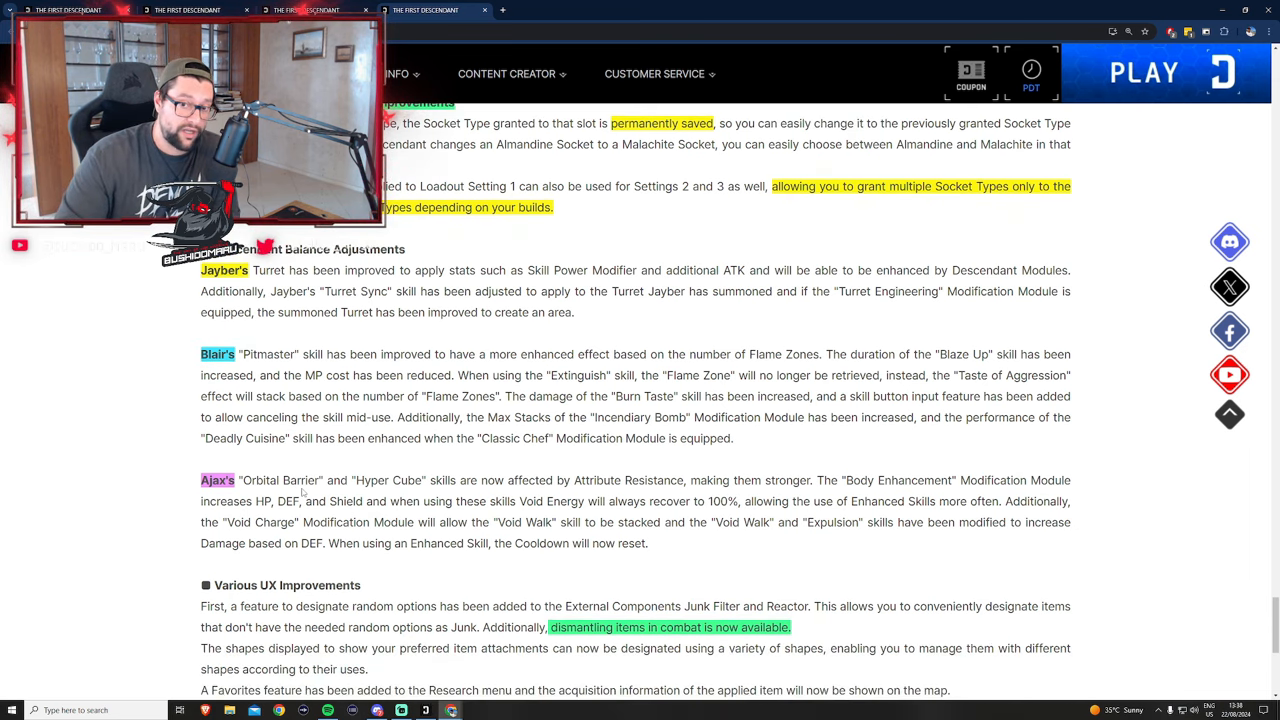
left_click(1032, 76)
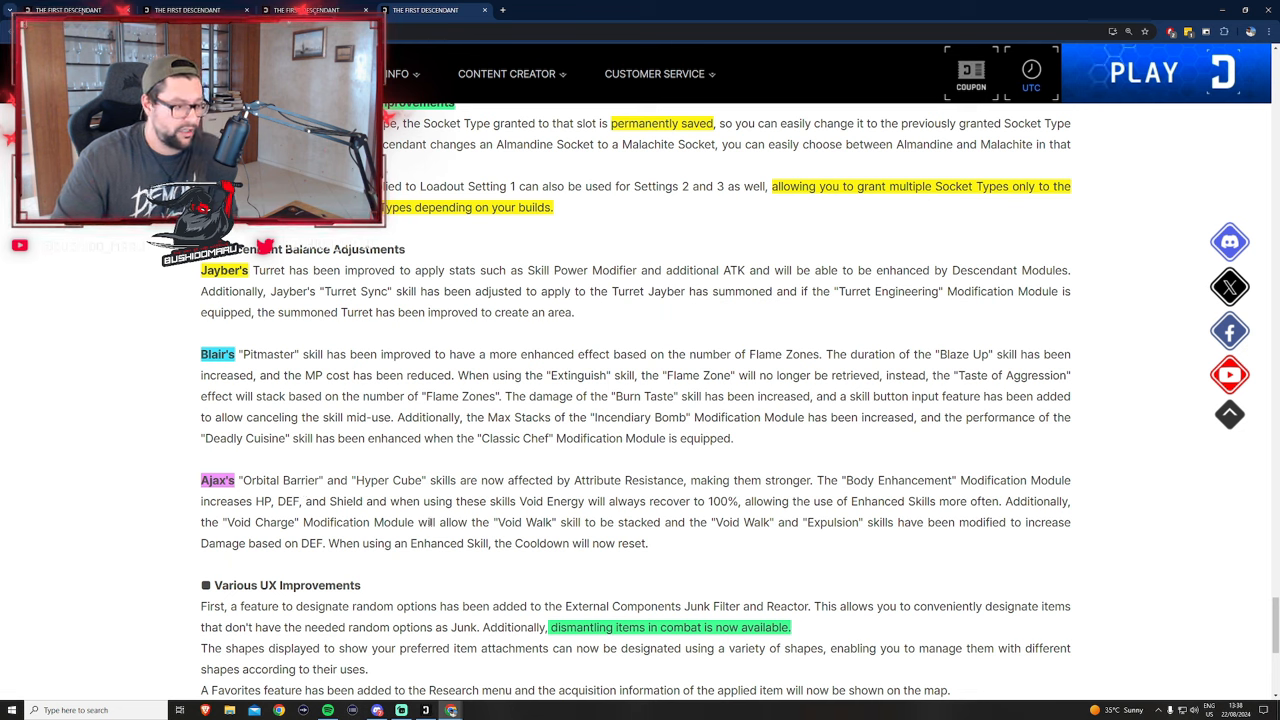
left_click(1032, 80)
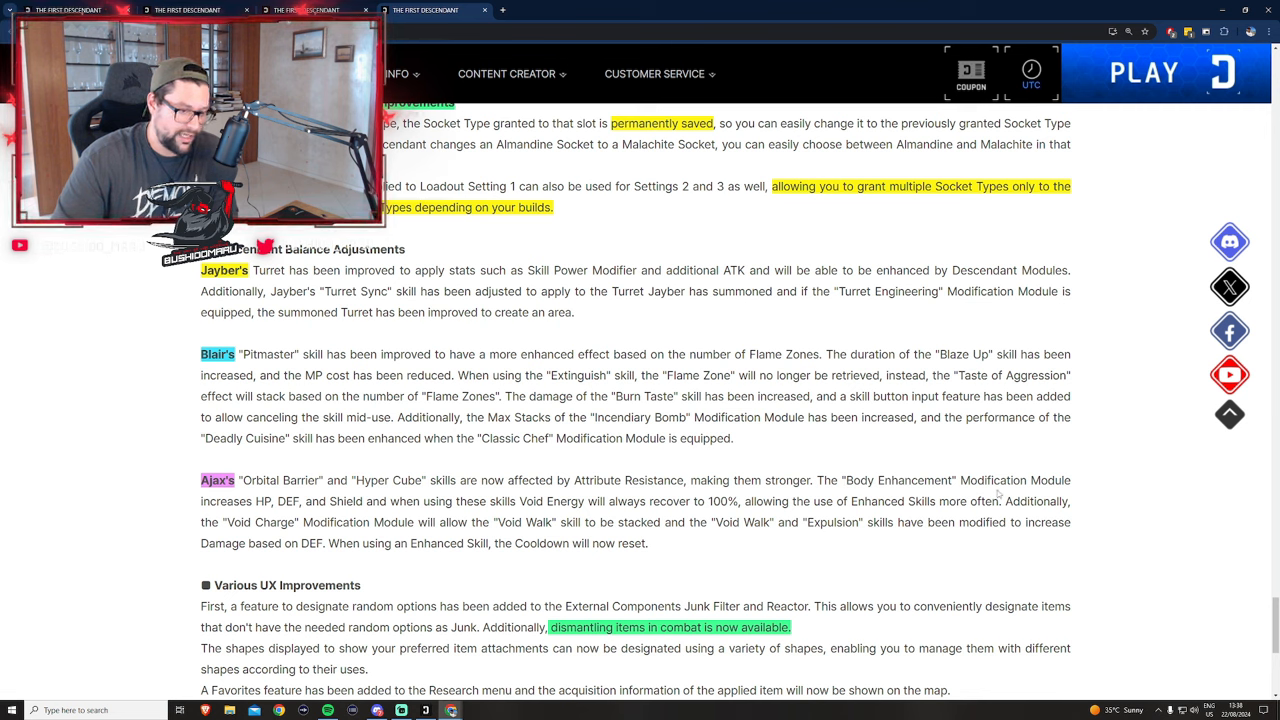
left_click(1032, 76)
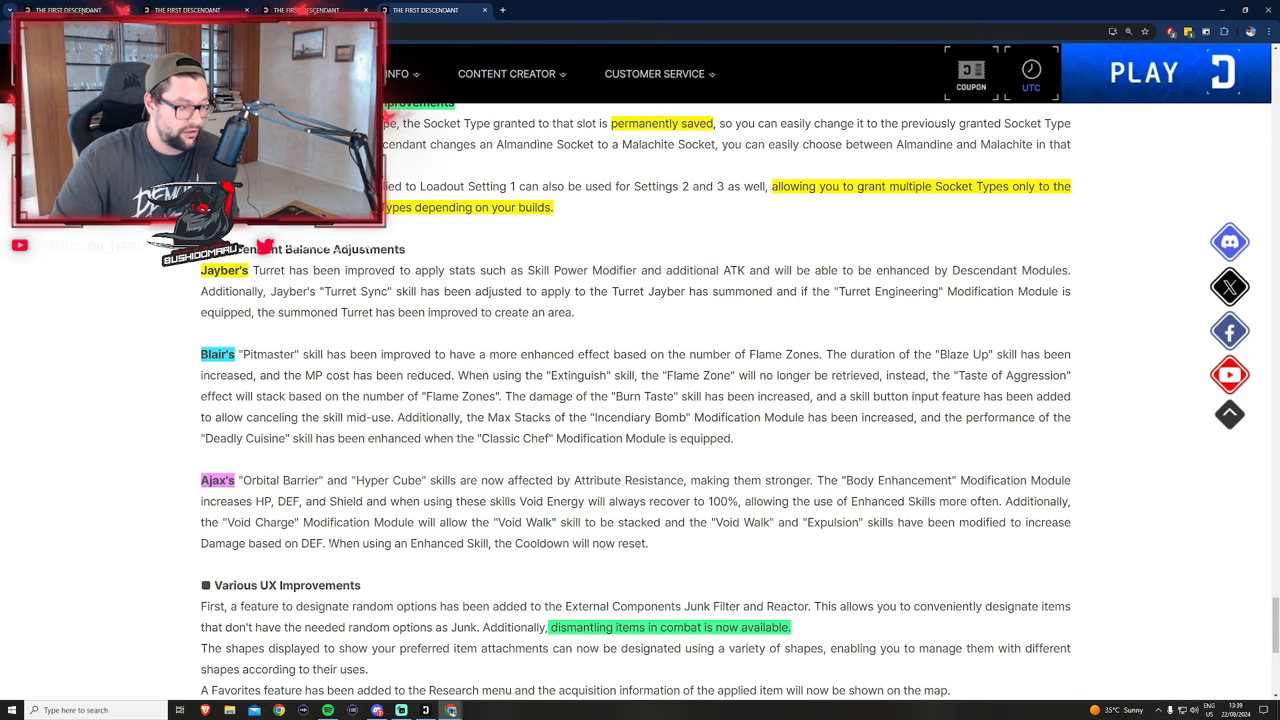
left_click(1032, 72)
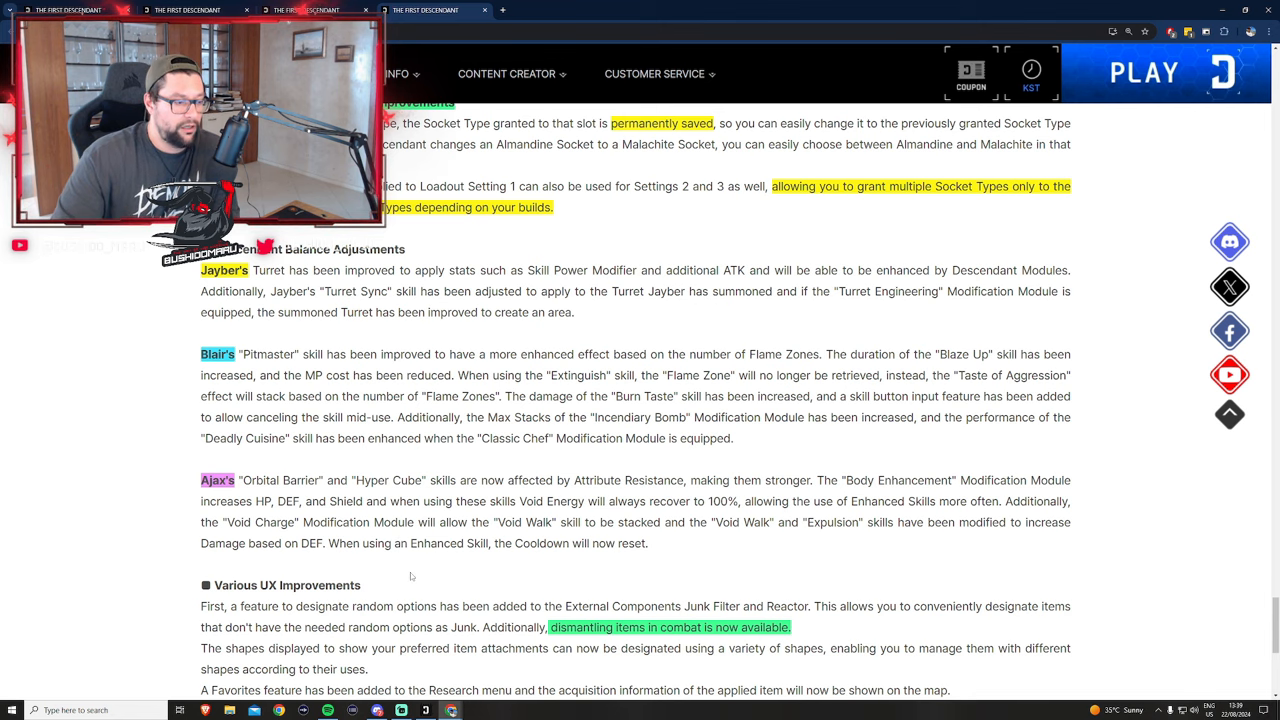
Reach the article's closing August 29th season start line and Move to List / Share URL buttons
scroll("down", 3)
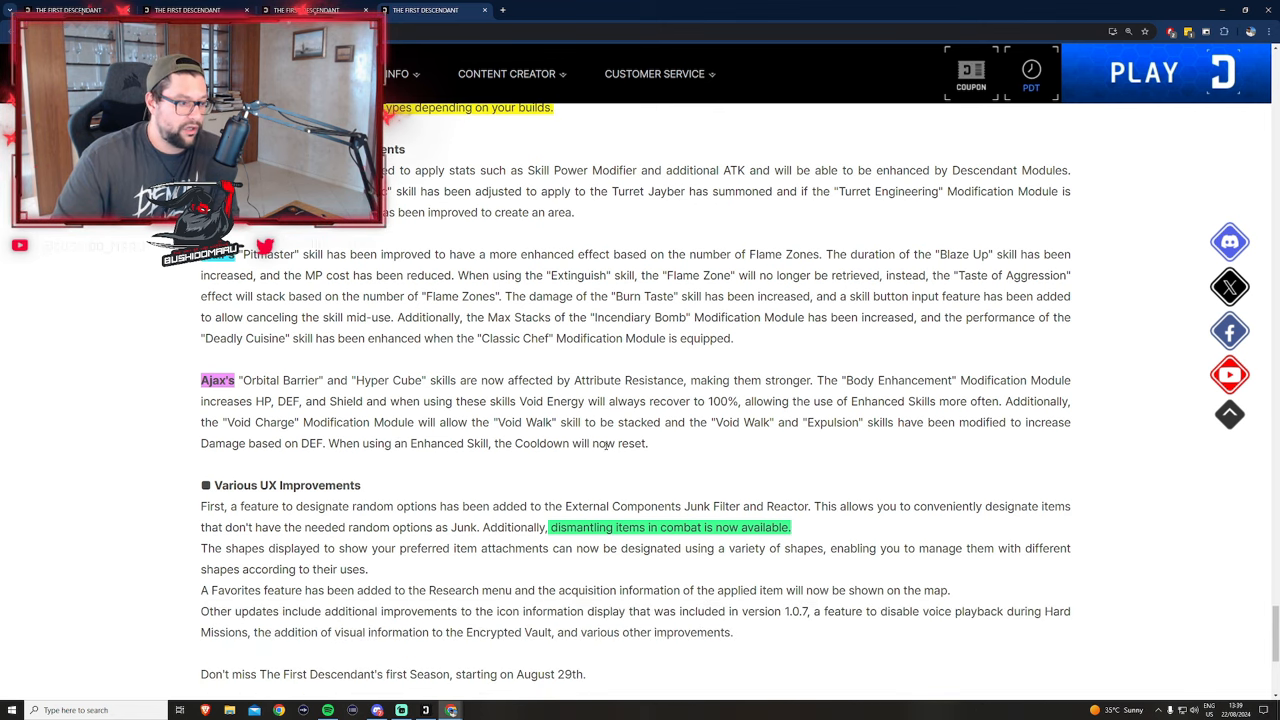
mouse_move(582, 456)
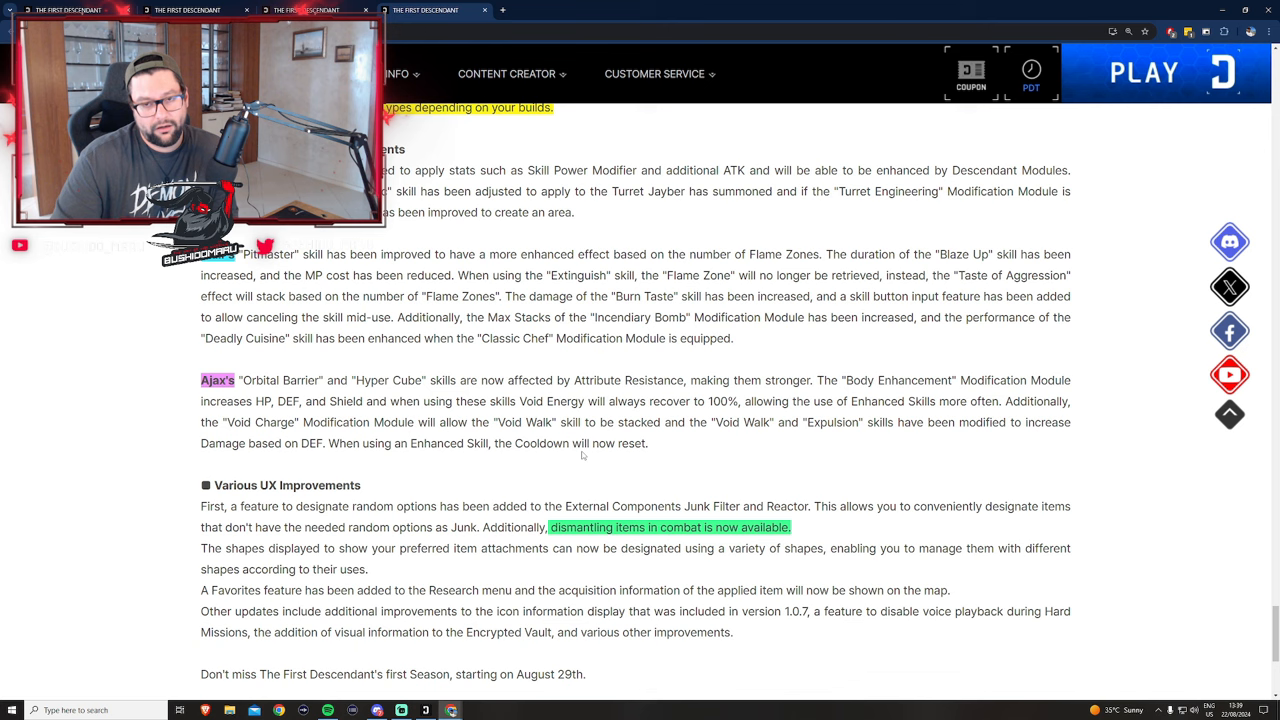
left_click(1032, 88)
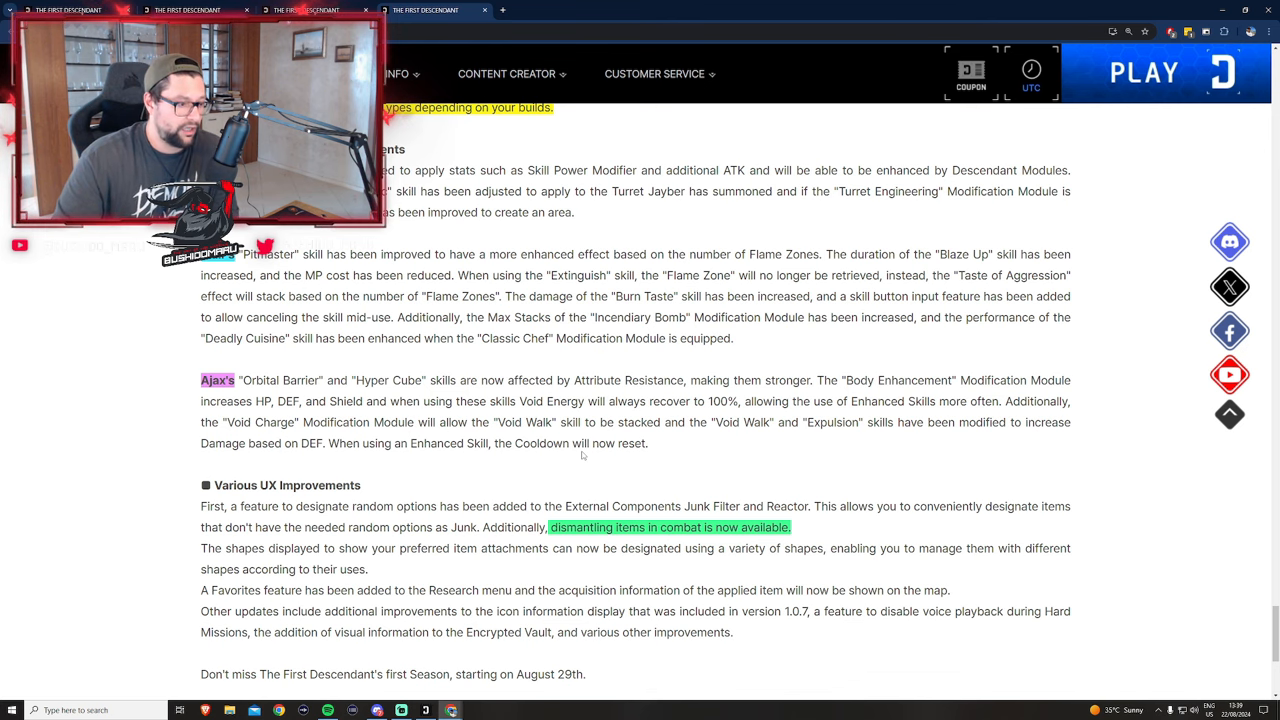
left_click(1032, 72)
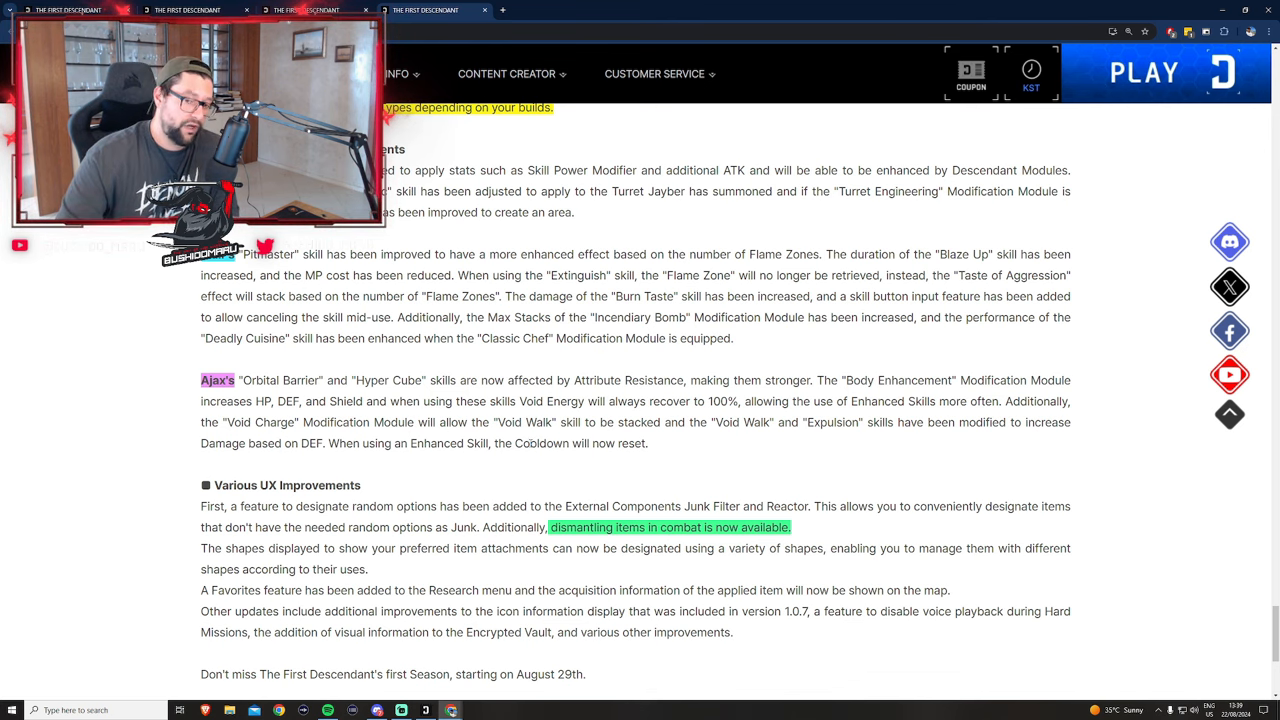
scroll("down", 3)
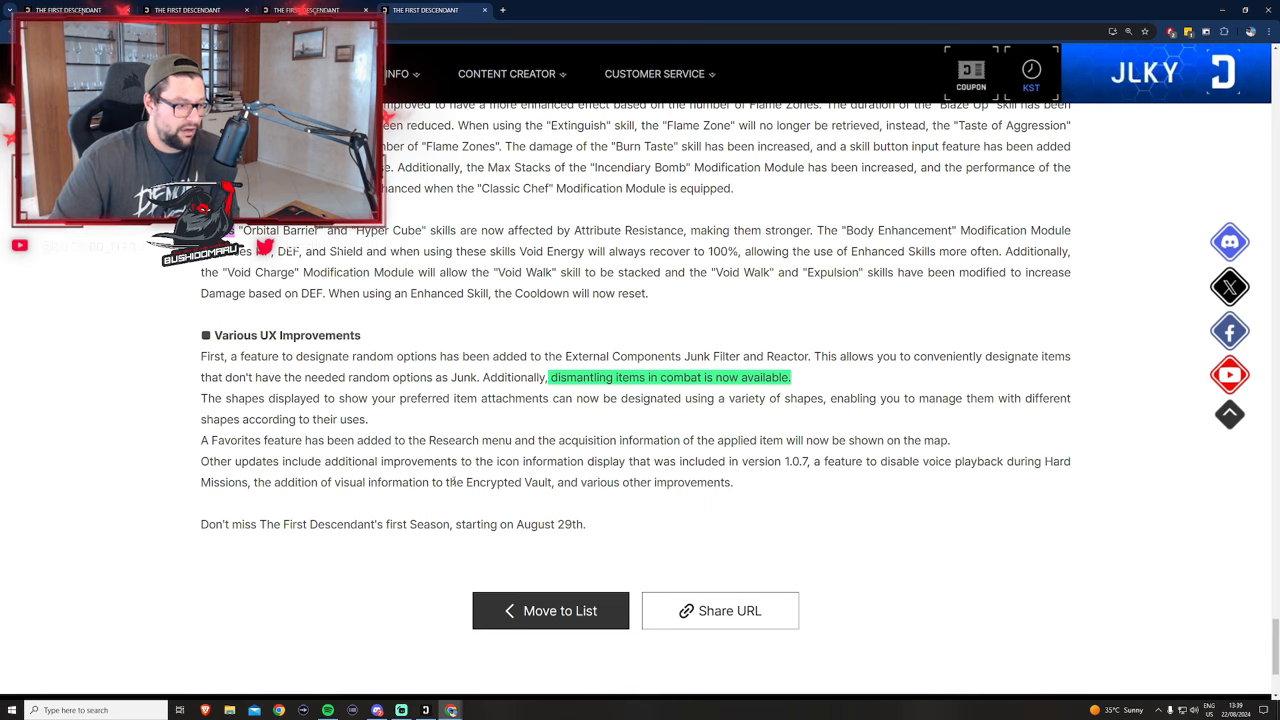
scroll("up", 3)
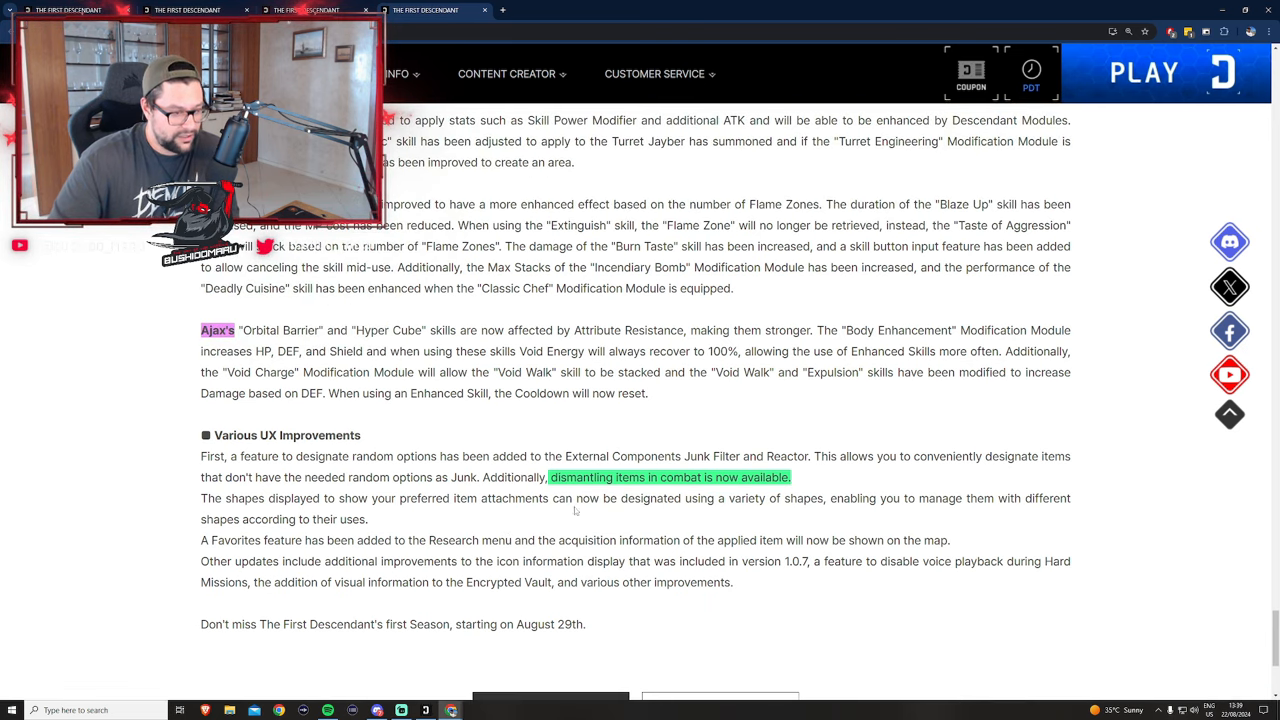